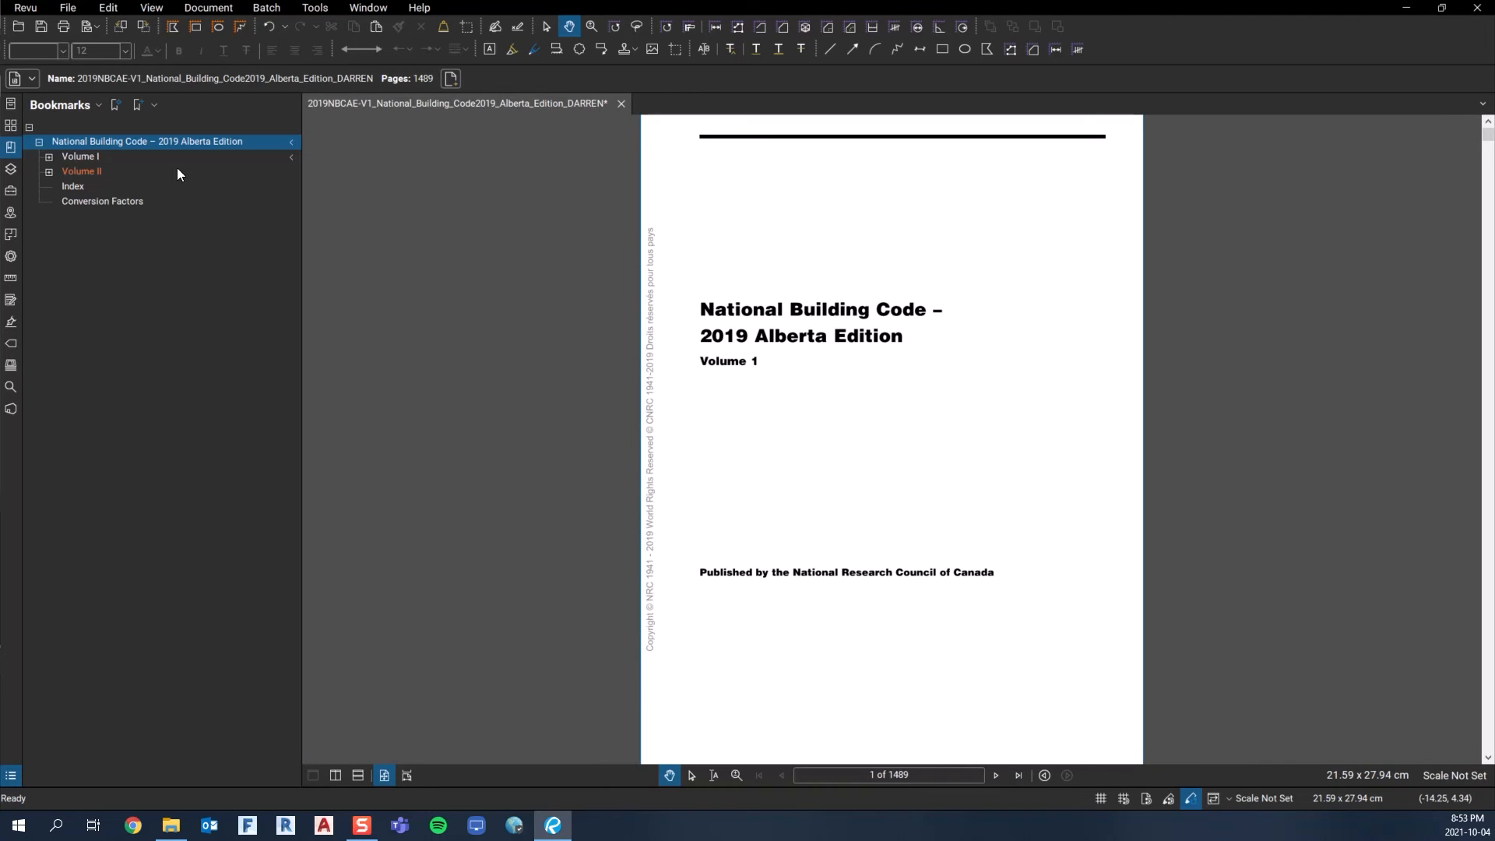
mouse_move(132, 184)
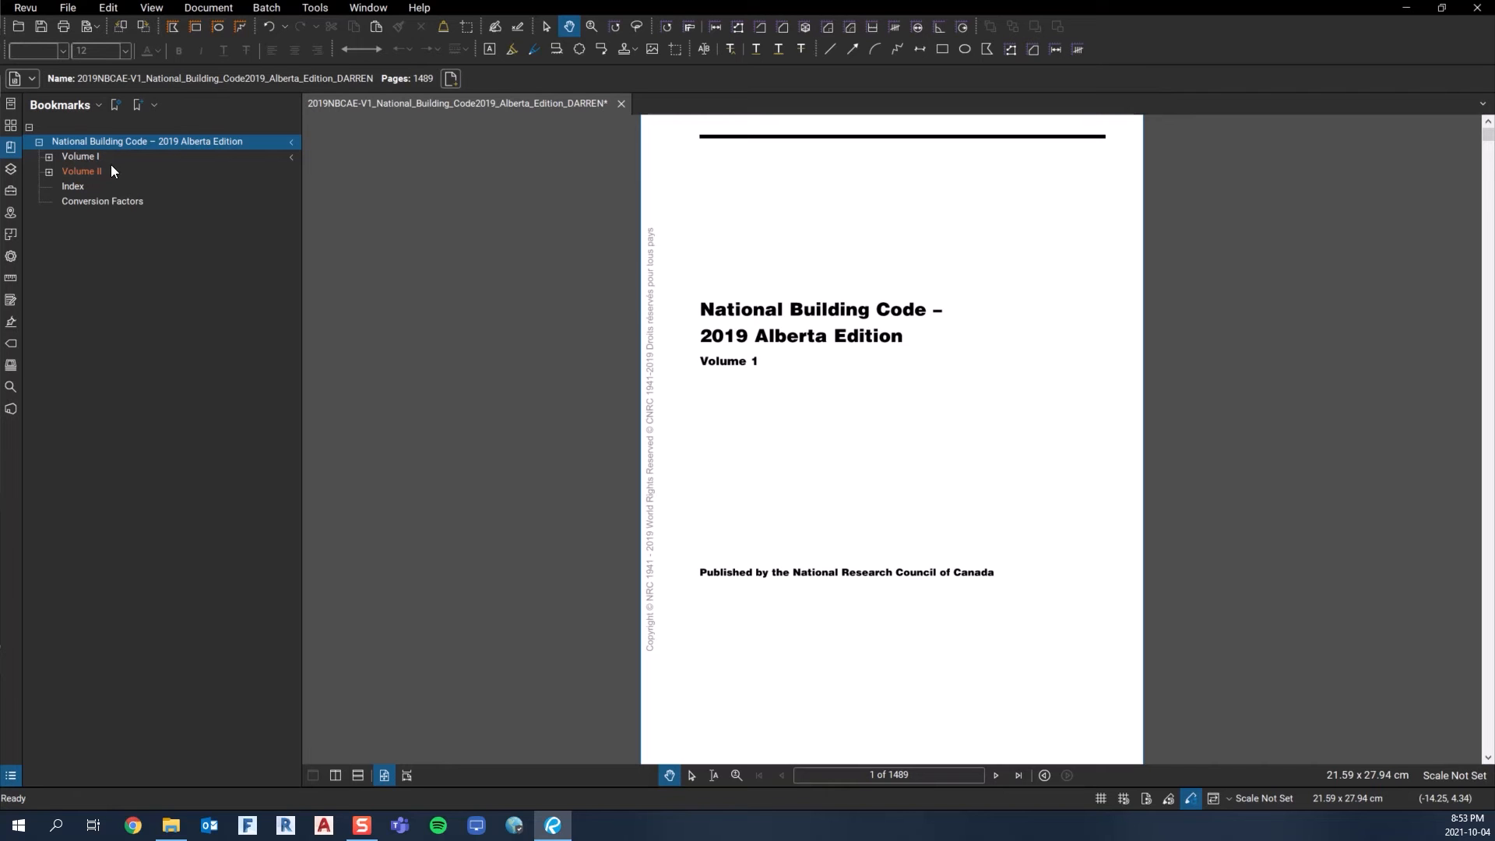
mouse_move(85, 165)
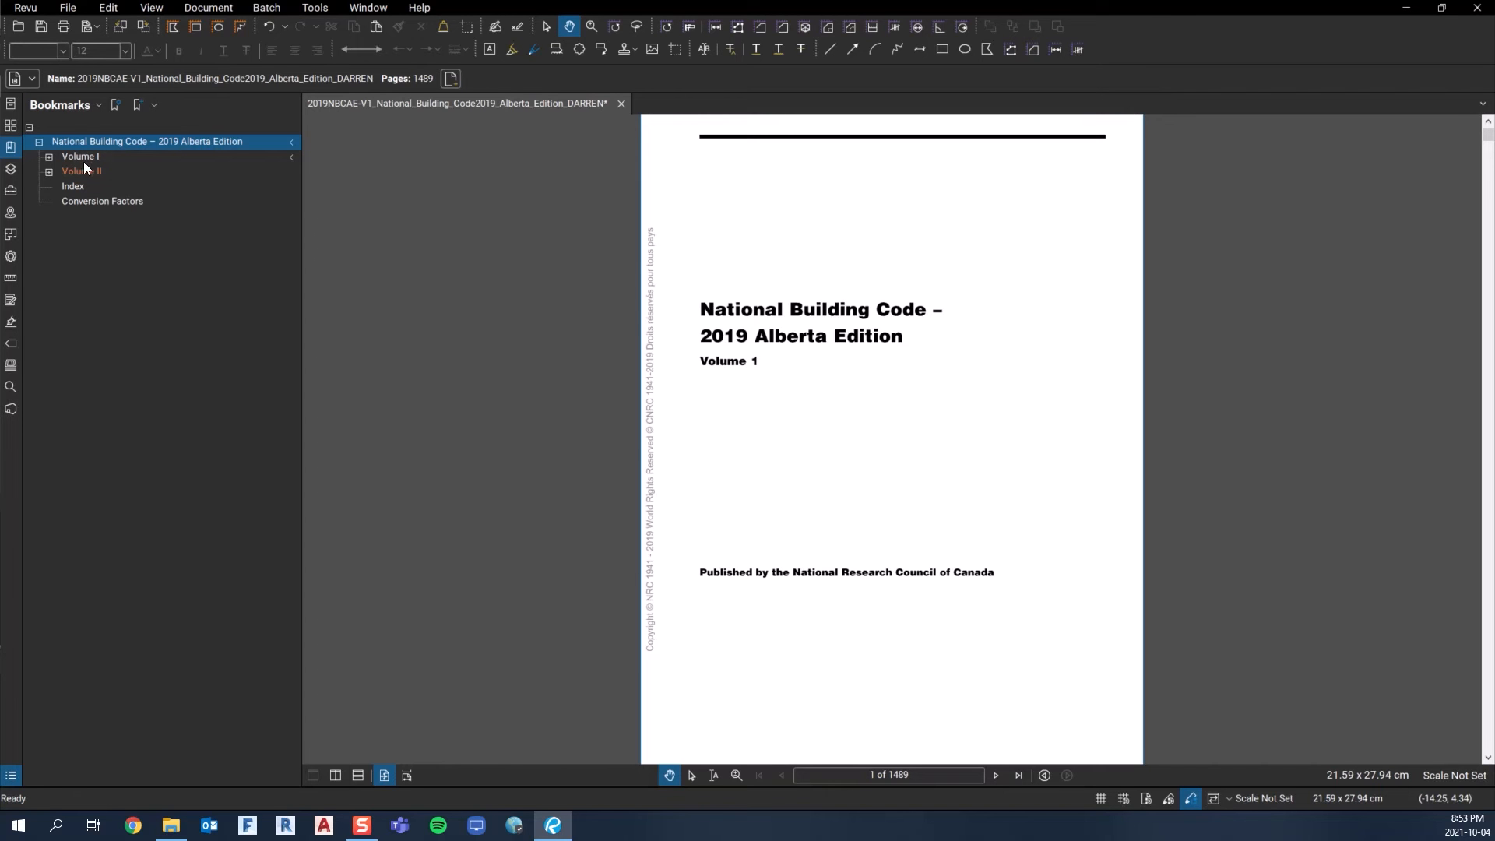
Expand Volume I and Volume II bookmarks, listing Division B parts and folding Volume I's Division B back up.
click(48, 156)
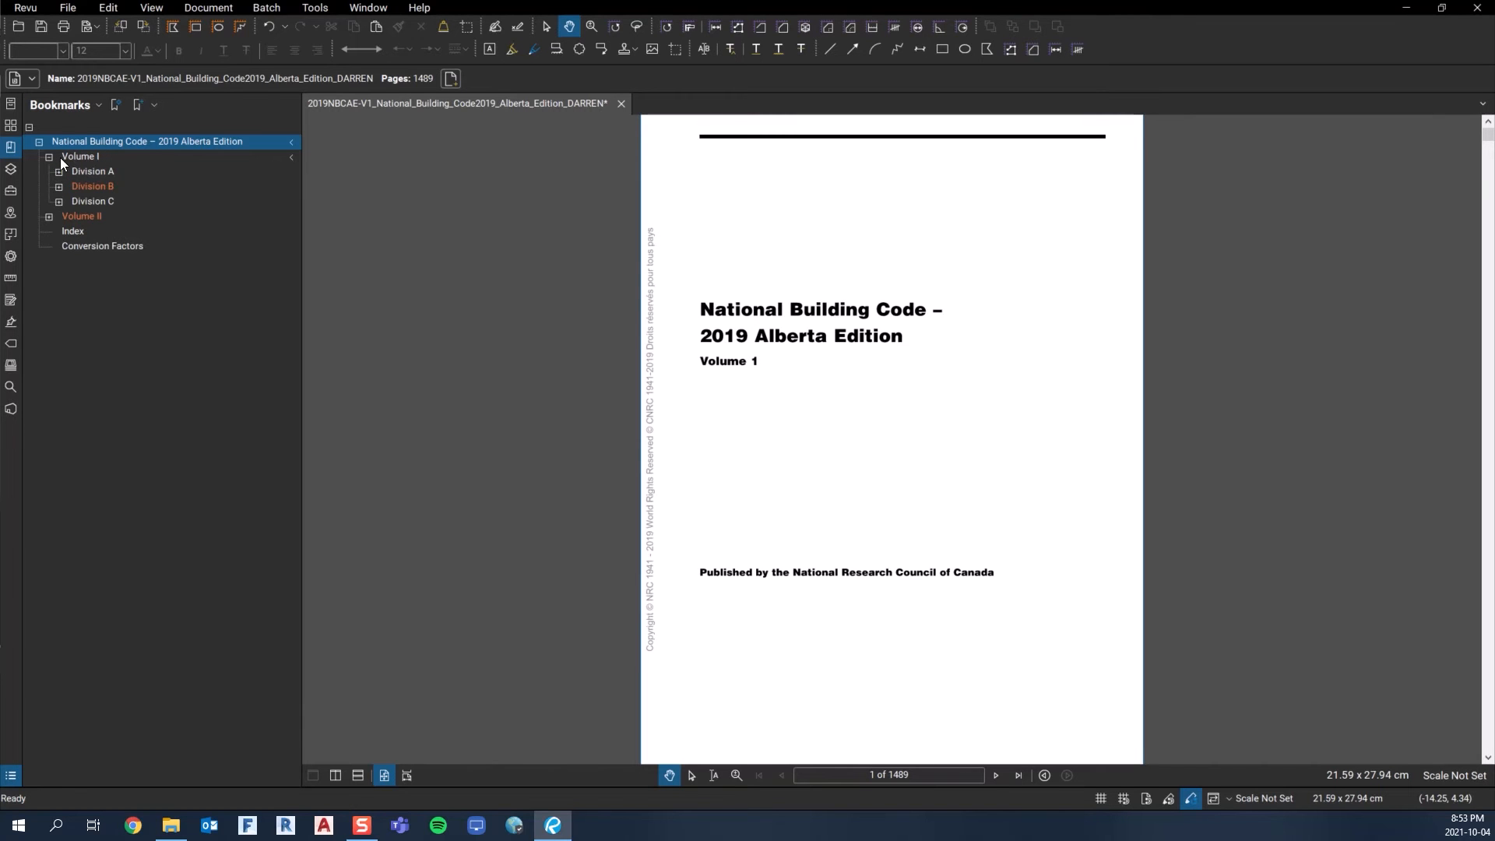
mouse_move(112, 181)
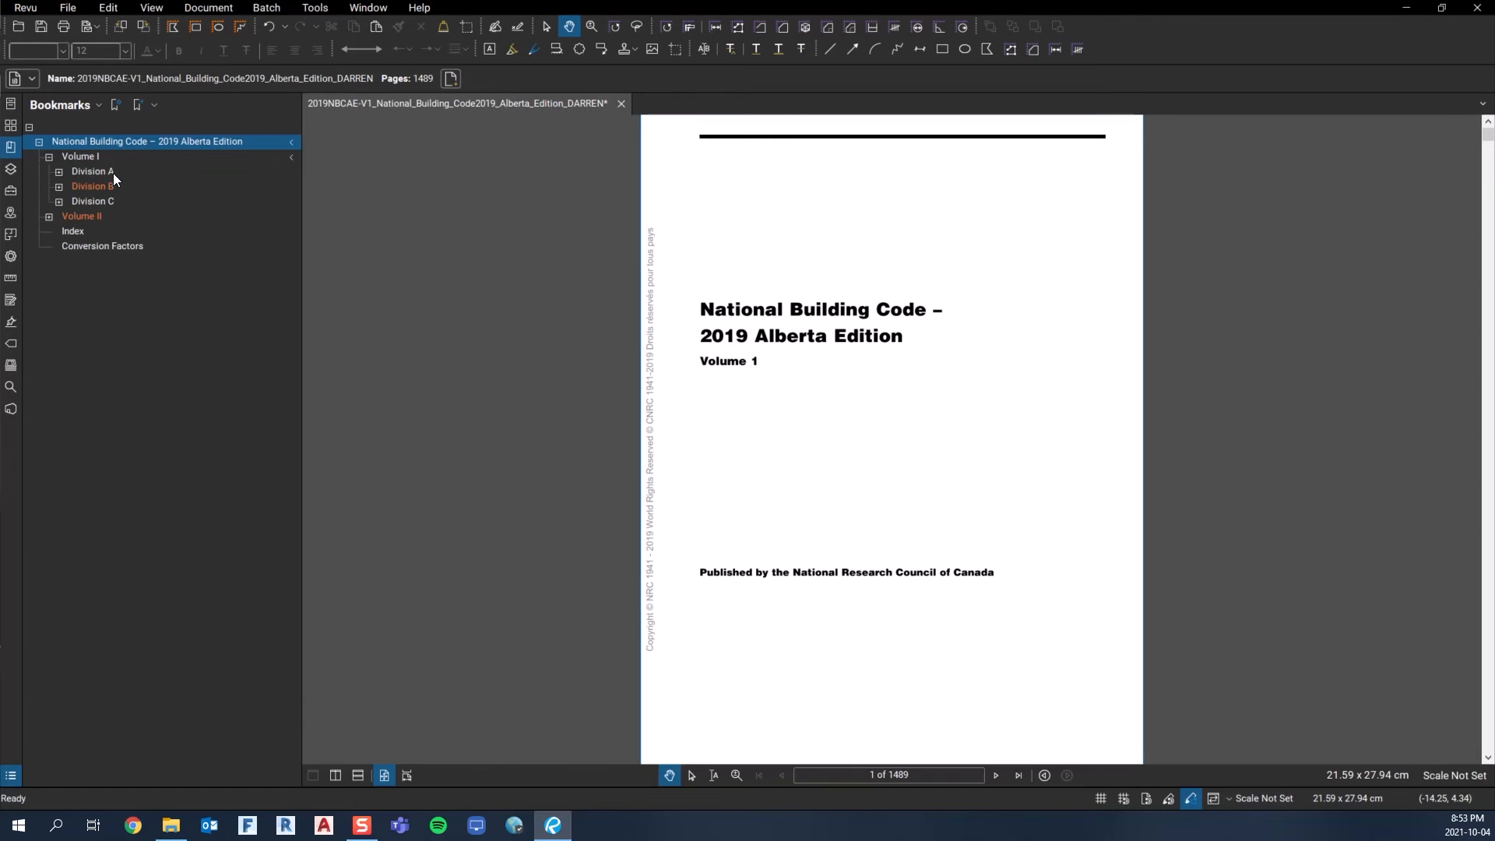
click(48, 215)
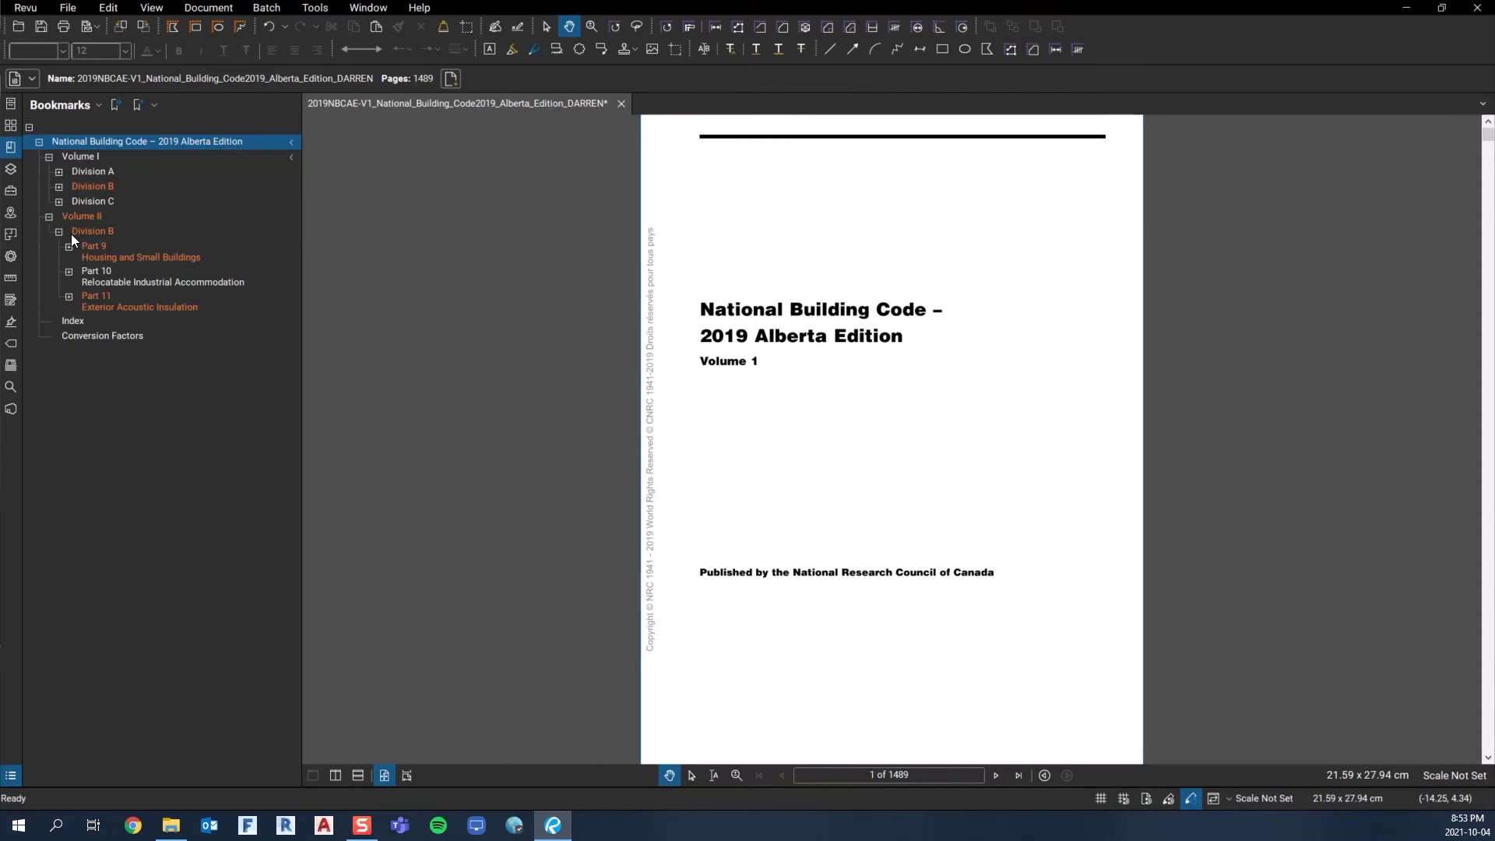
click(59, 230)
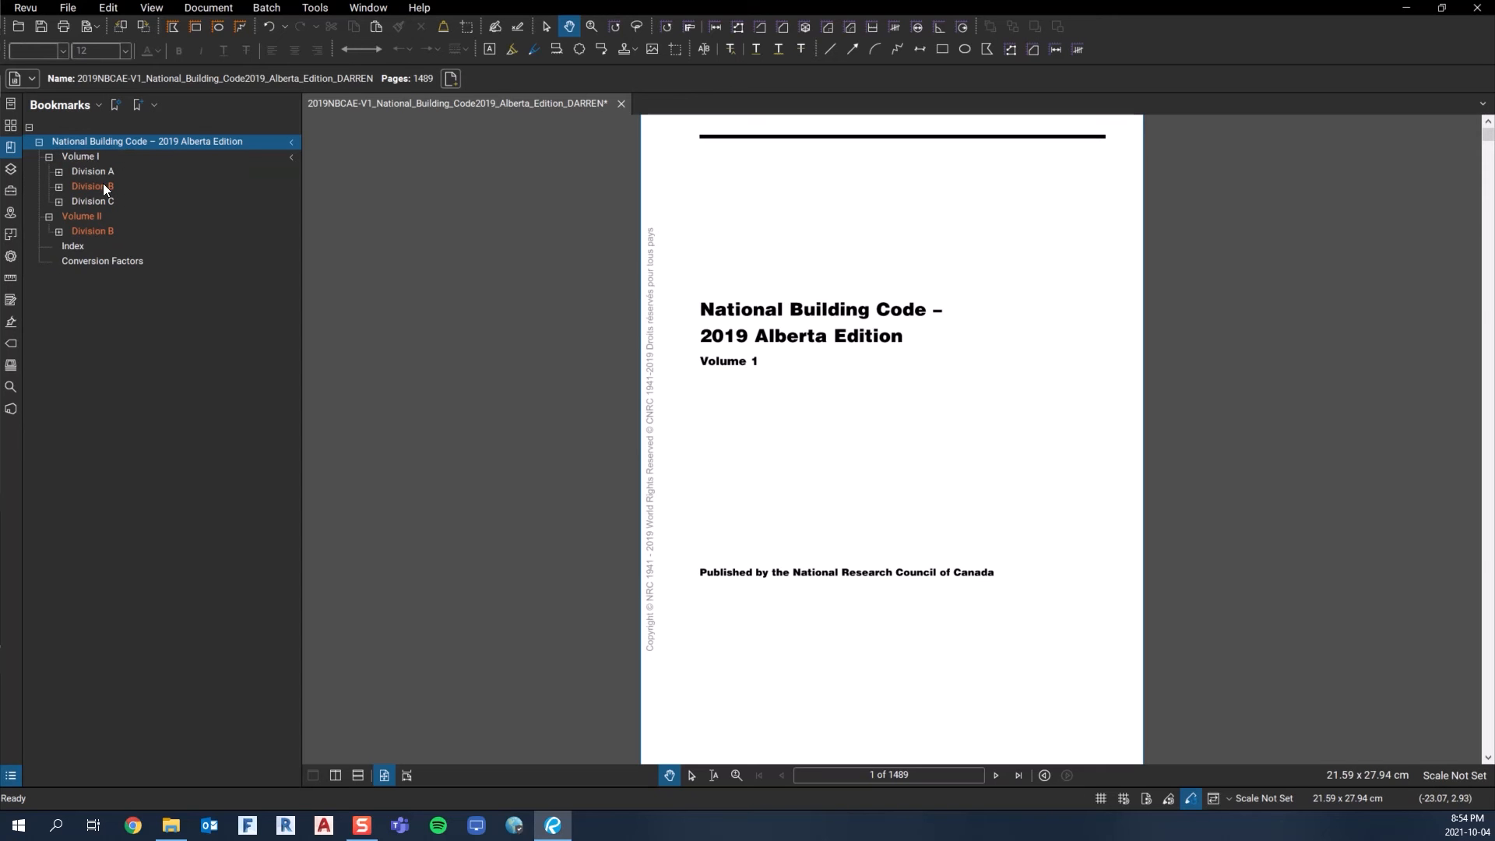
mouse_move(103, 236)
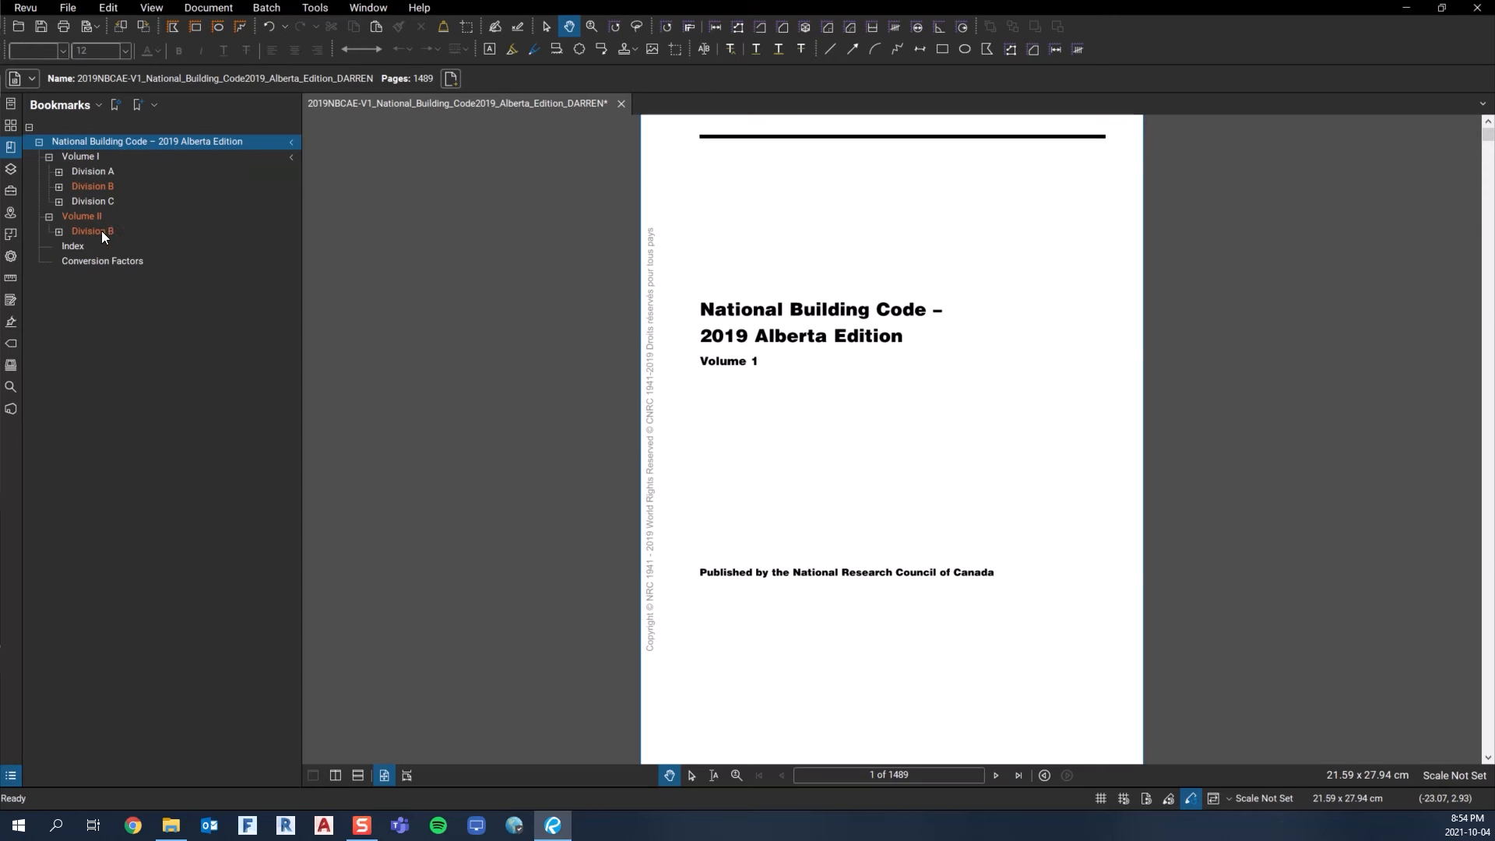
click(58, 185)
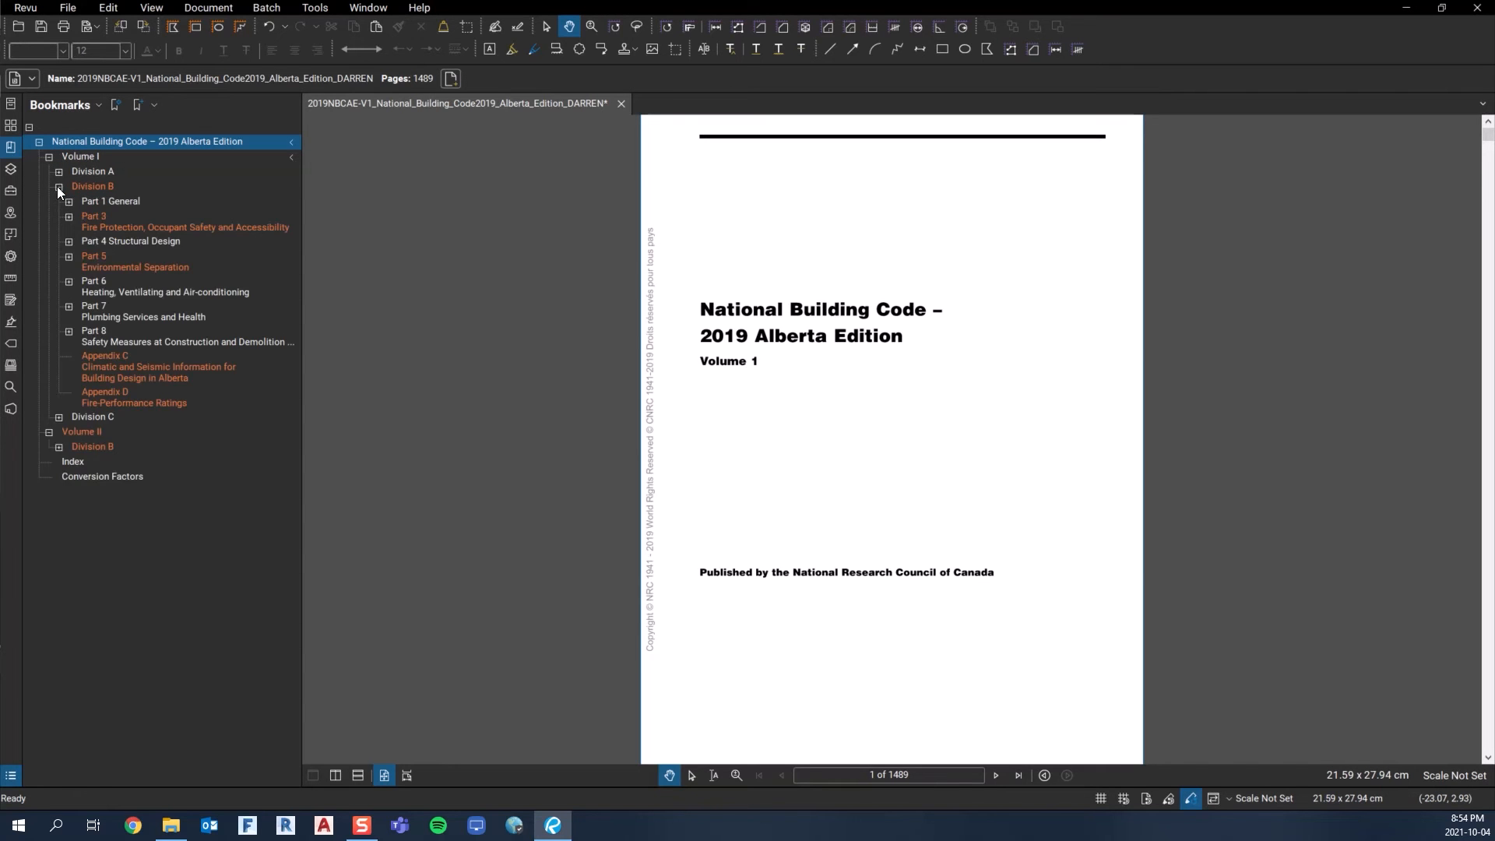
click(58, 185)
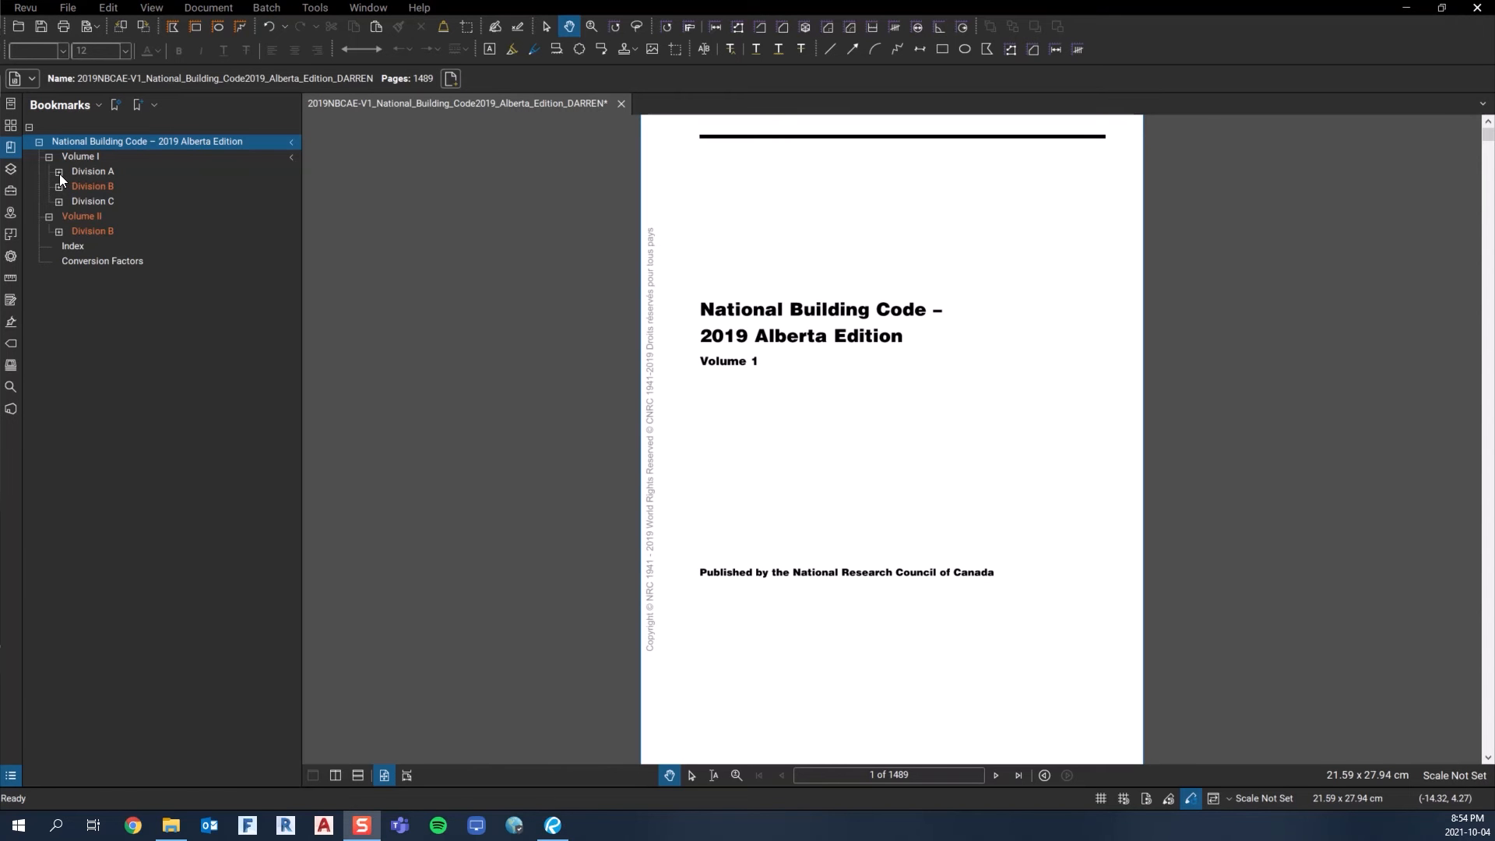
Expand Division A and visit 1.4.1.2 Defined Terms and Symbols and Other Abbreviations, ending on Defined Terms.
click(59, 171)
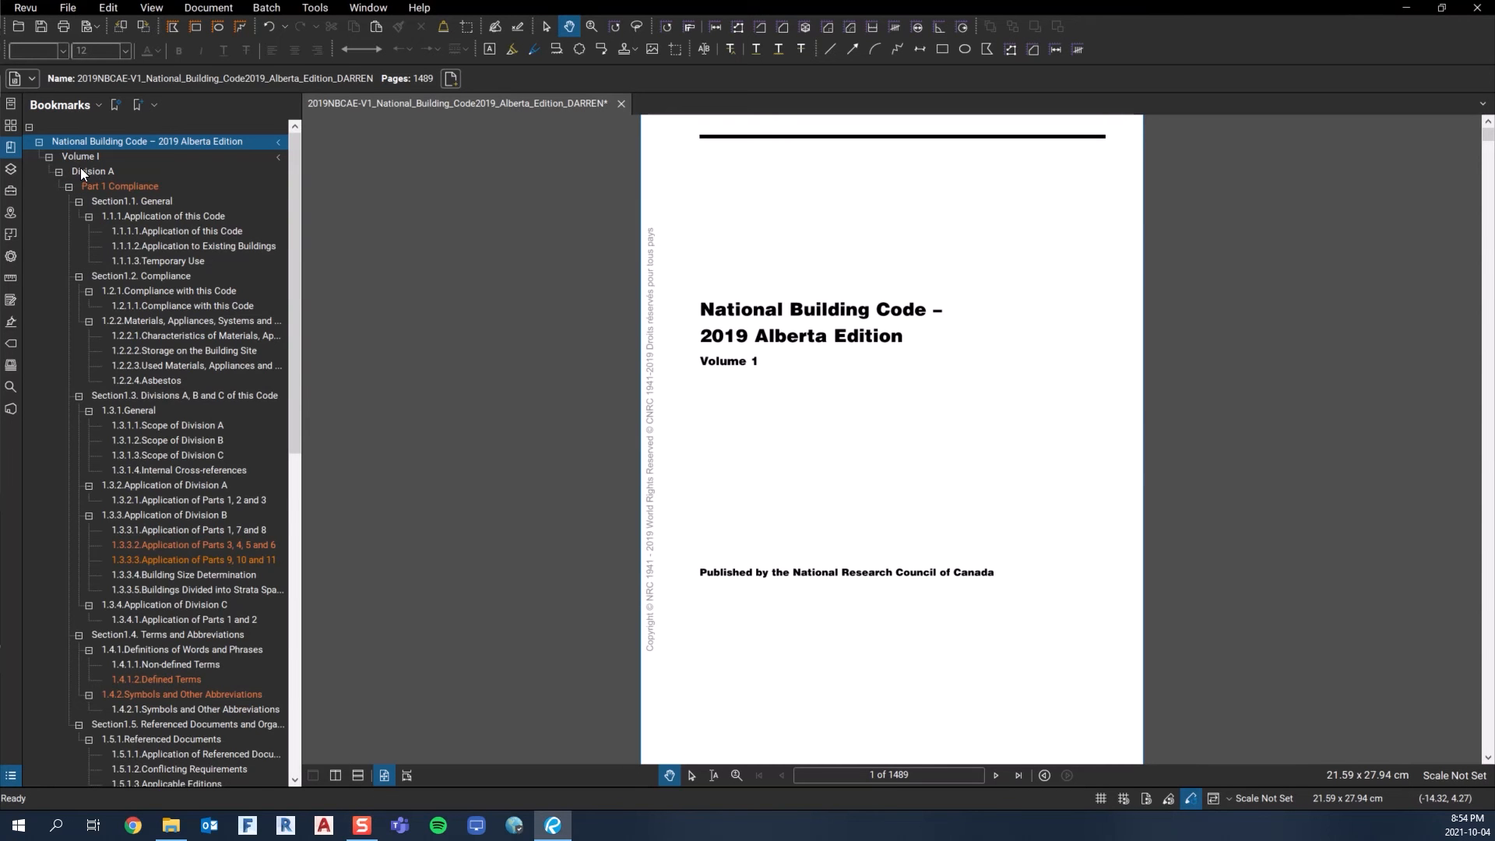
mouse_move(135, 202)
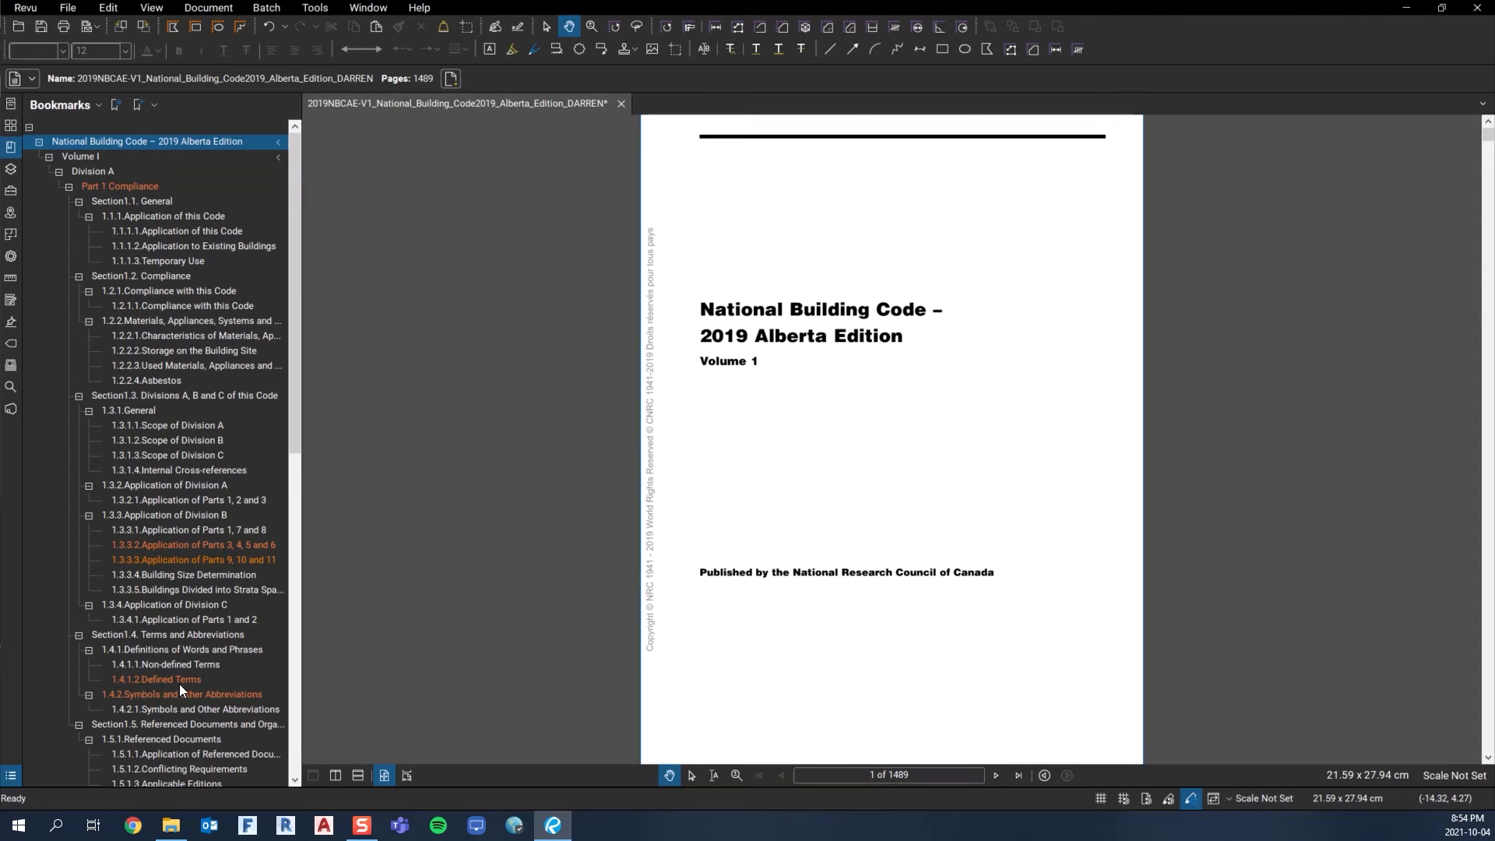
click(159, 679)
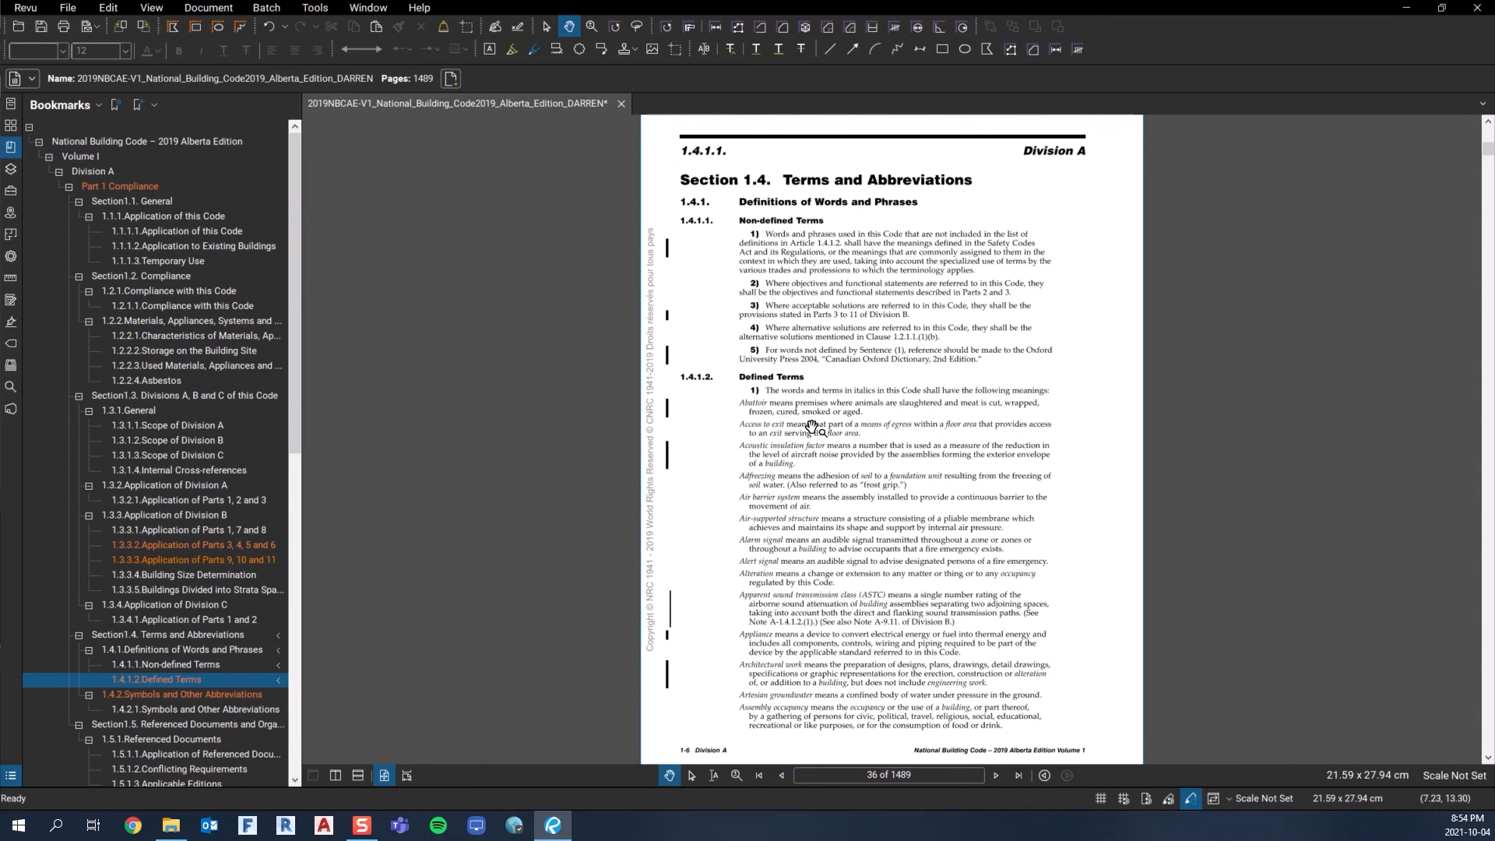
scroll(down, 3)
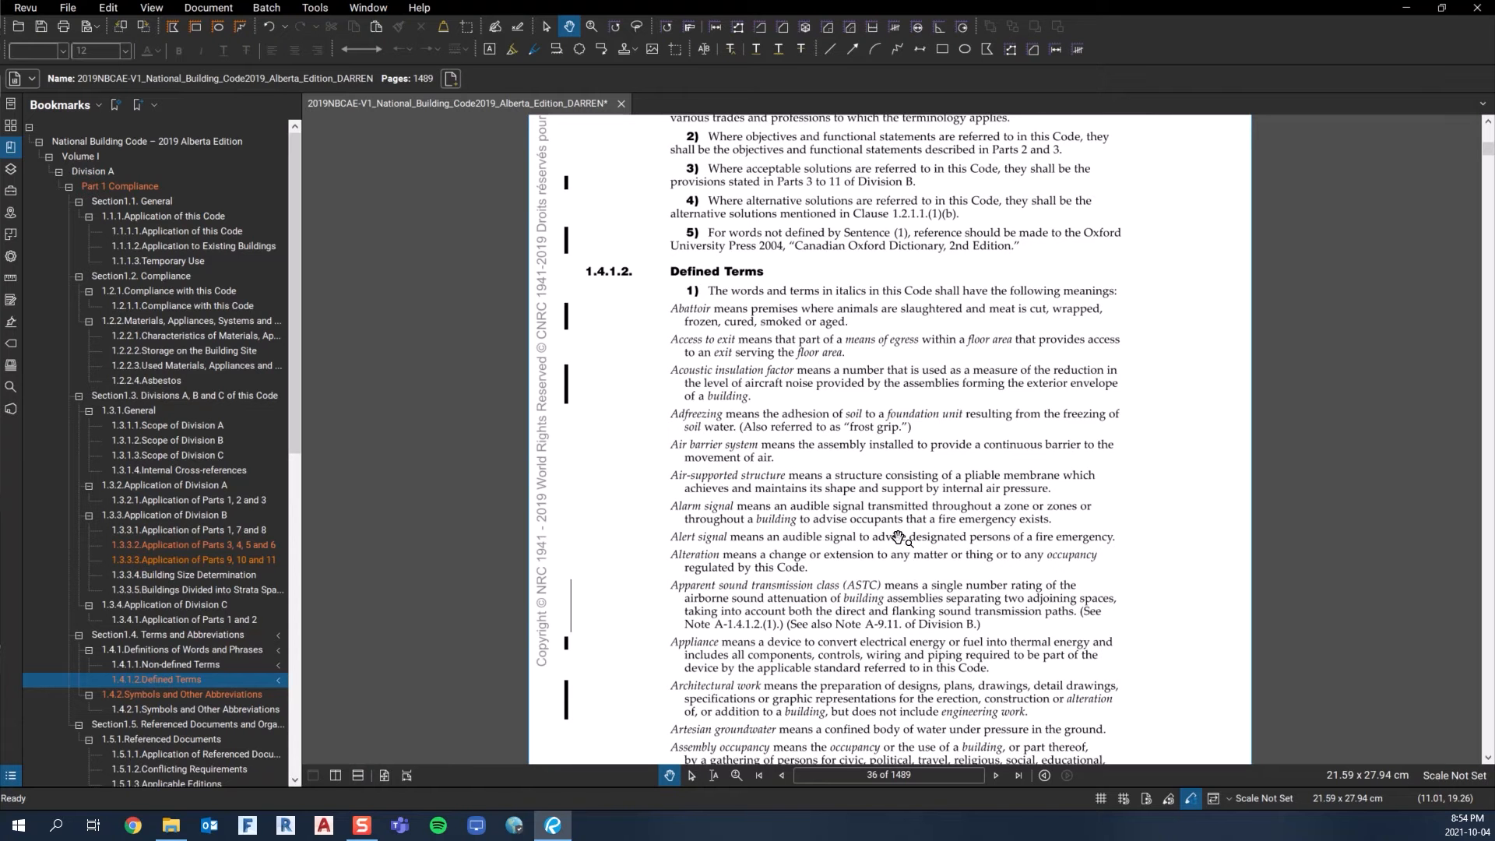
mouse_move(866, 634)
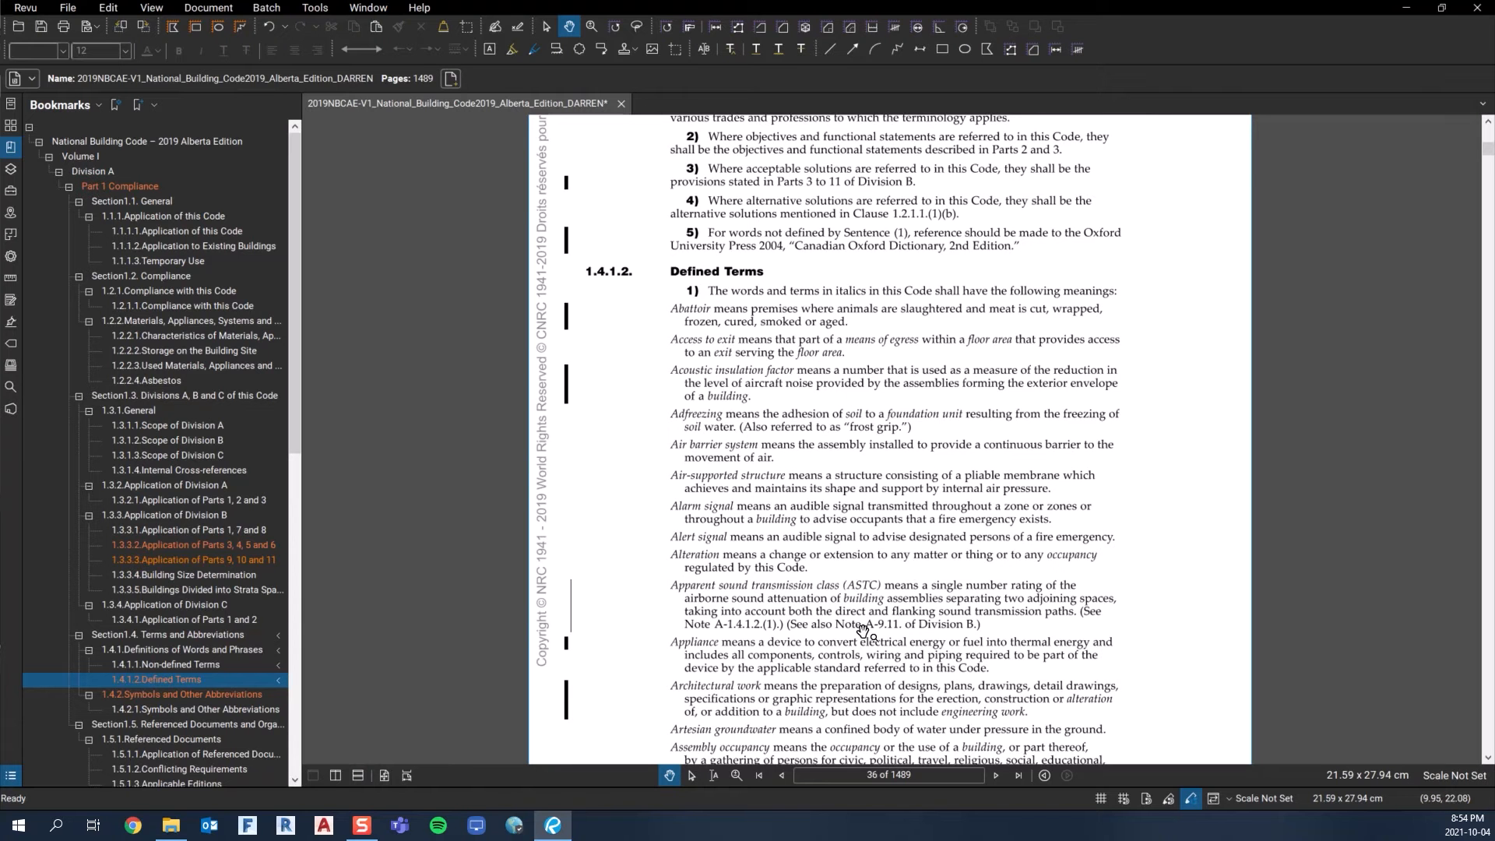
mouse_move(815, 559)
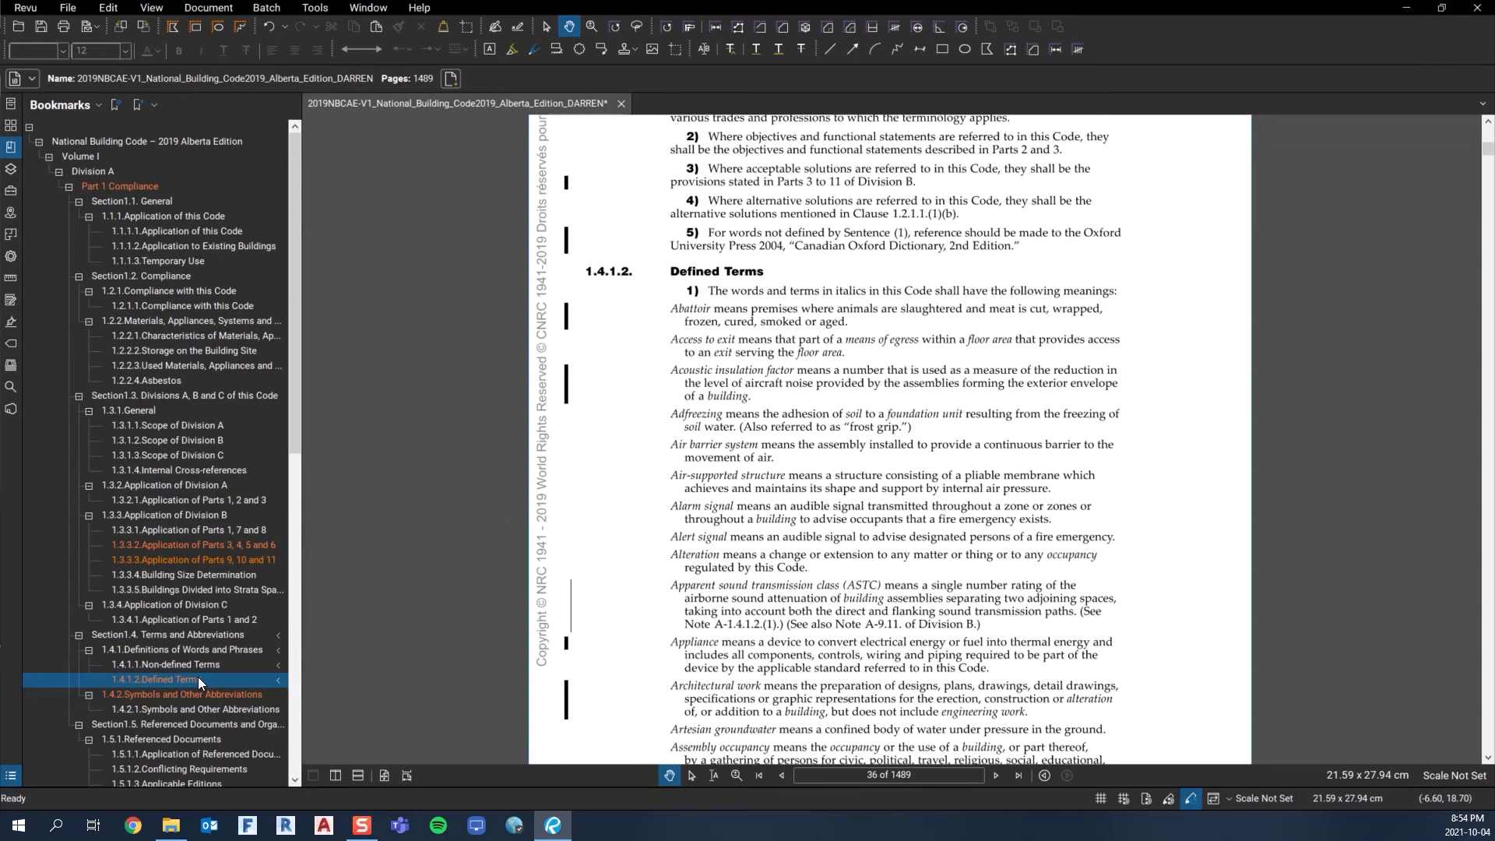
mouse_move(198, 704)
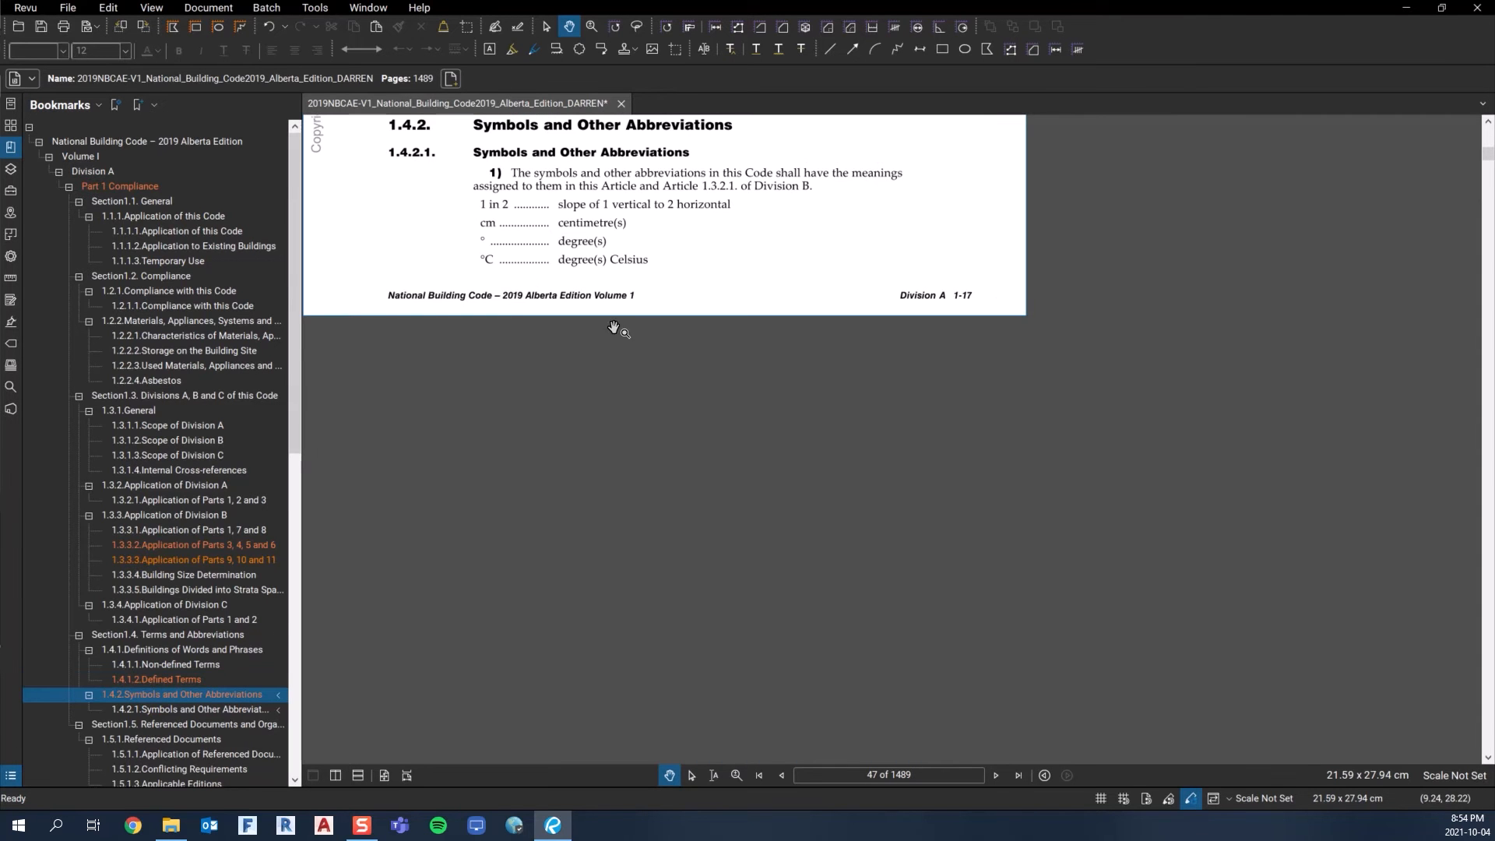
mouse_move(1474, 727)
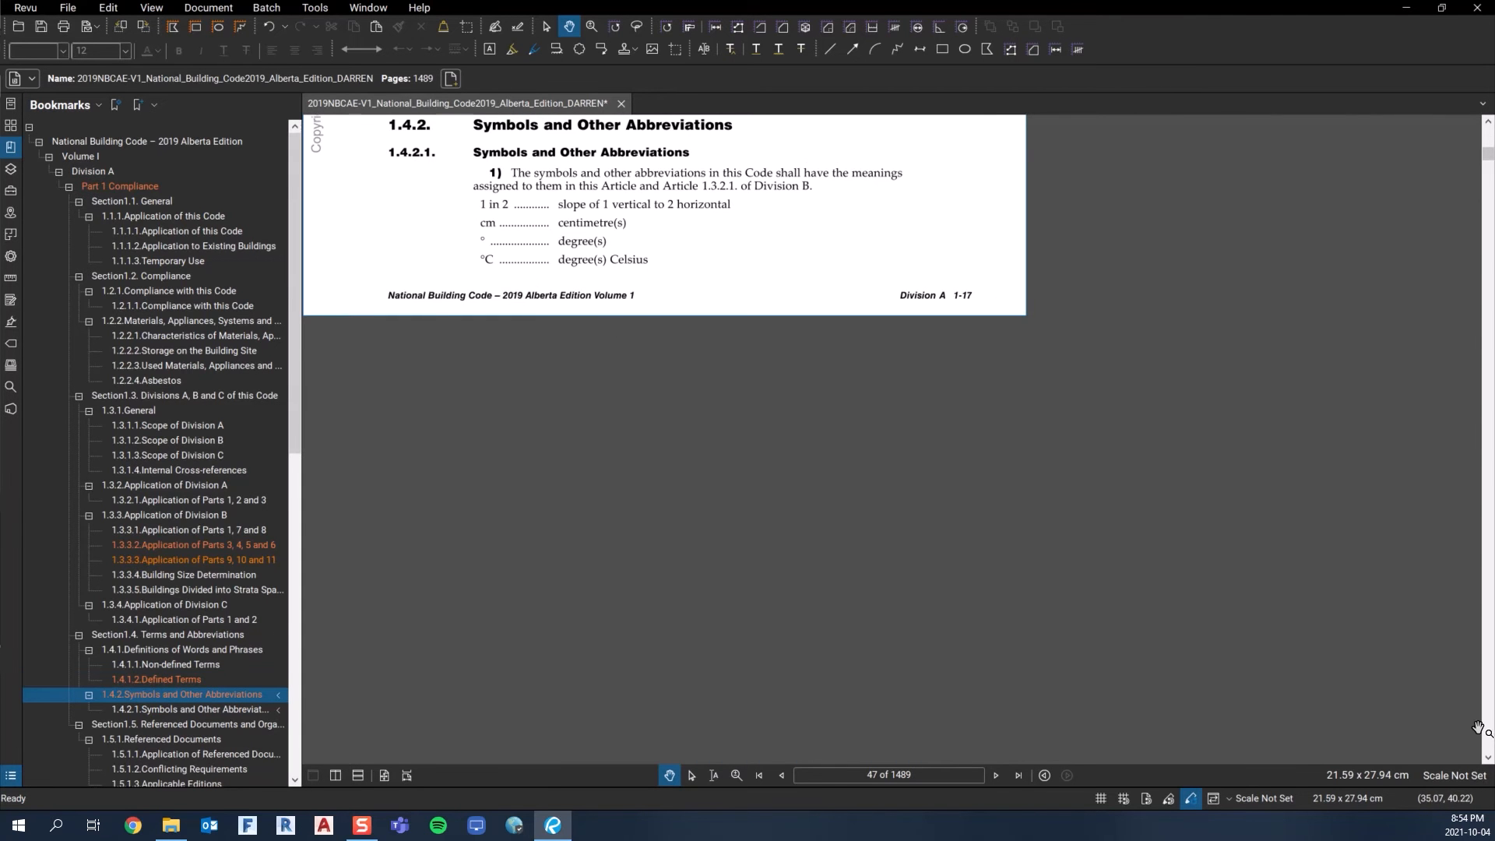
scroll(down, 3)
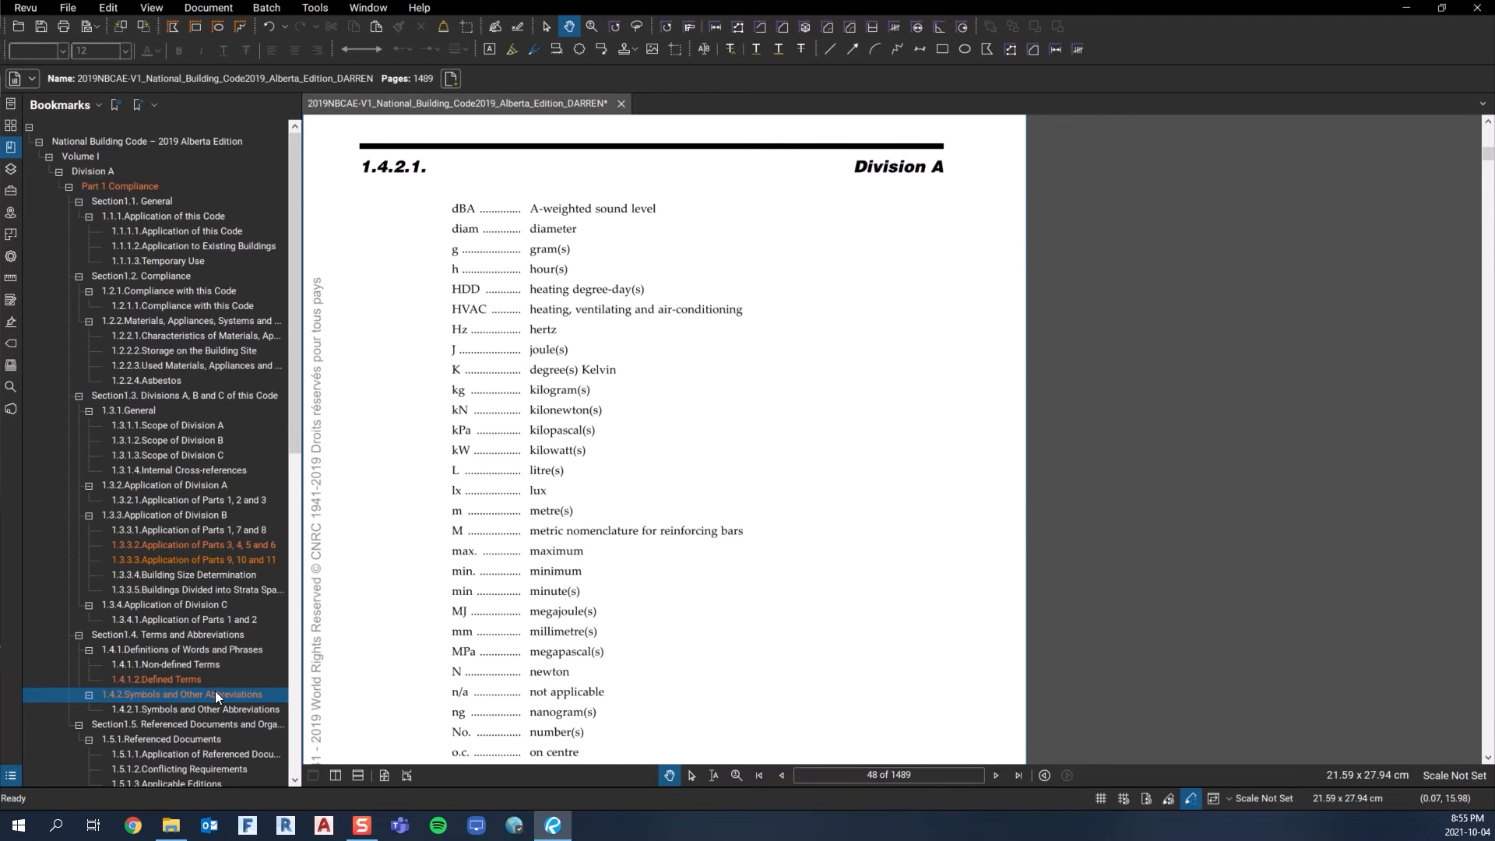
mouse_move(279, 592)
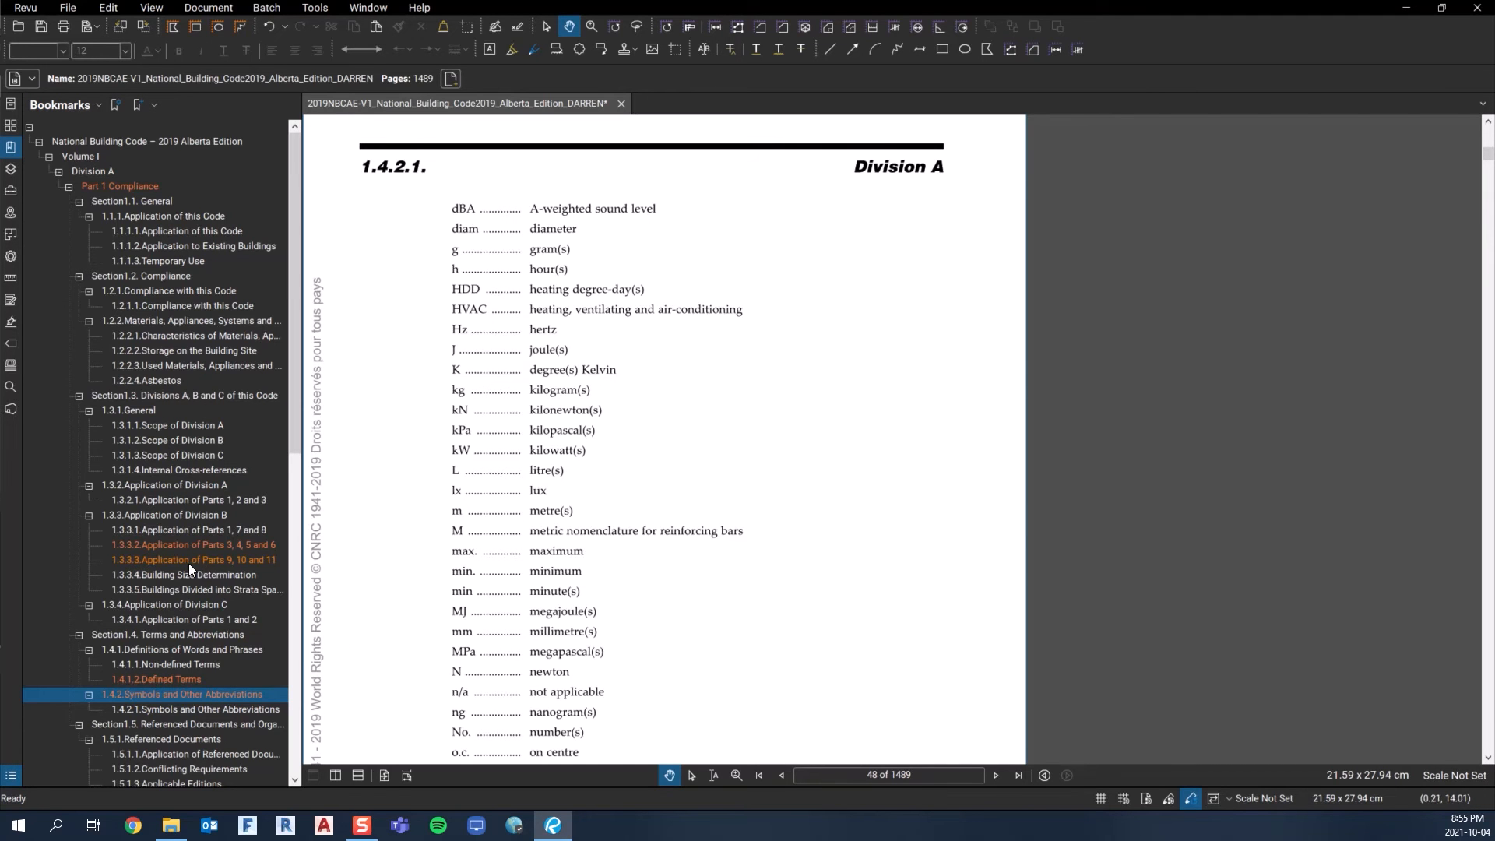
click(166, 679)
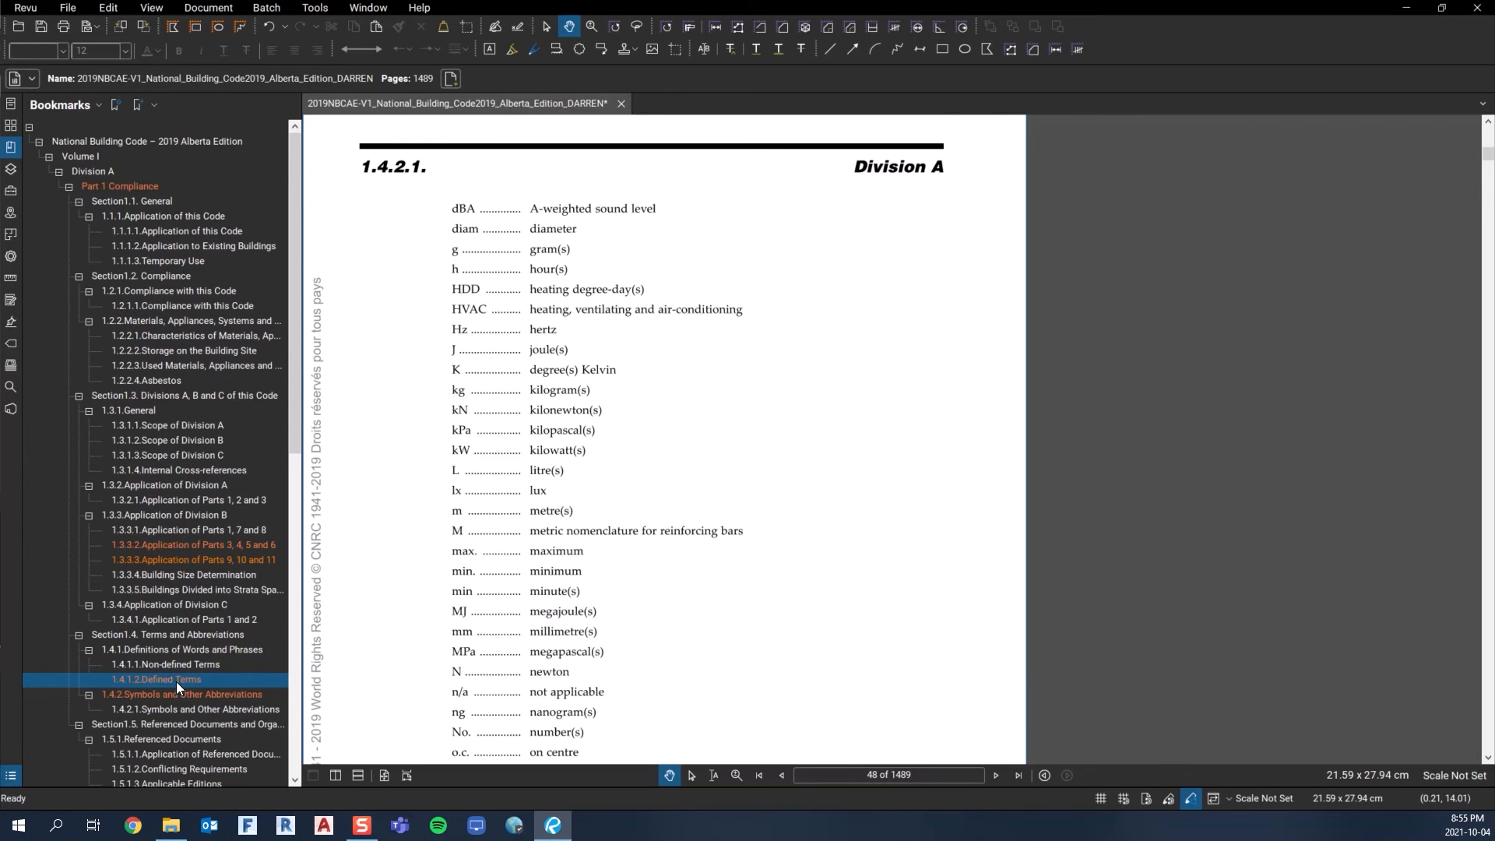
click(159, 679)
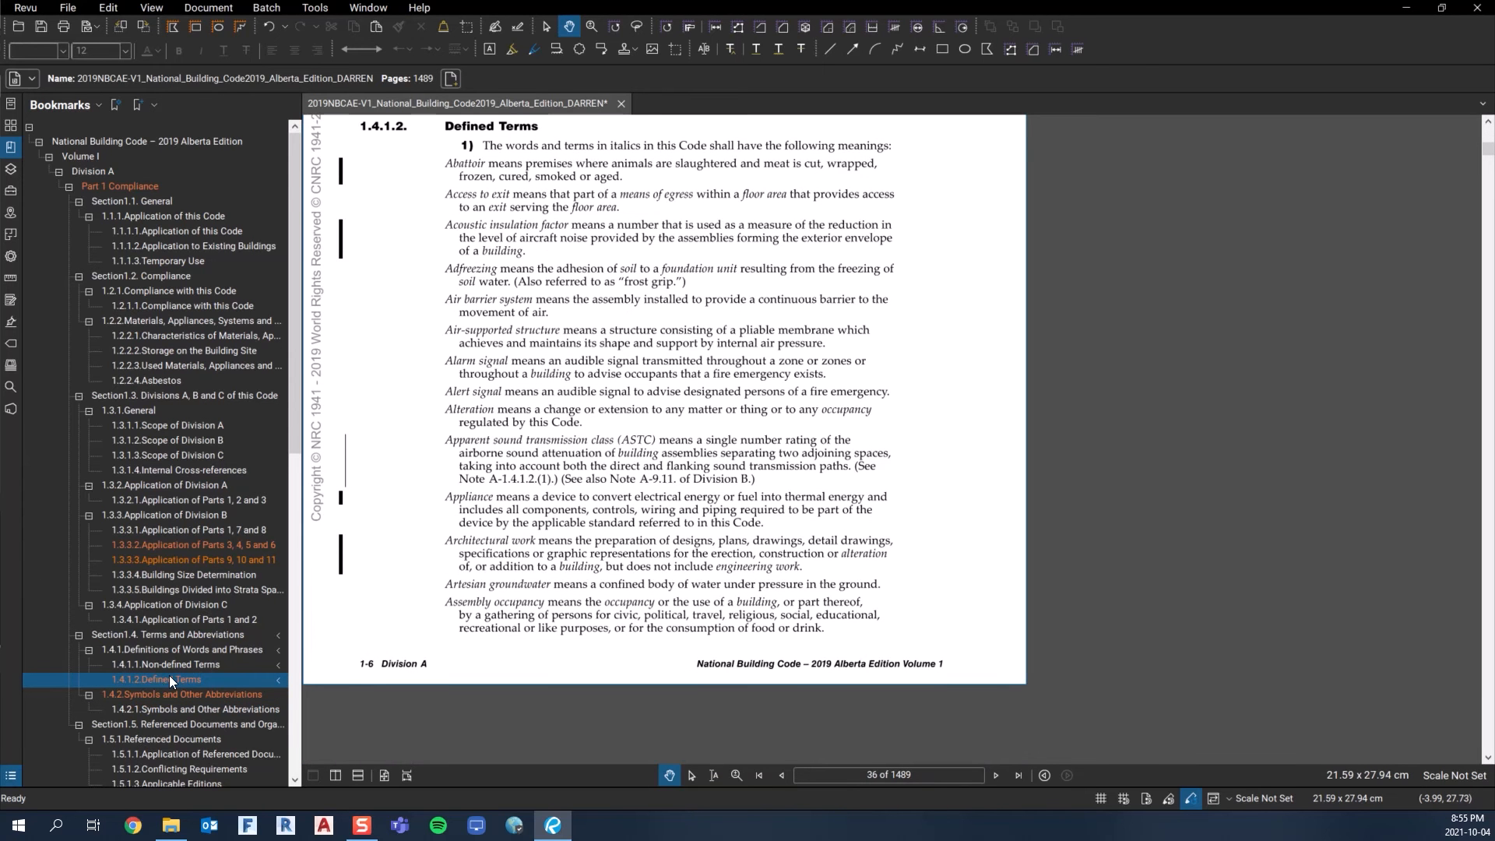
mouse_move(213, 556)
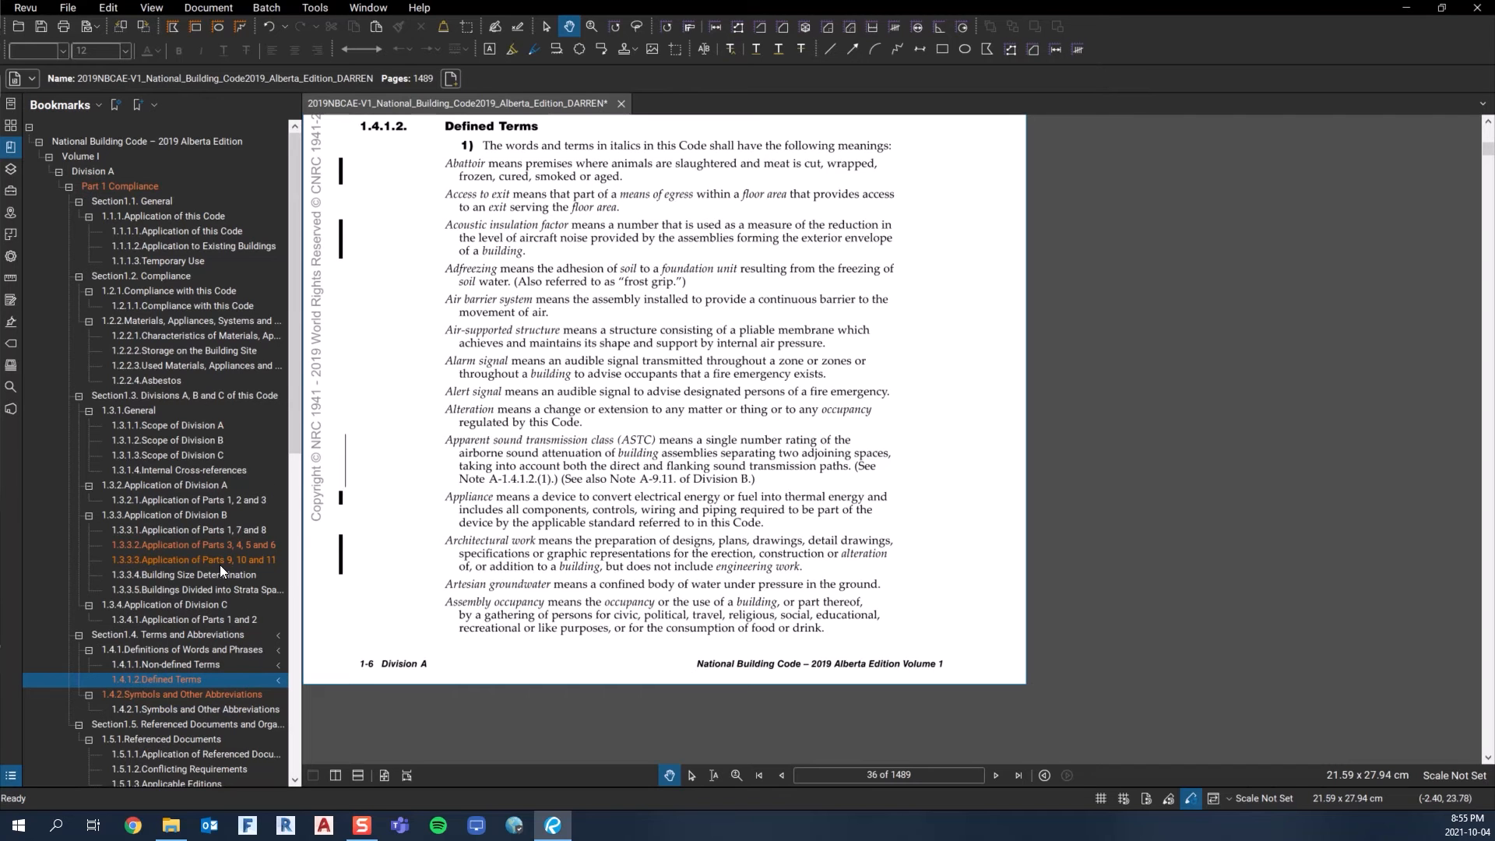
mouse_move(162, 570)
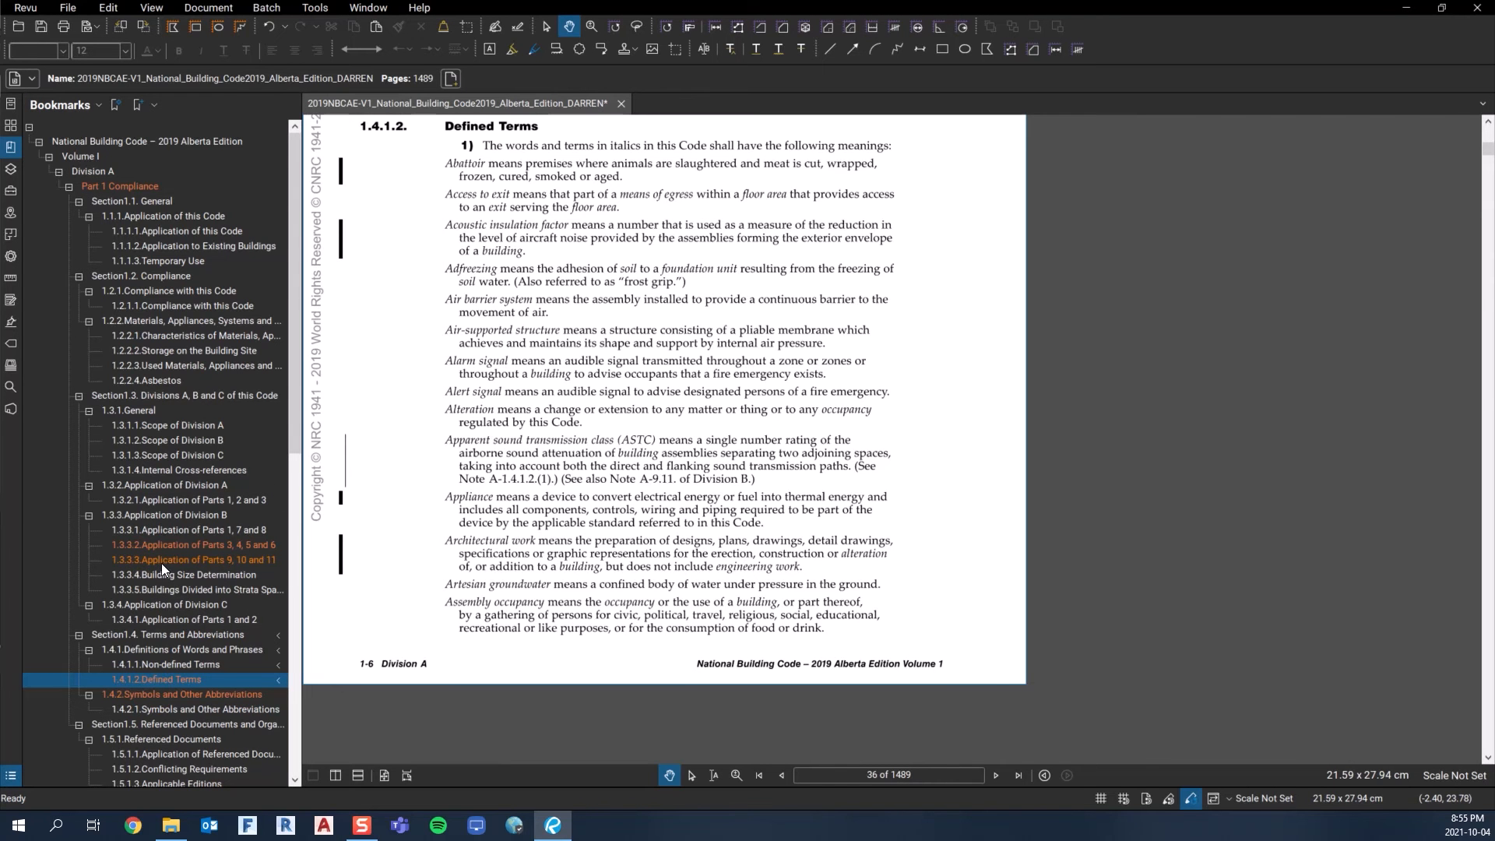
Jump to Article 1.3.3.3 and highlight its Group C to F occupancy list and 'Parts 9' heading yellow.
click(190, 559)
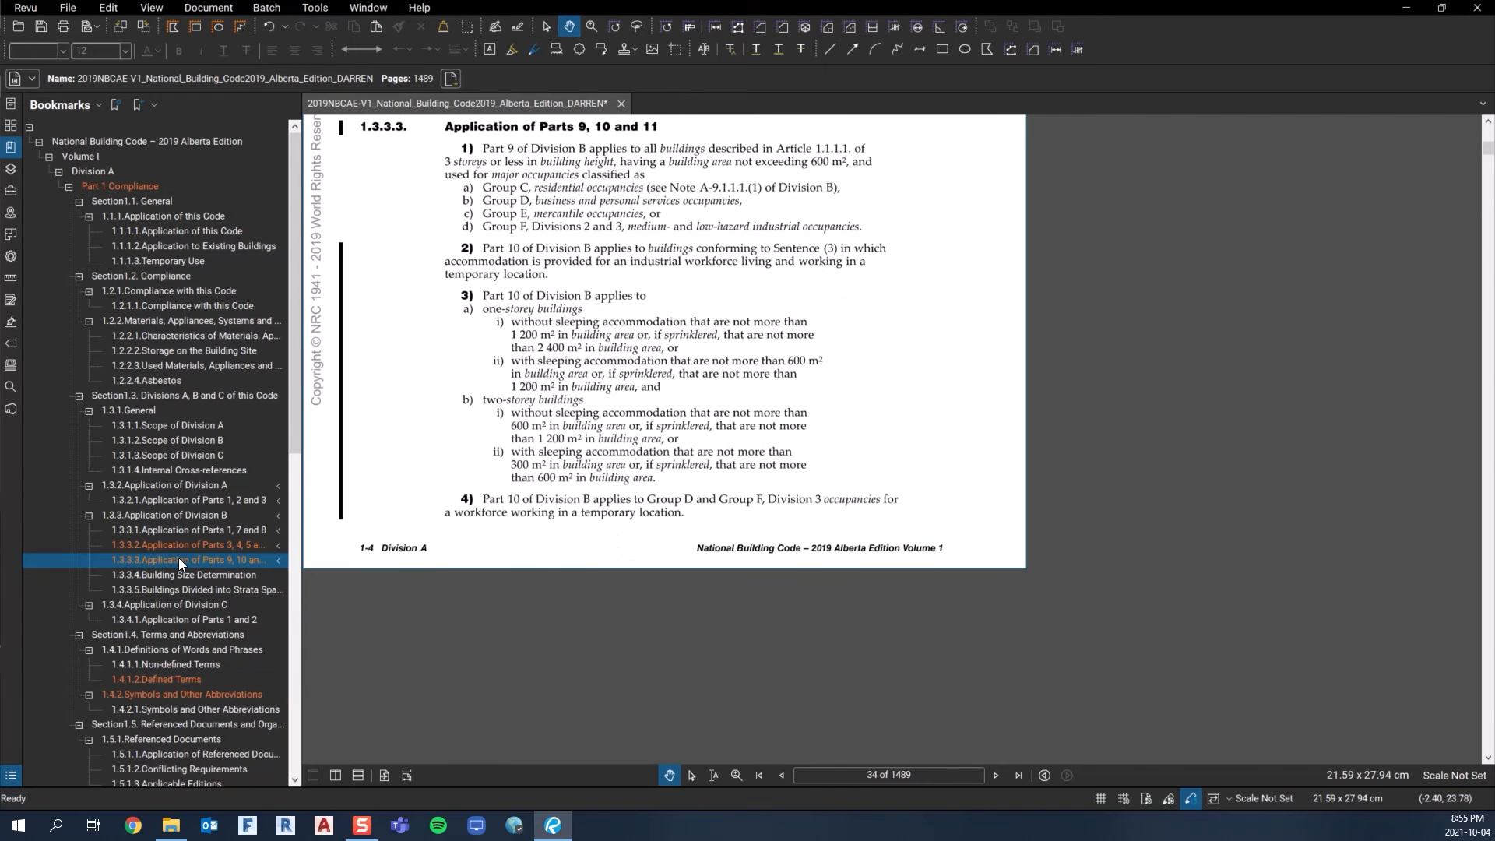
scroll(down, 3)
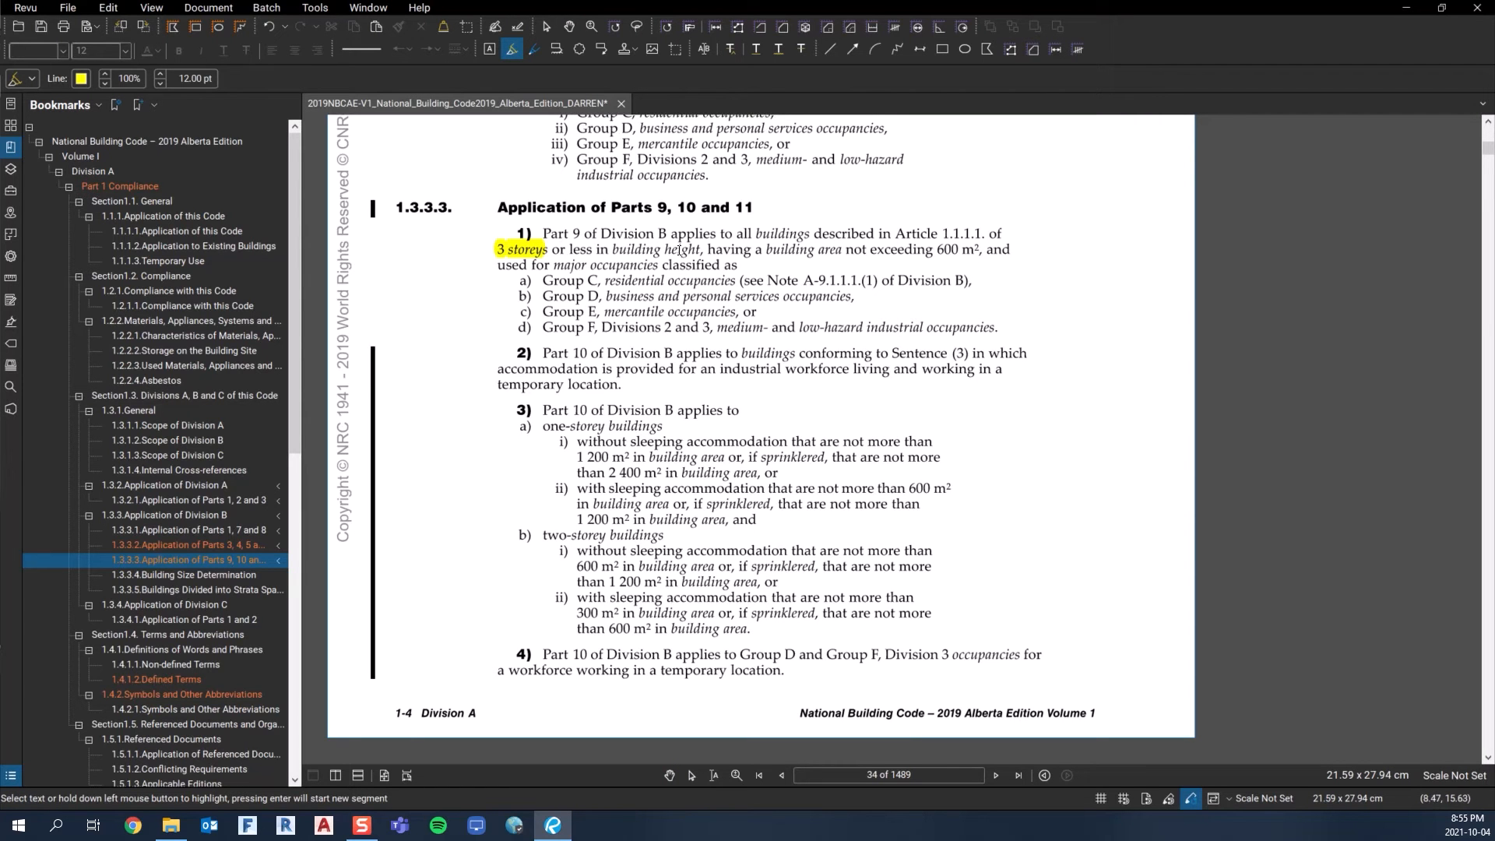
double_click(653, 250)
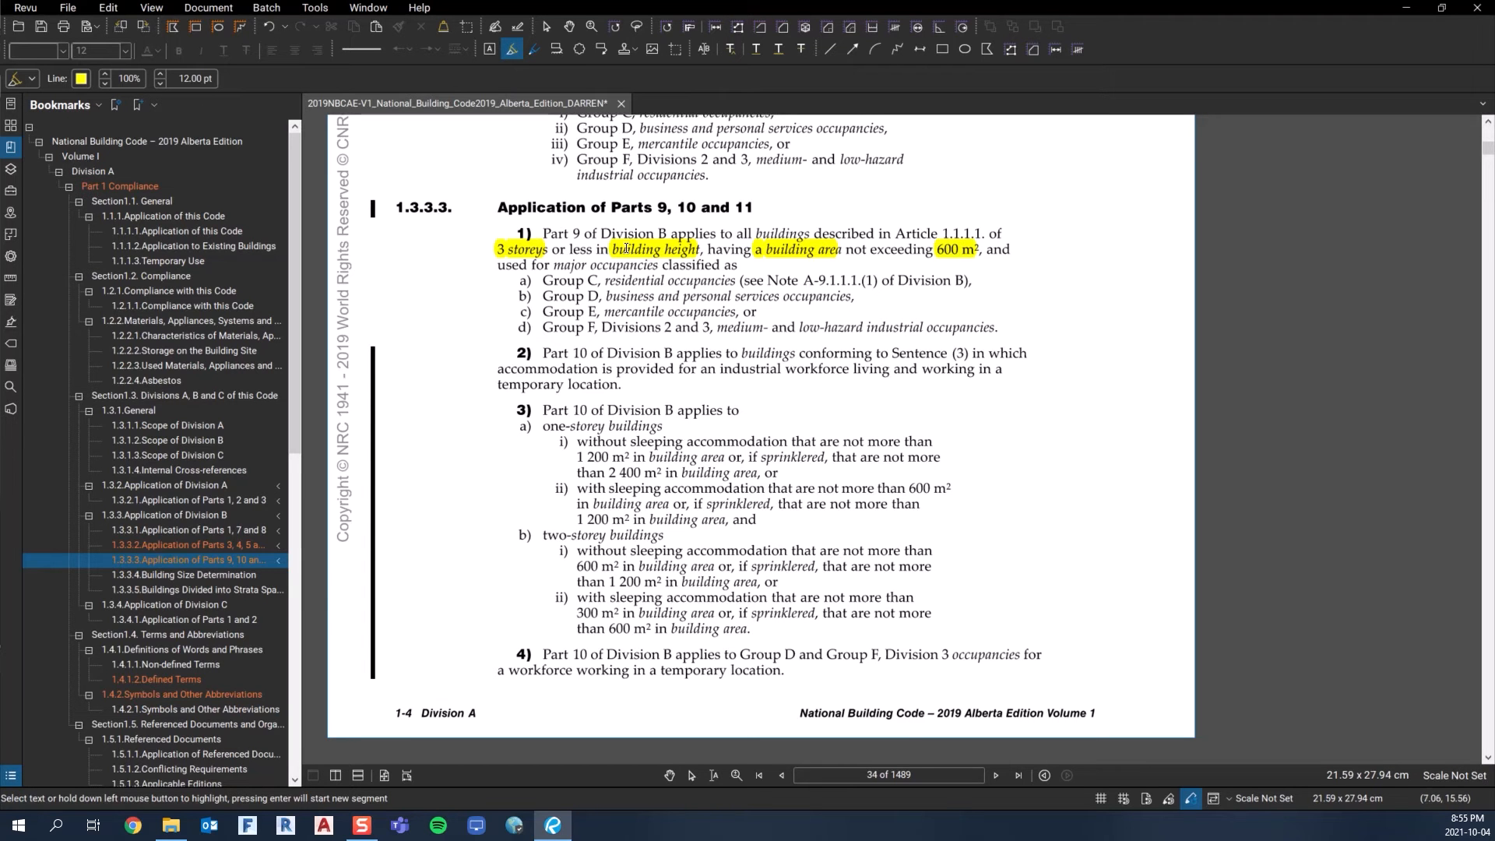
mouse_move(773, 257)
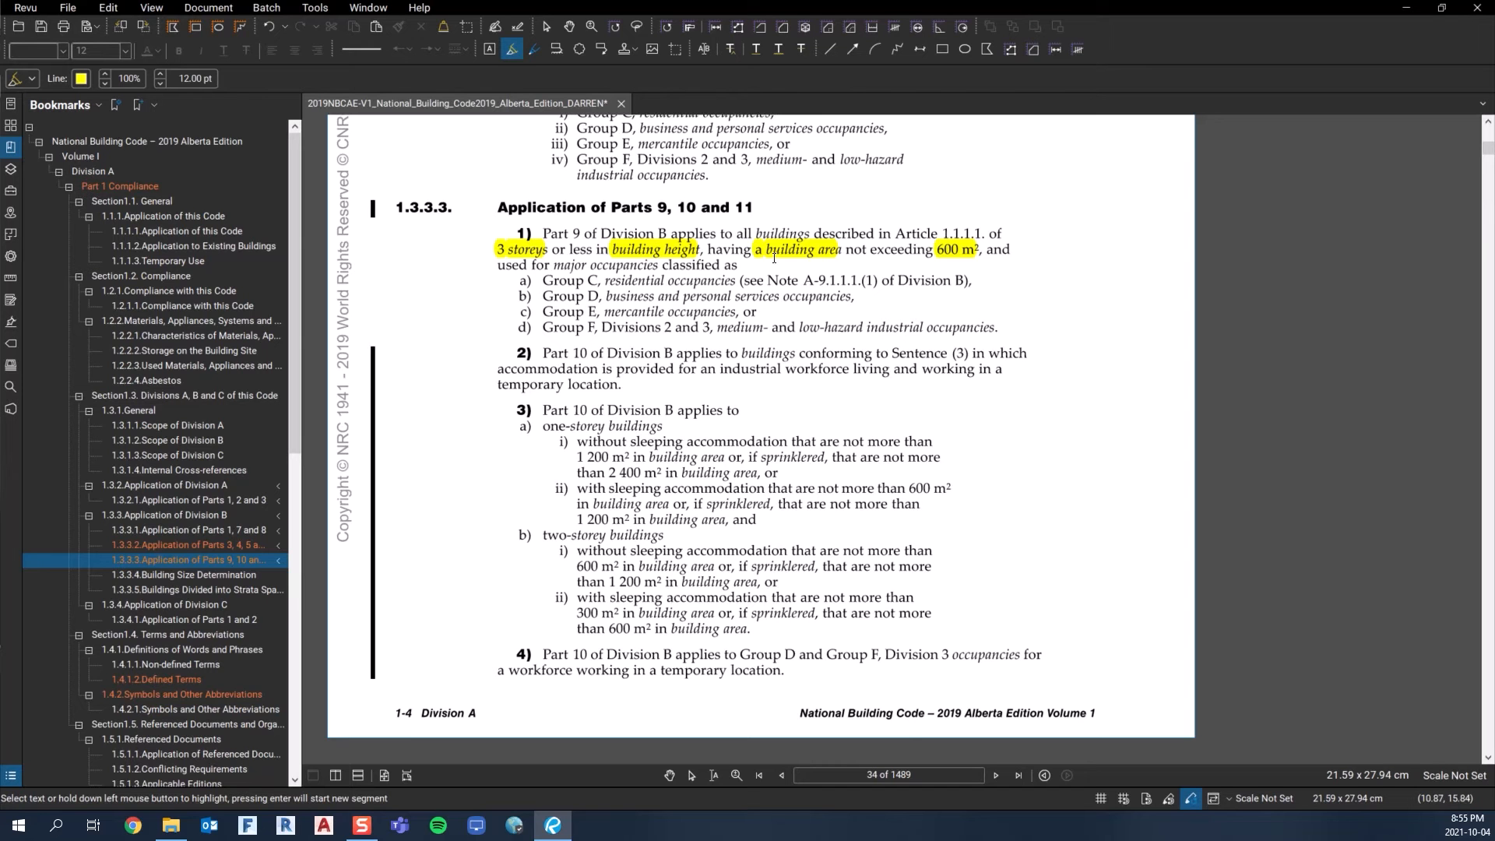
mouse_move(958, 252)
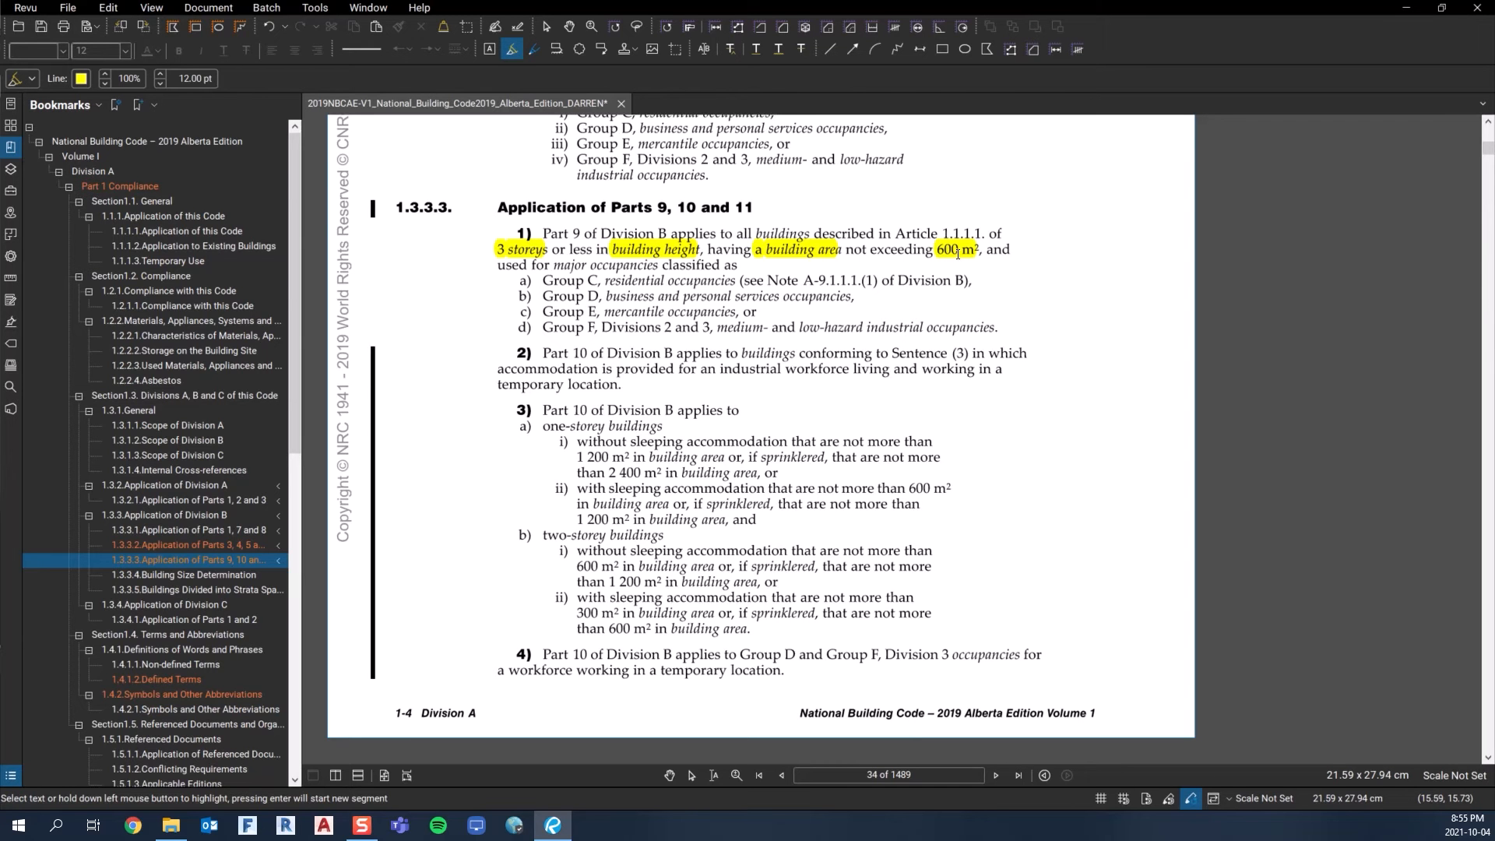
mouse_move(598, 279)
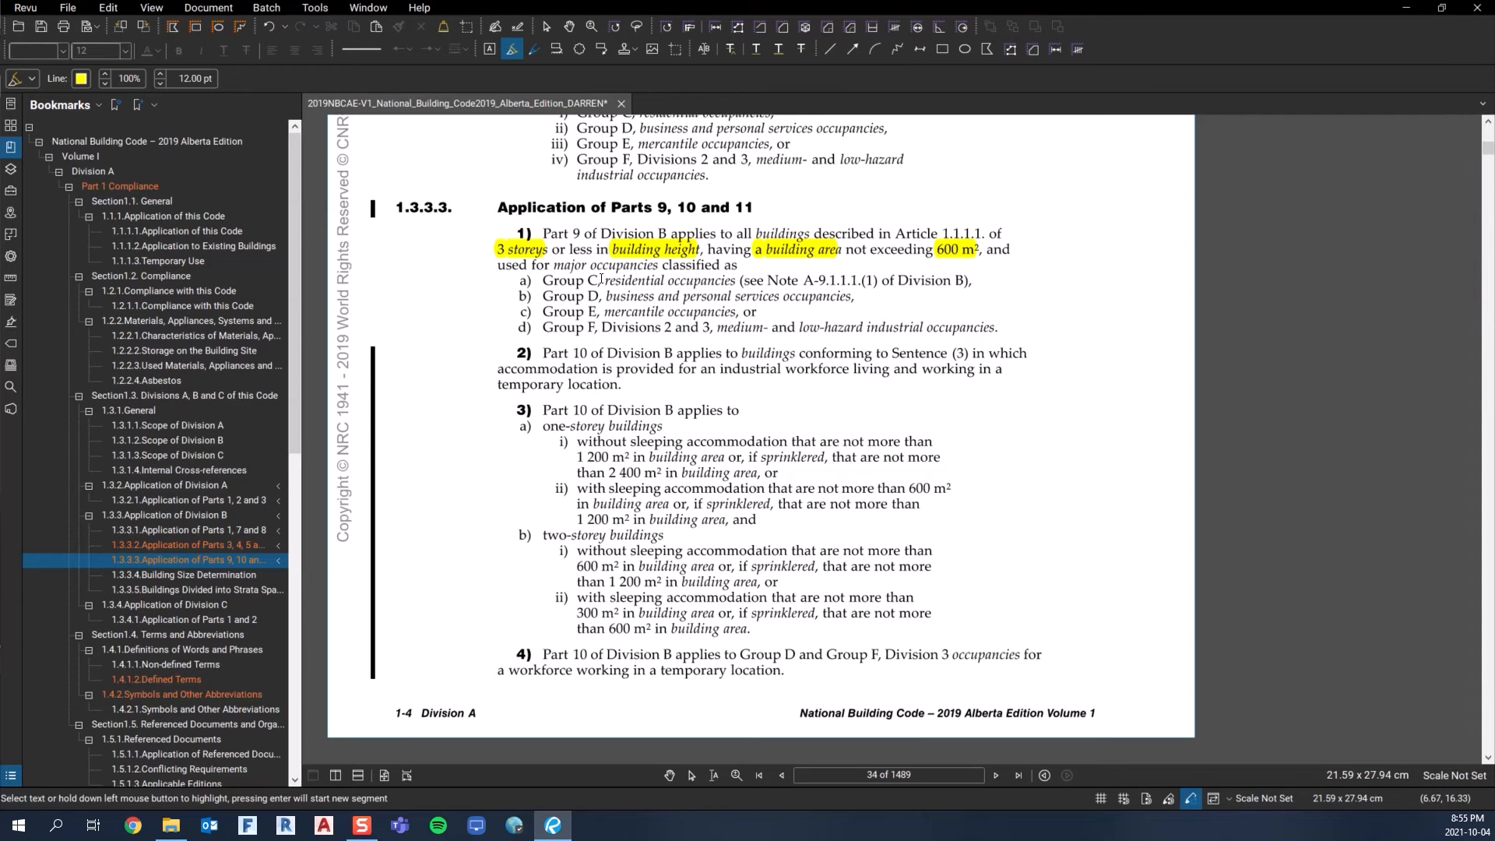
drag(543, 279, 592, 312)
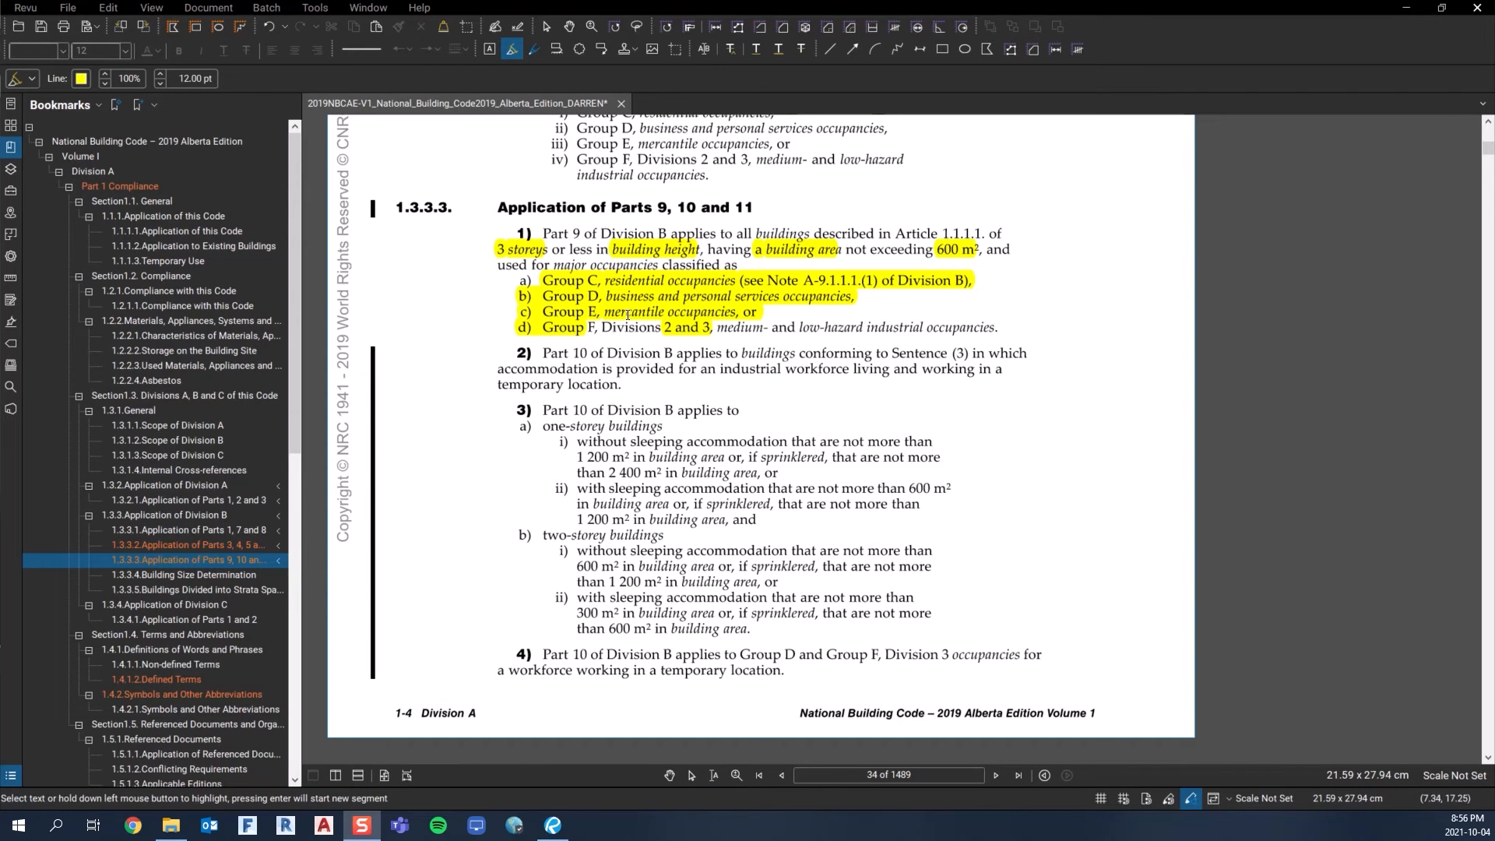
mouse_move(630, 313)
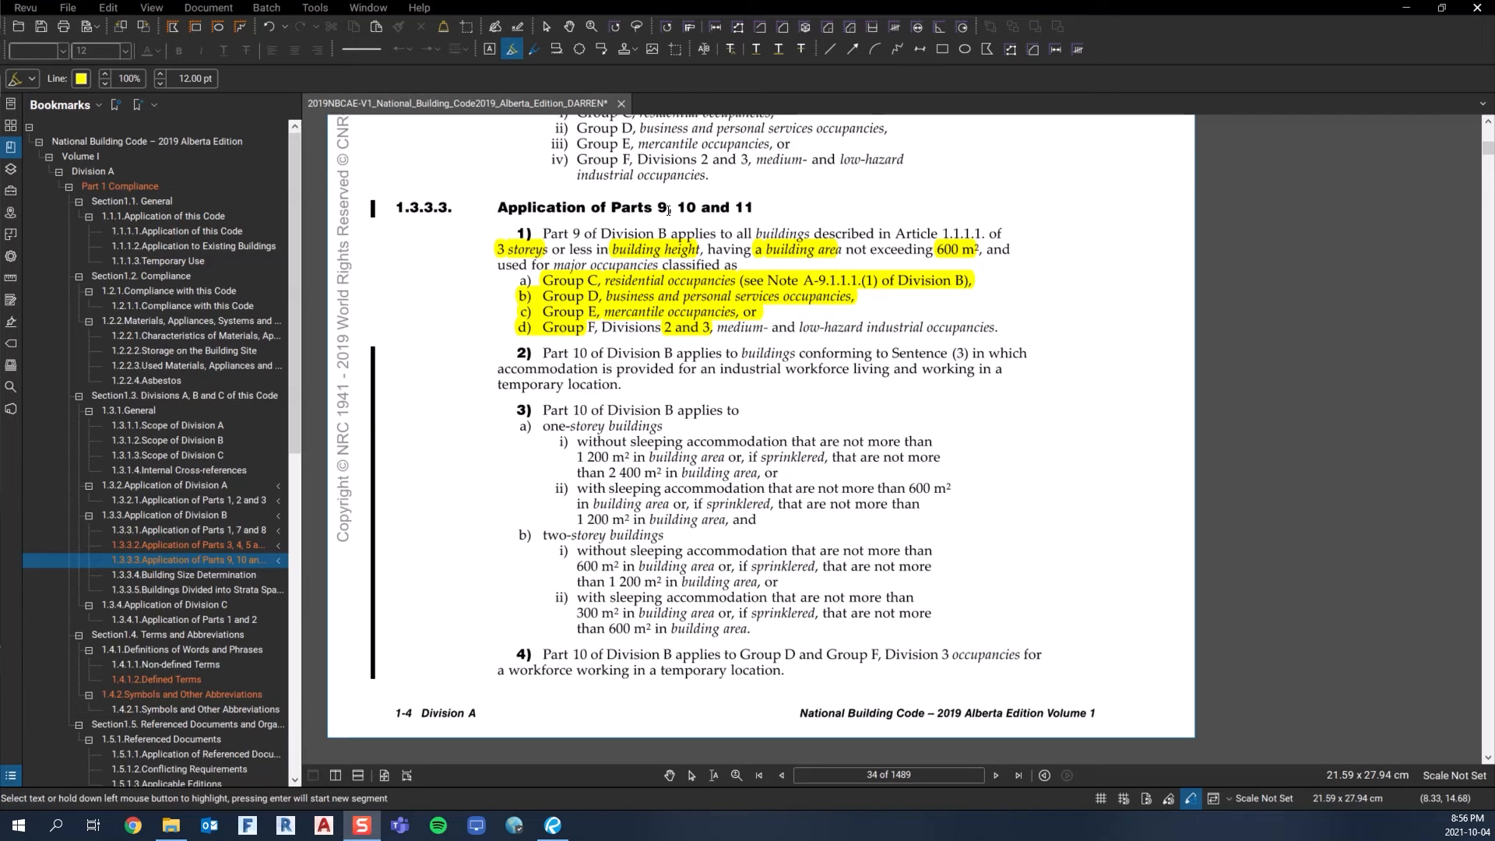
click(660, 207)
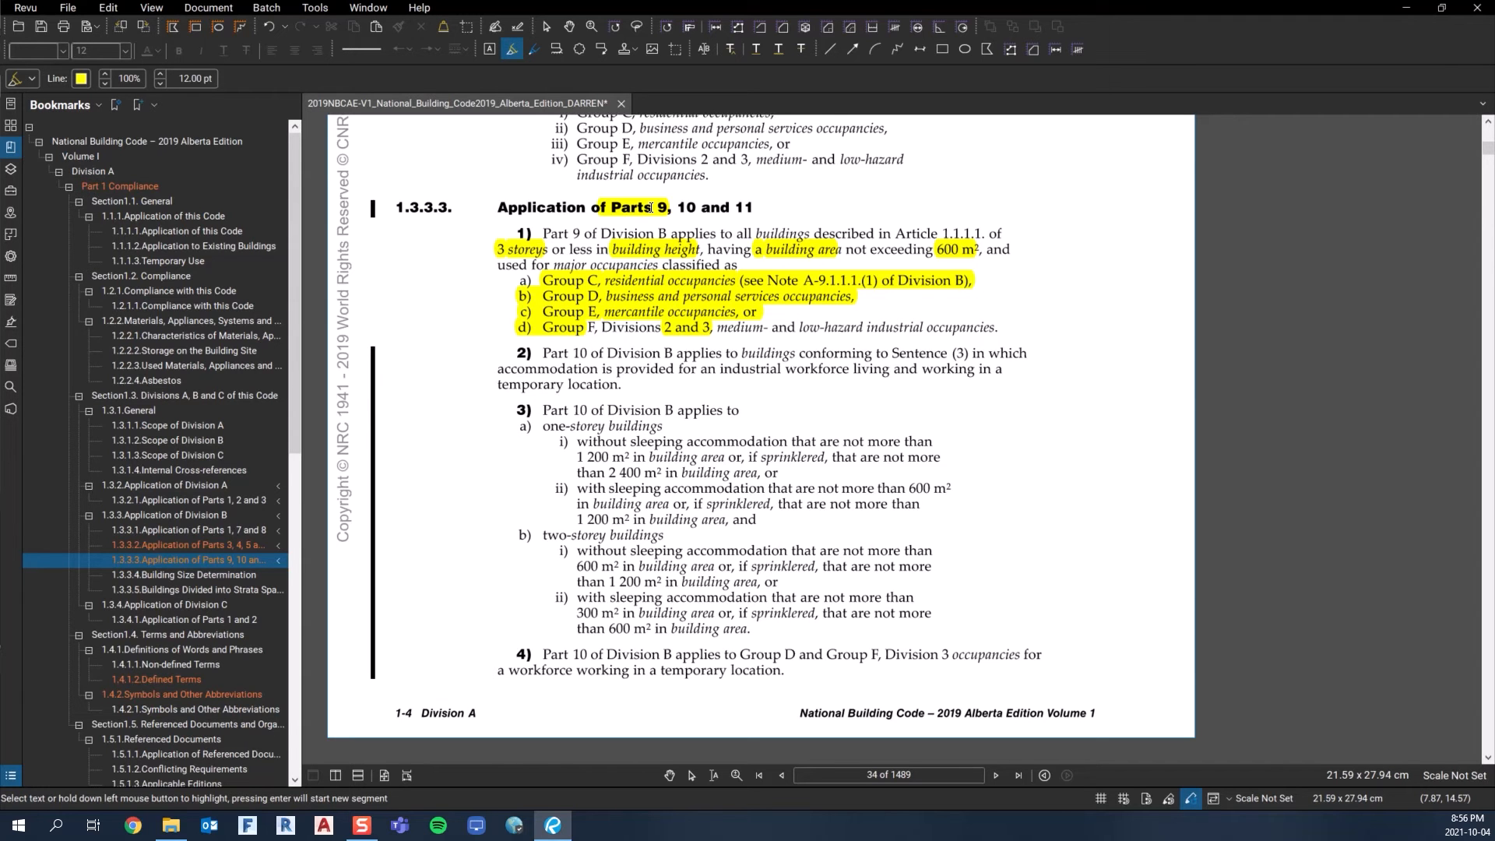
mouse_move(629, 237)
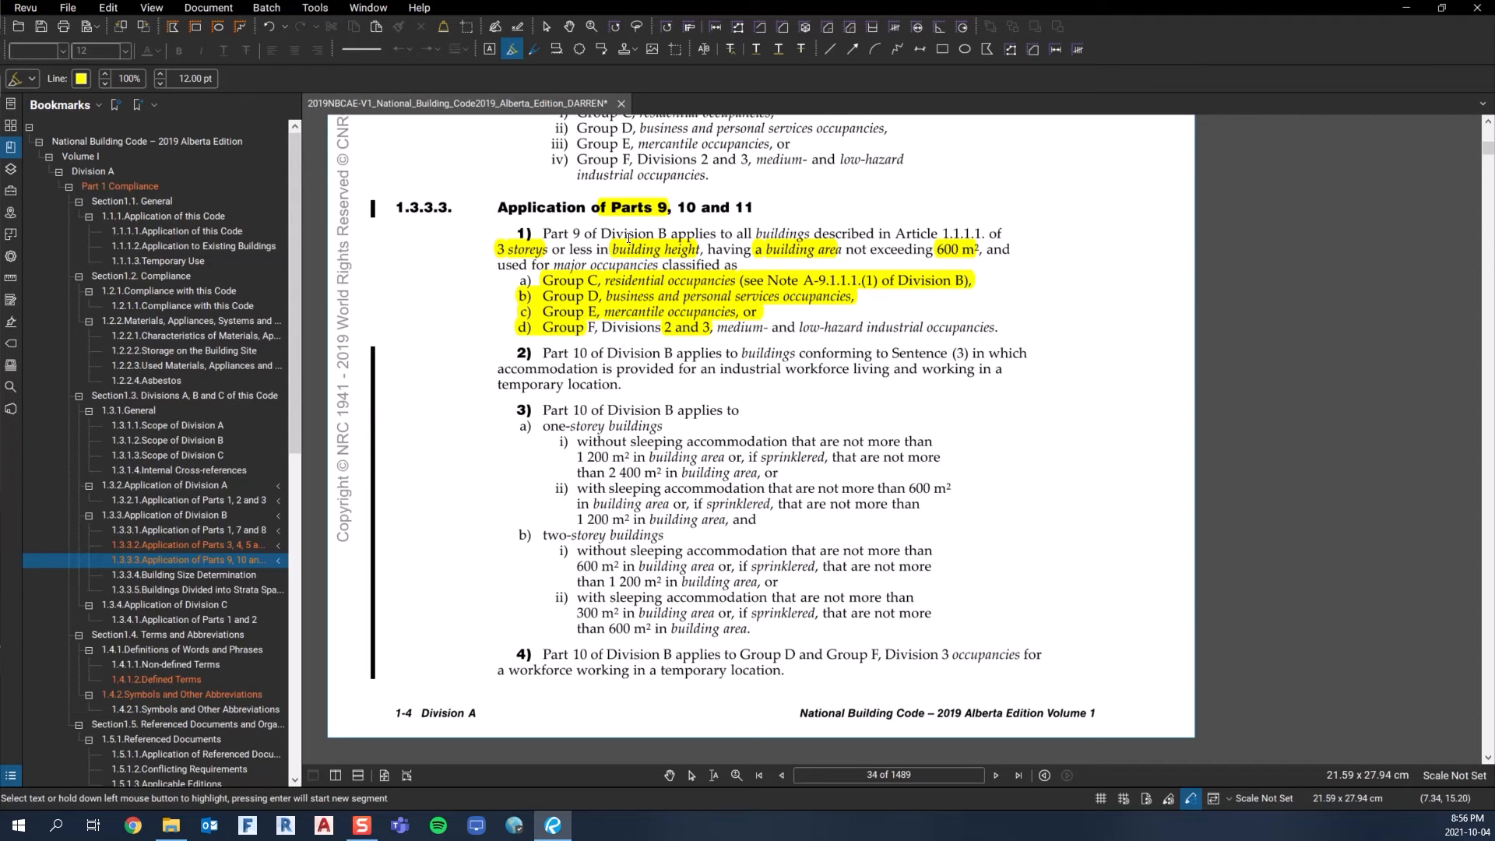
mouse_move(606, 279)
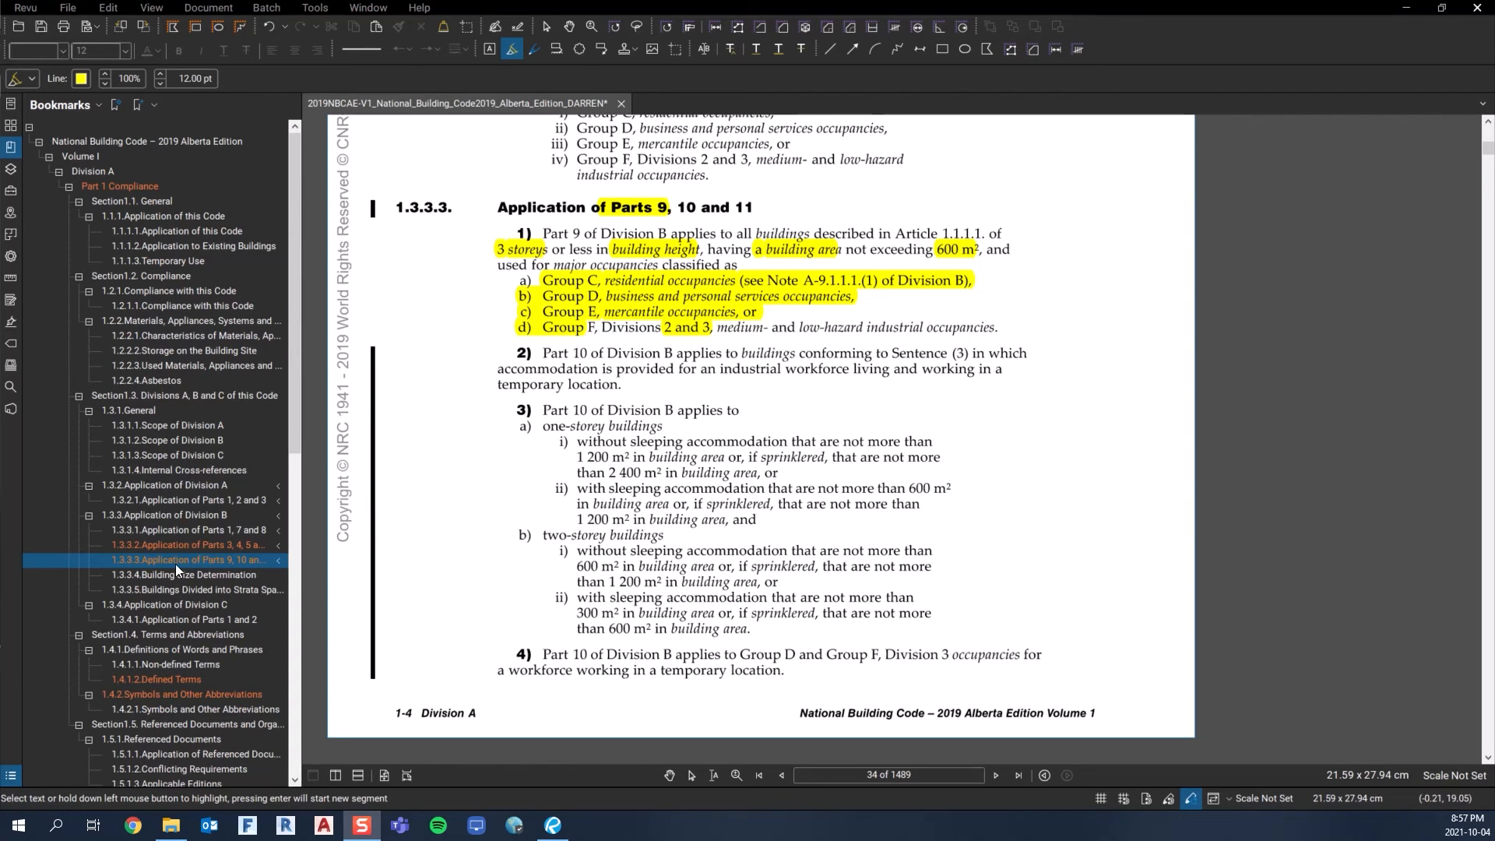
Expand Volume II in the bookmarks to list Parts 9, 10 and 11.
scroll(down, 3)
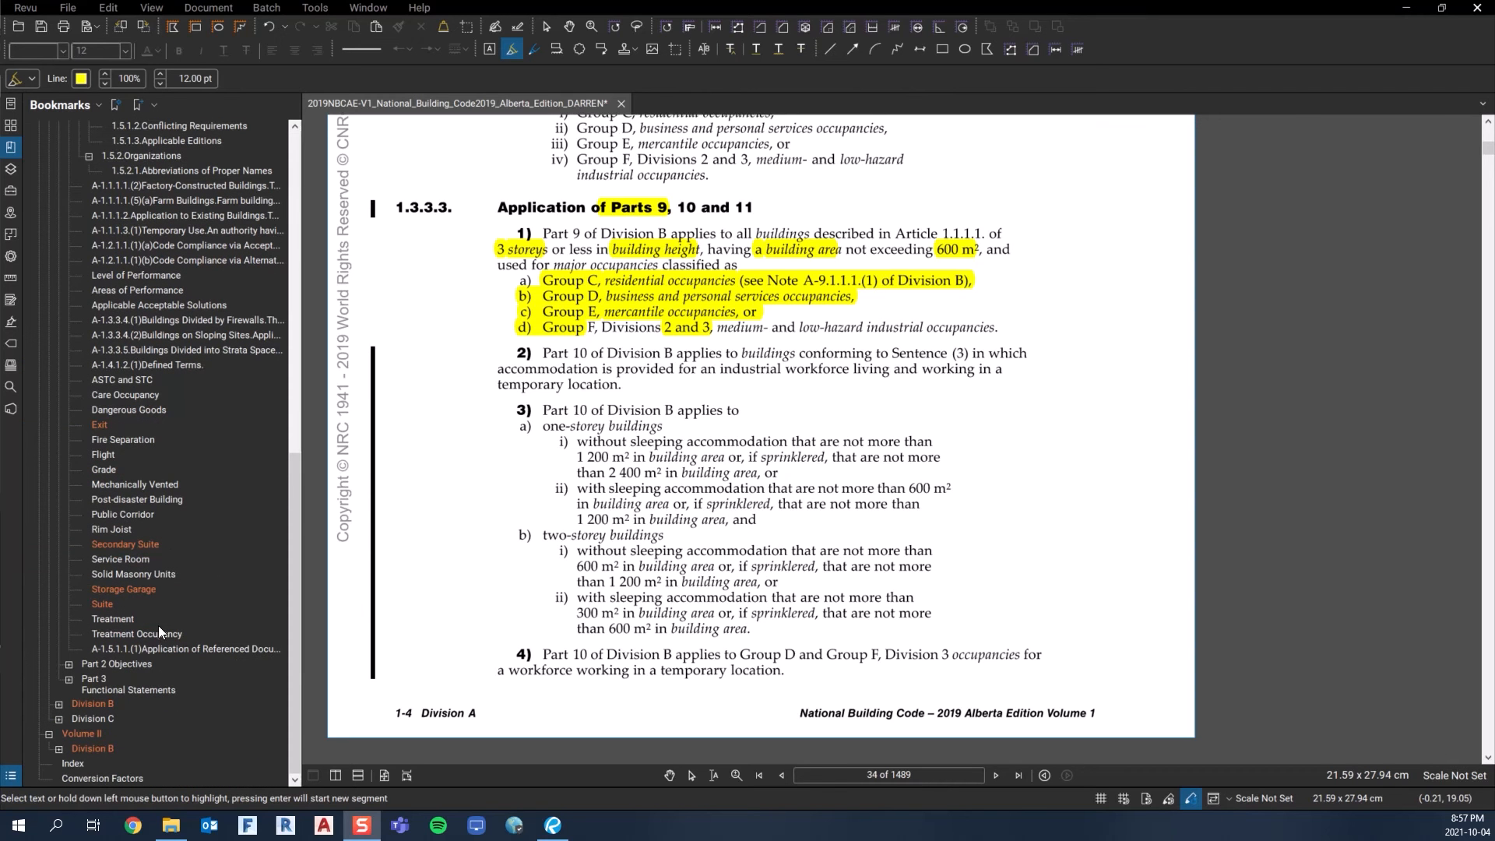
mouse_move(135, 658)
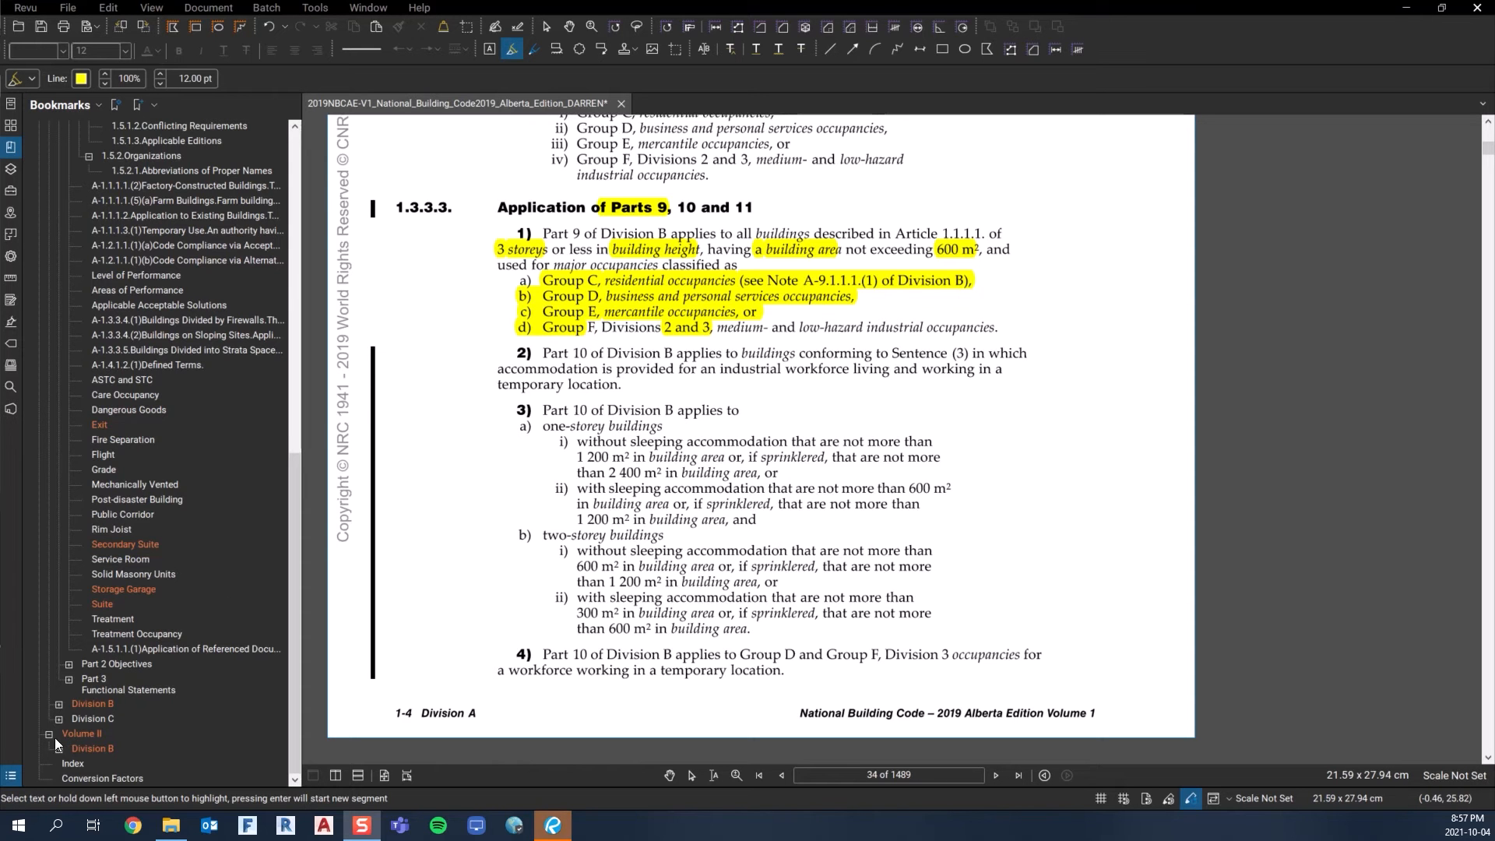
click(58, 673)
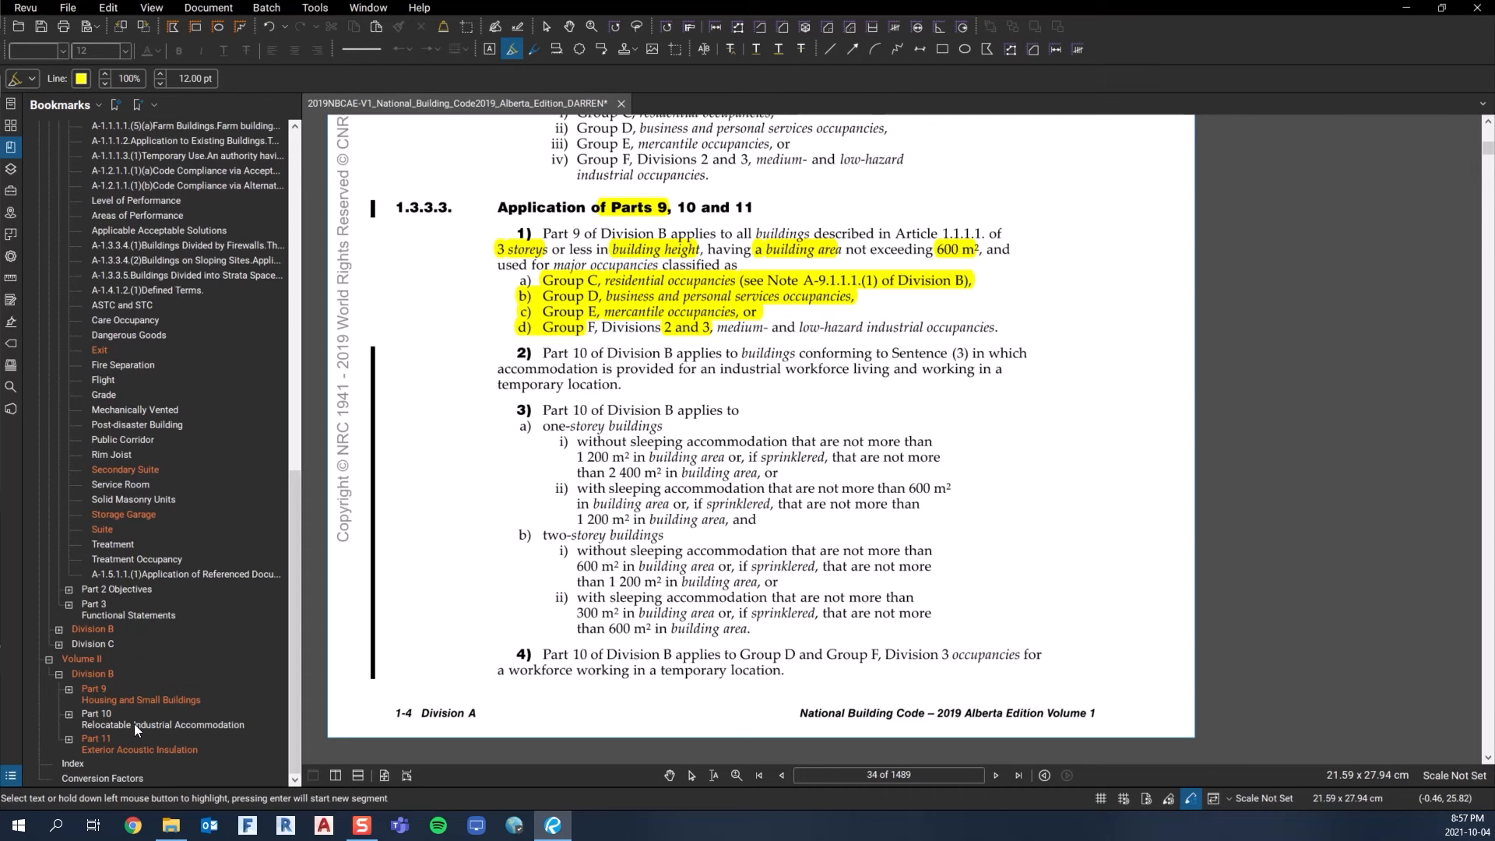
mouse_move(226, 732)
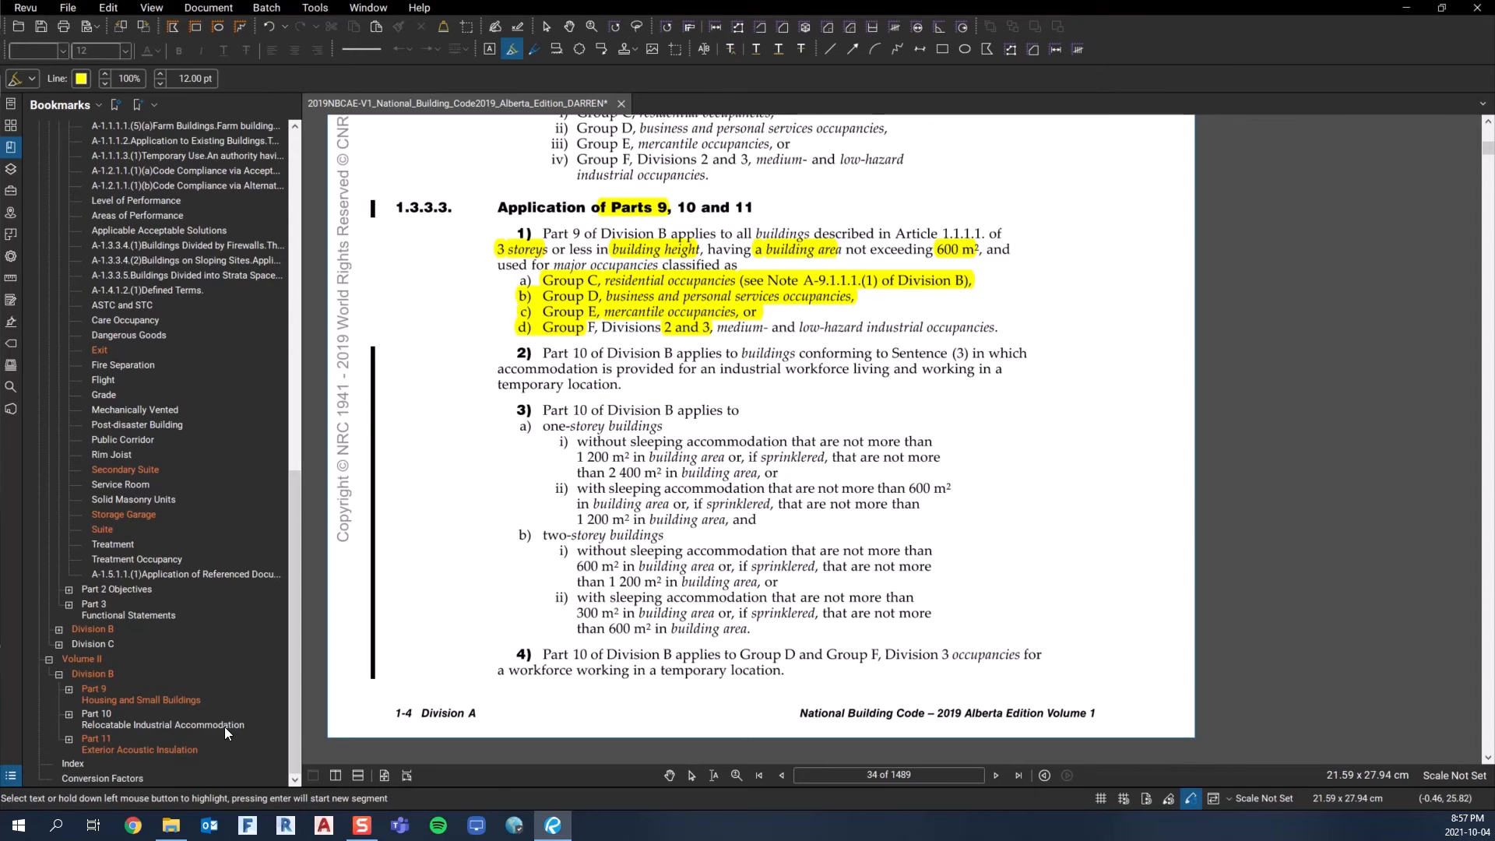
mouse_move(171, 727)
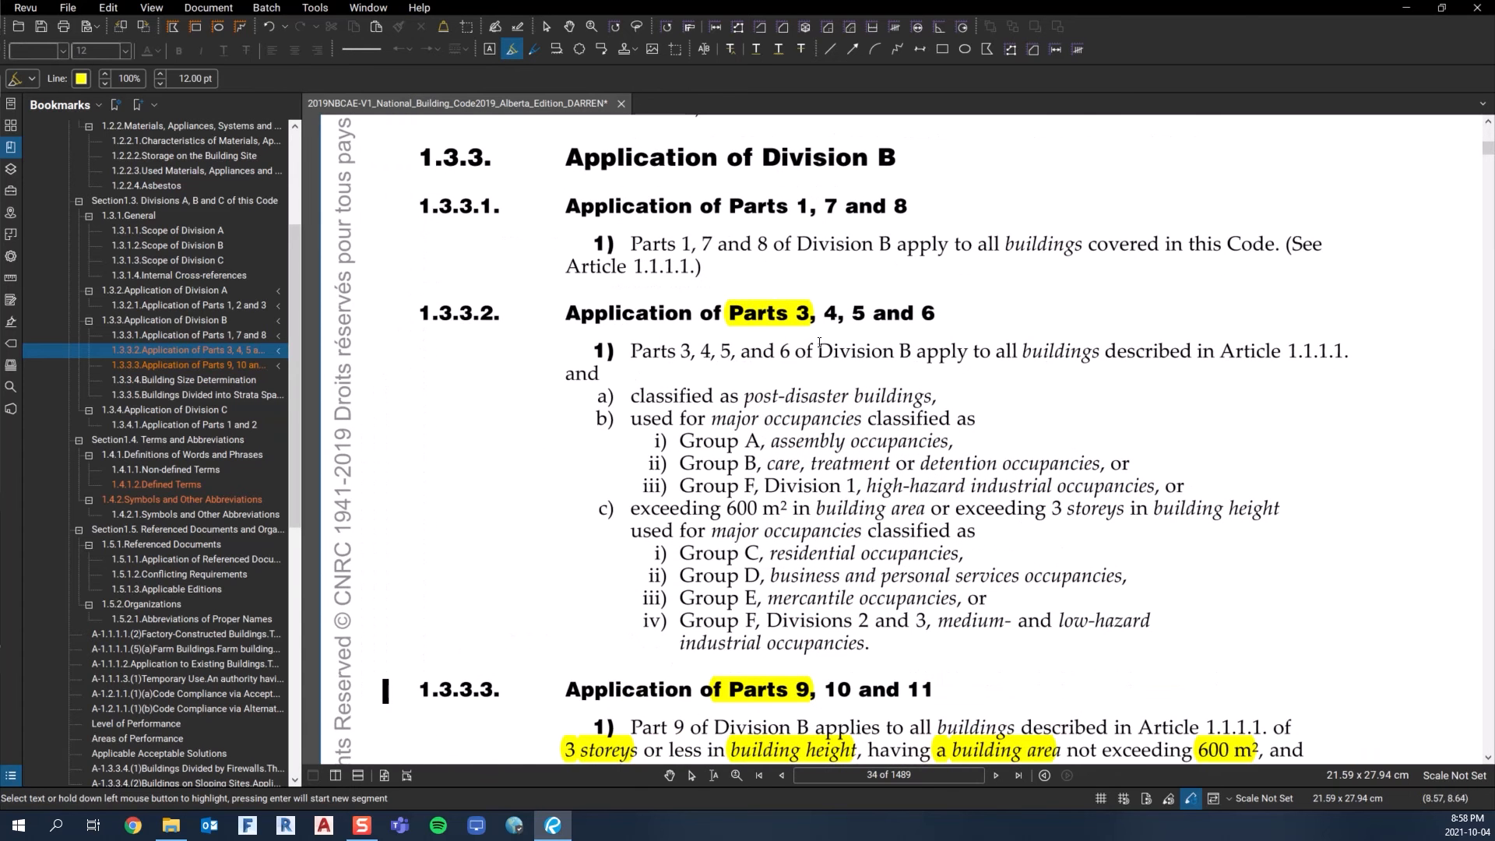
Scroll to Article 1.3.3.2 and highlight its Group F Division 1 high-hazard item yellow.
scroll(down, 3)
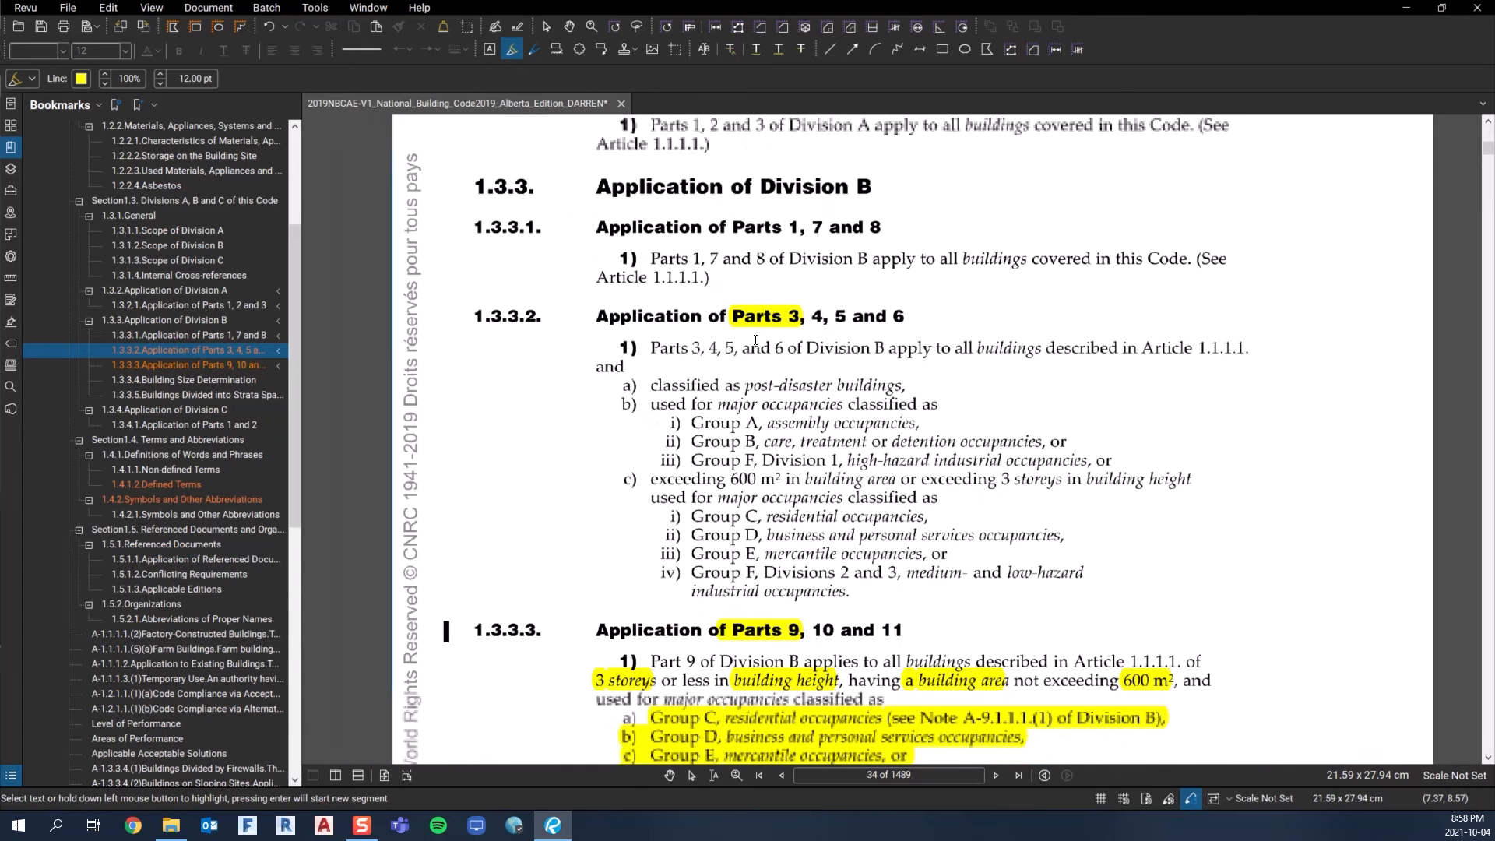
scroll(down, 3)
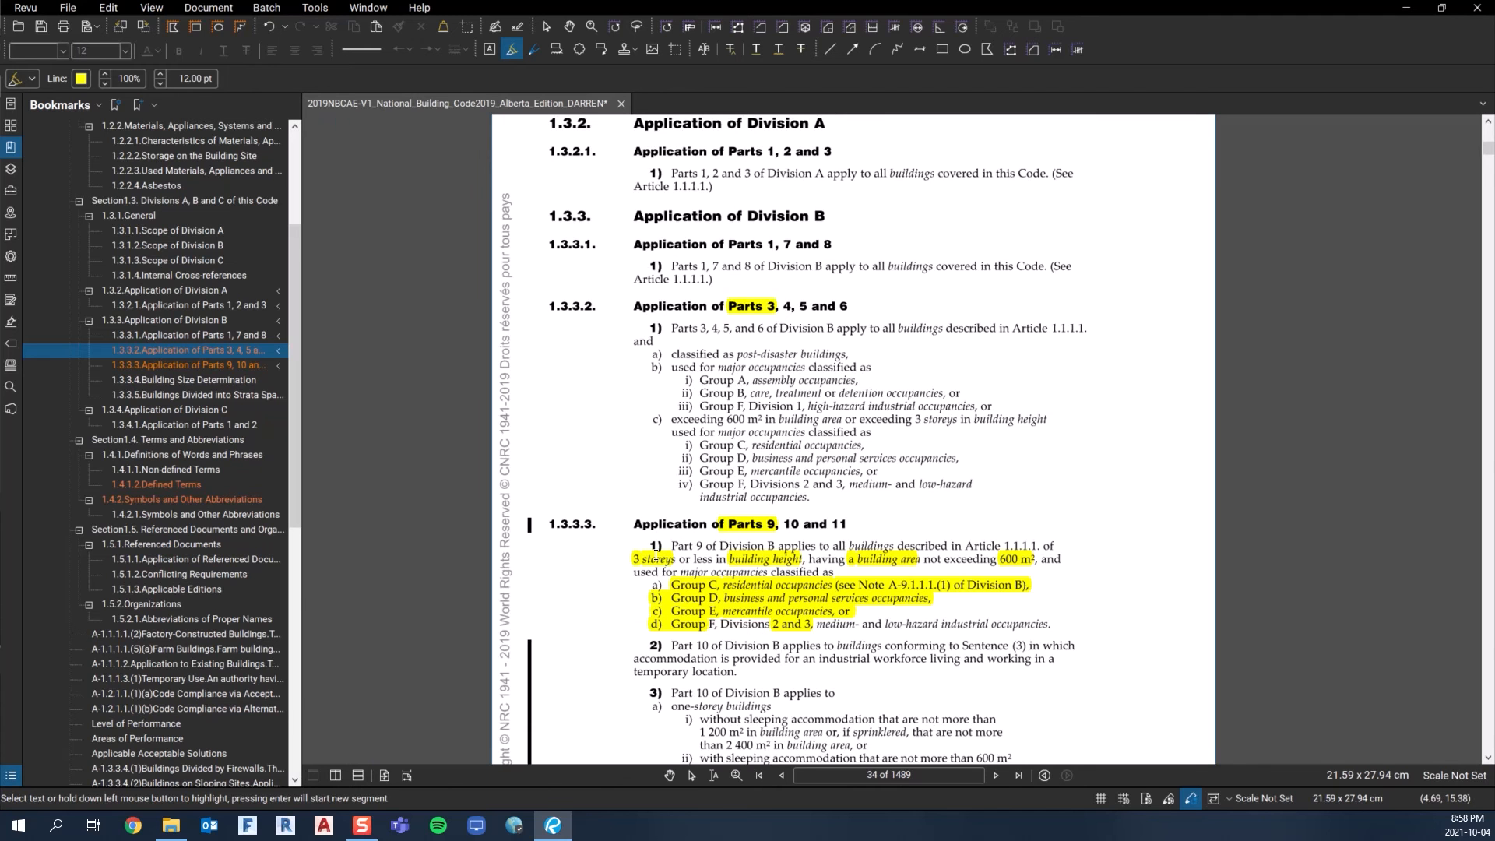
mouse_move(754, 313)
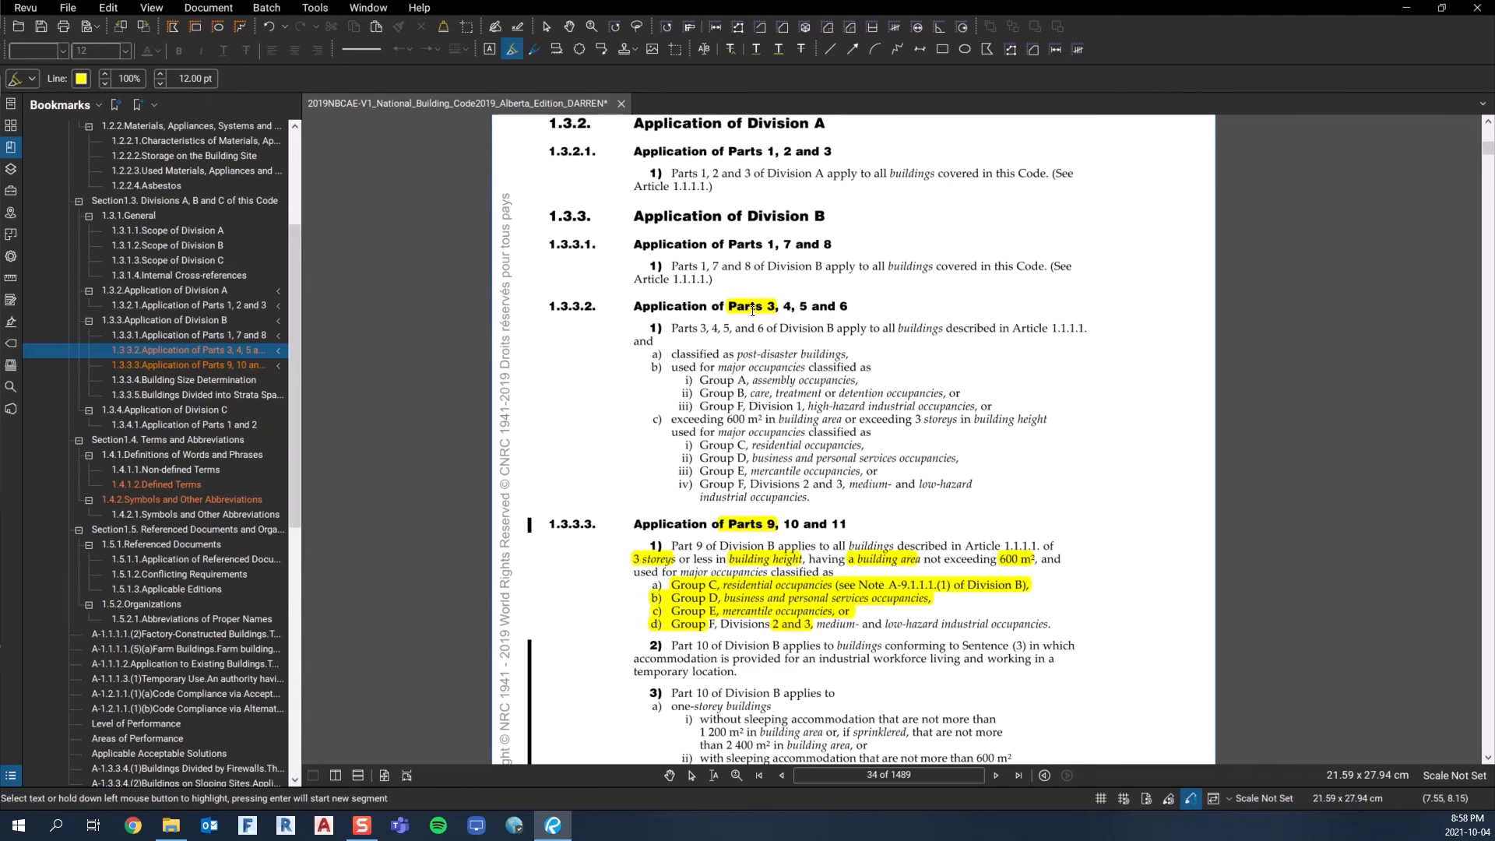
scroll(down, 3)
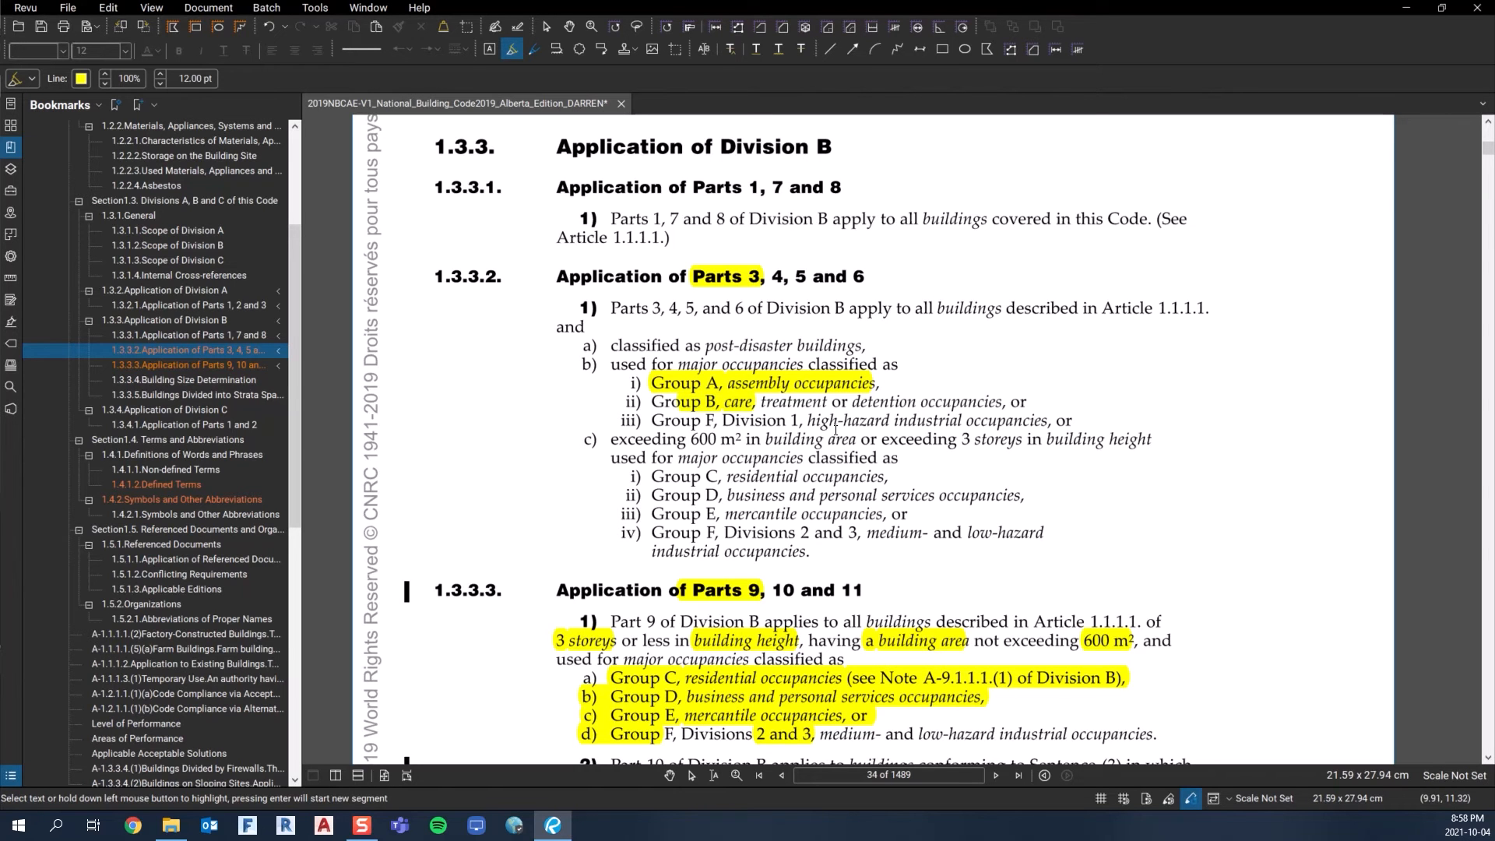
drag(653, 421, 827, 421)
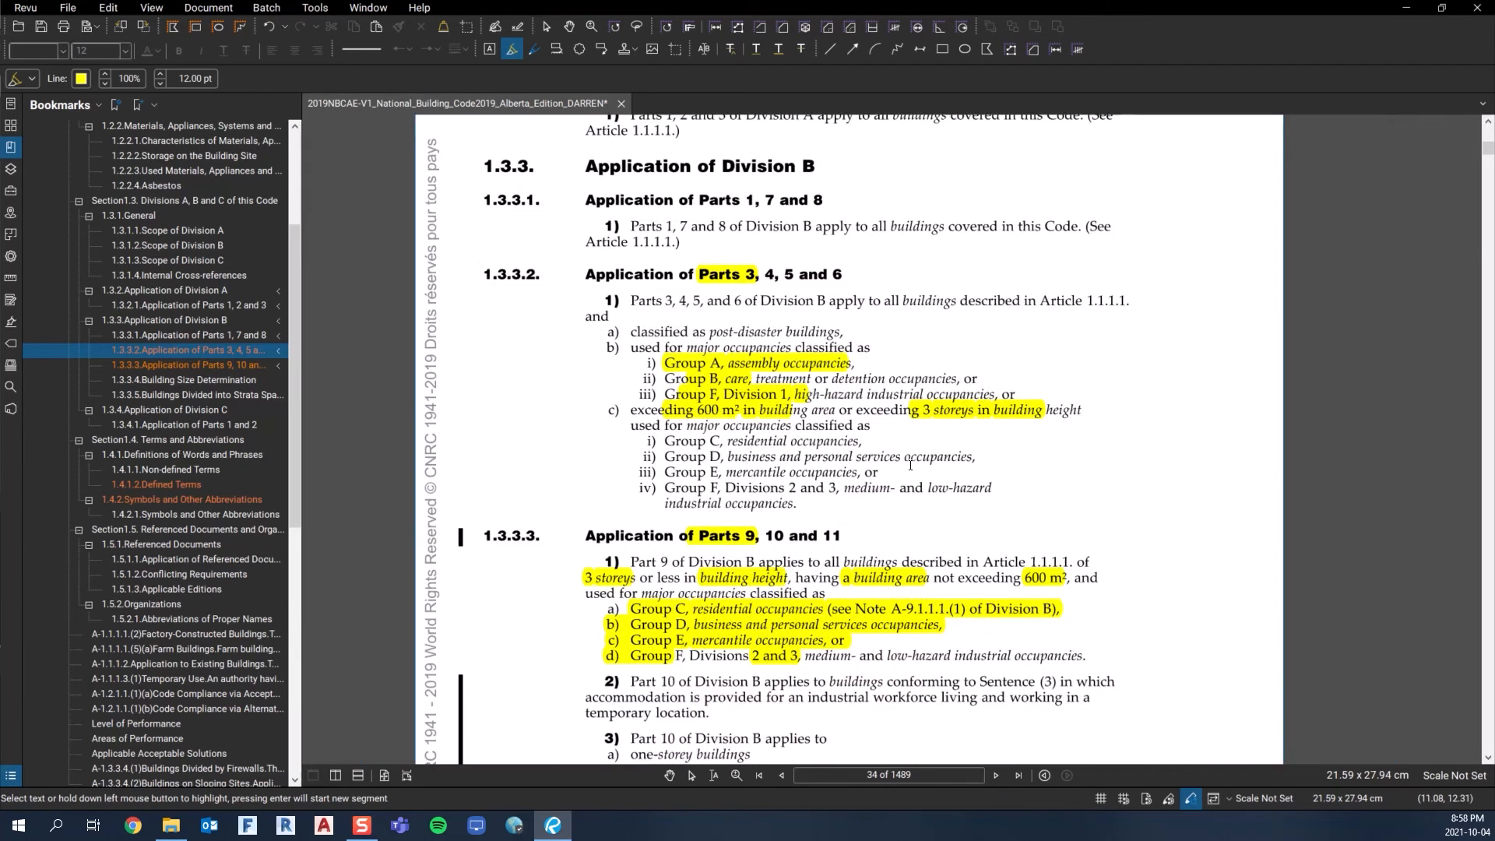
scroll(down, 3)
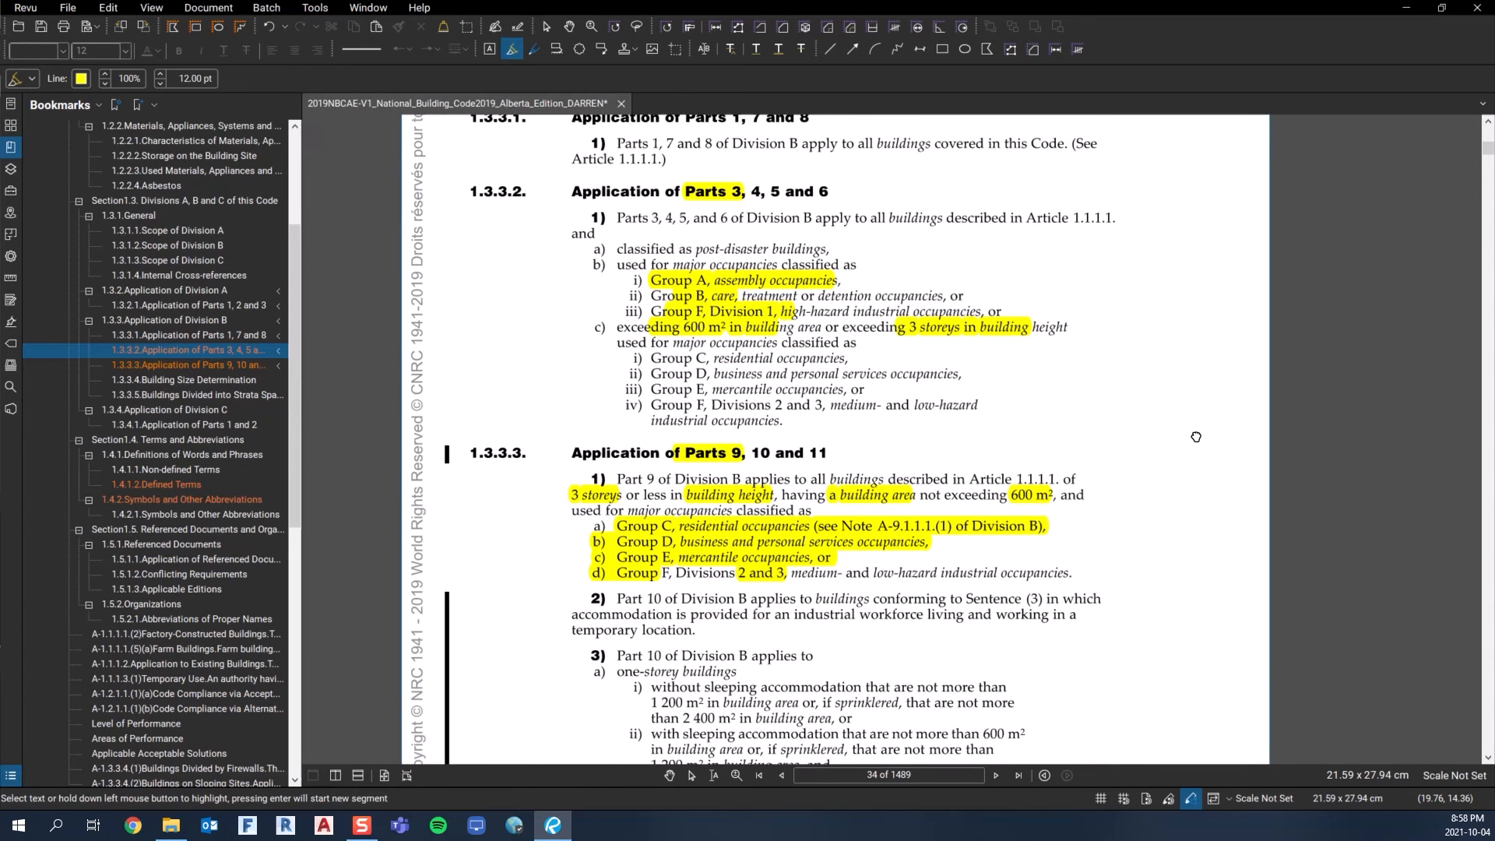
mouse_move(718, 444)
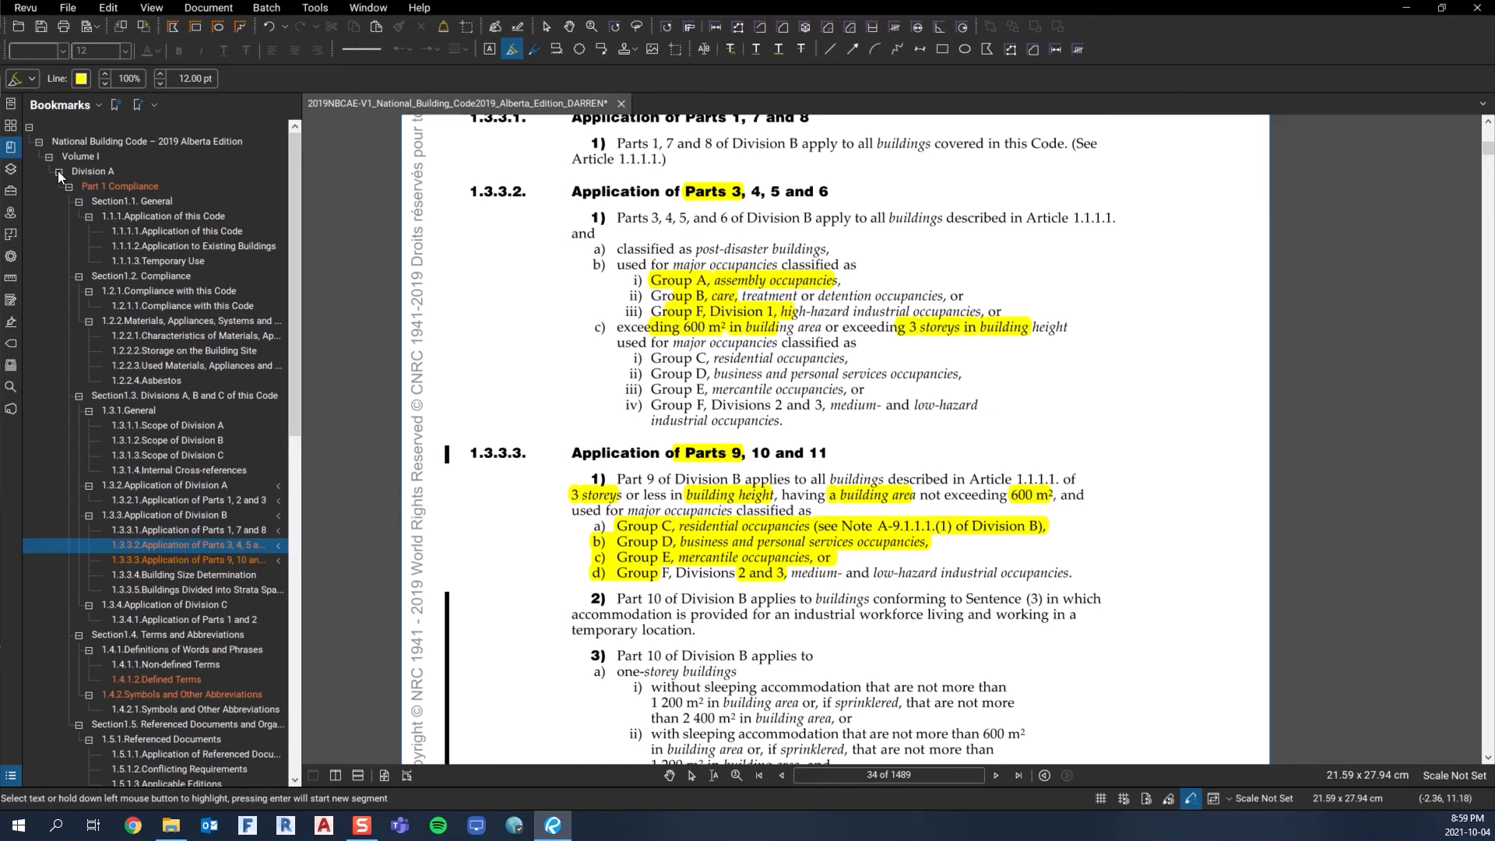
Collapse Division A and Volume II so the outline shows Volume I's Divisions A, B and C.
click(57, 171)
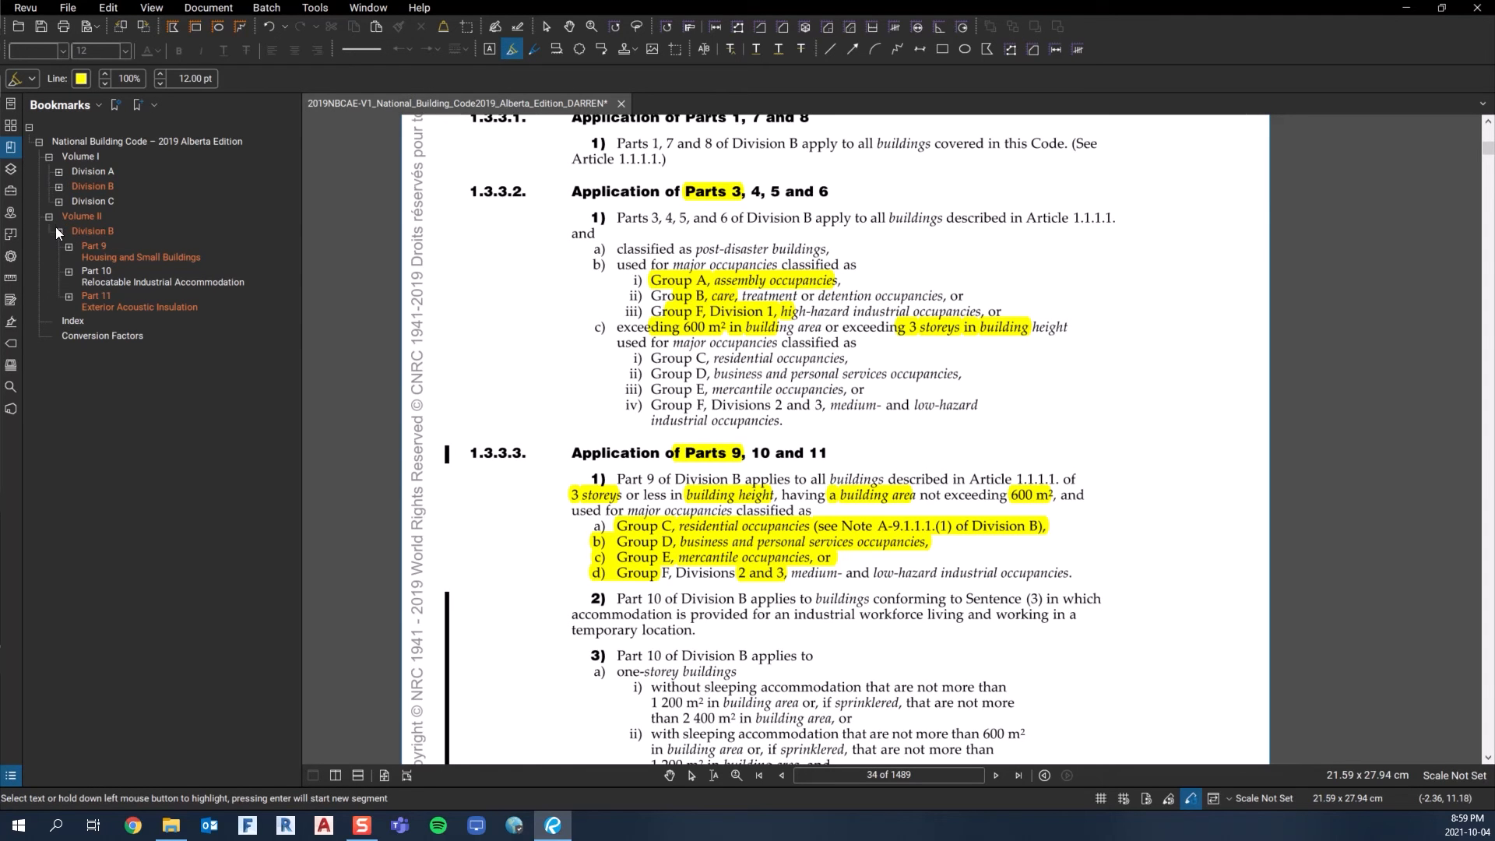
click(48, 215)
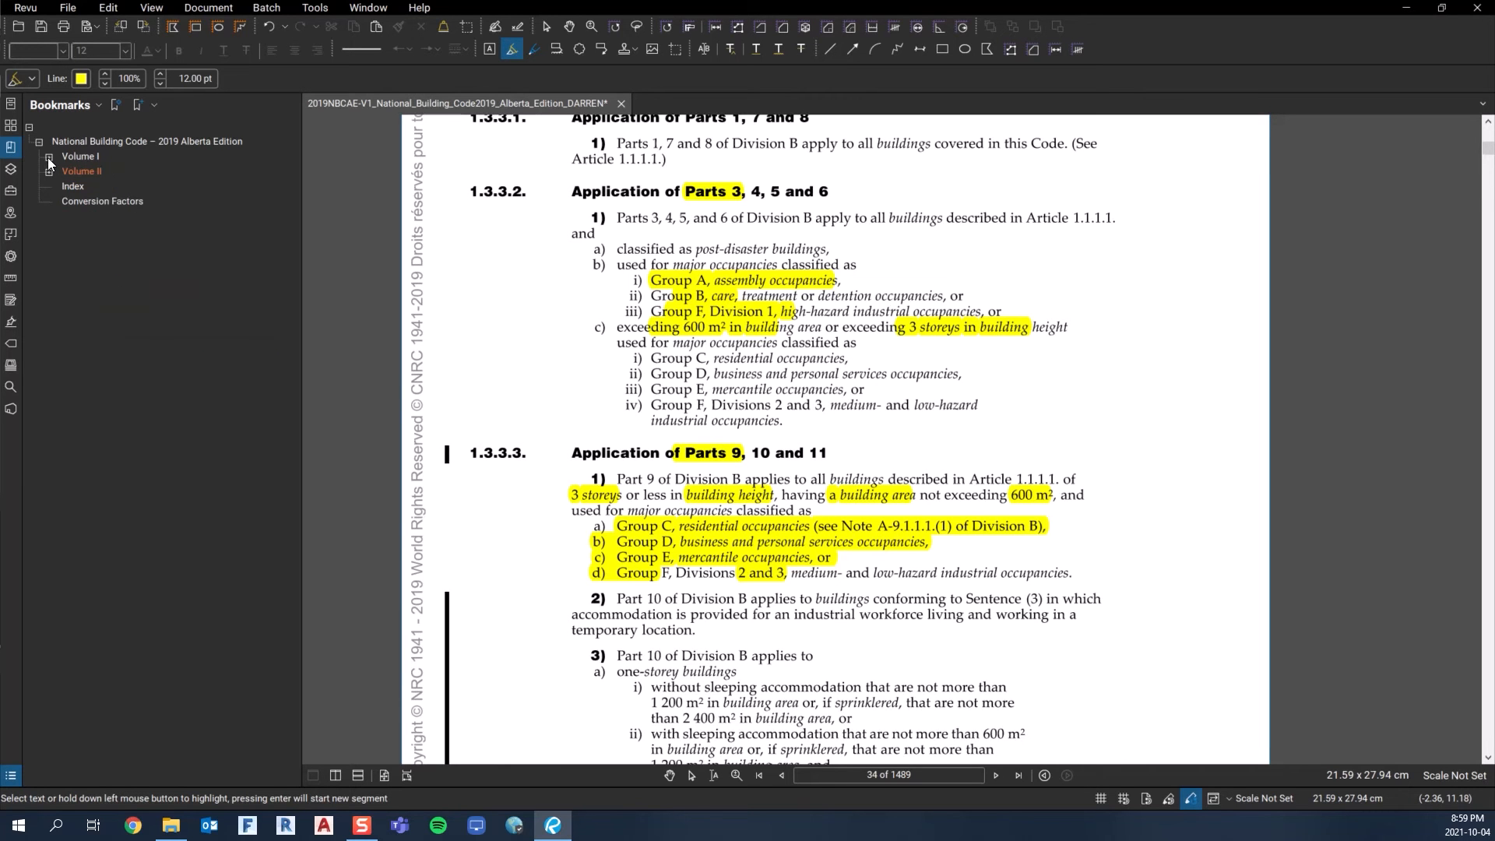
click(49, 171)
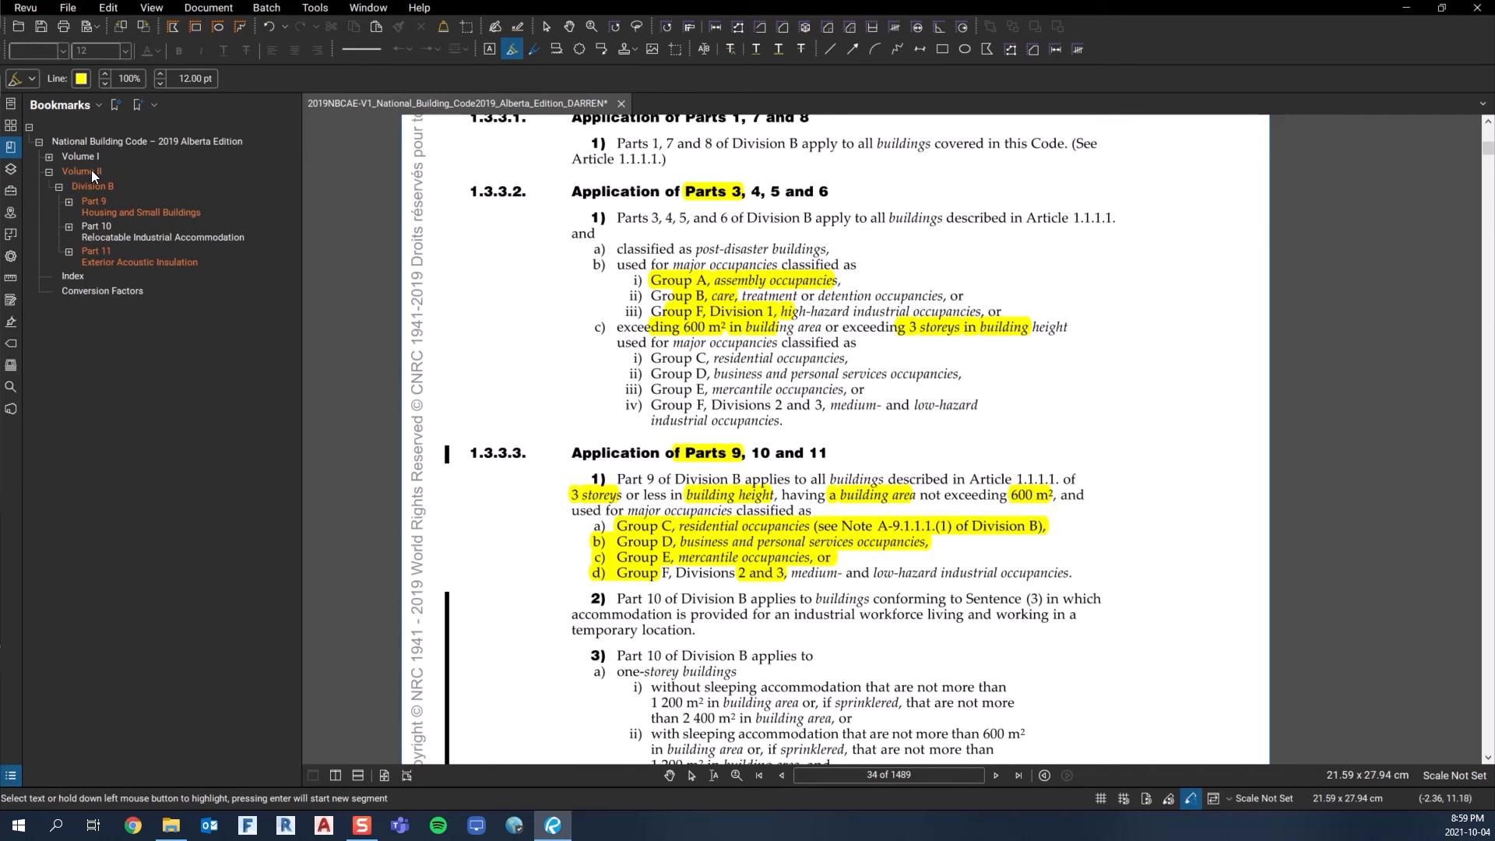
mouse_move(85, 201)
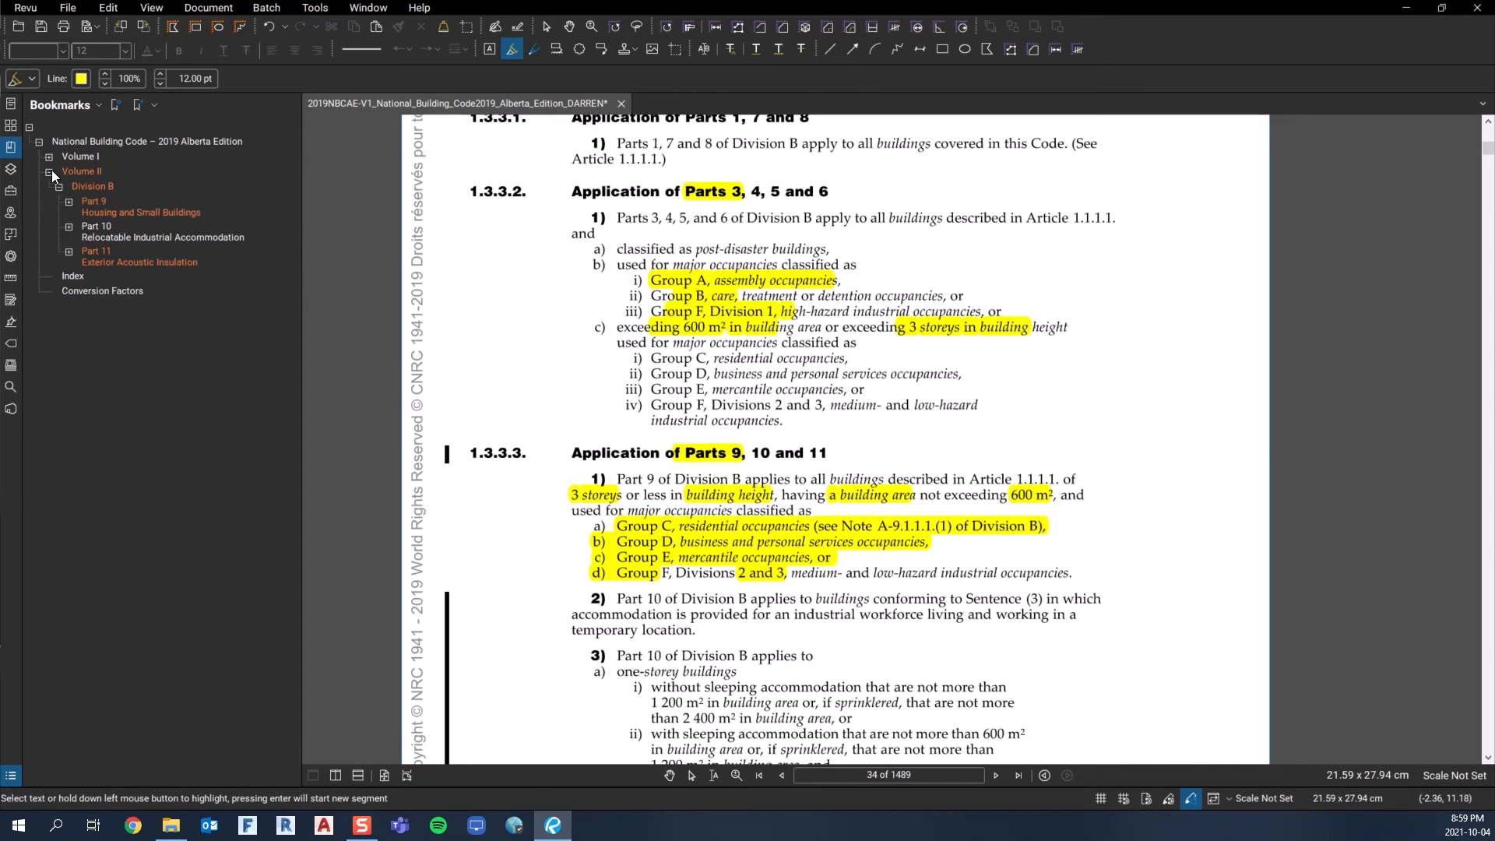
click(59, 156)
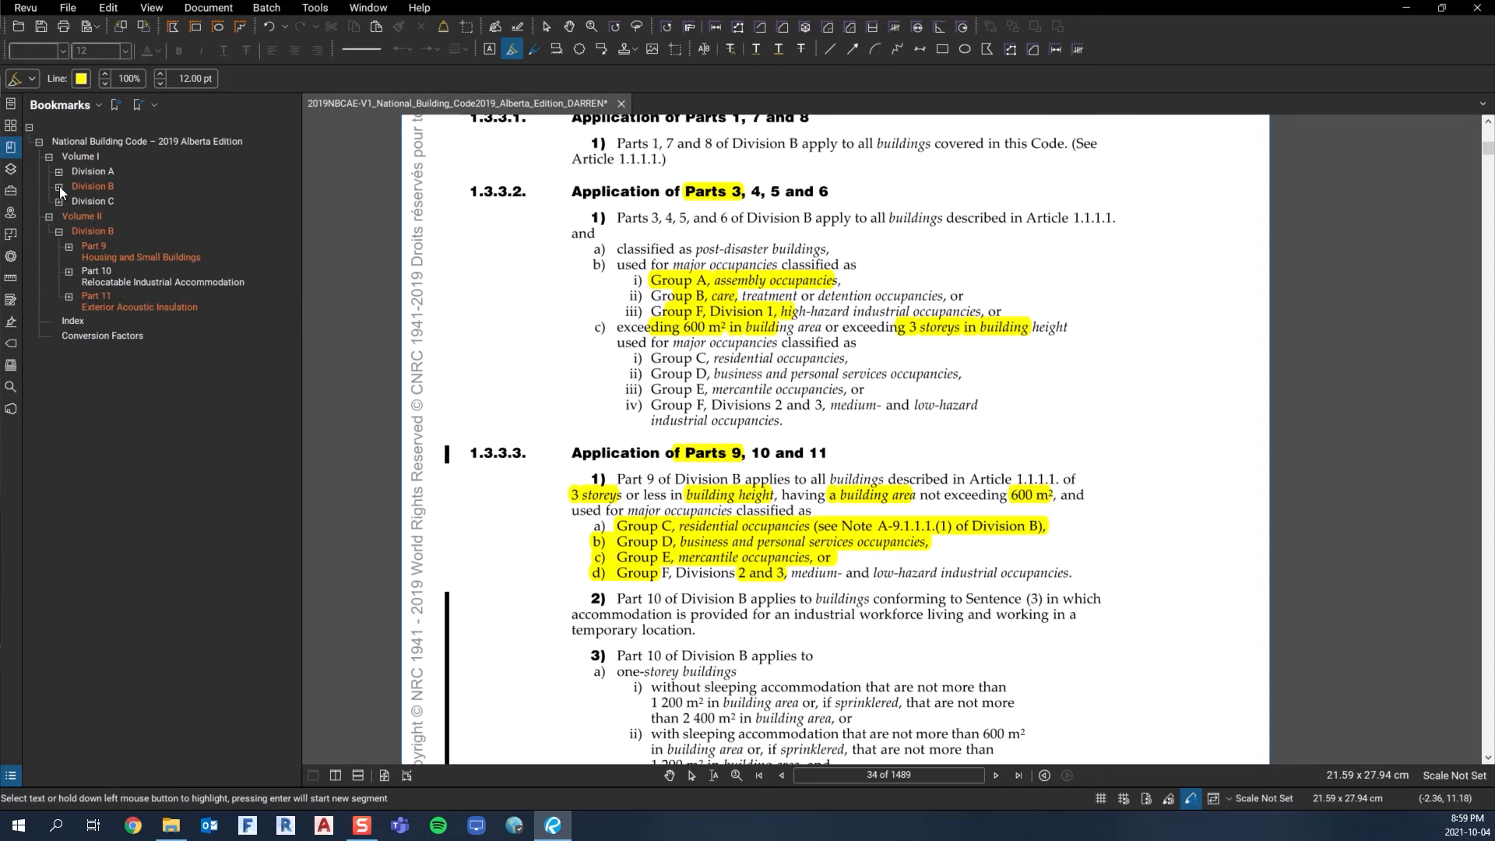
mouse_move(86, 216)
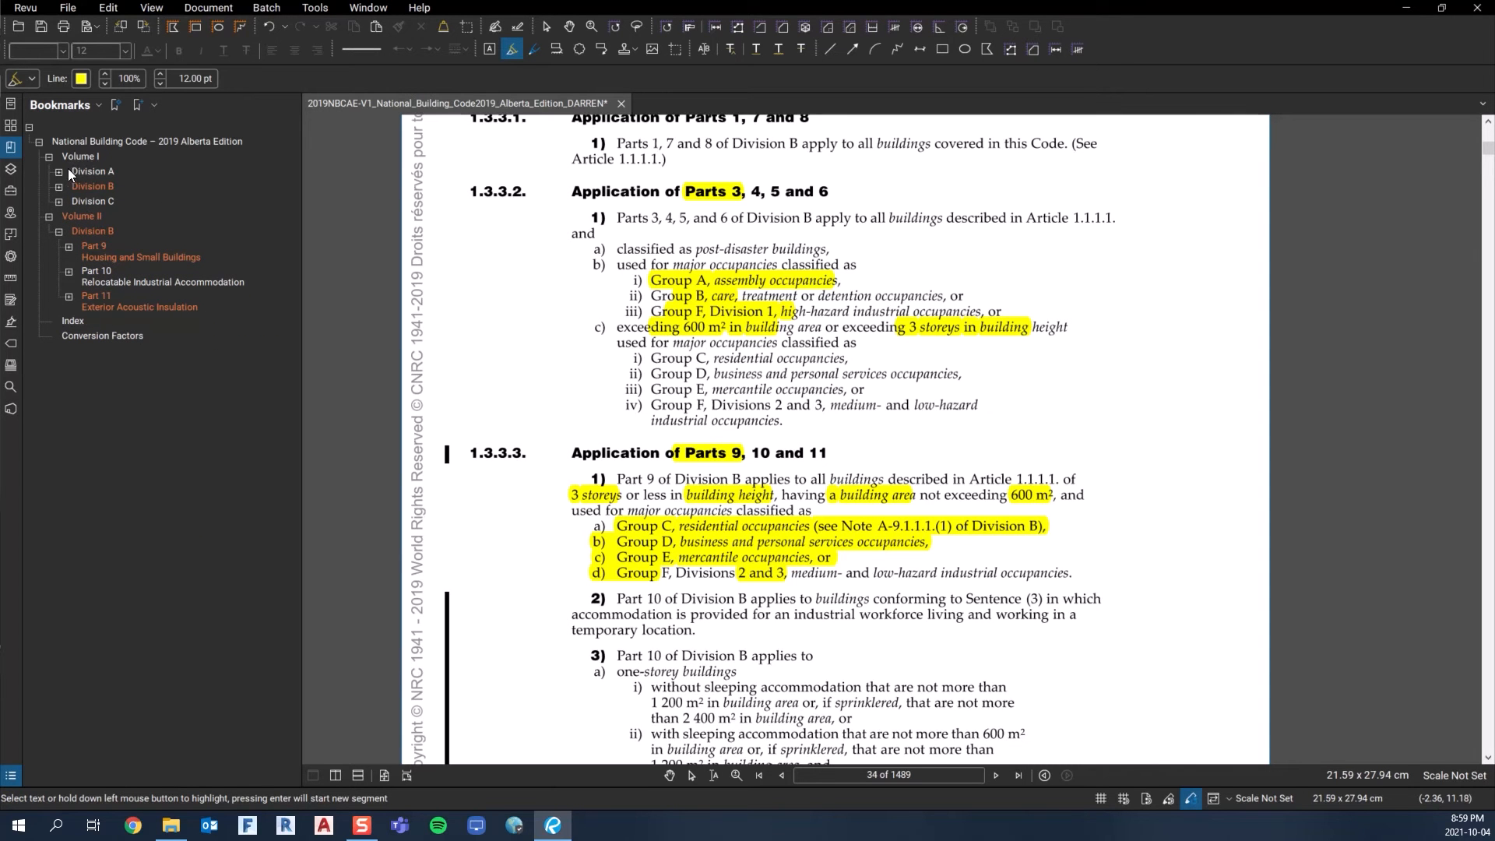
mouse_move(112, 182)
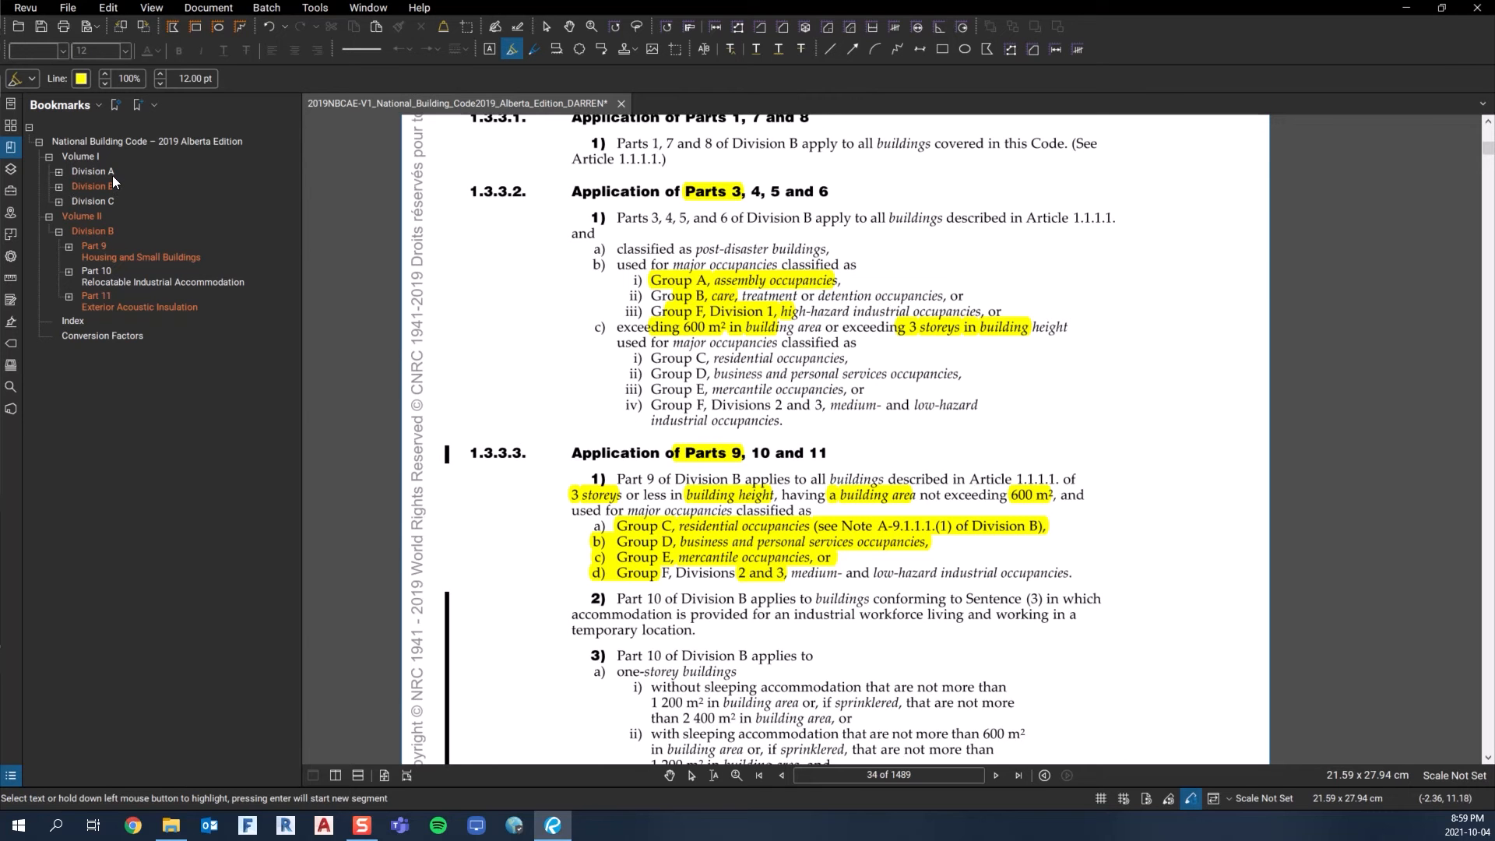
mouse_move(112, 198)
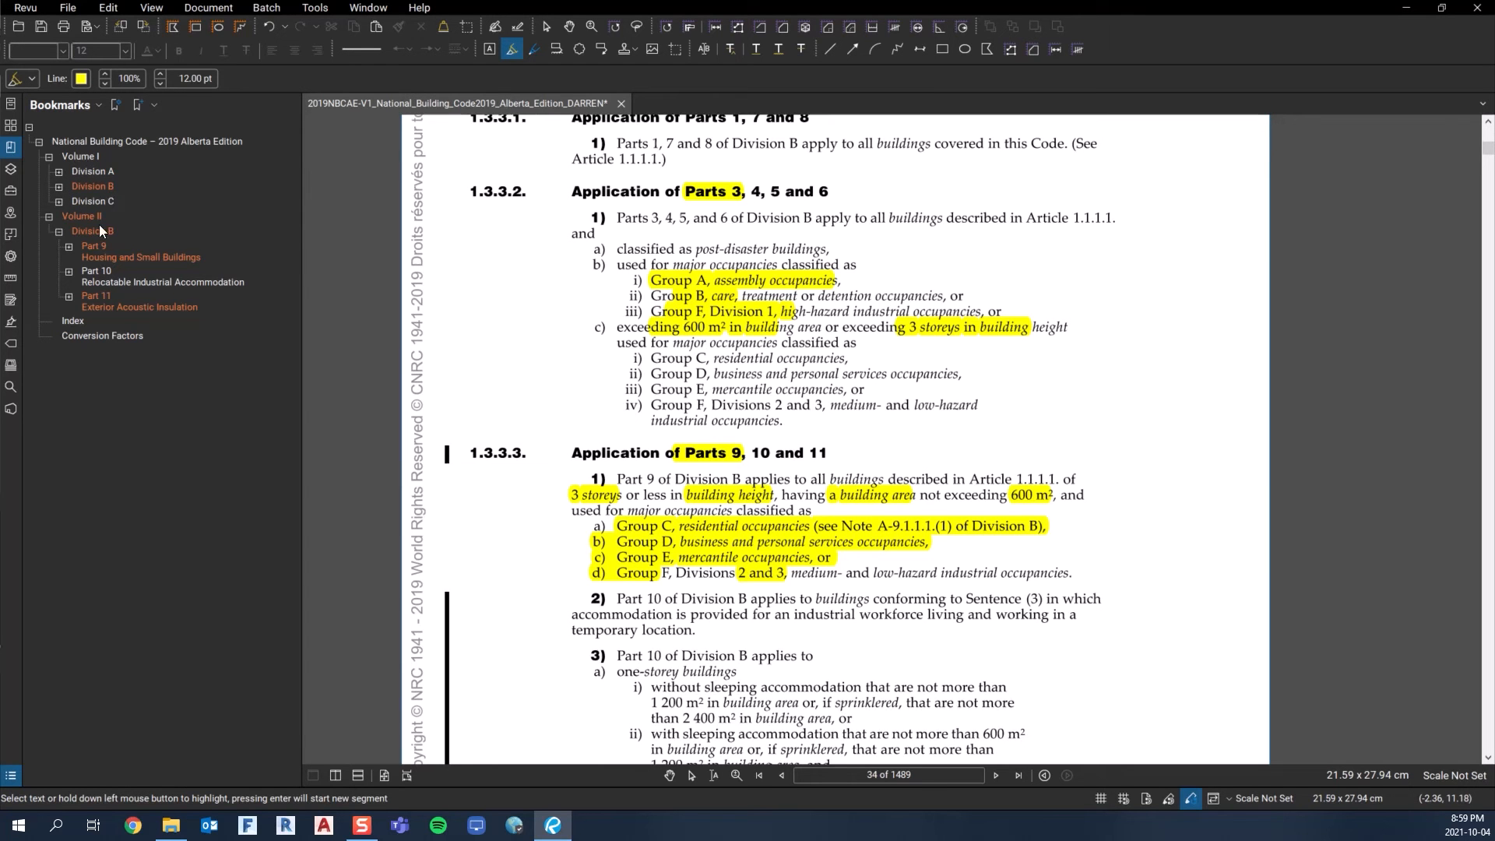
click(60, 230)
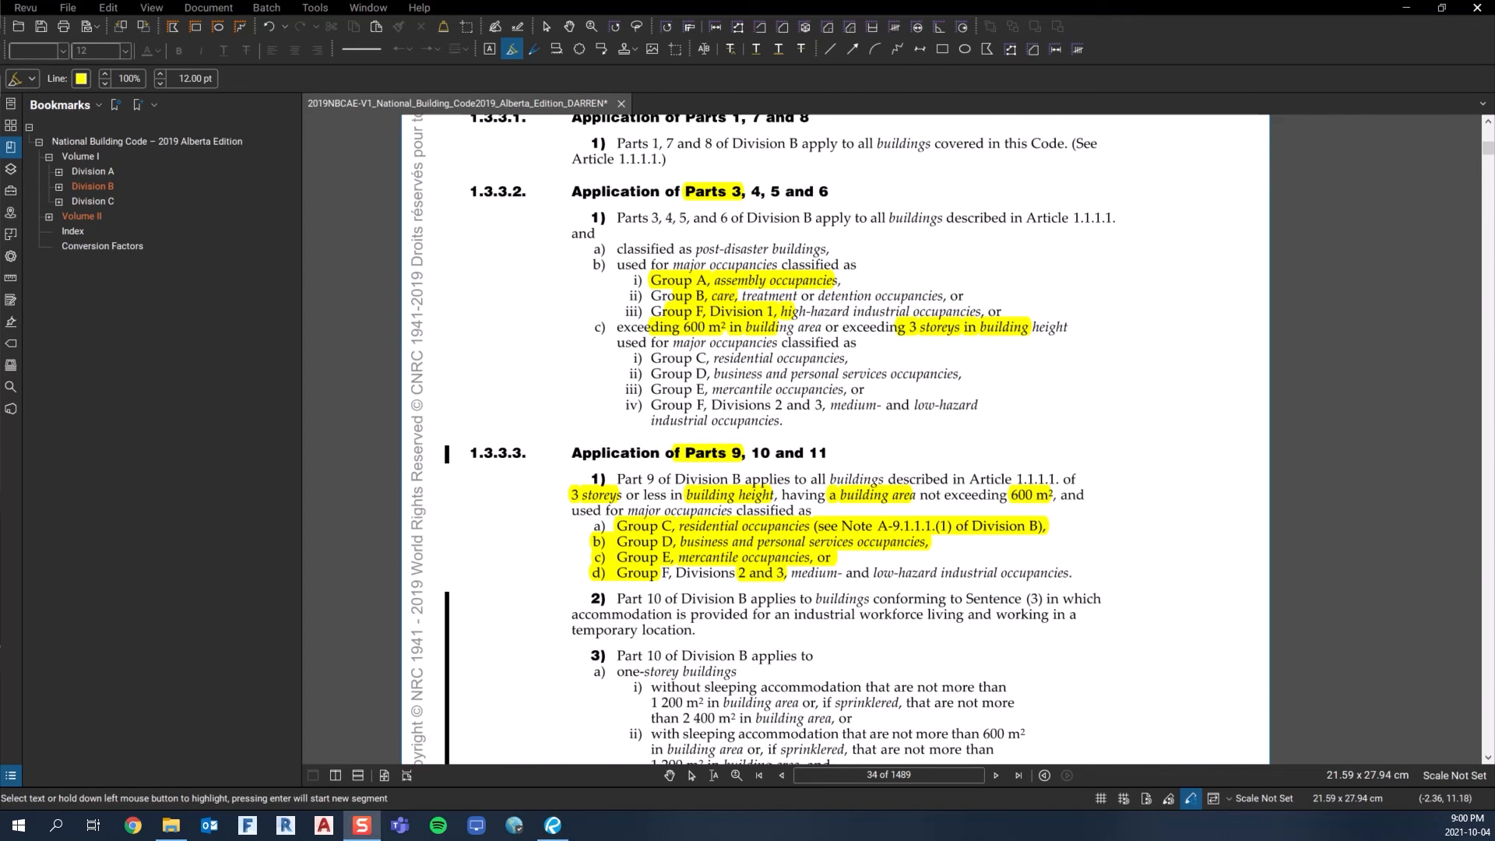
Toggle Volume I's Division B parts and jump to the explanatory note on Exit.
click(58, 186)
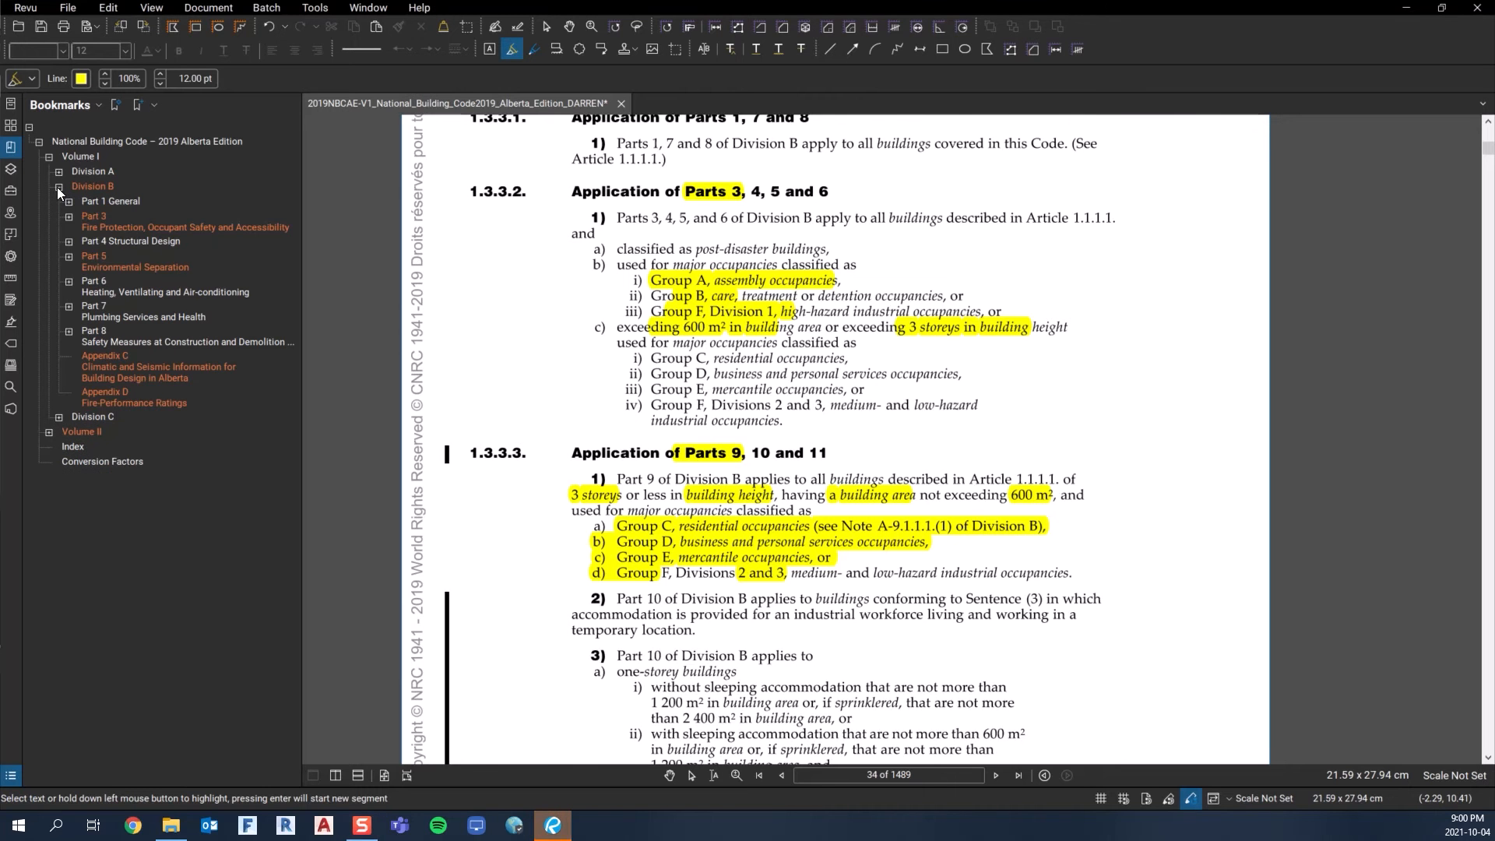
click(57, 185)
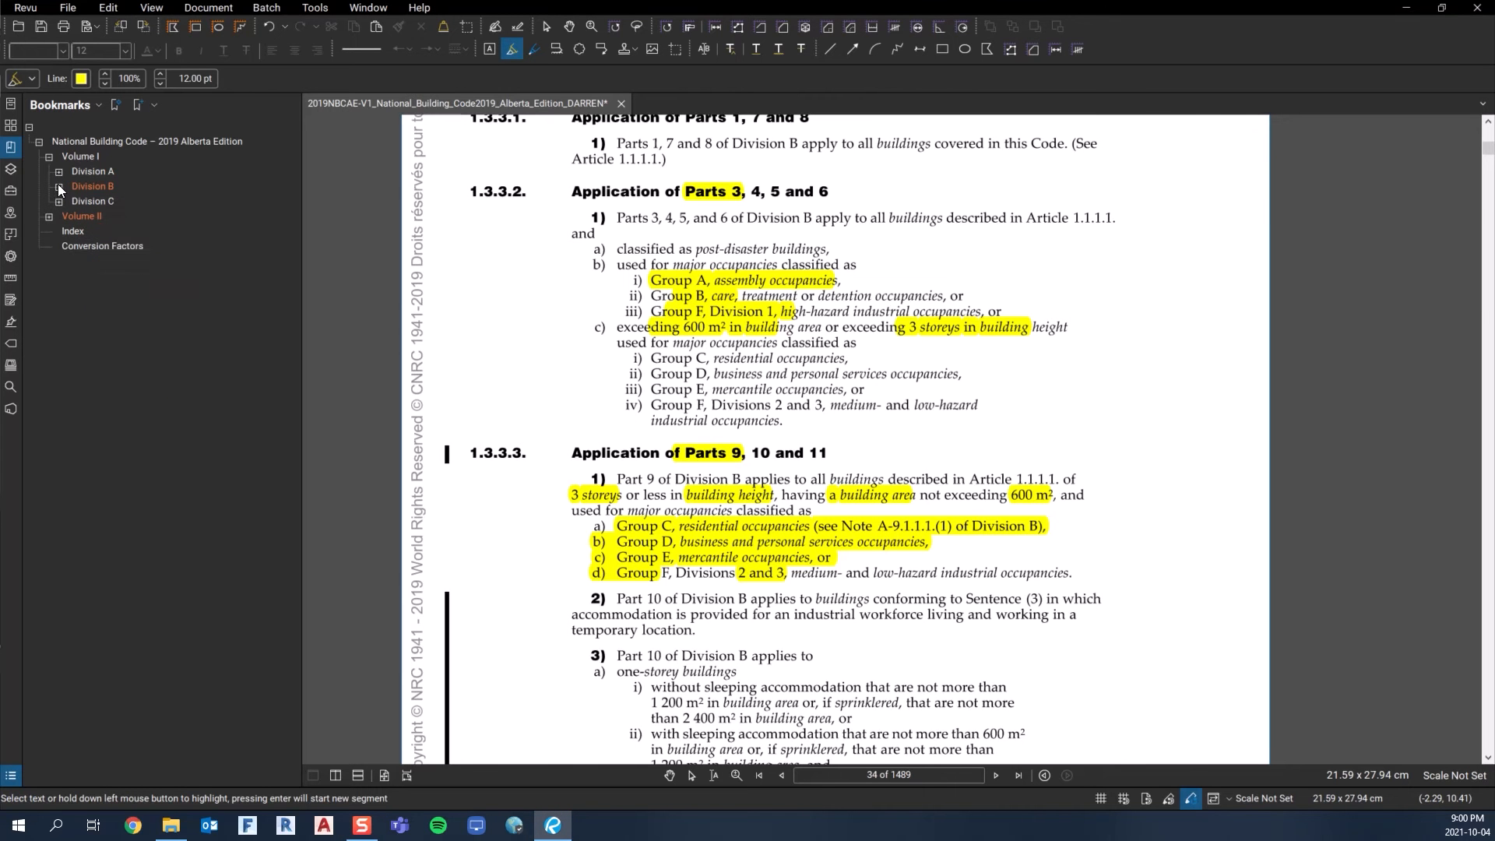
click(59, 185)
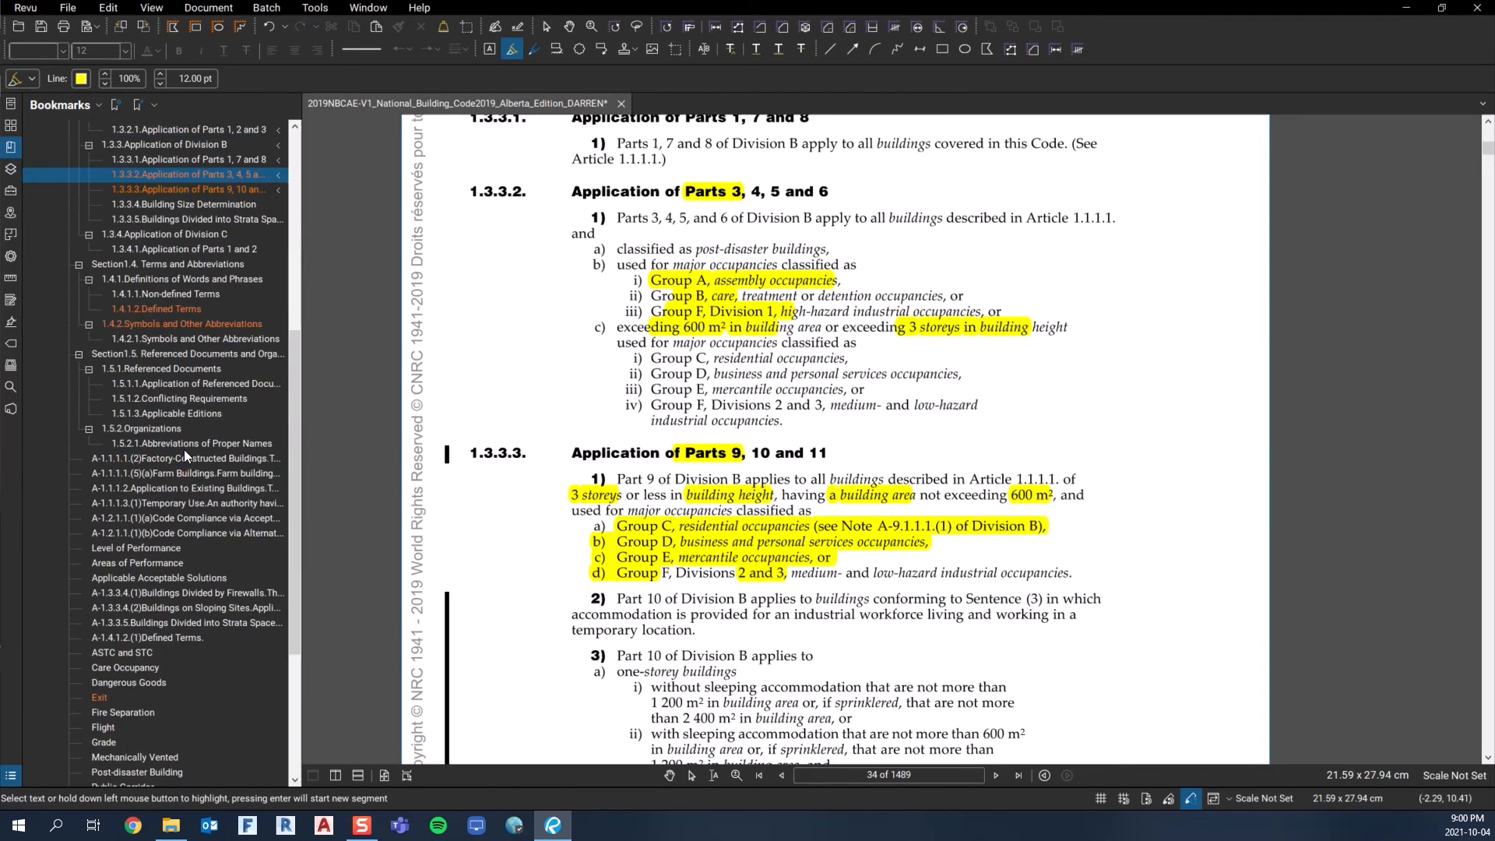
click(100, 439)
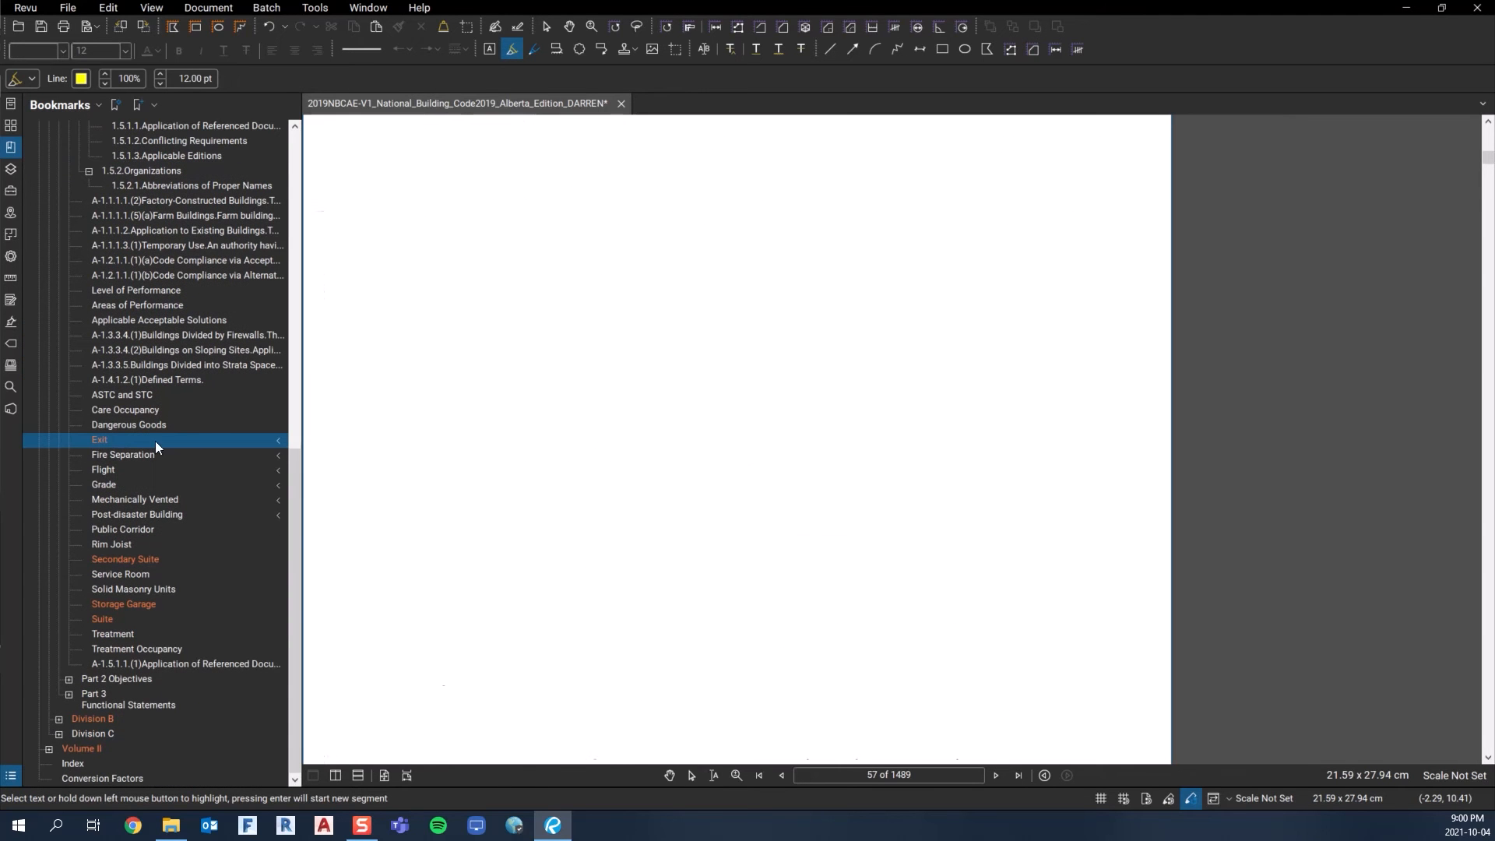
click(100, 439)
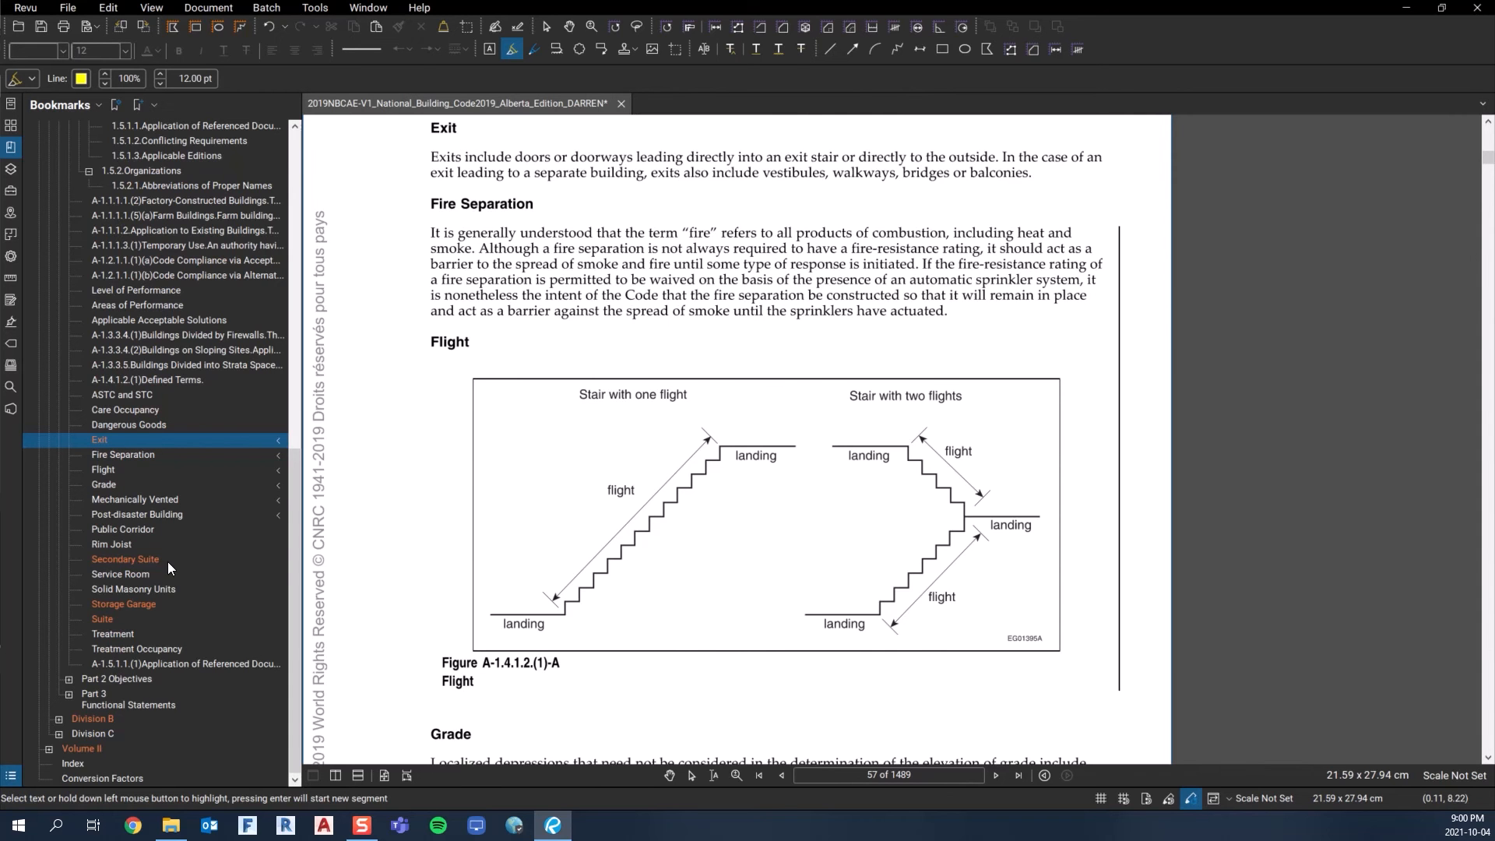
Visit the Secondary Suite, Storage Garage and Suite notes, selecting then deselecting the Suite paragraphs.
click(125, 559)
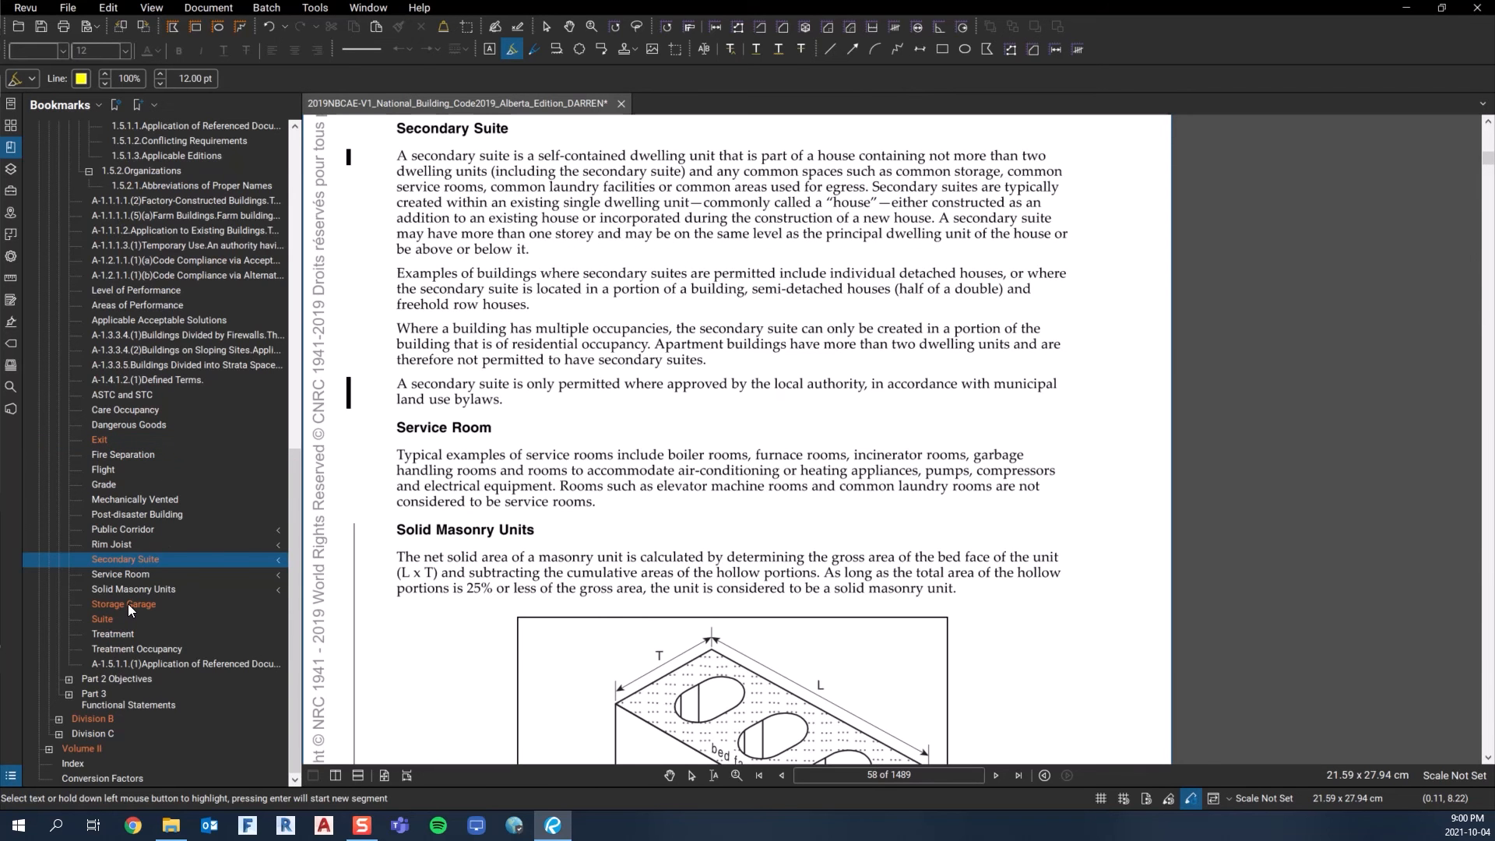
click(123, 604)
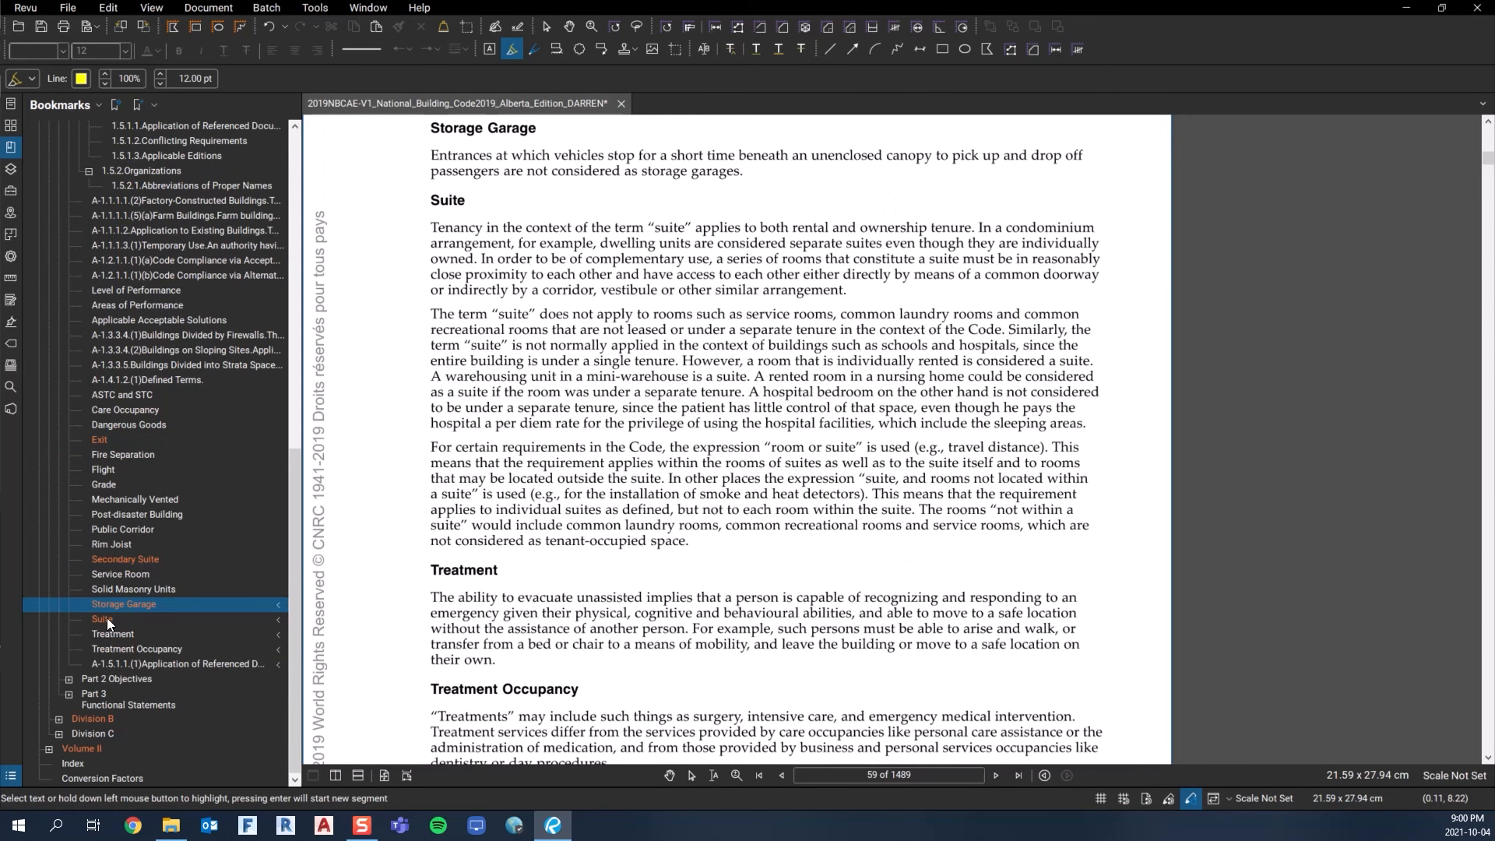
click(101, 618)
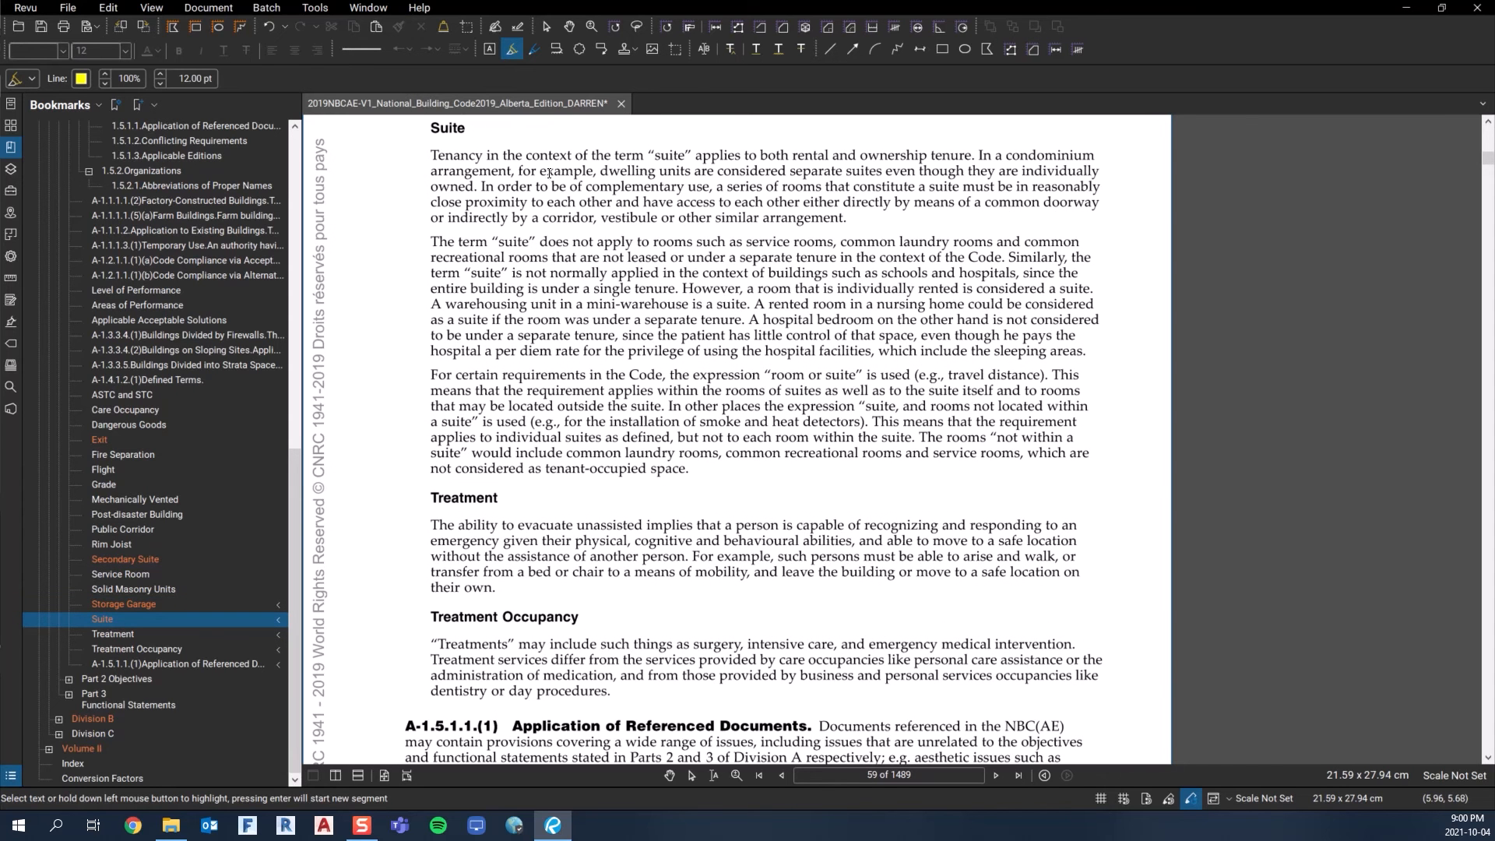
drag(441, 154, 688, 469)
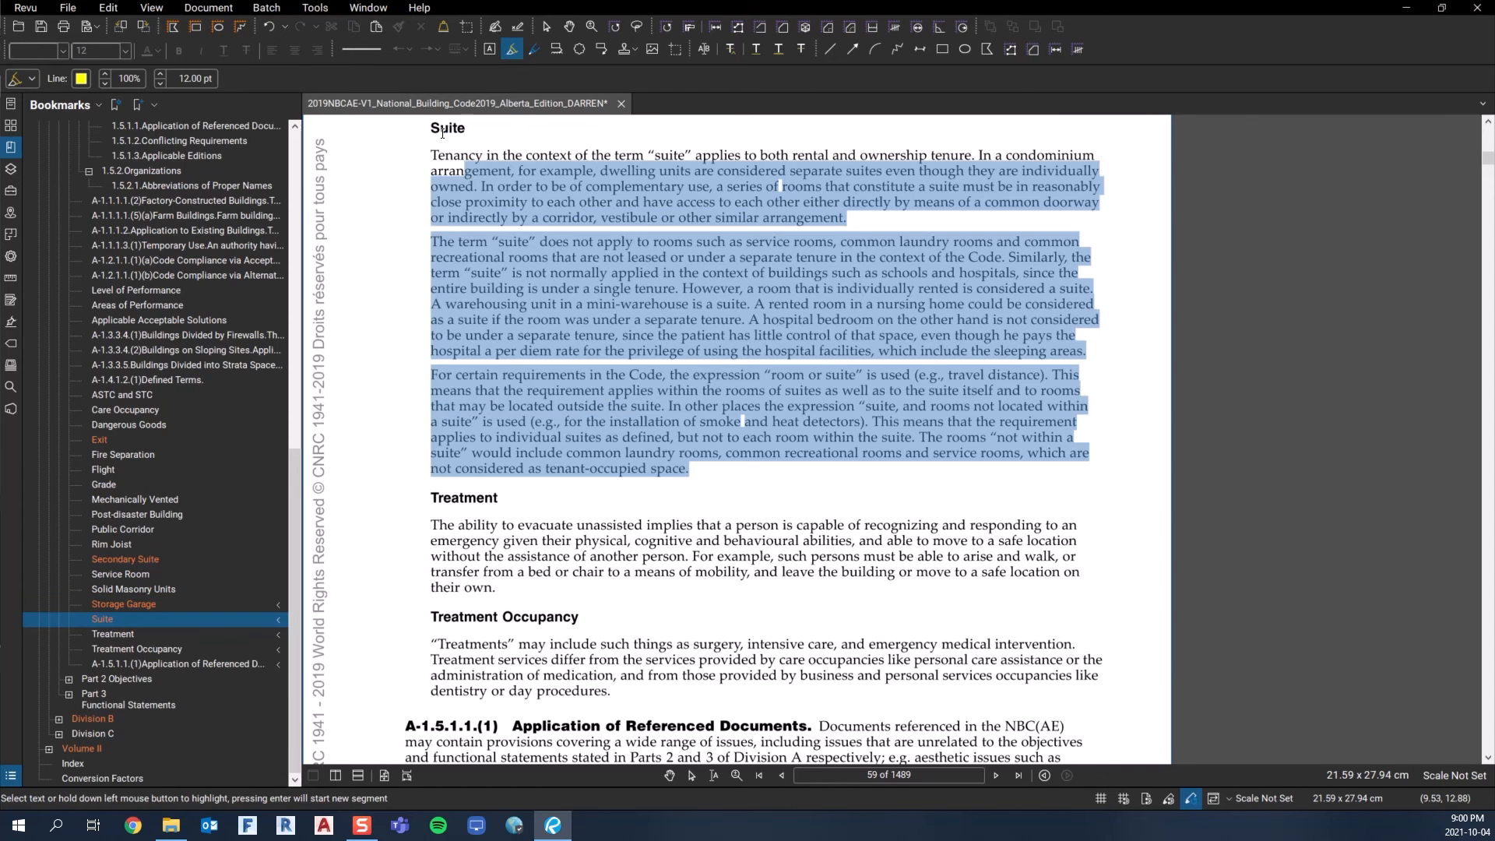
click(511, 49)
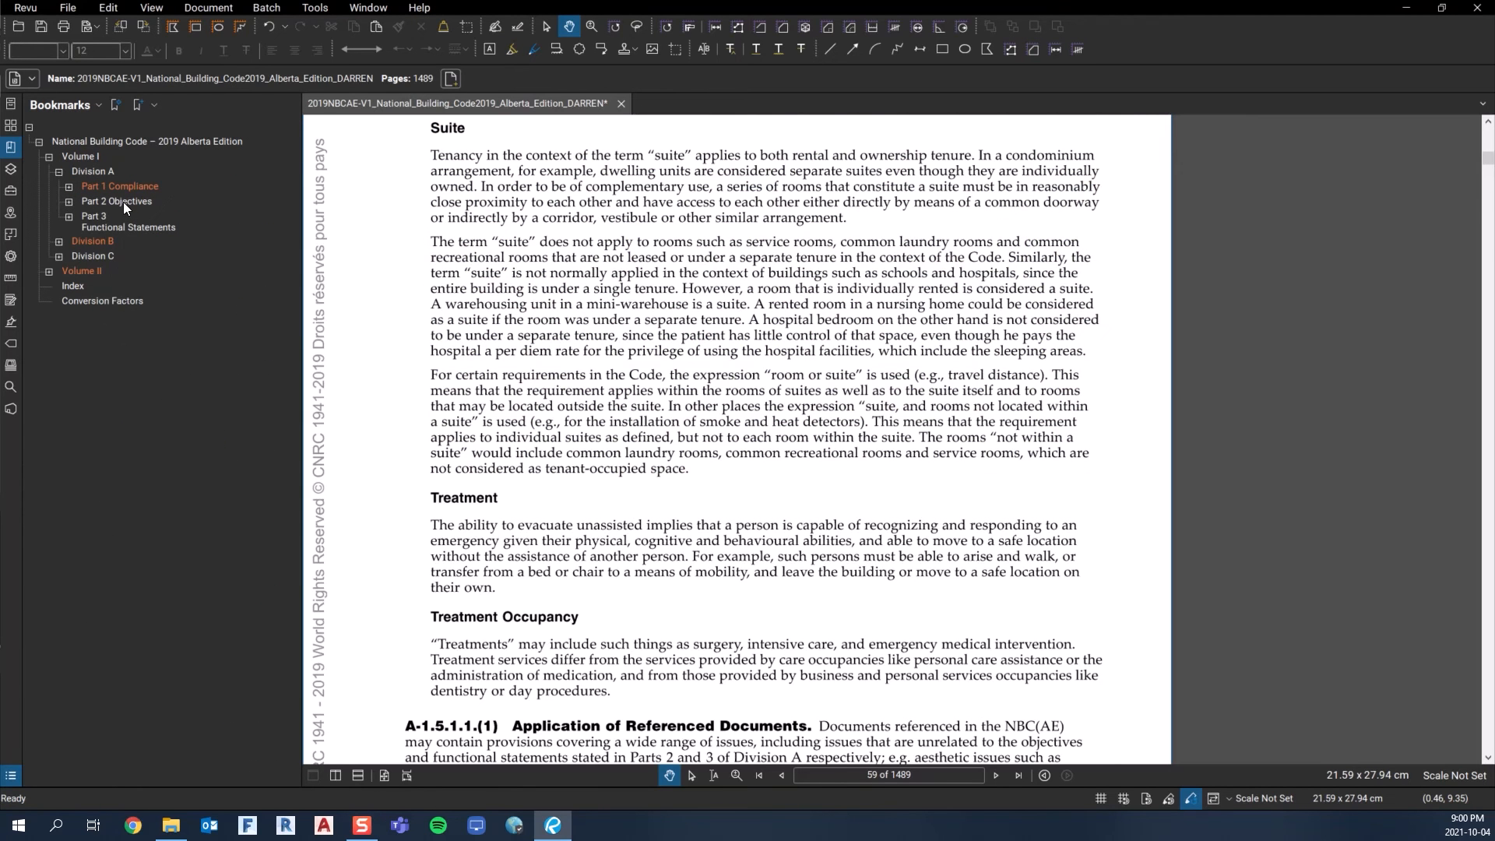
mouse_move(64, 249)
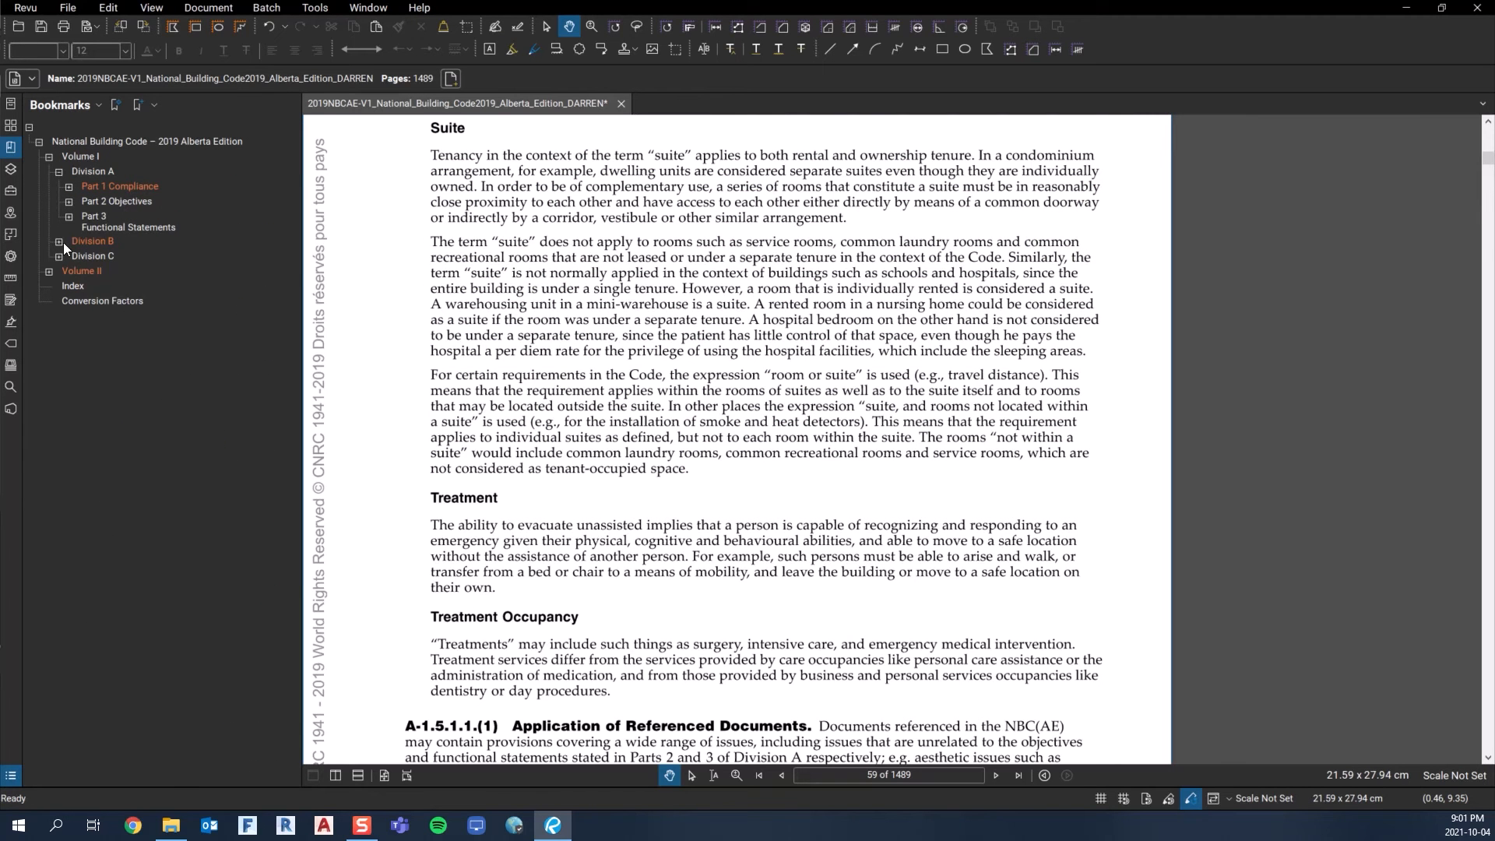
Expand Division B's parts and return to page 34's highlighted Article 1.3.3.2.
click(57, 243)
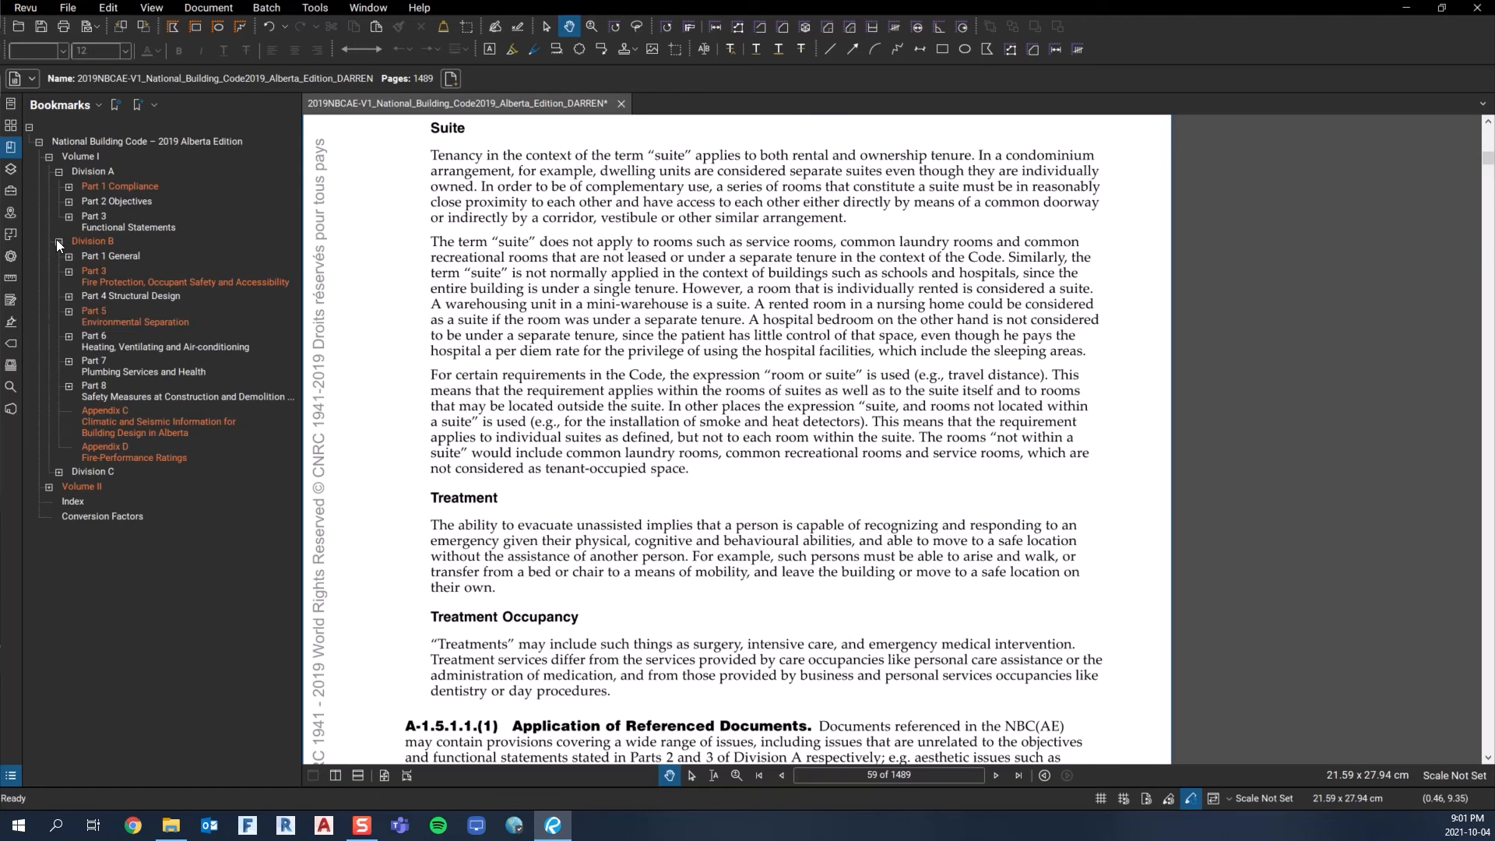
mouse_move(105, 246)
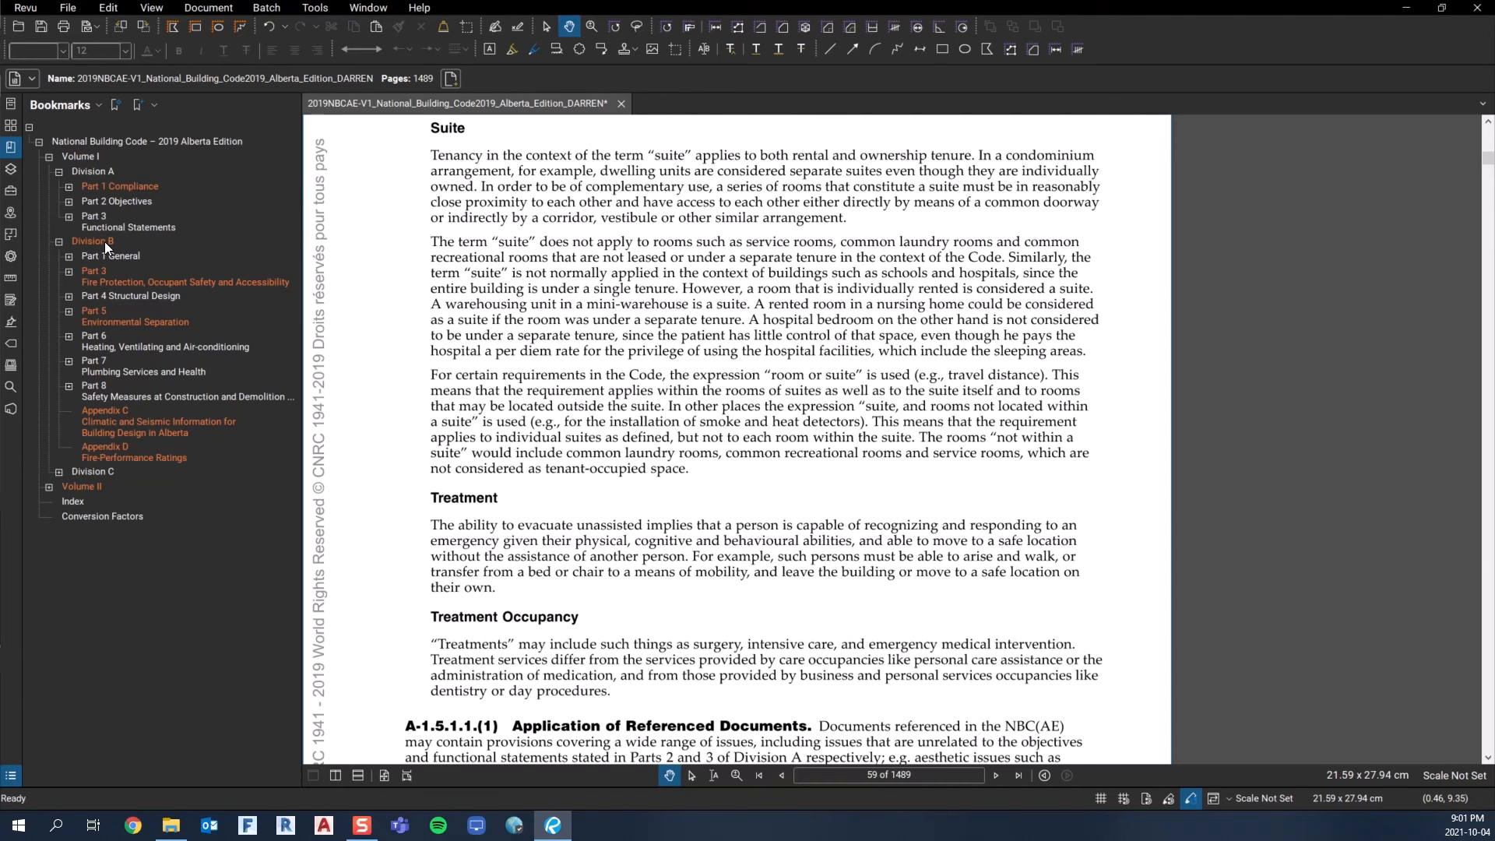
mouse_move(121, 257)
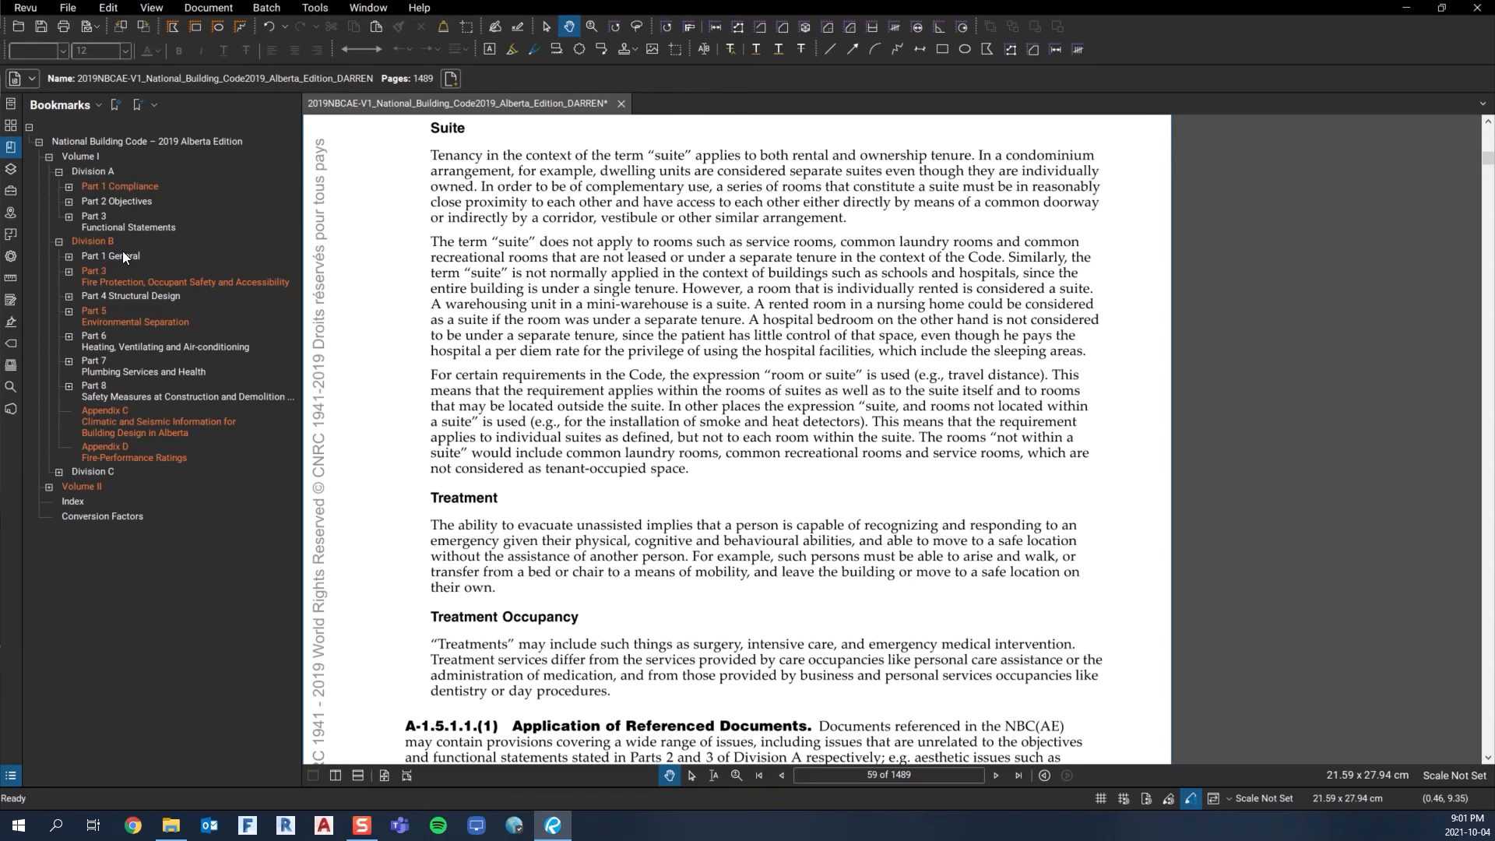
mouse_move(117, 265)
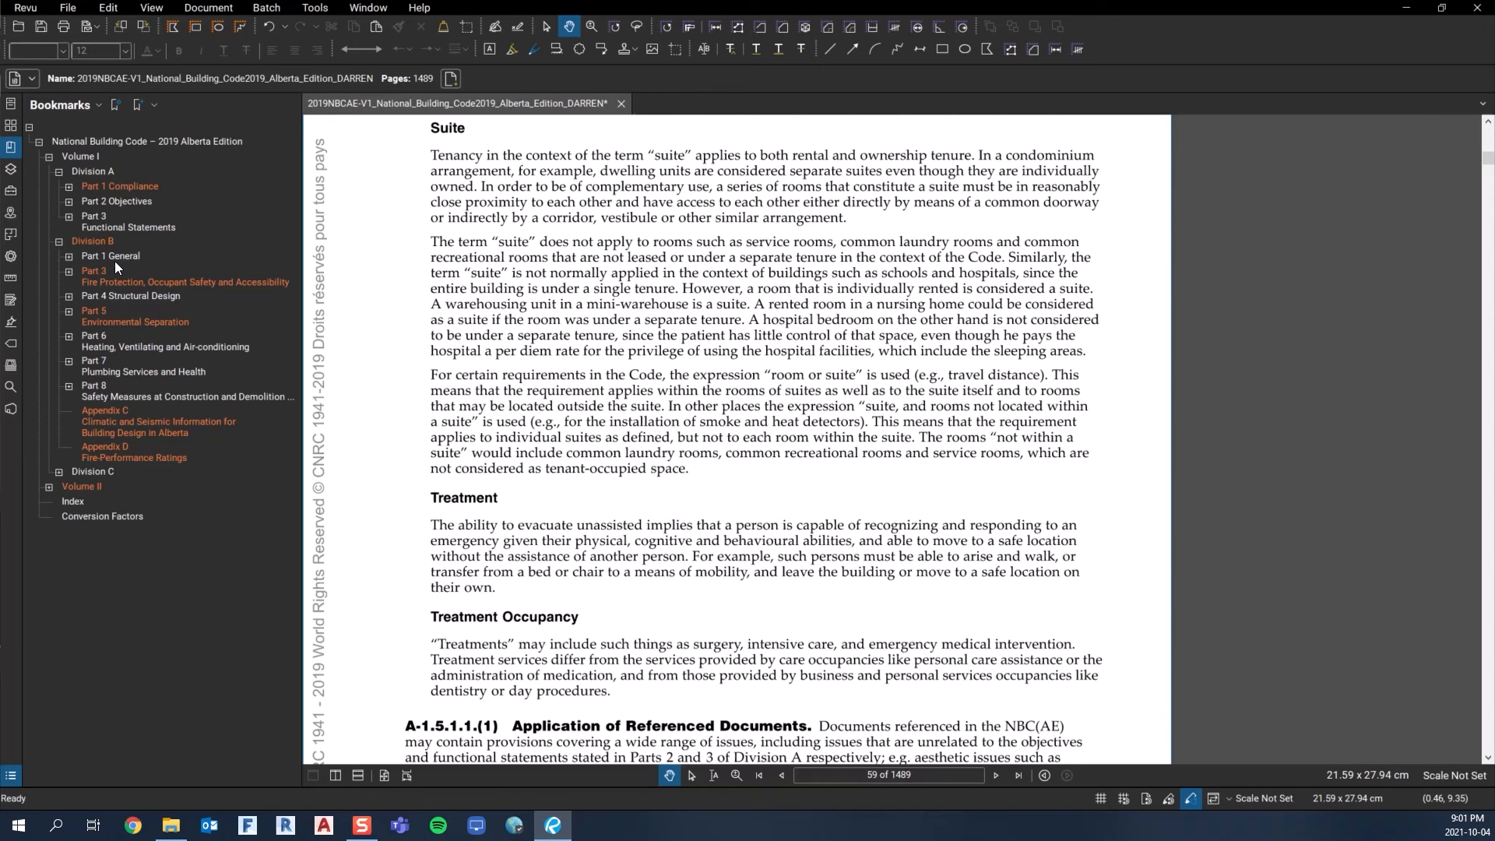
click(68, 185)
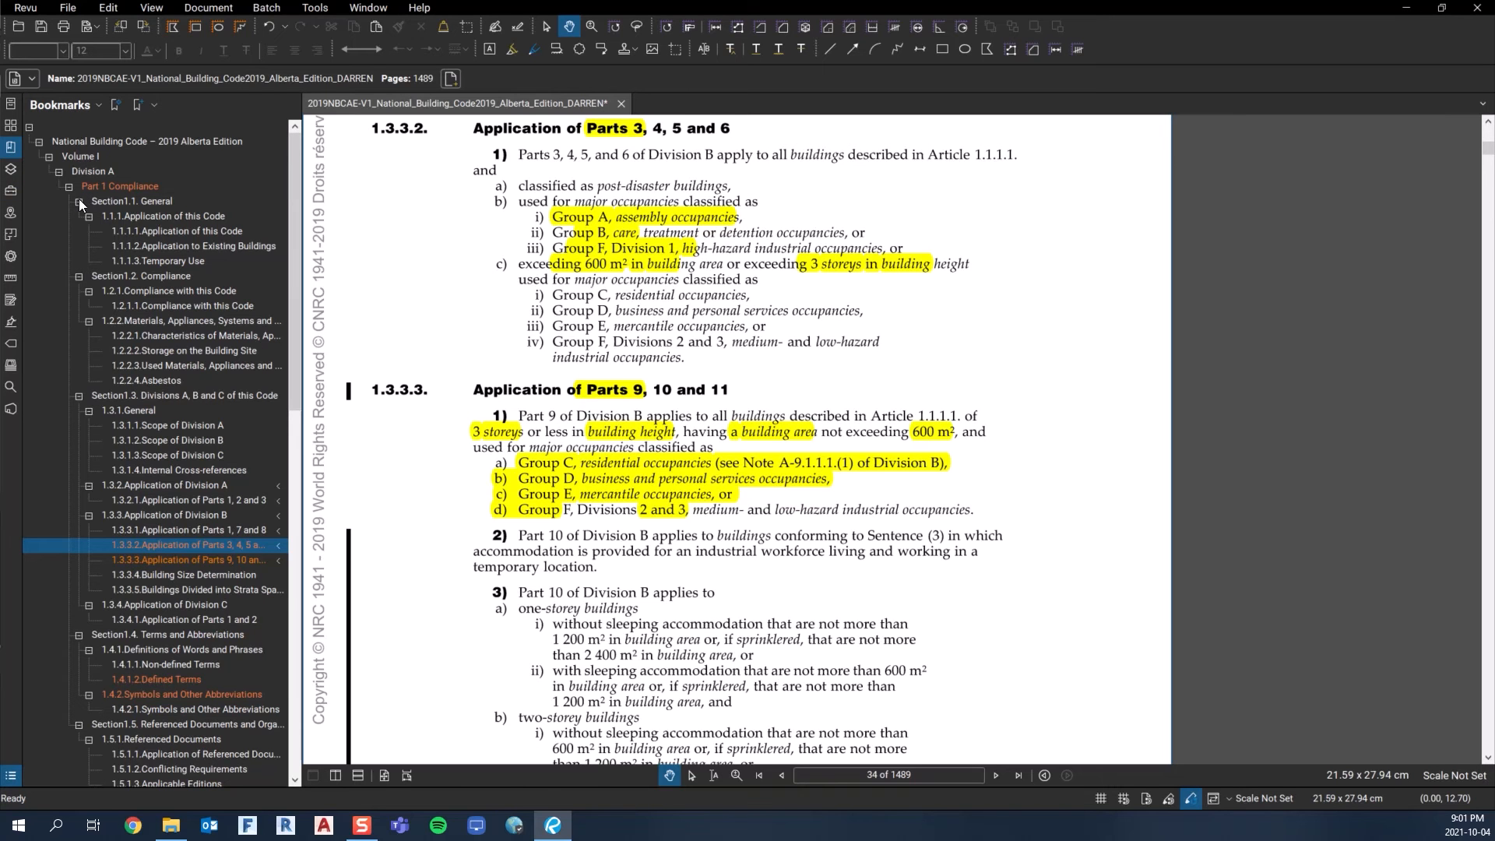
mouse_move(729, 129)
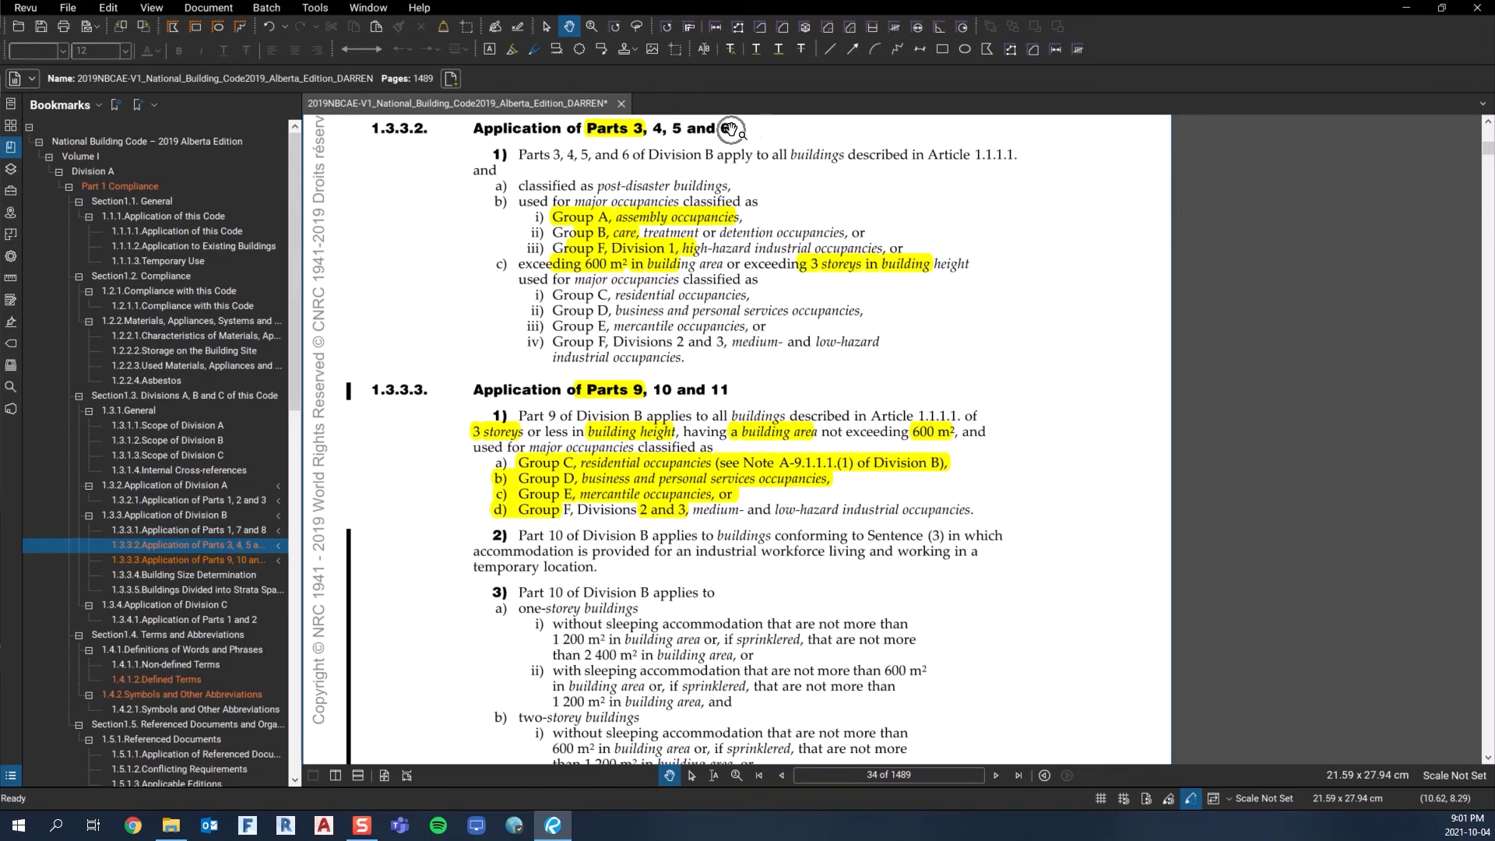
mouse_move(658, 134)
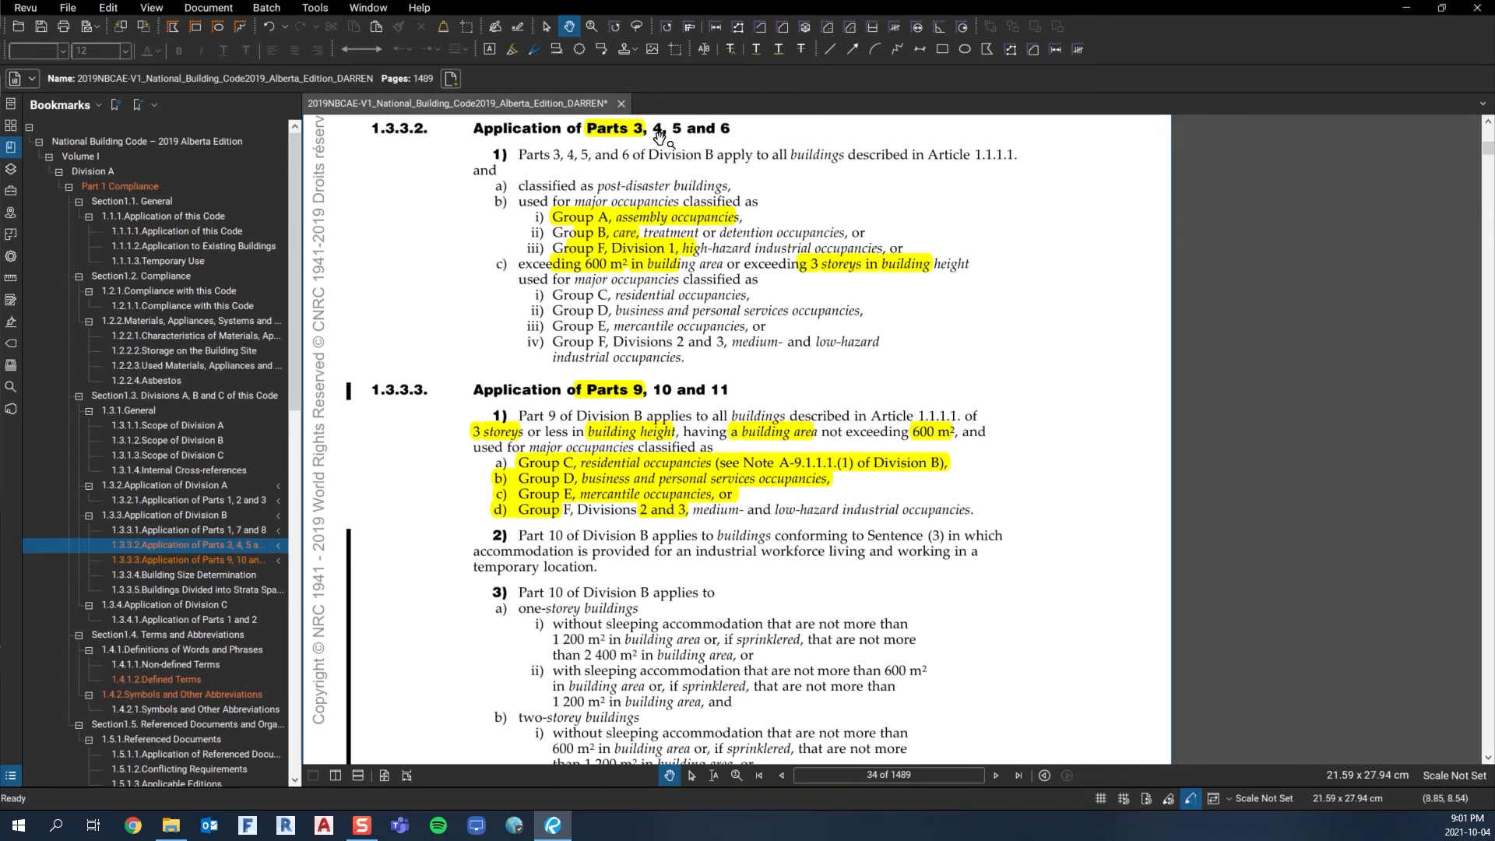
mouse_move(640, 380)
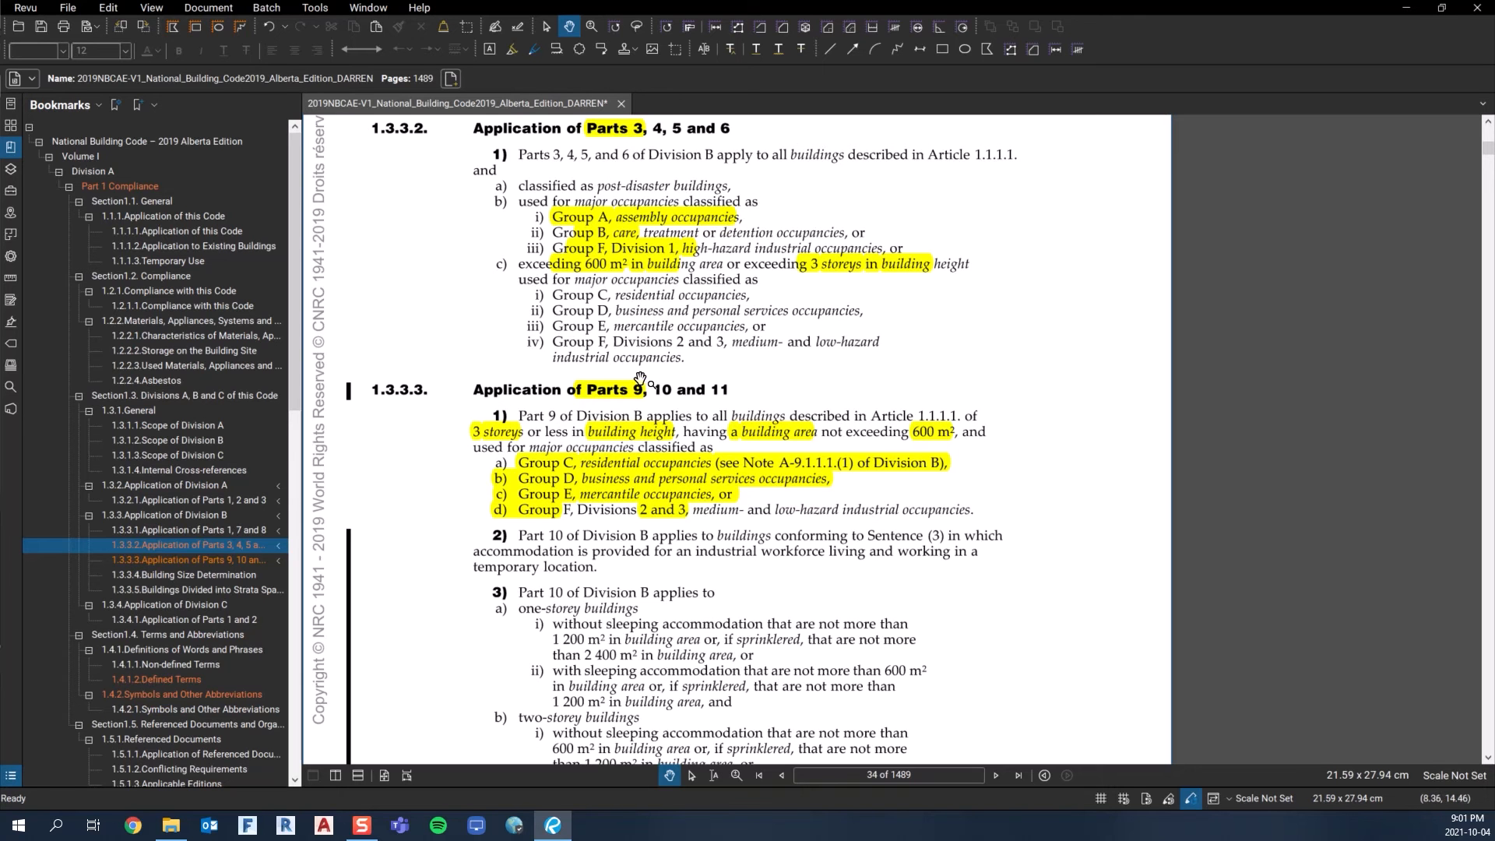
mouse_move(601, 389)
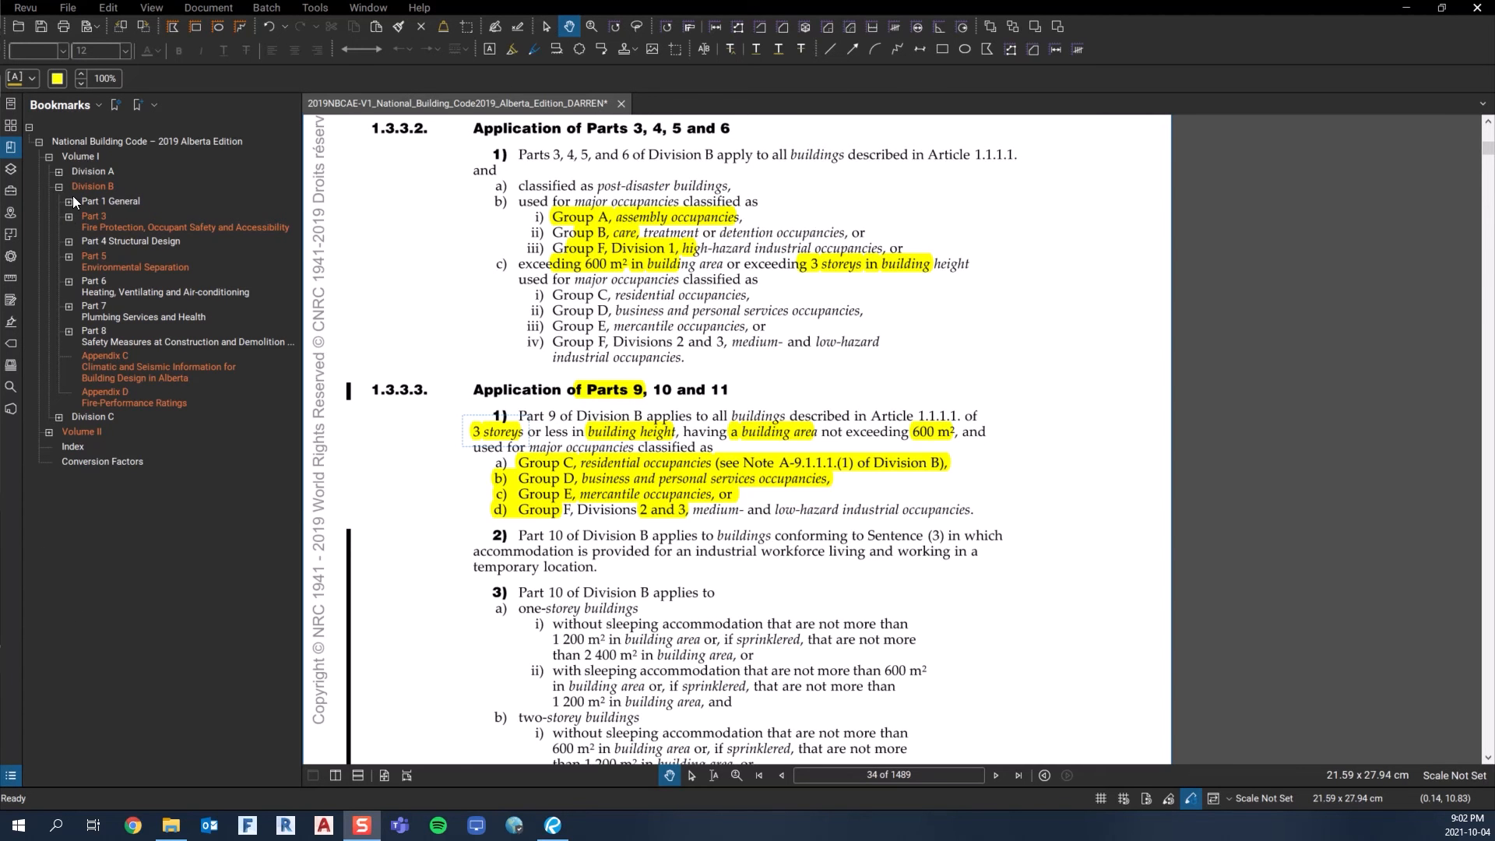
Jump to Part 3's title page fitted in view, expanding then collapsing its section list.
click(91, 219)
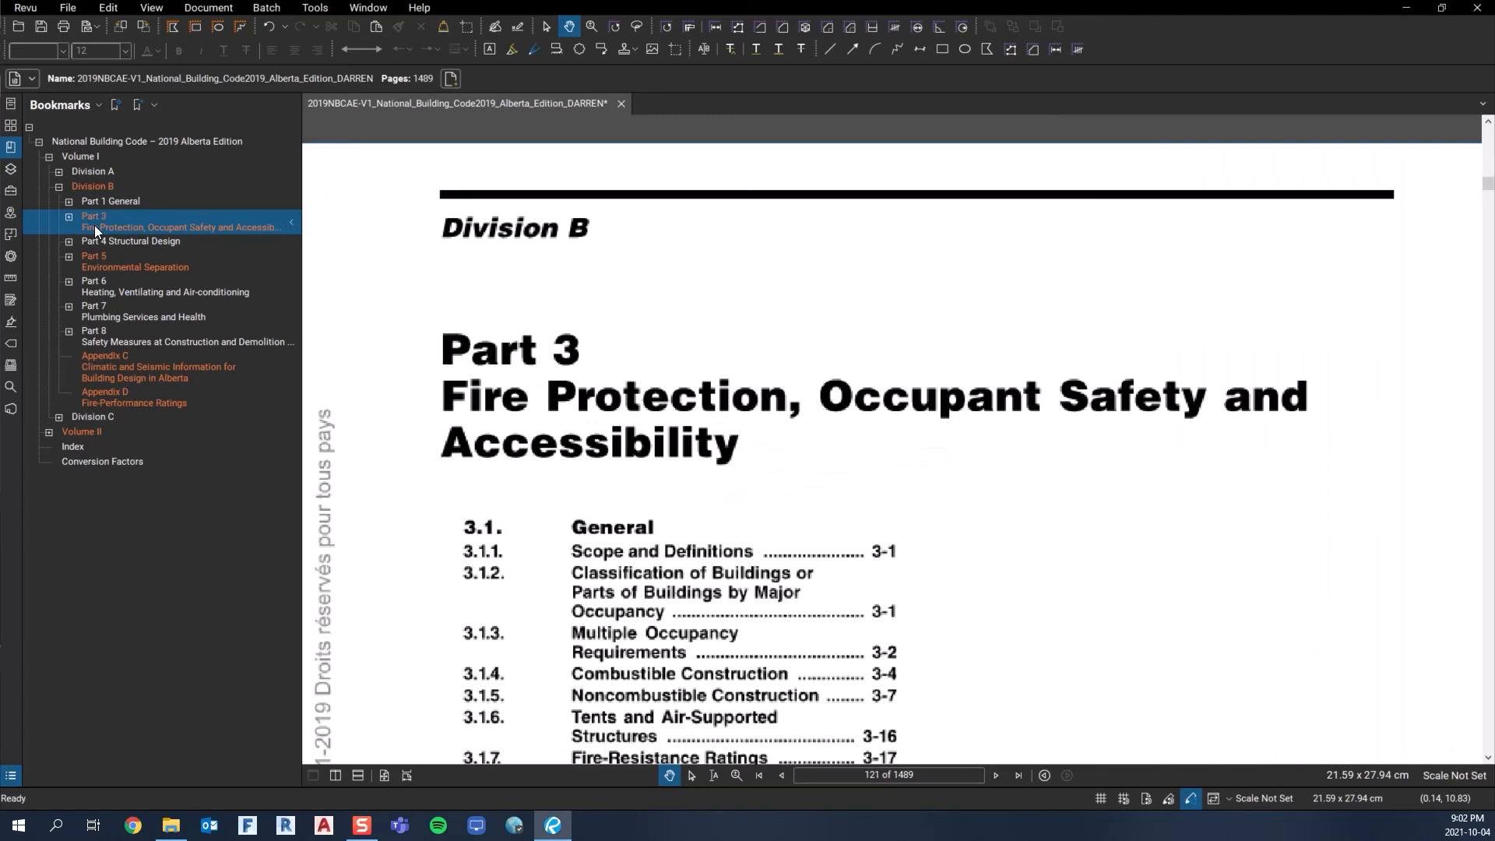
click(95, 227)
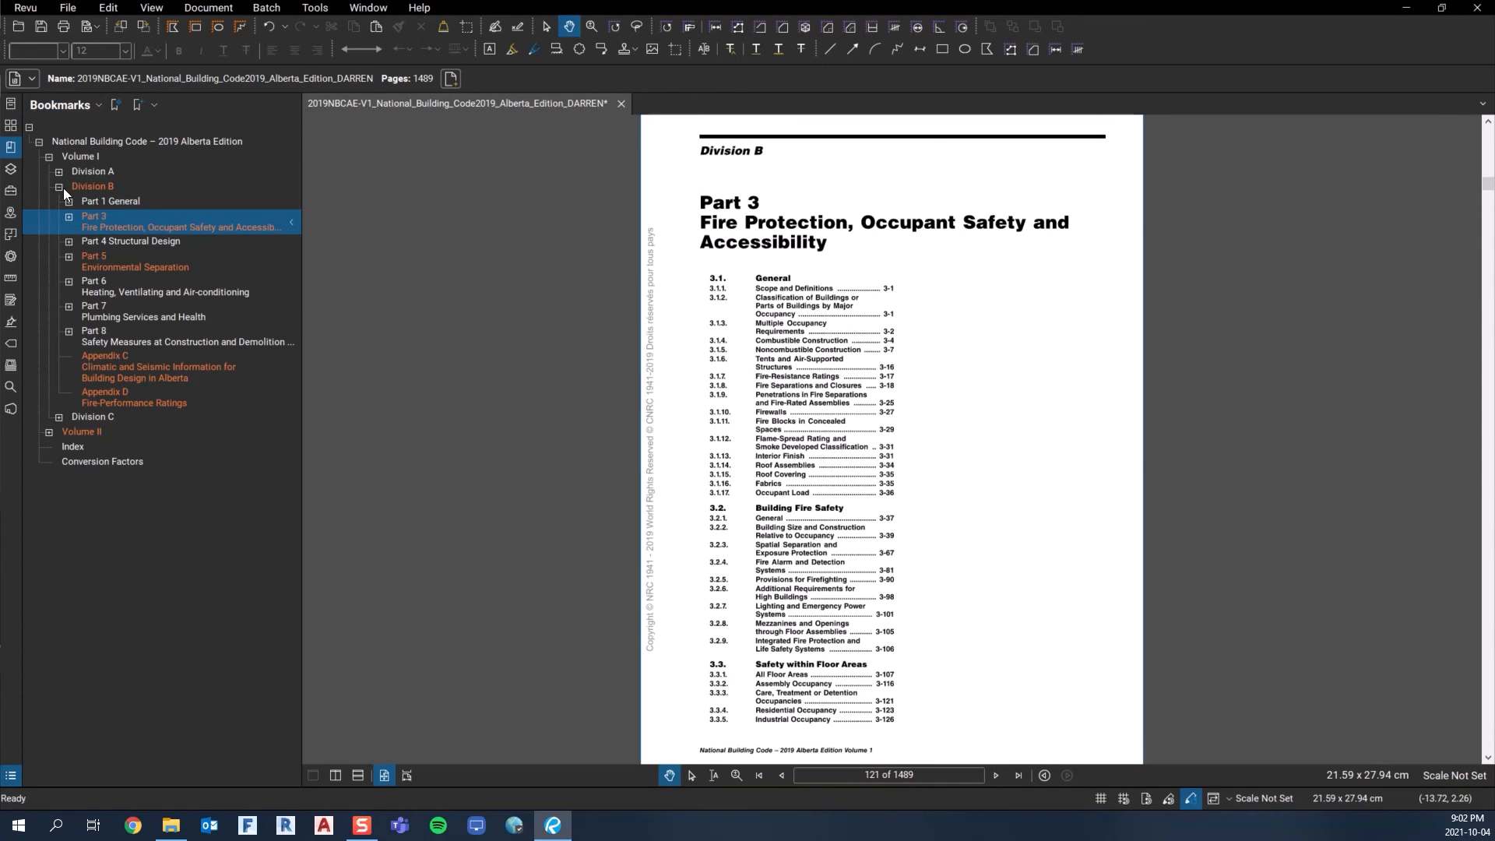
click(68, 215)
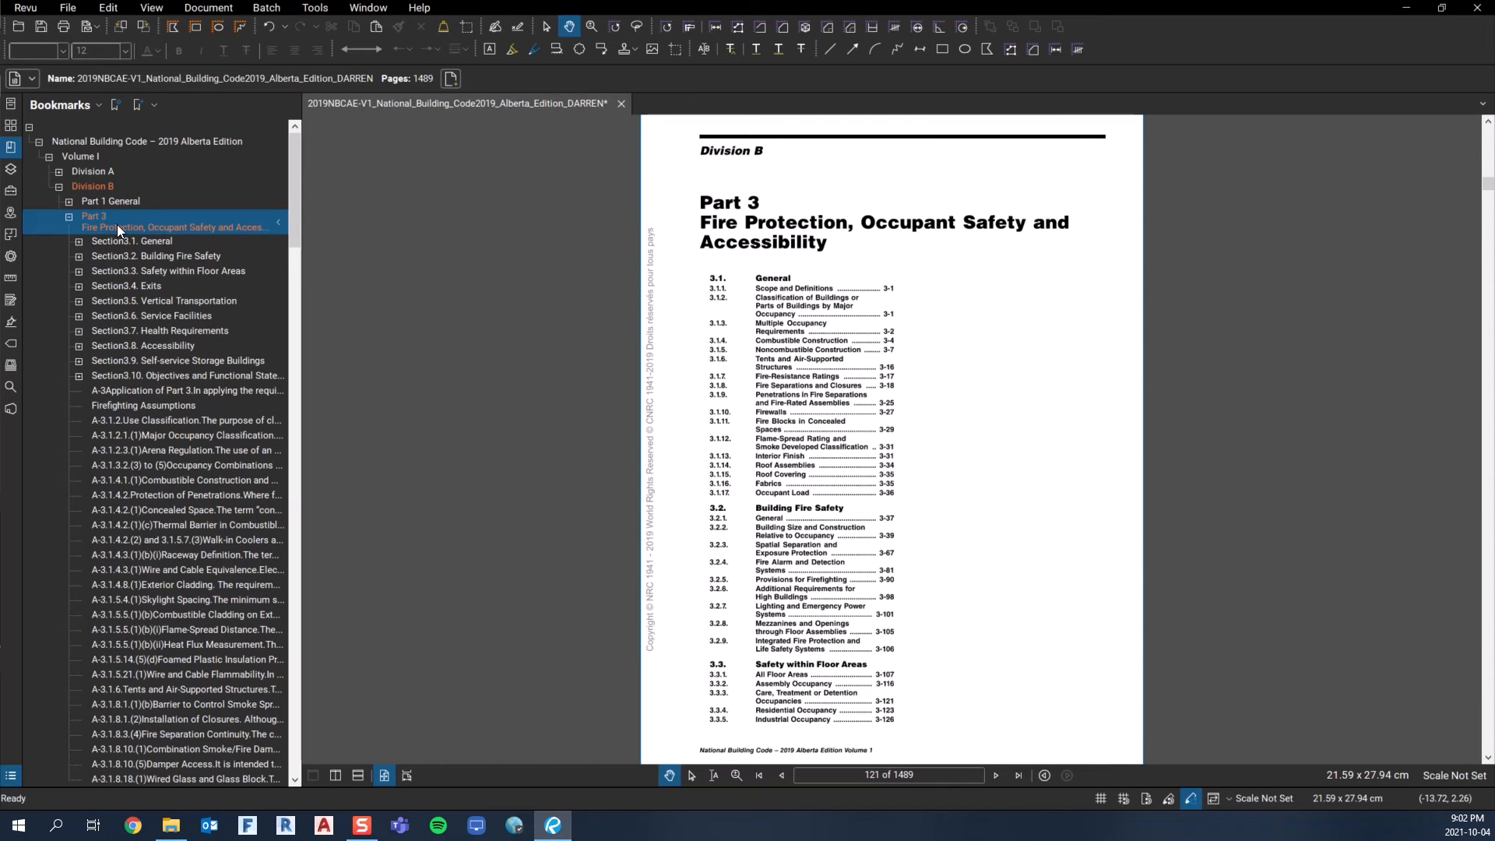
scroll(down, 3)
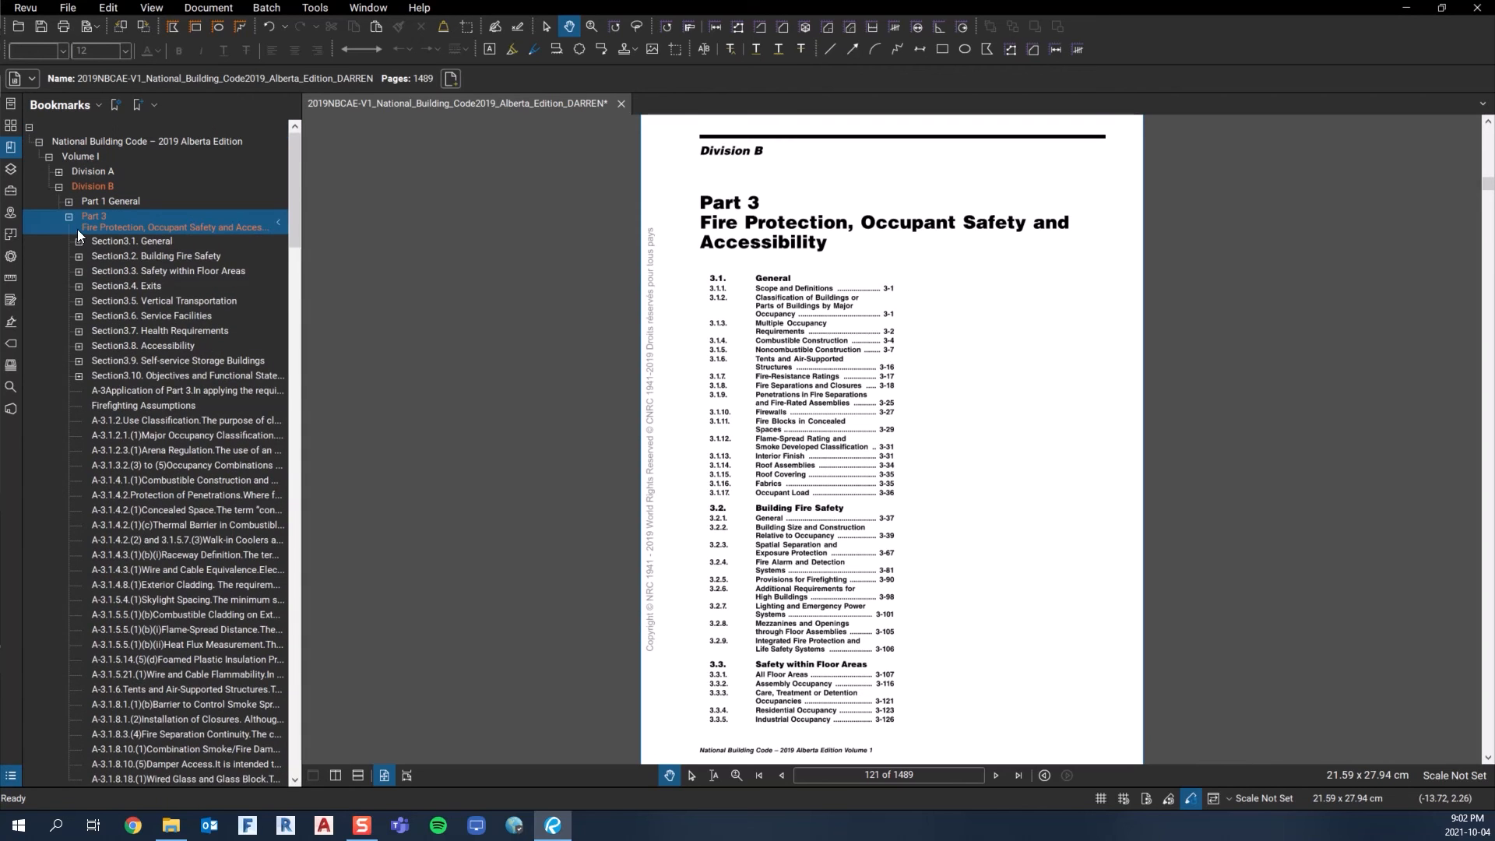
click(68, 216)
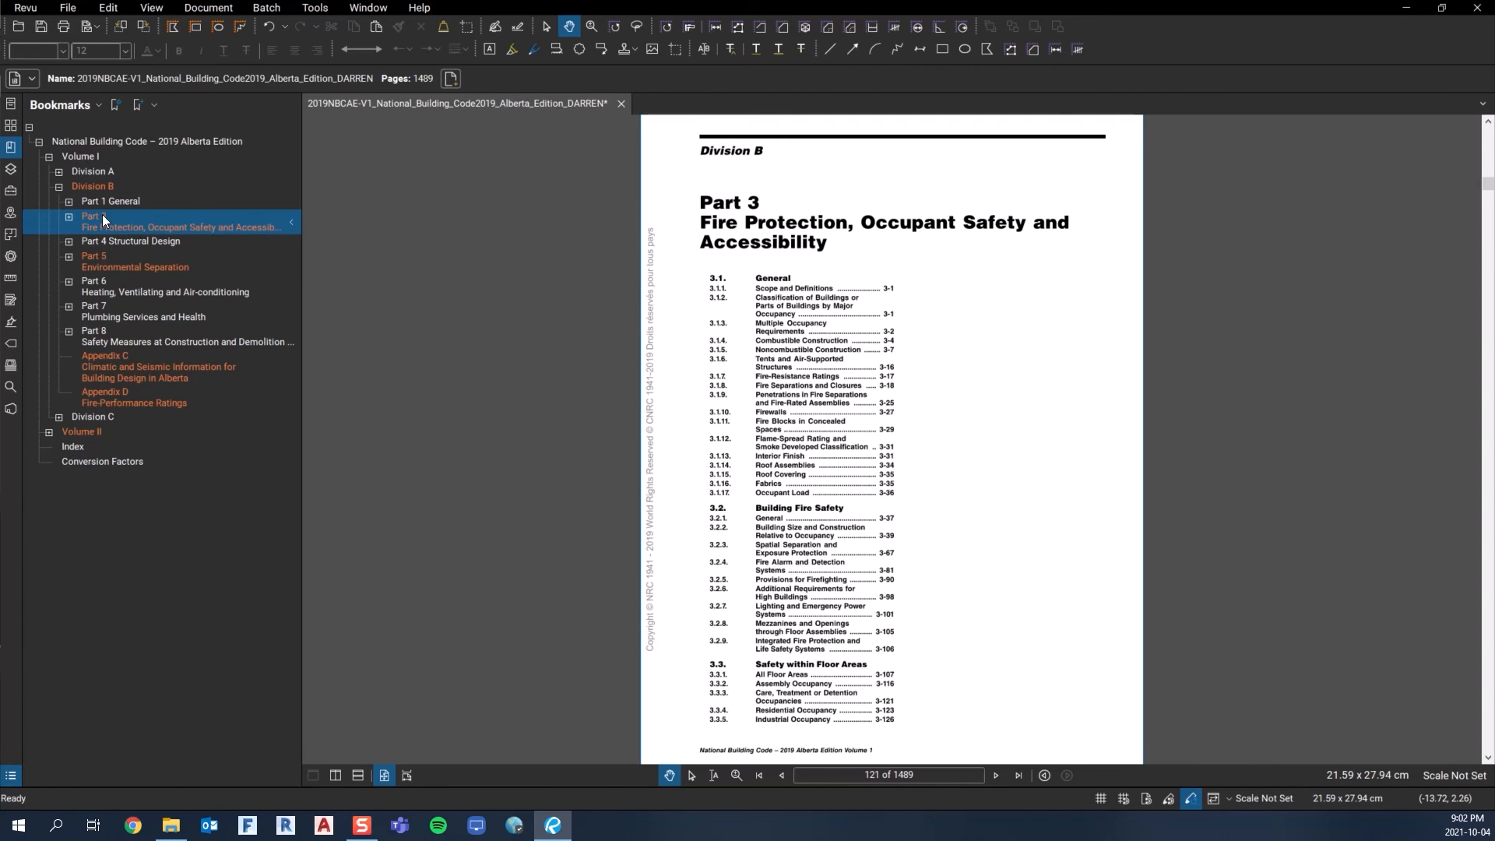
click(70, 216)
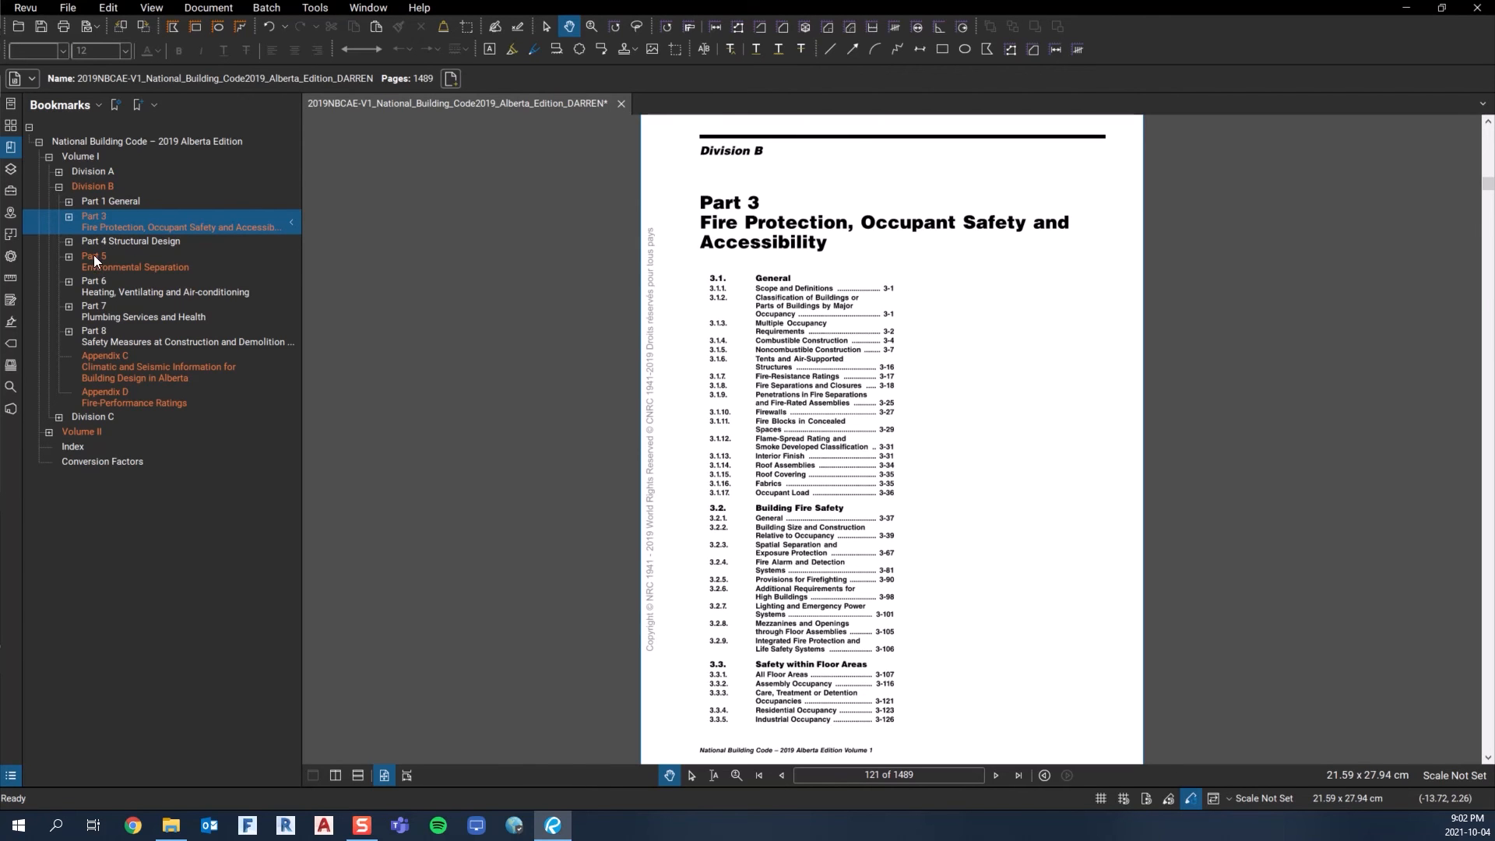
Expand Part 5, visit Section 5.3 Heat Transfer, then Section 5.4 Air Leakage down to Article 5.4.1.2.
click(134, 262)
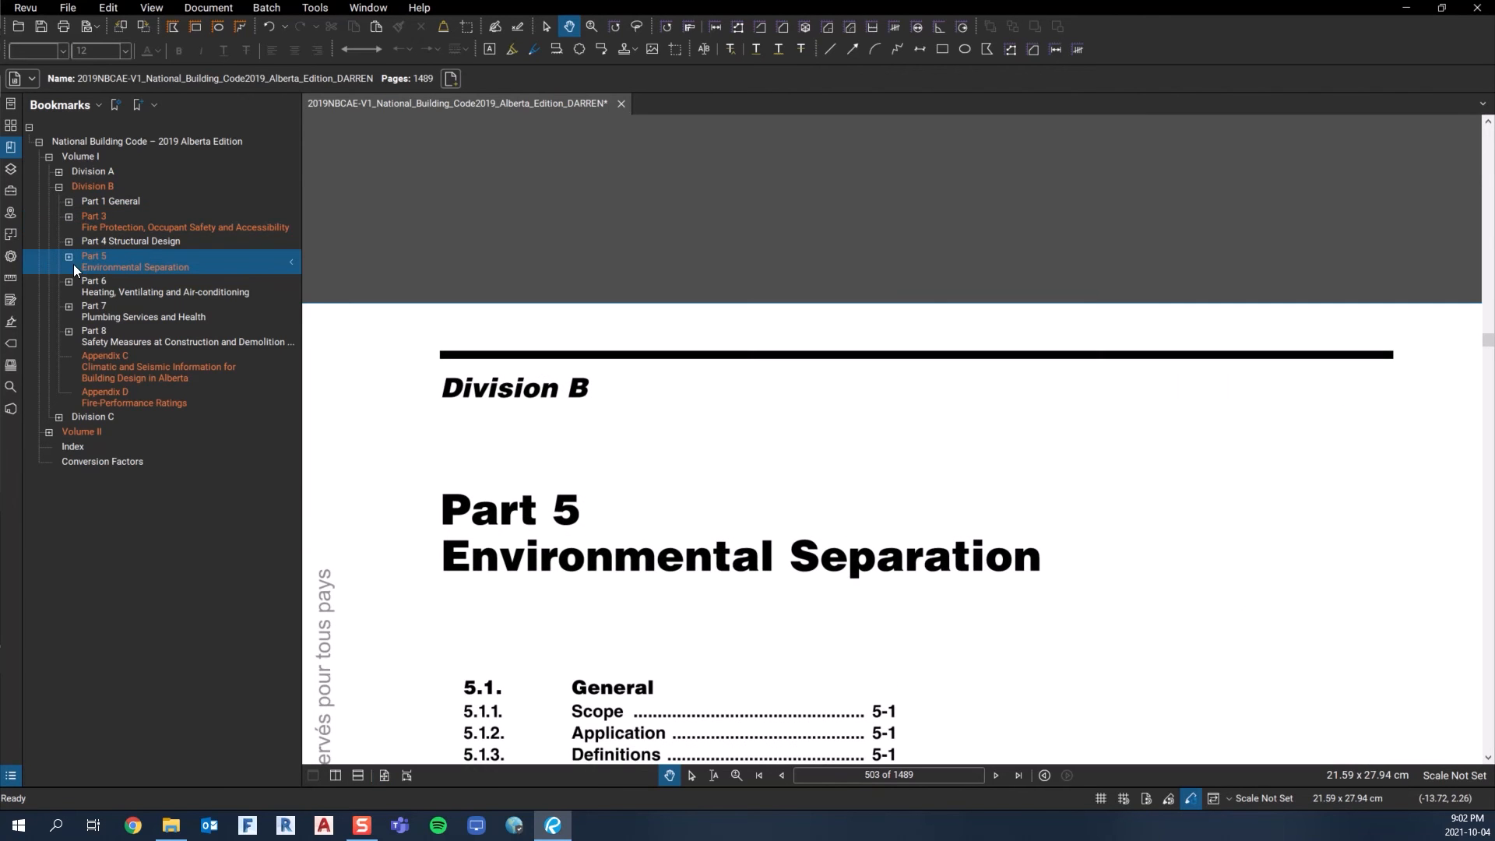
click(69, 256)
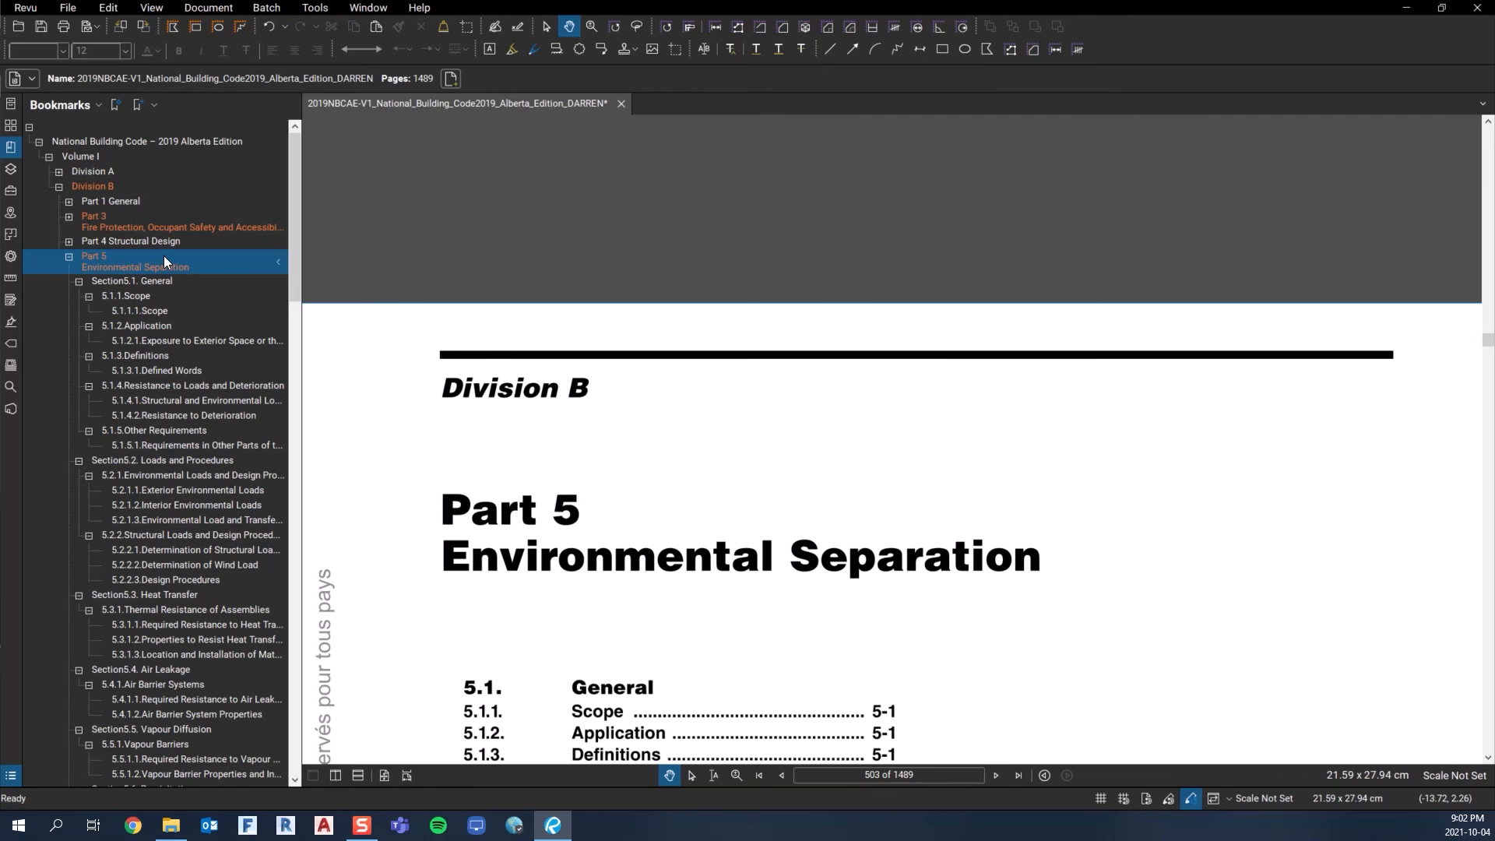
mouse_move(385, 776)
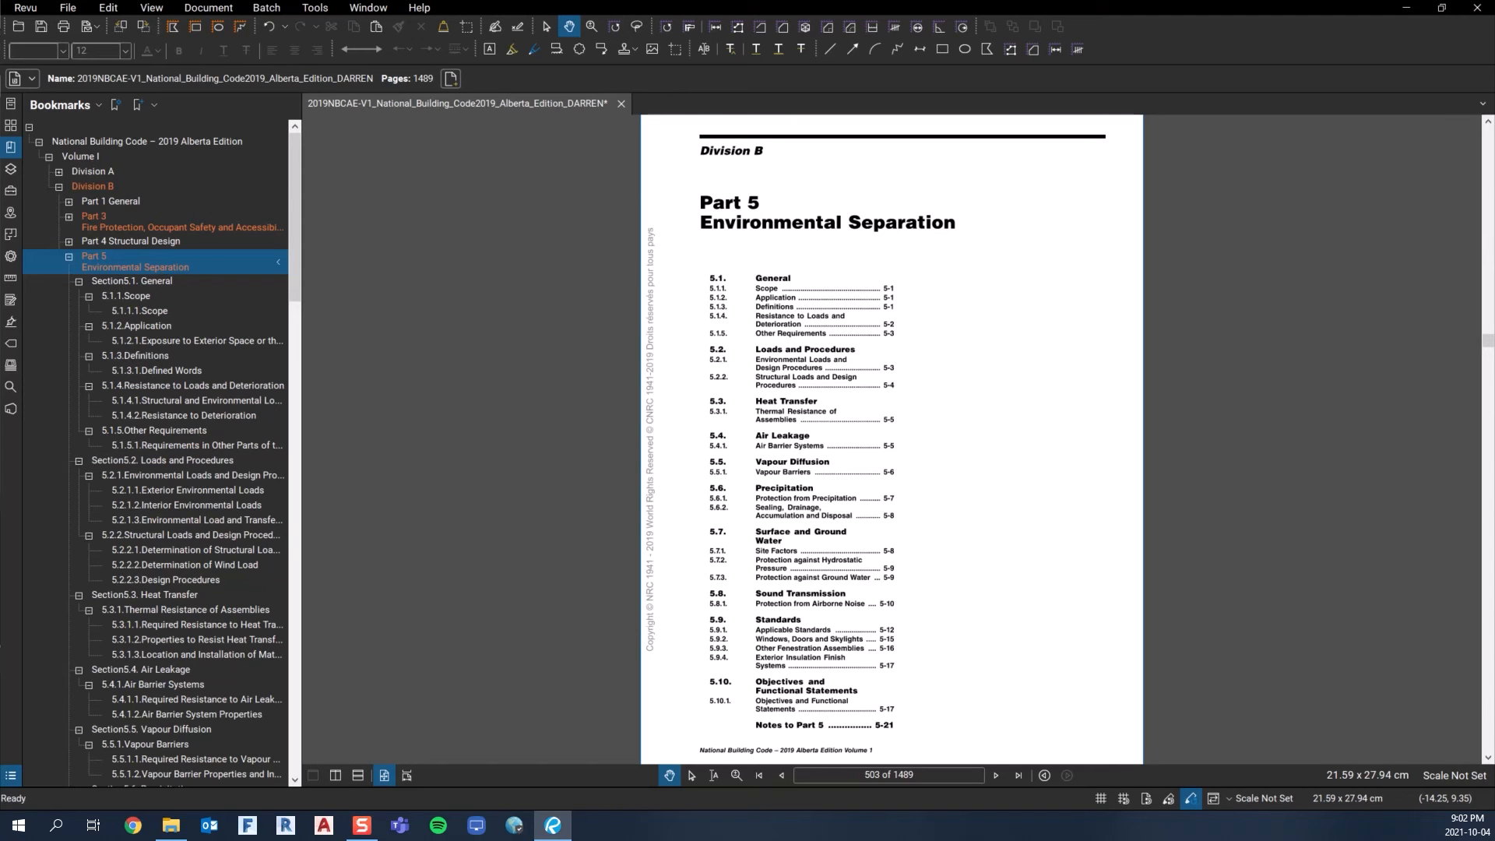
mouse_move(141, 256)
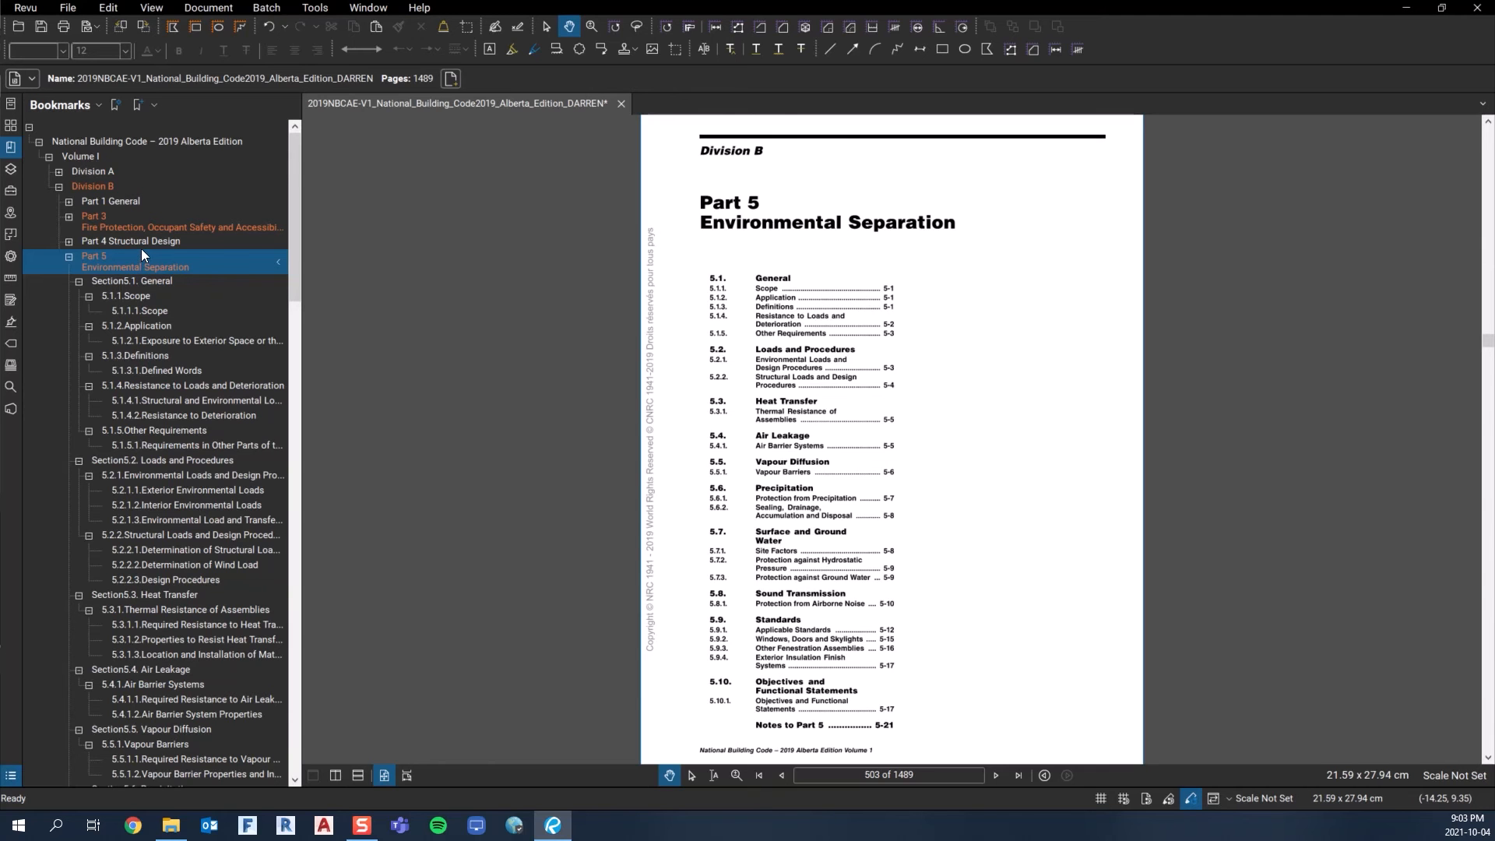
click(145, 593)
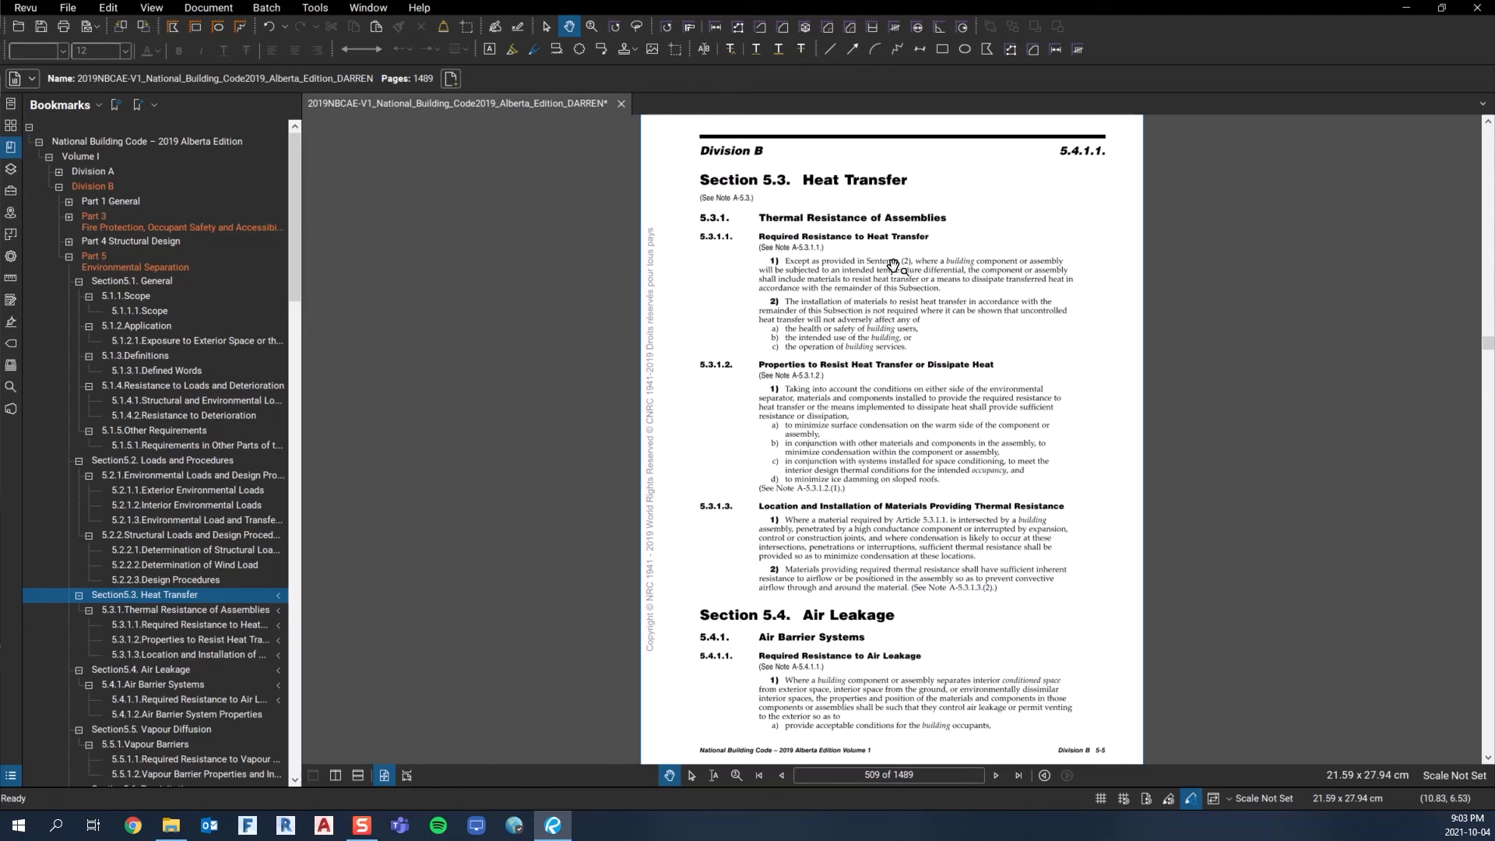
mouse_move(834, 575)
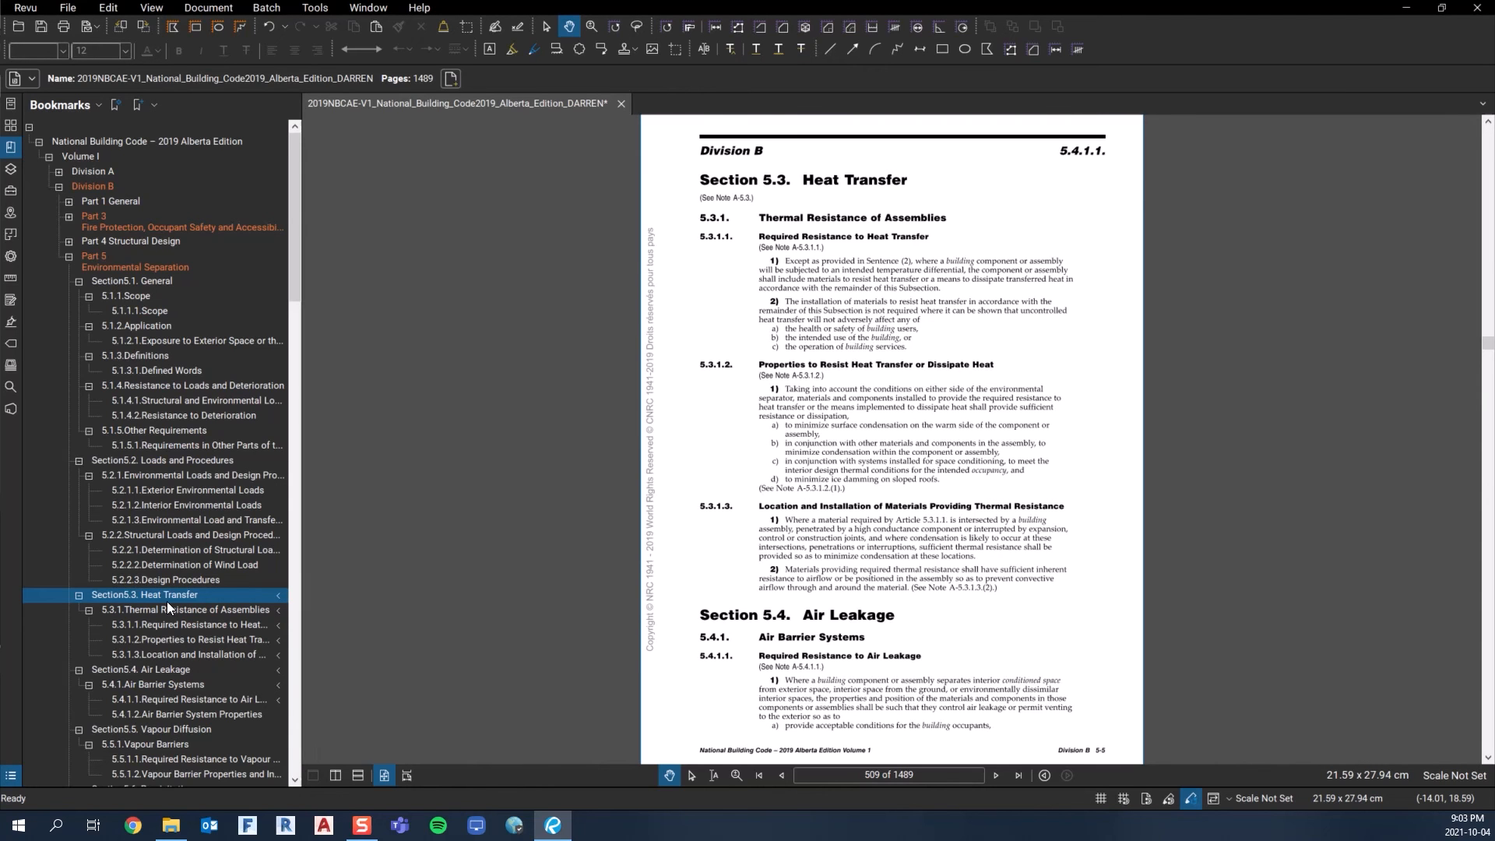
mouse_move(176, 677)
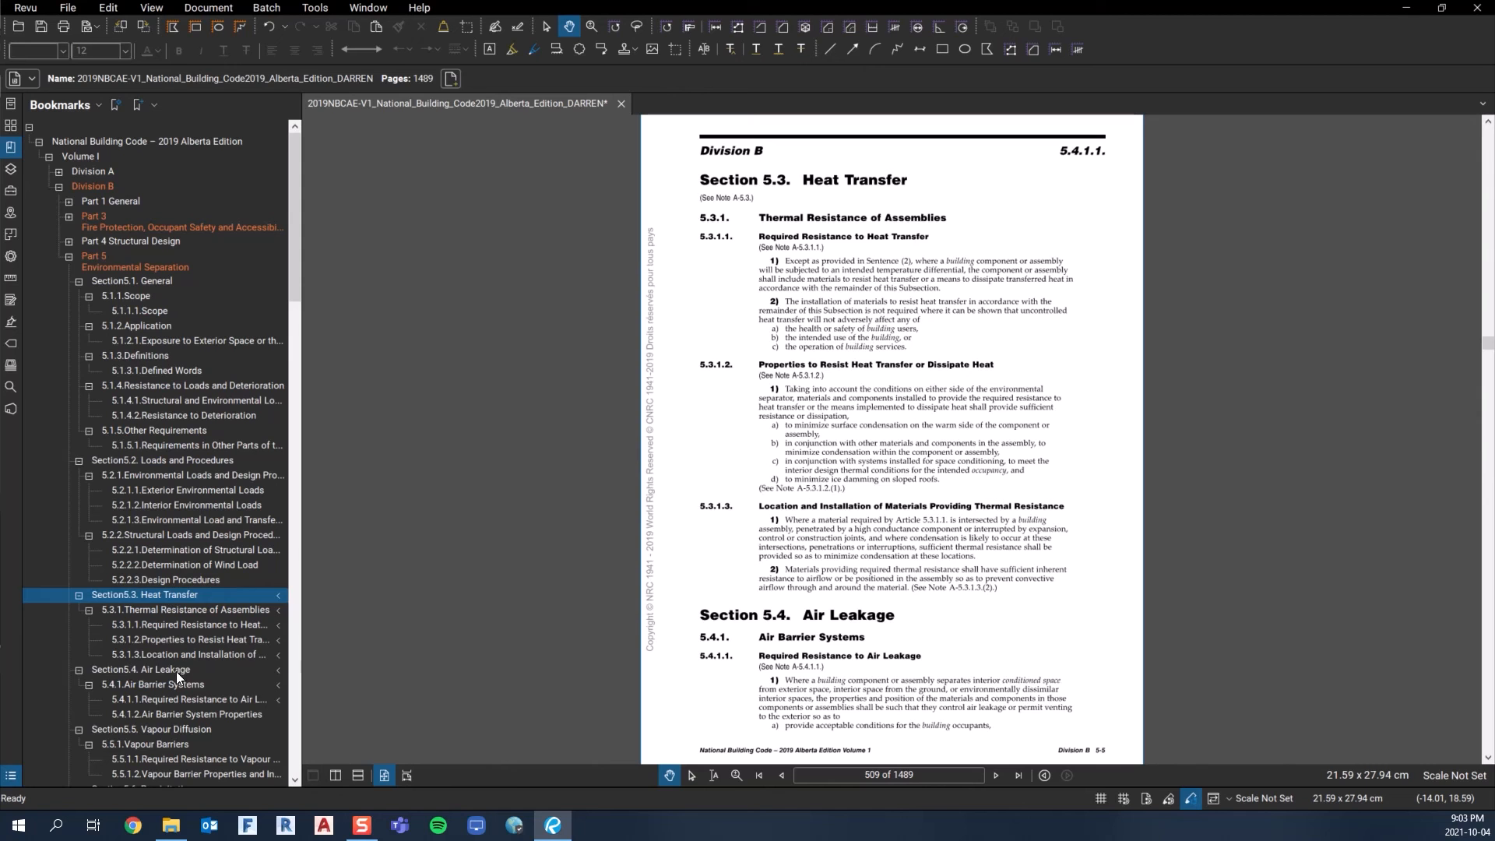
click(153, 668)
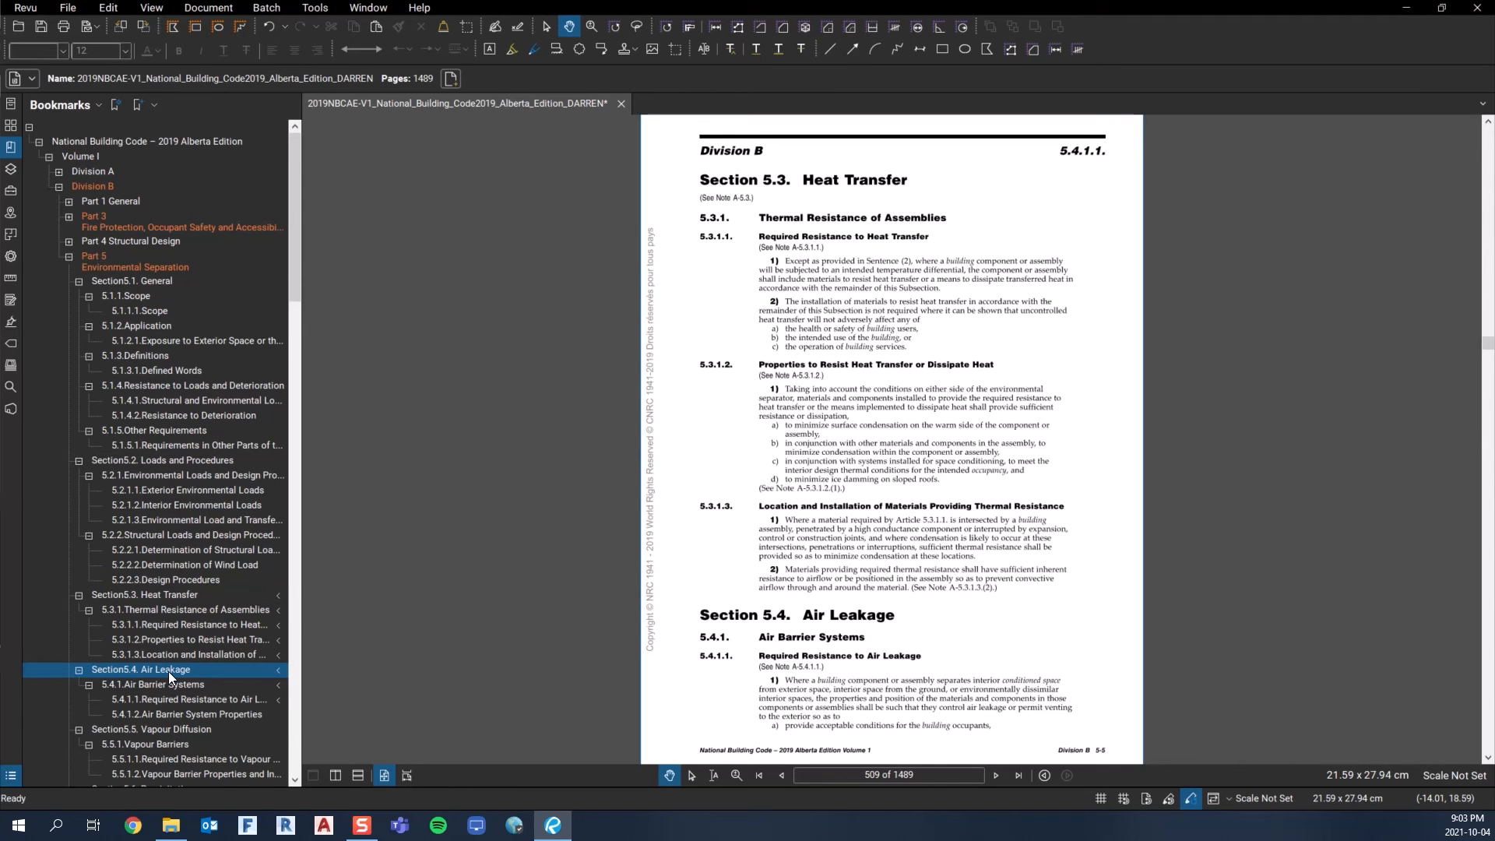
mouse_move(838, 524)
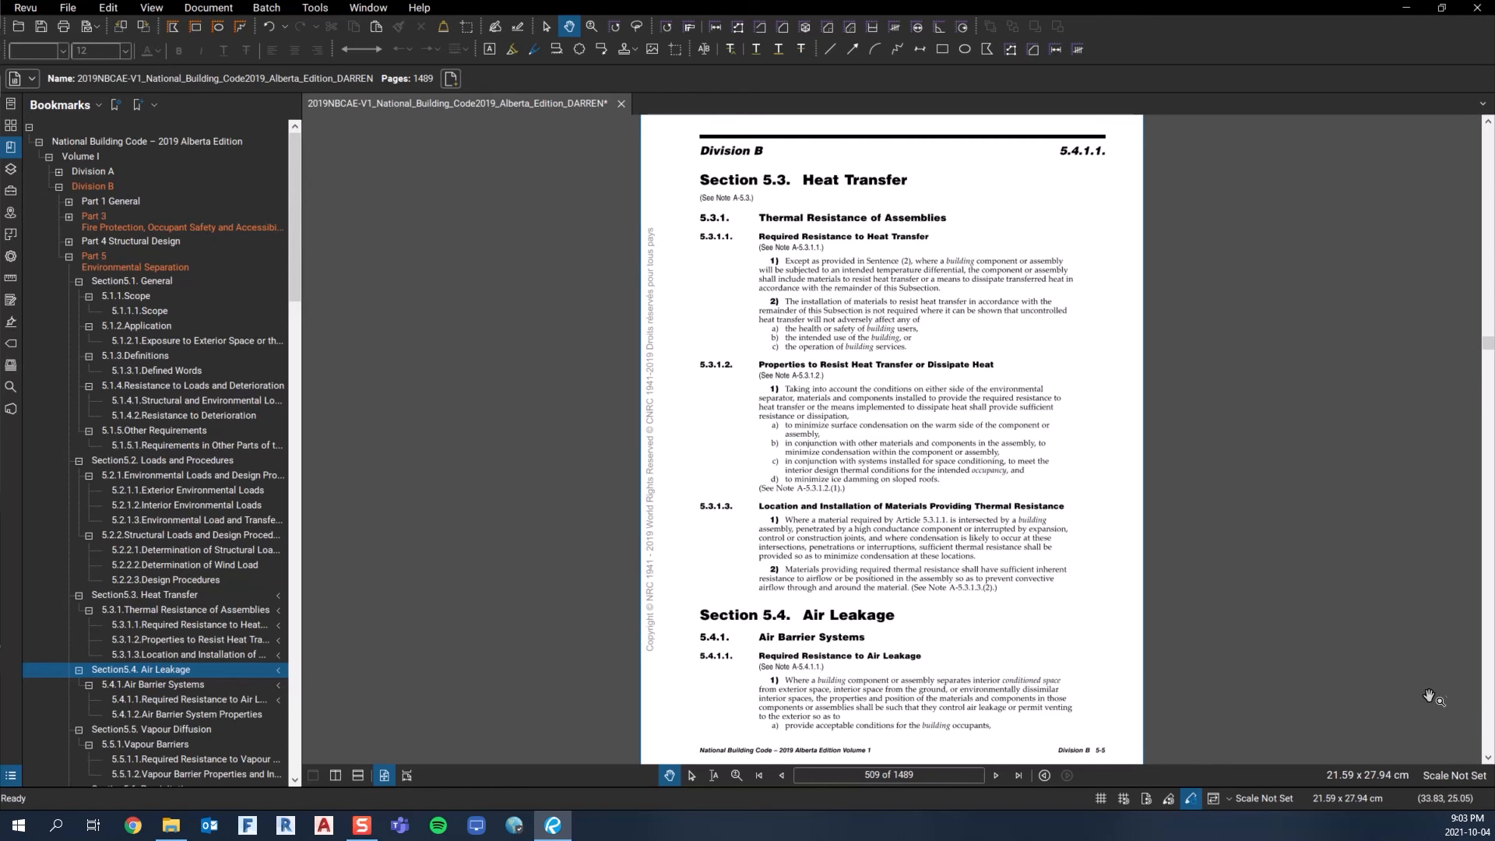
scroll(down, 3)
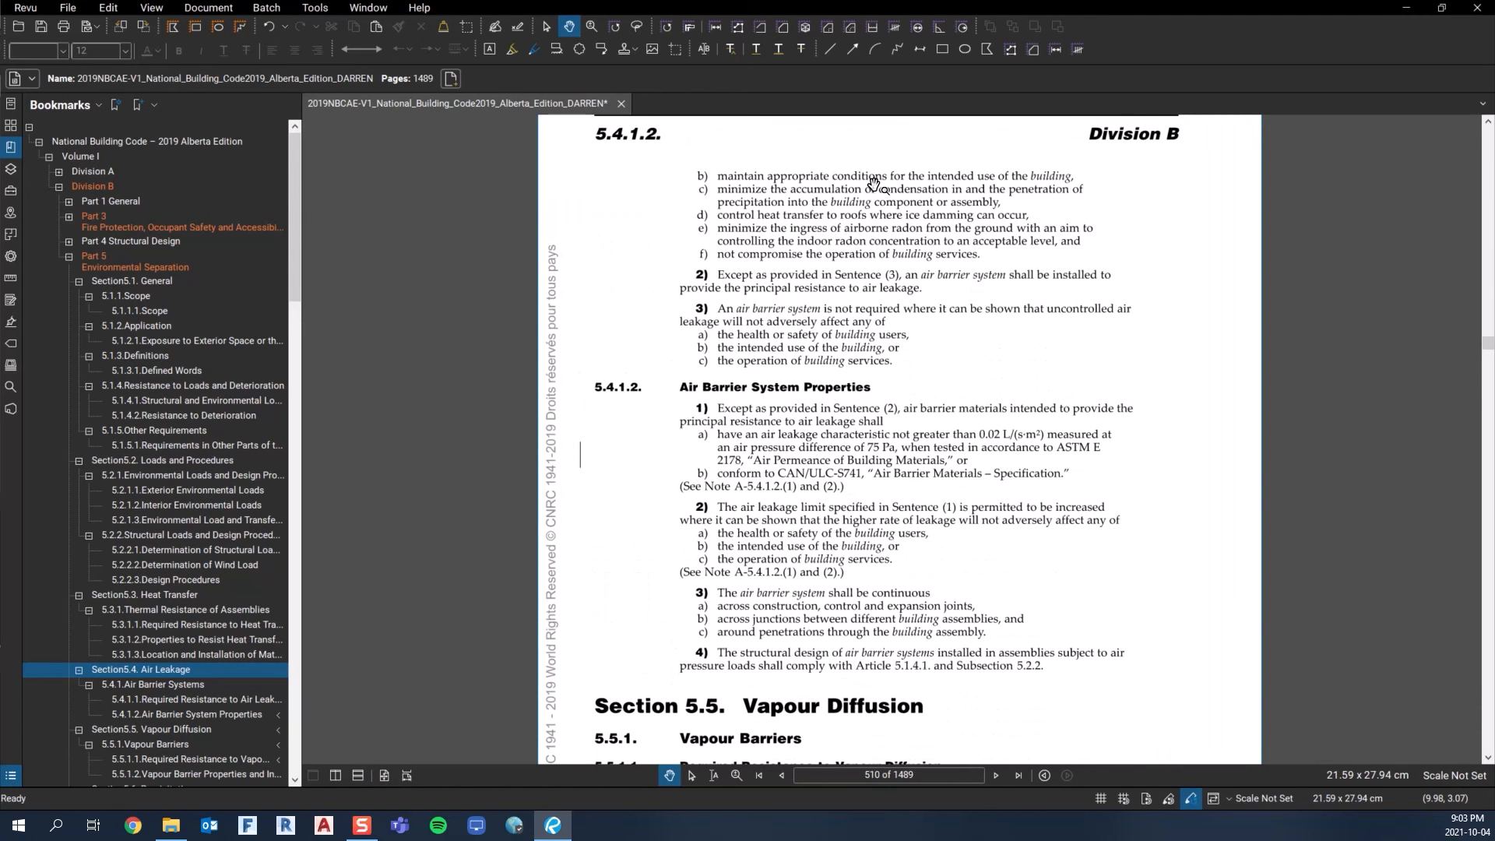
mouse_move(844, 447)
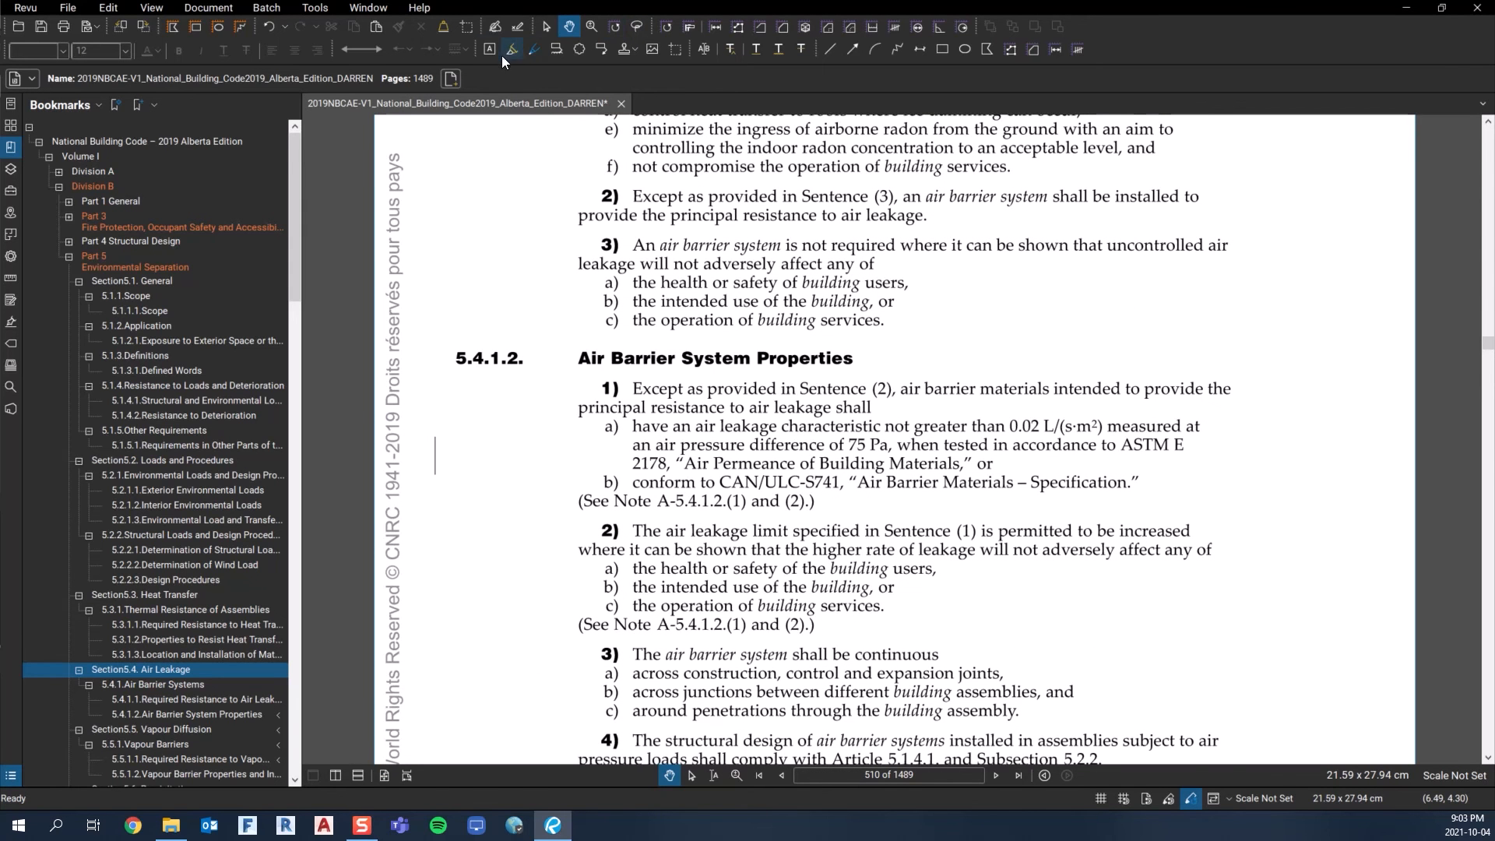
Highlight the 0.02 L/(s·m²) at 75 Pa air leakage limit in 5.4.1.2 a) yellow.
click(511, 48)
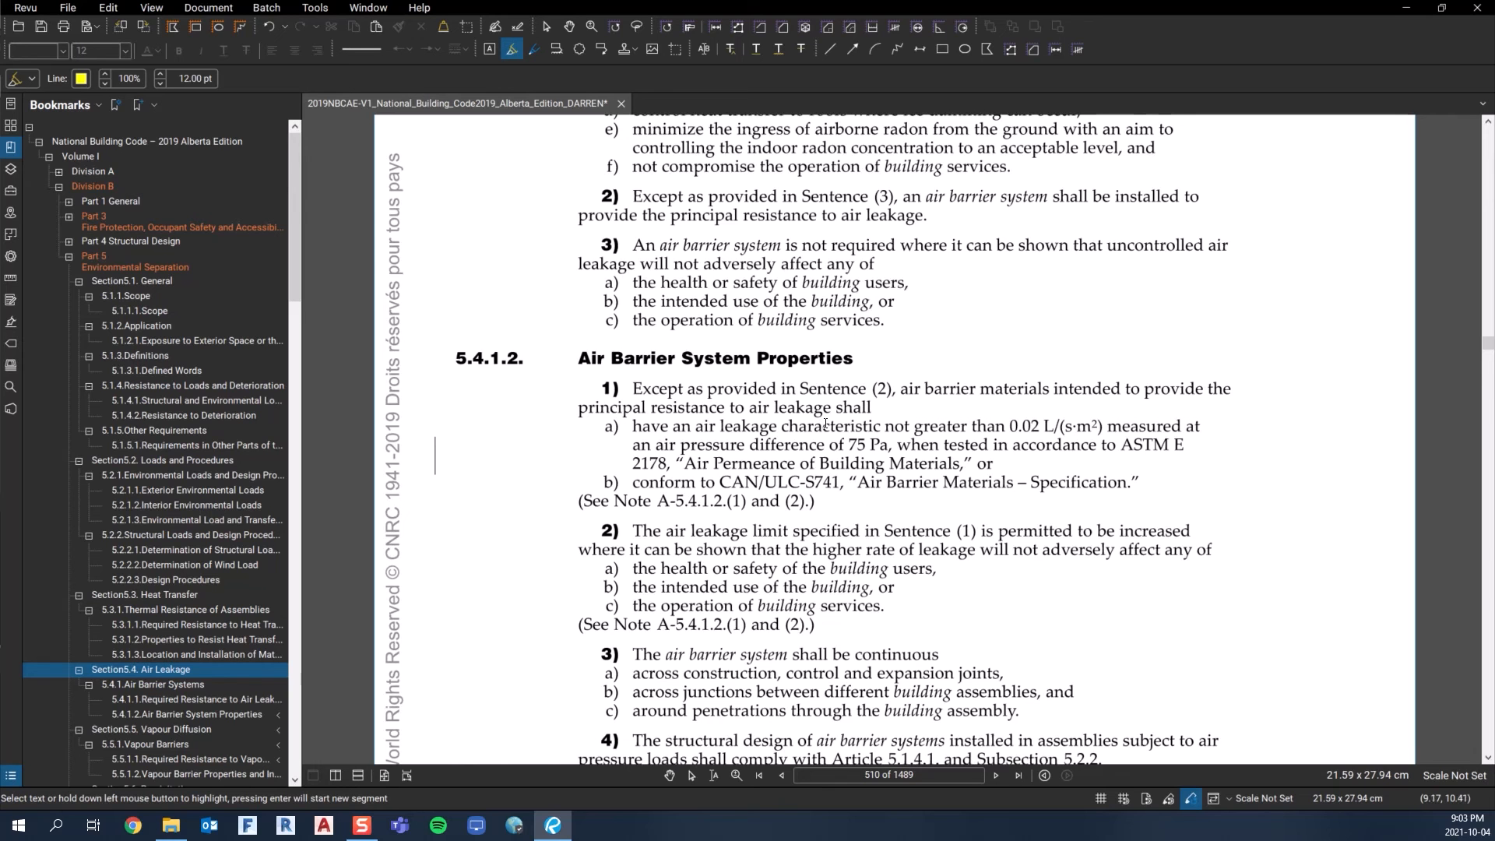
mouse_move(715, 441)
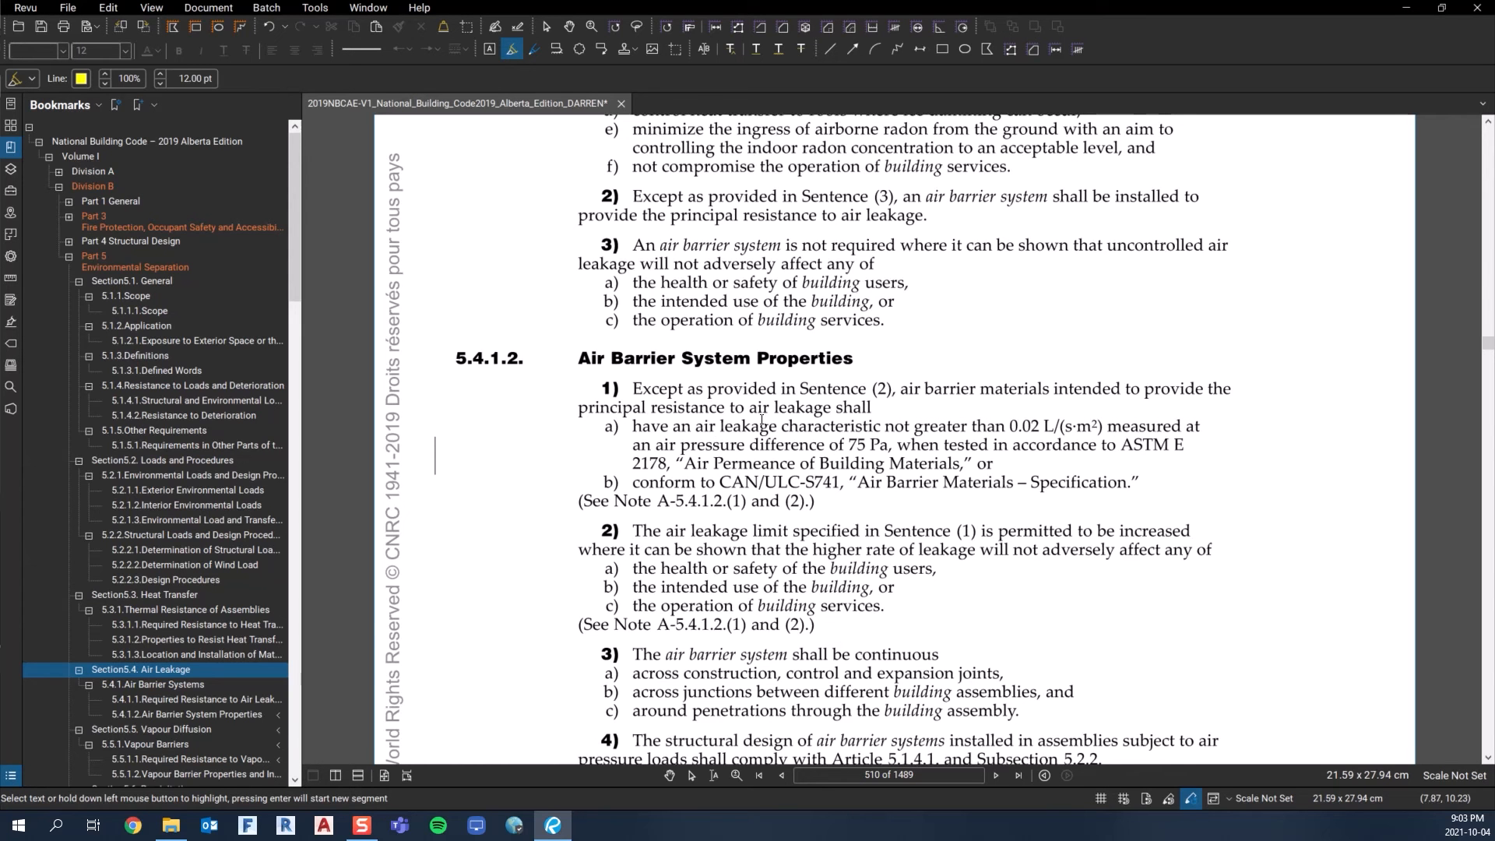
drag(679, 427, 902, 426)
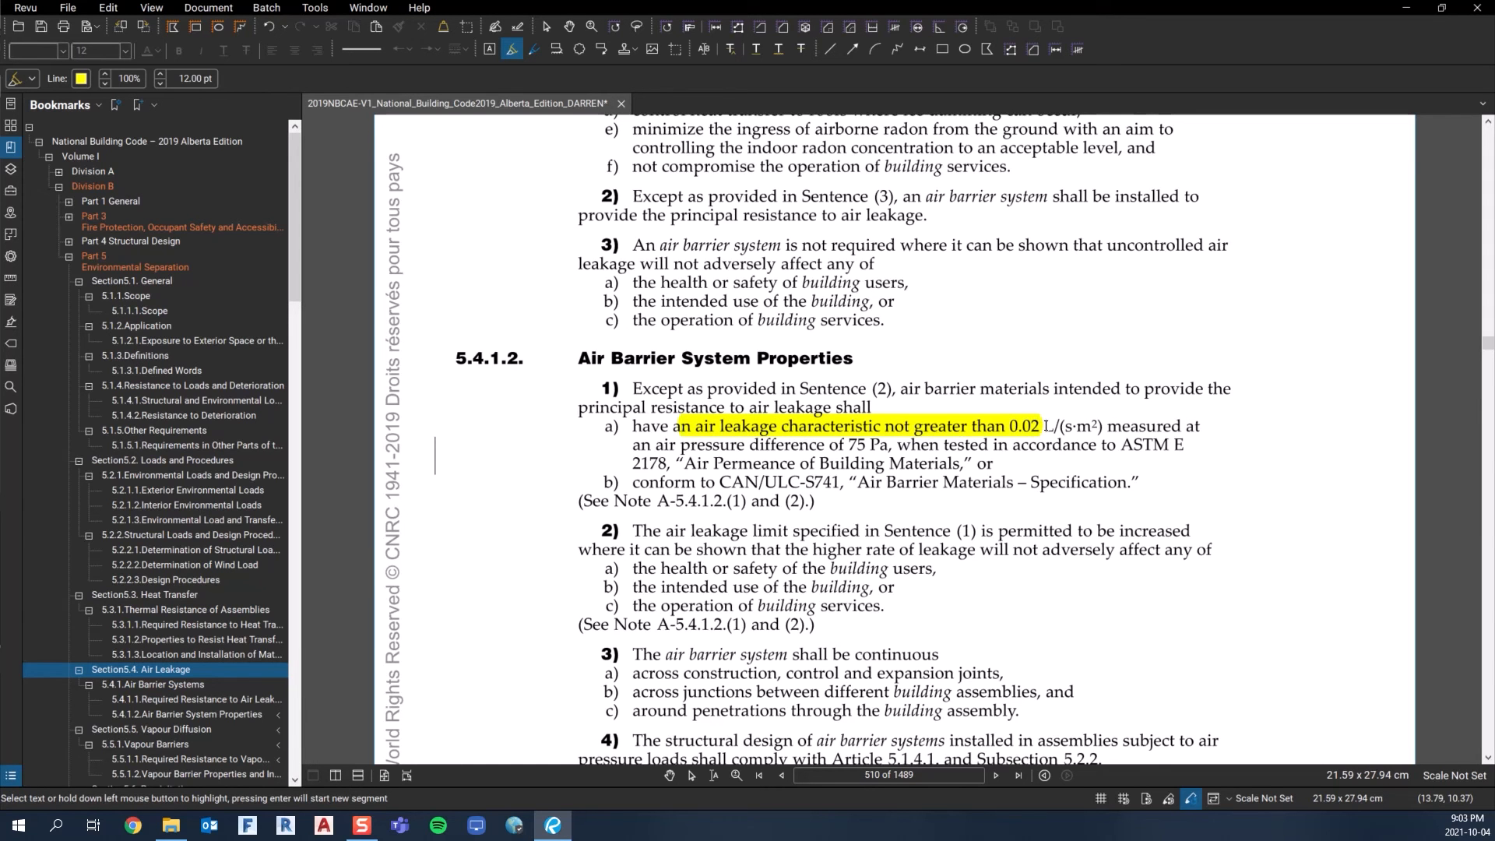
mouse_move(1061, 441)
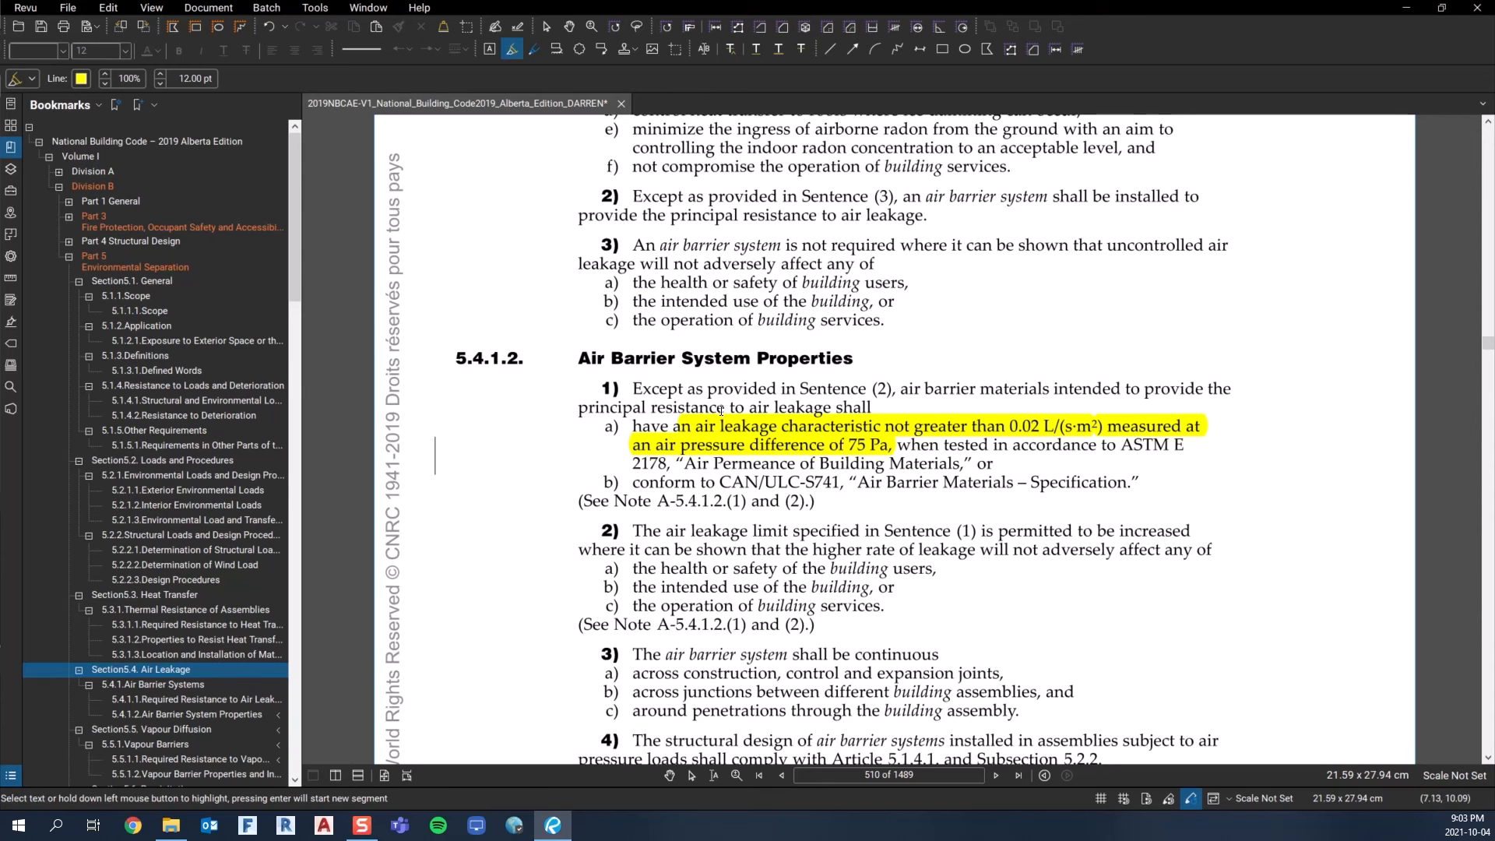
mouse_move(715, 408)
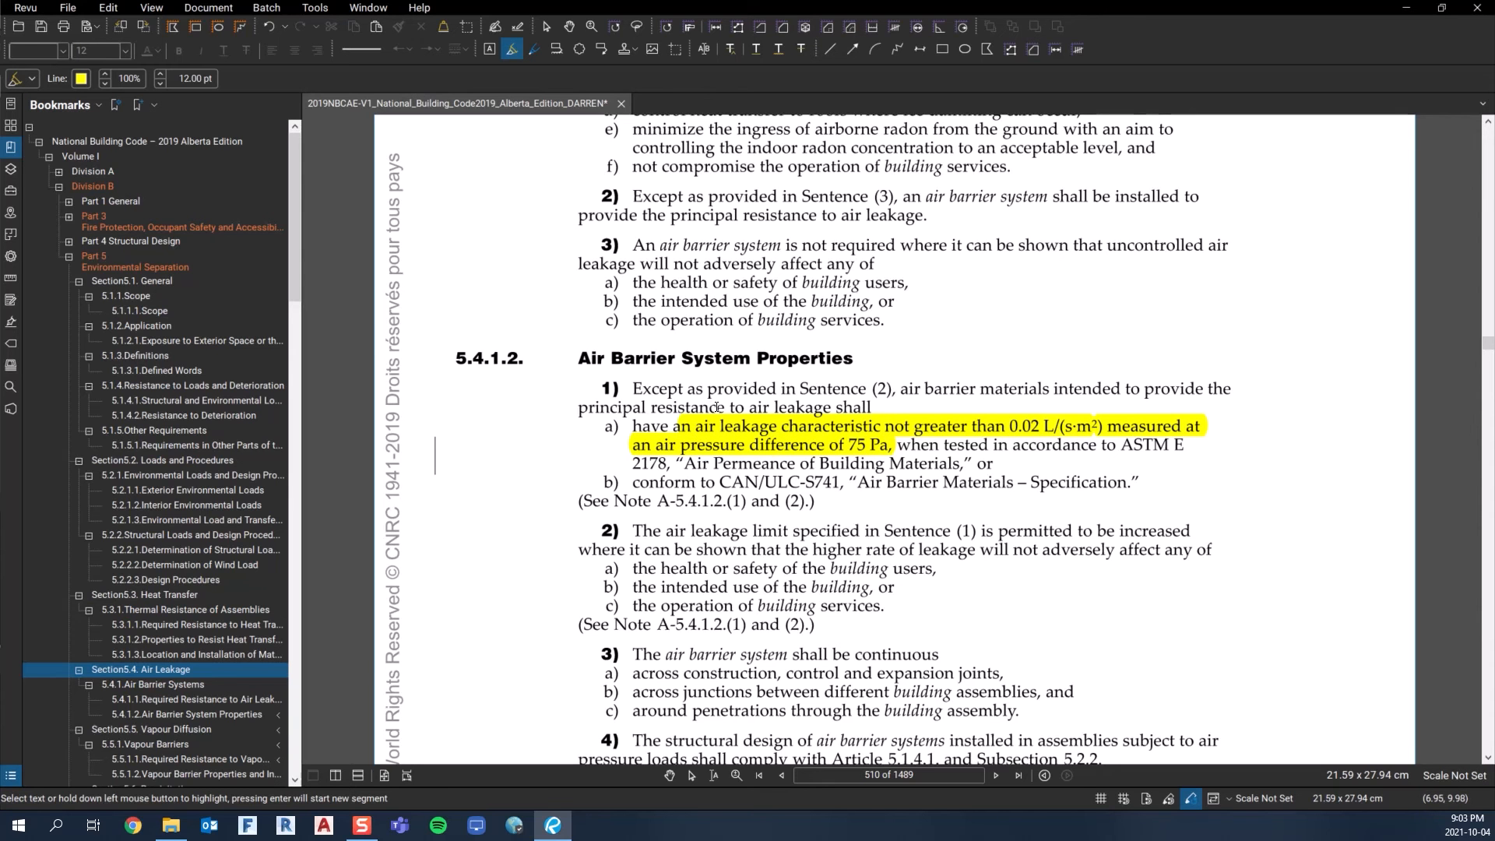
mouse_move(777, 435)
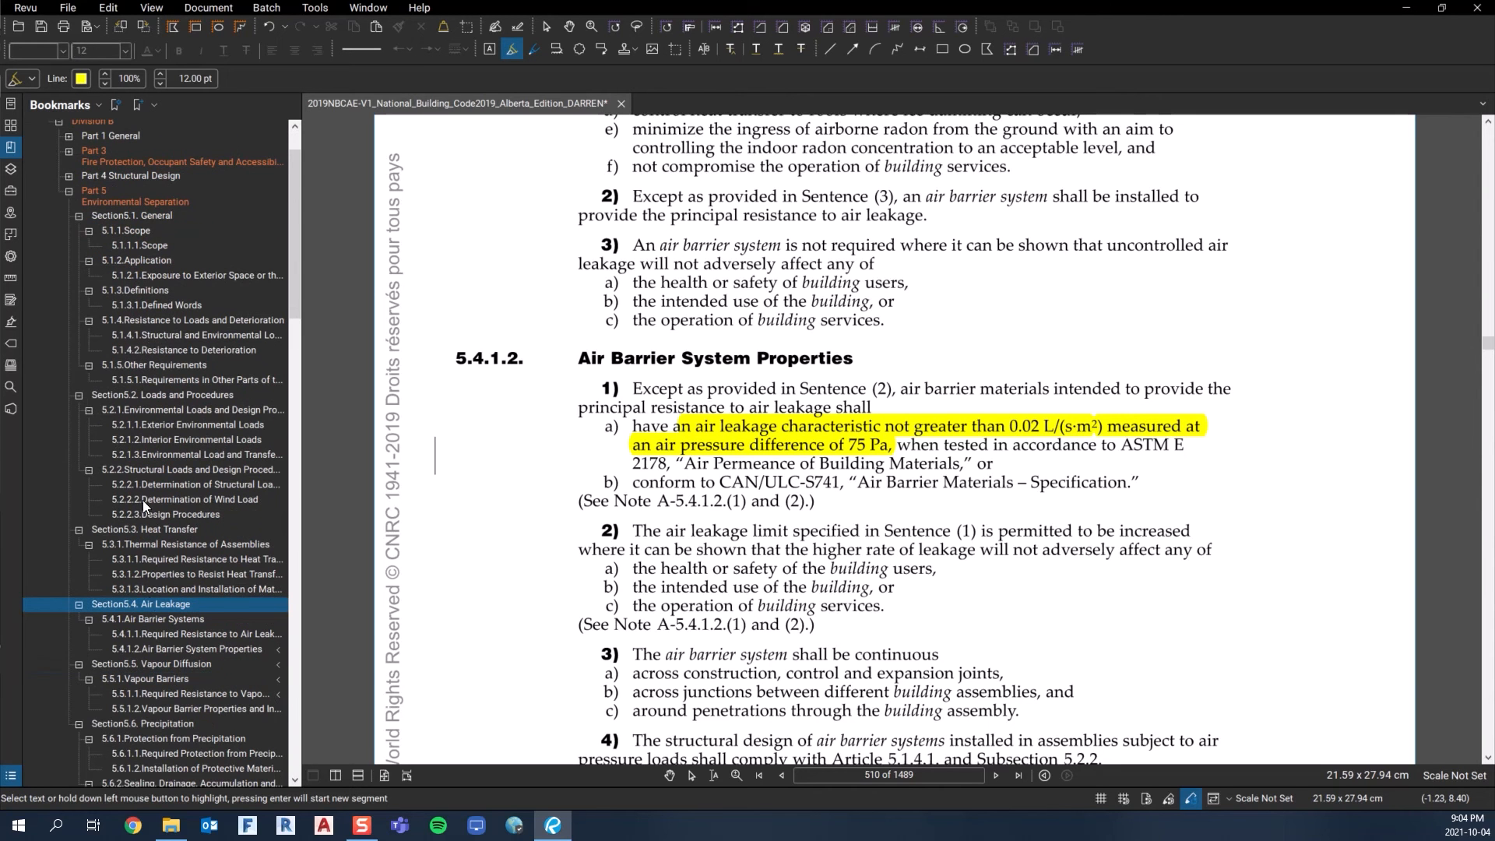
mouse_move(175, 534)
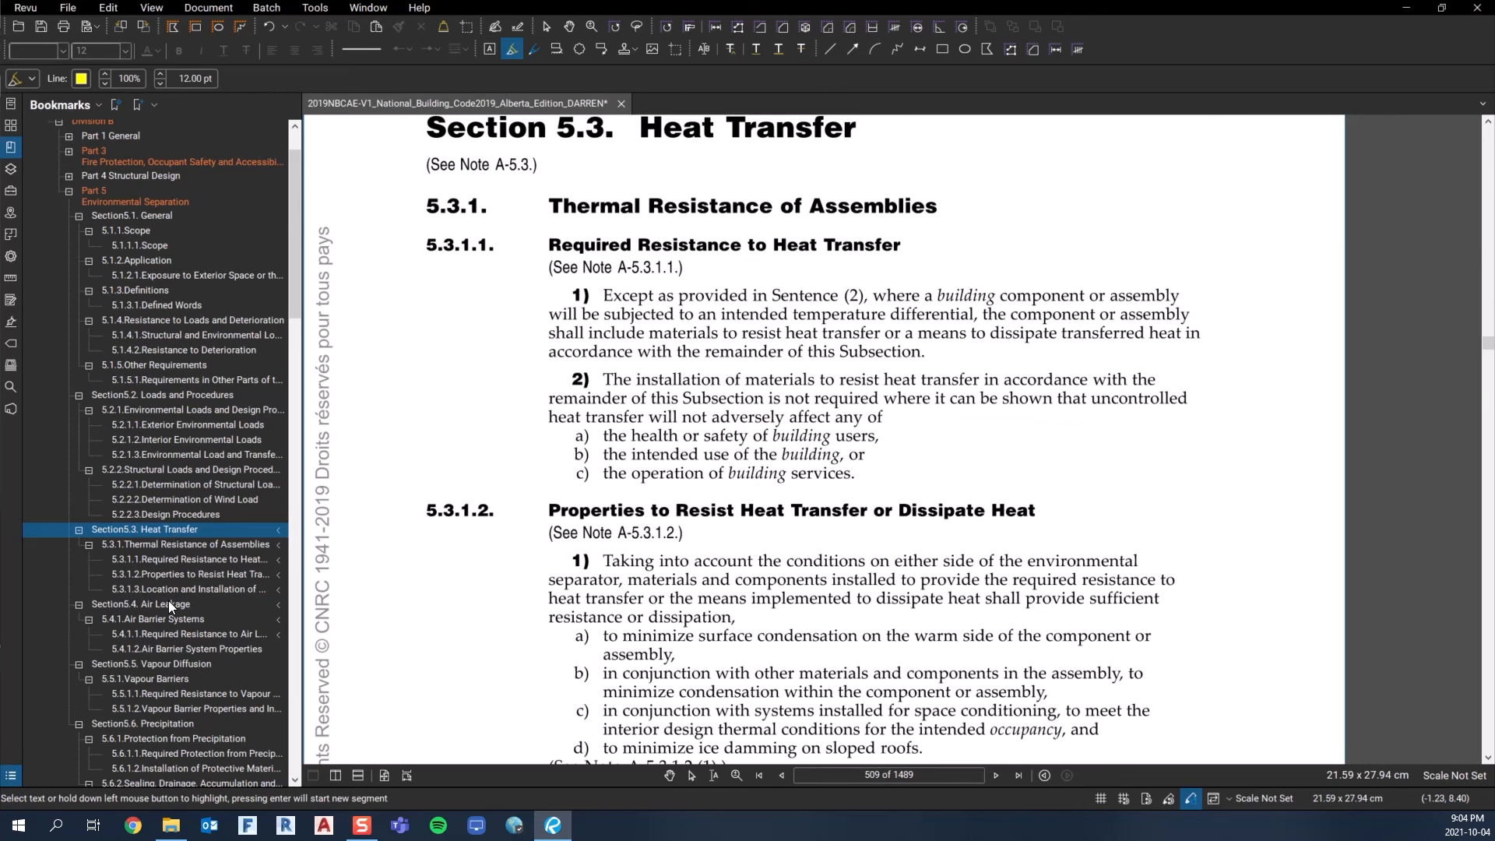
Jump via bookmarks to Section 5.4 Air Leakage, then Section 5.5 Vapour Diffusion.
click(141, 605)
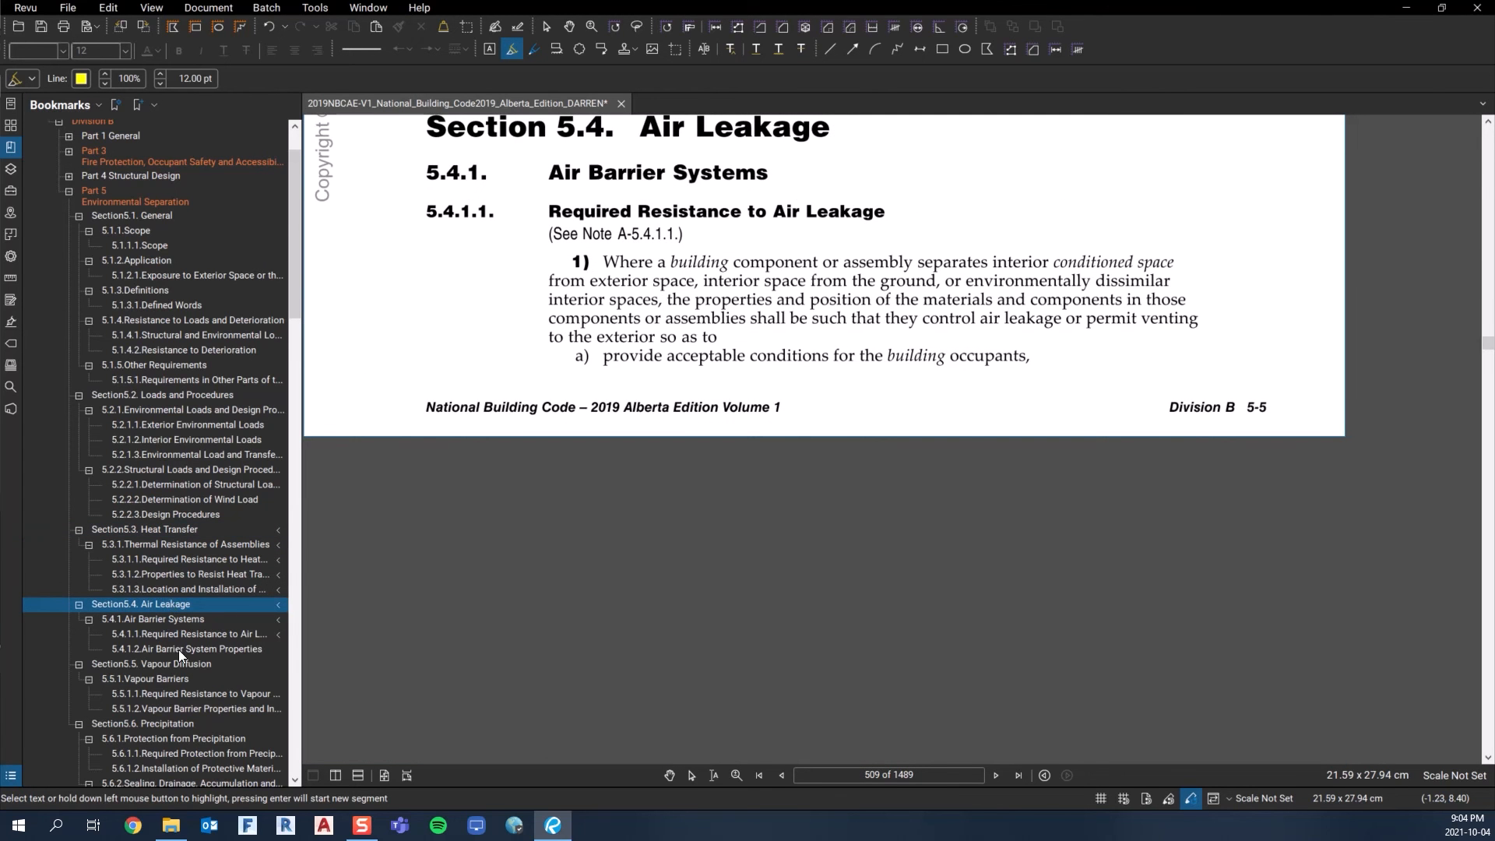
click(151, 664)
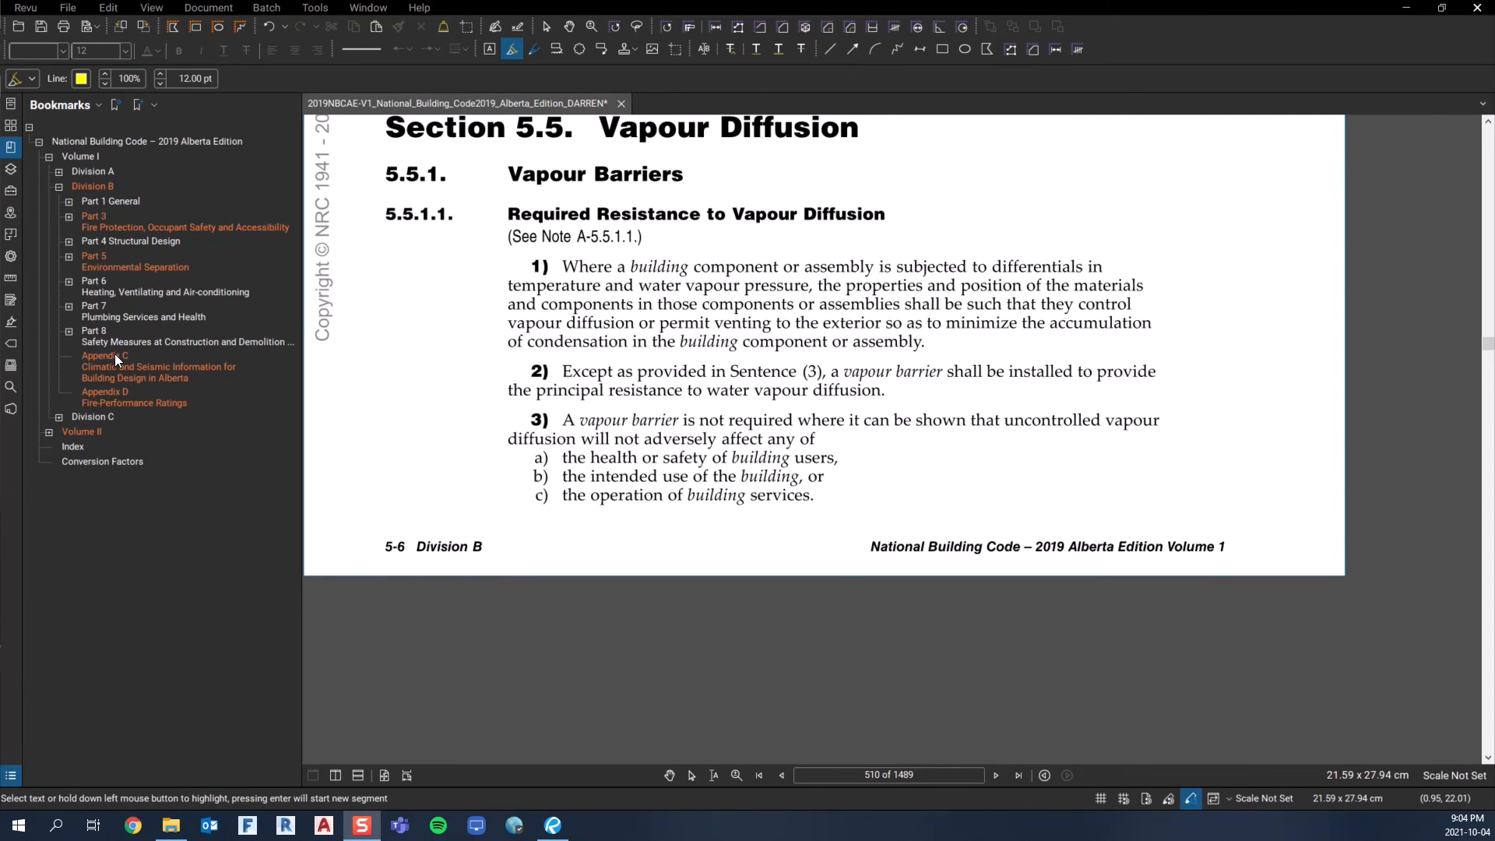
Page through Appendix C Climatic and Seismic Information in full-page view, then jump to Appendix D.
click(157, 366)
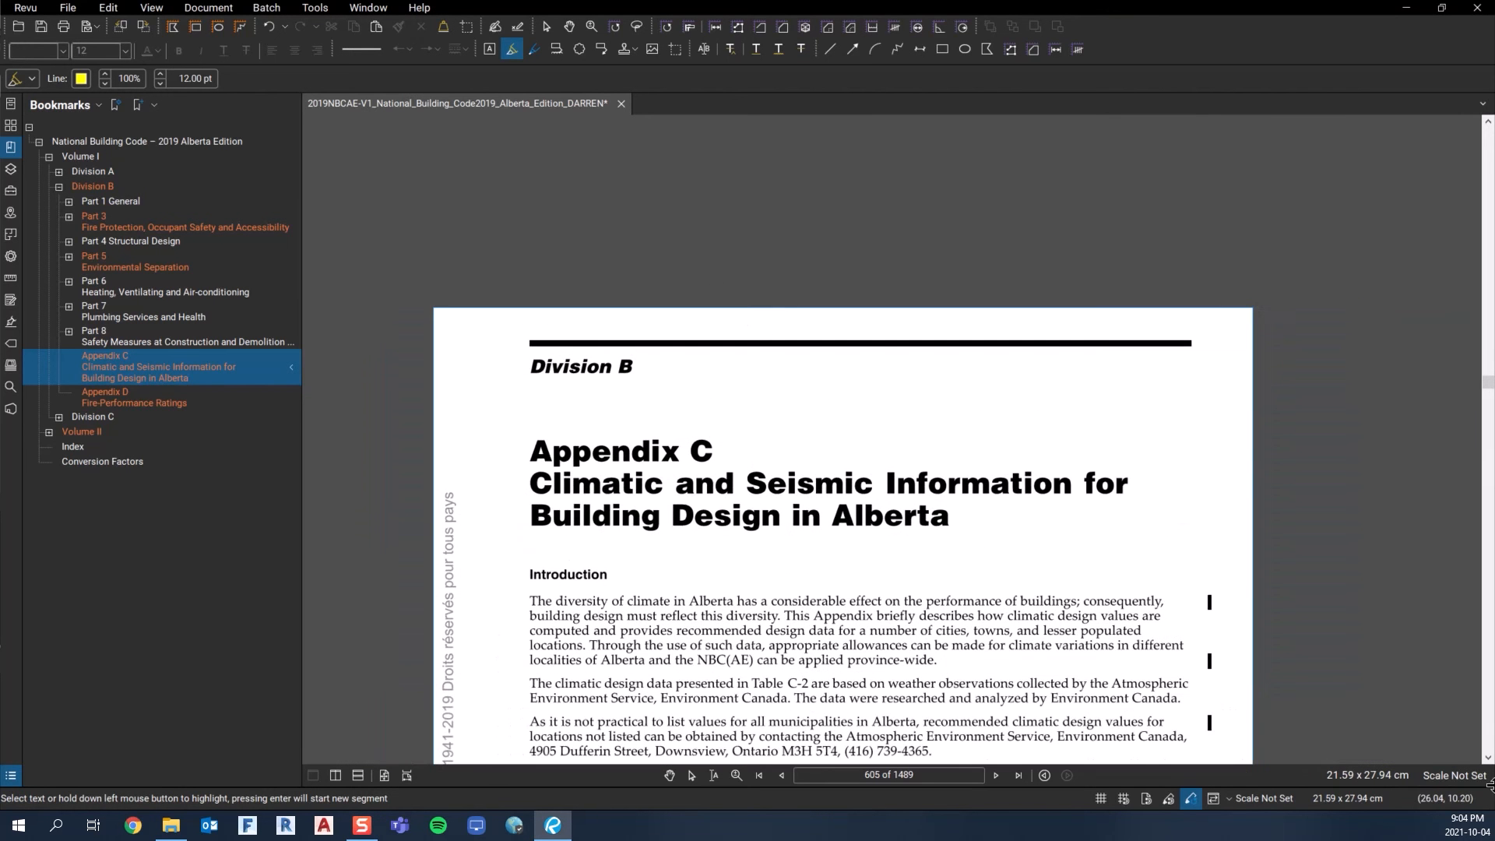
scroll(down, 3)
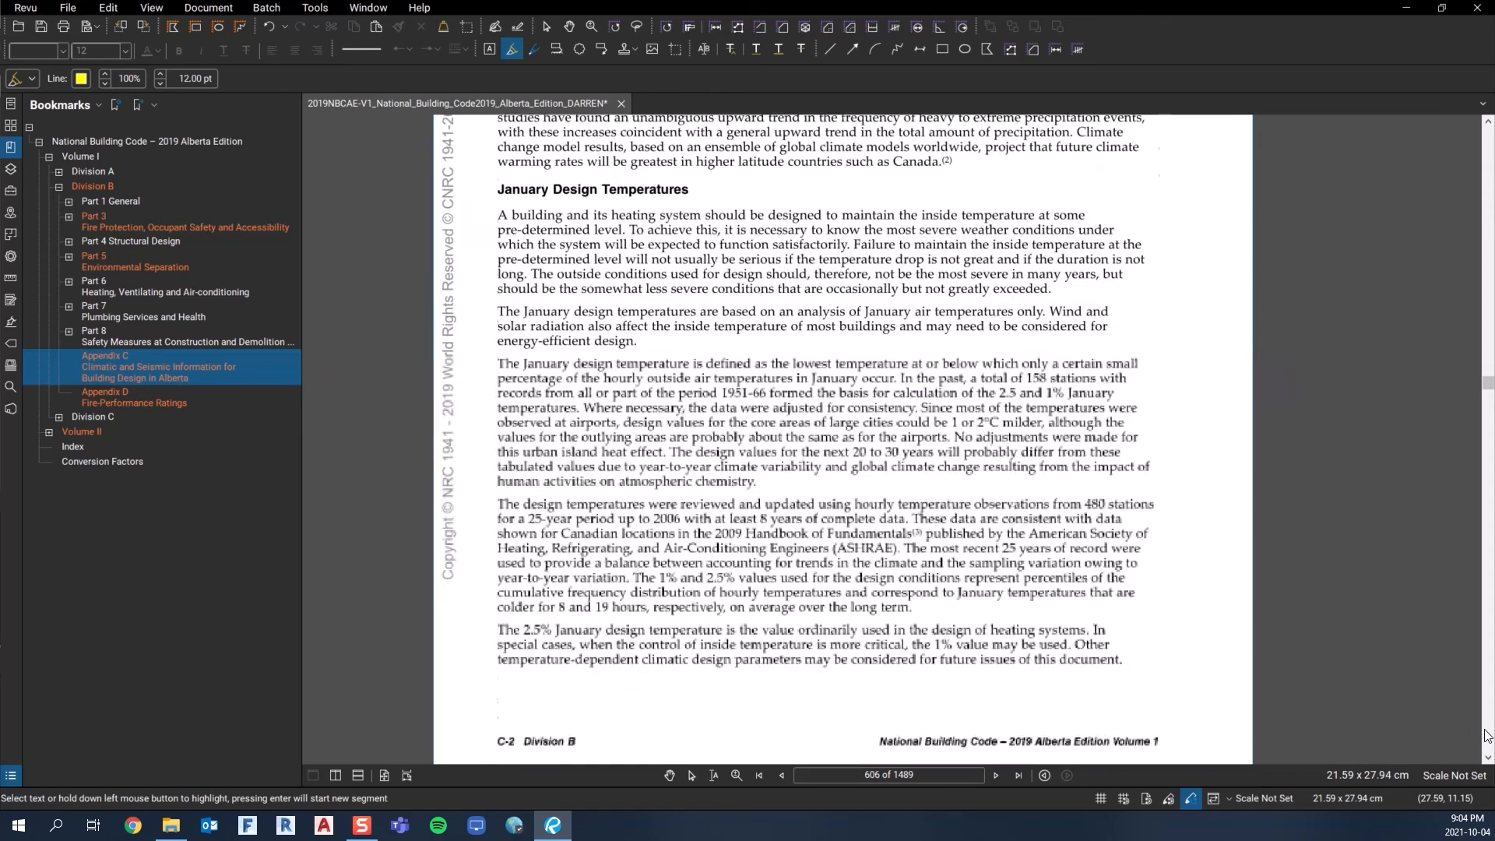
click(384, 776)
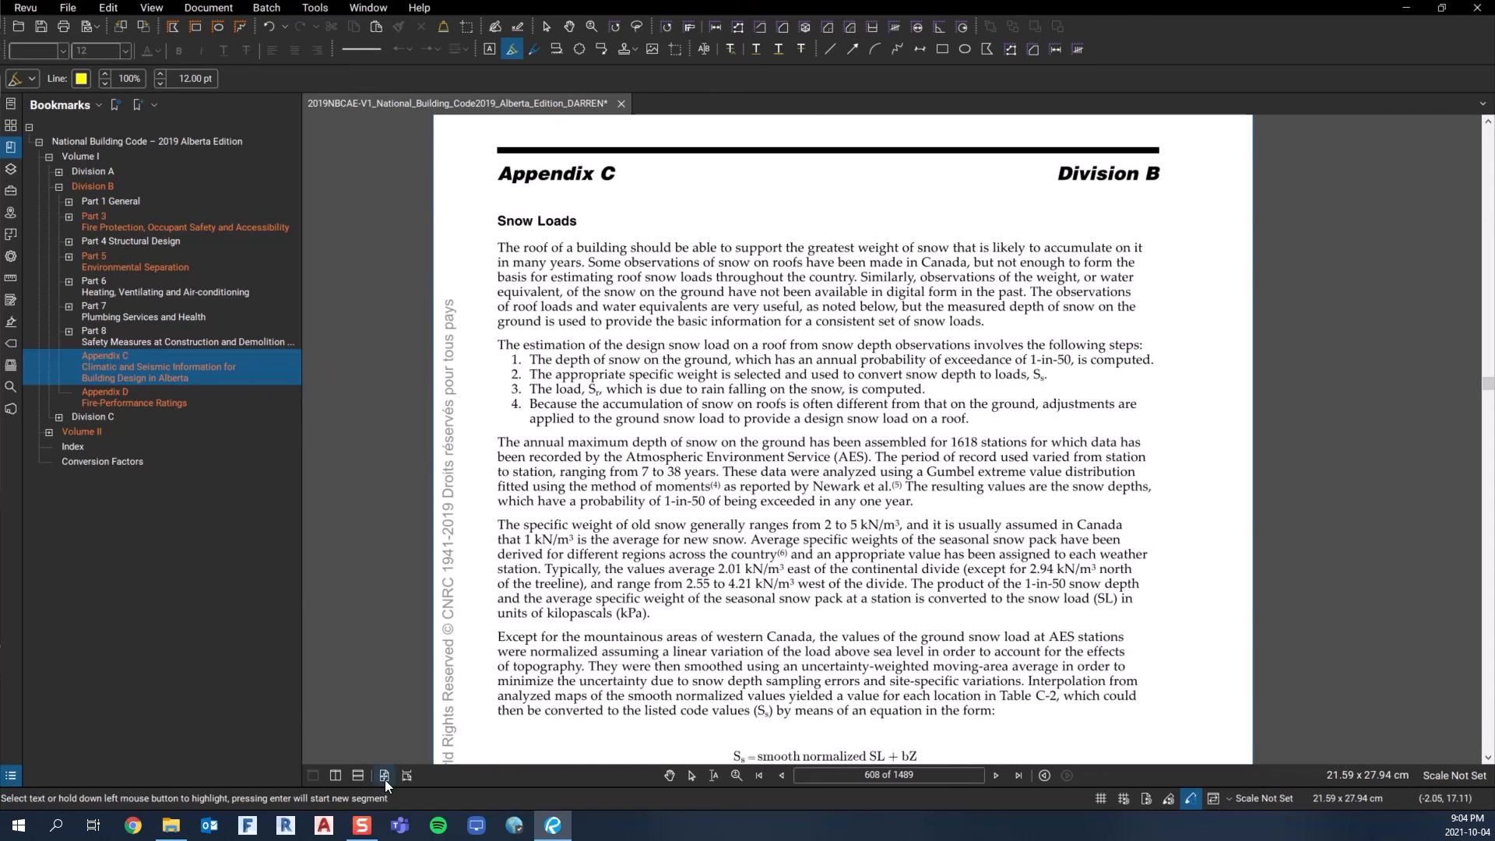
scroll(down, 3)
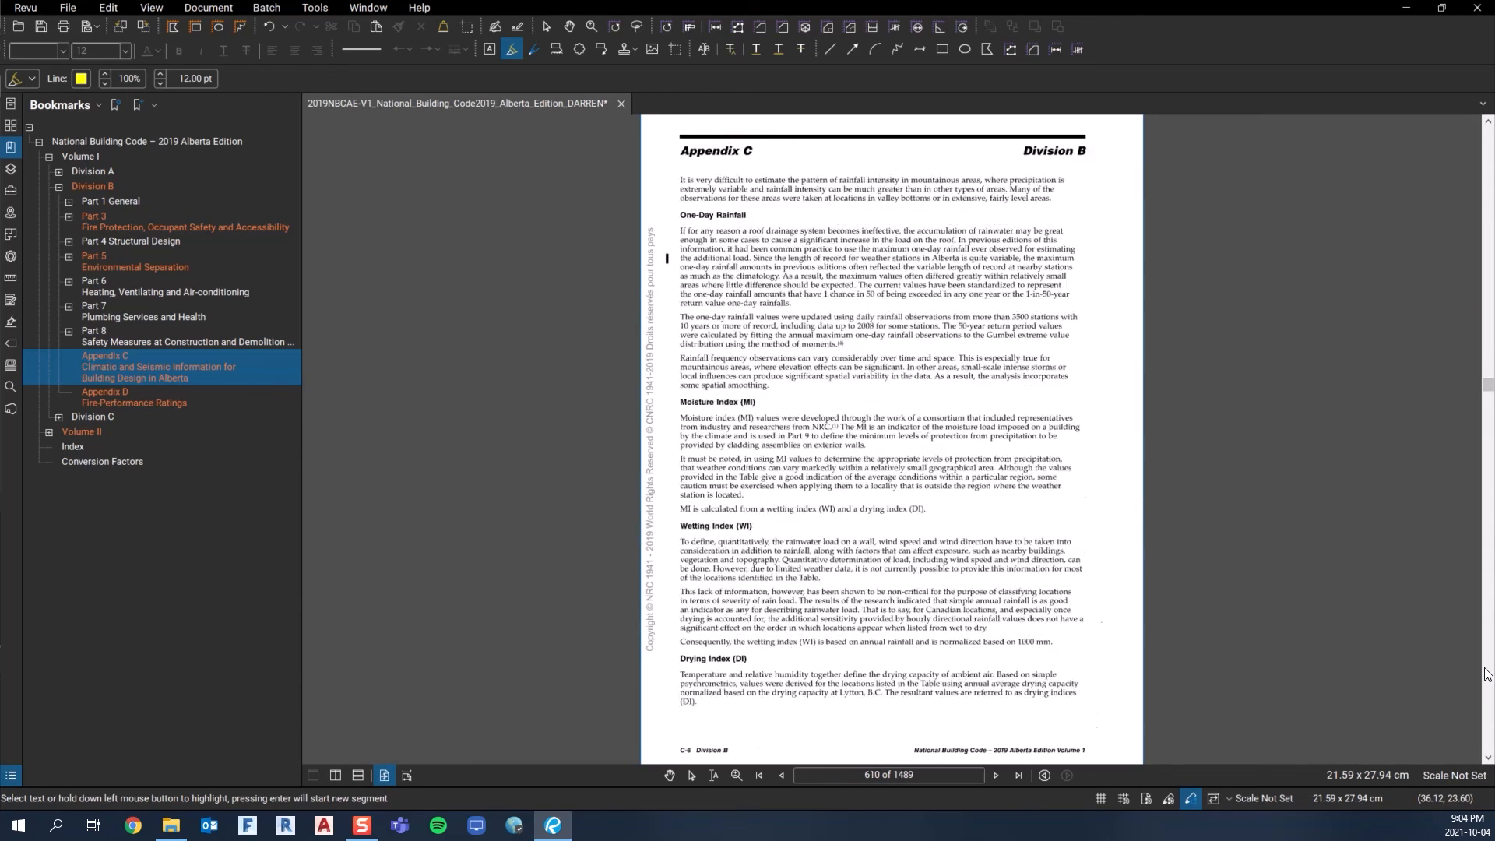
scroll(down, 3)
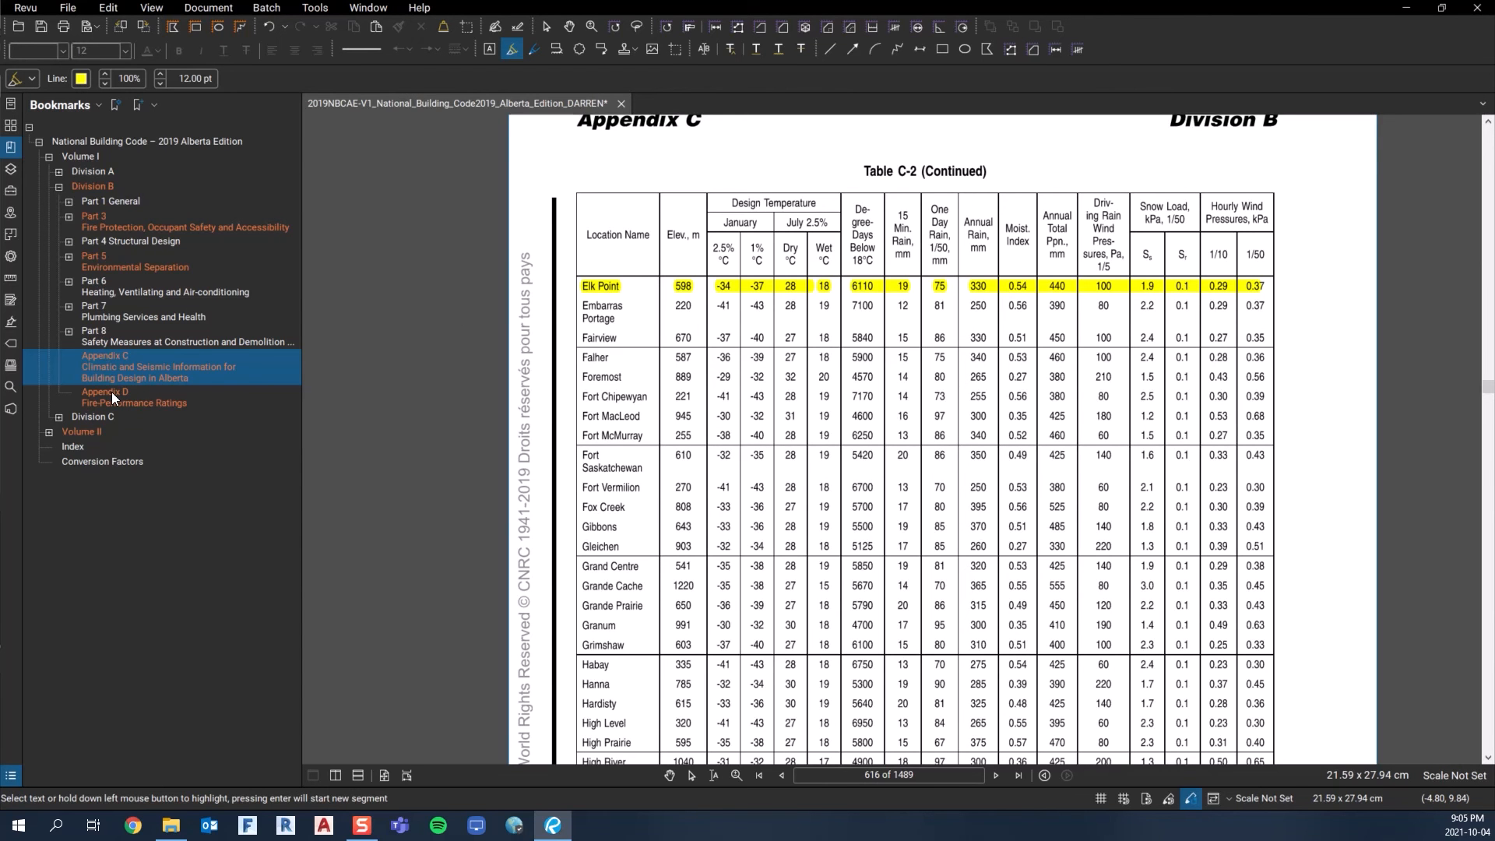
click(104, 398)
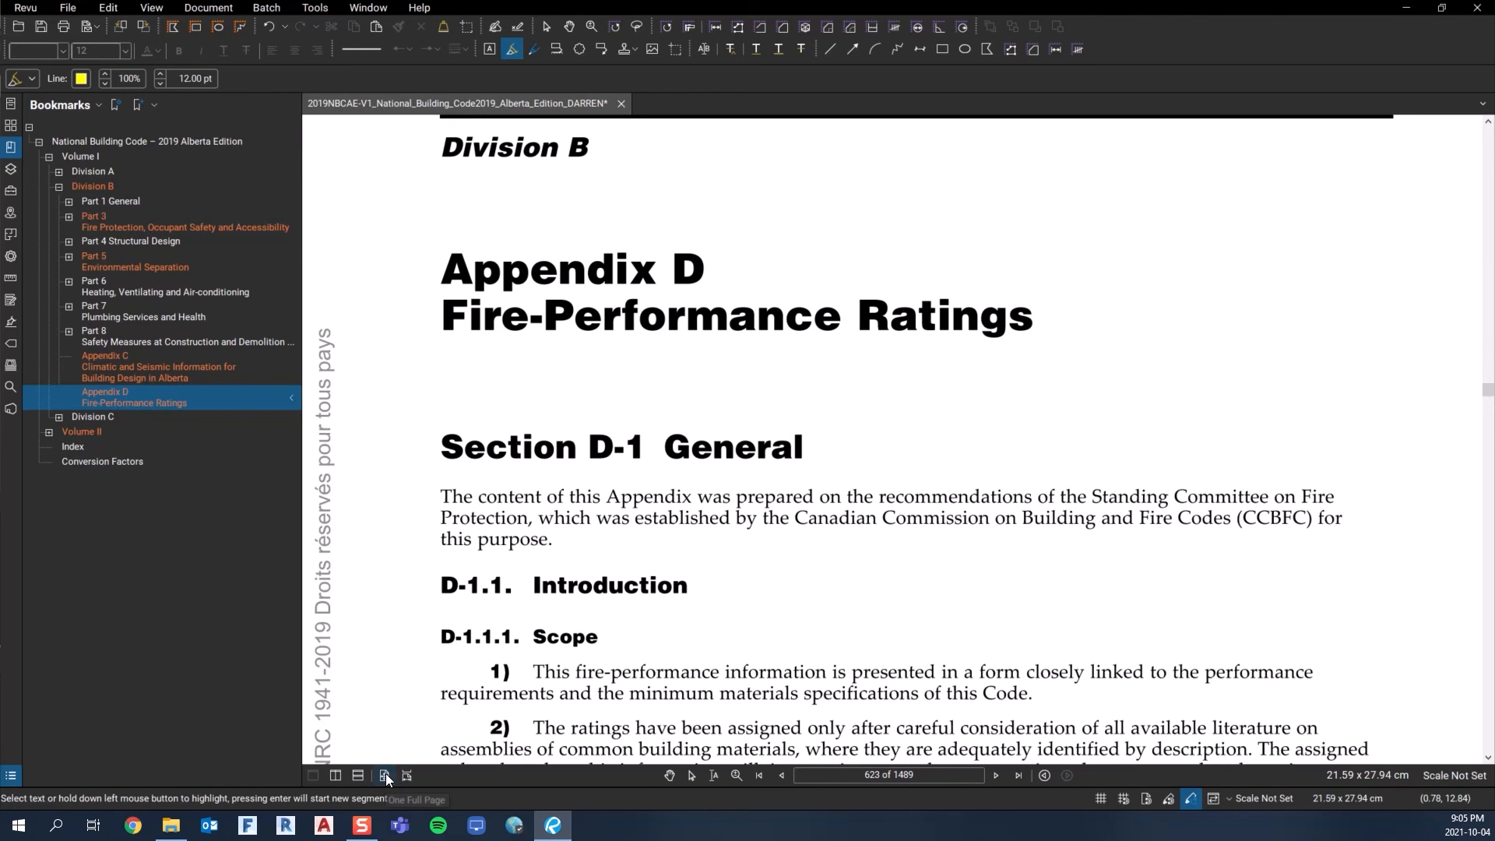
Fit the whole opening page 623 of Appendix D Fire-Performance Ratings in view.
click(384, 776)
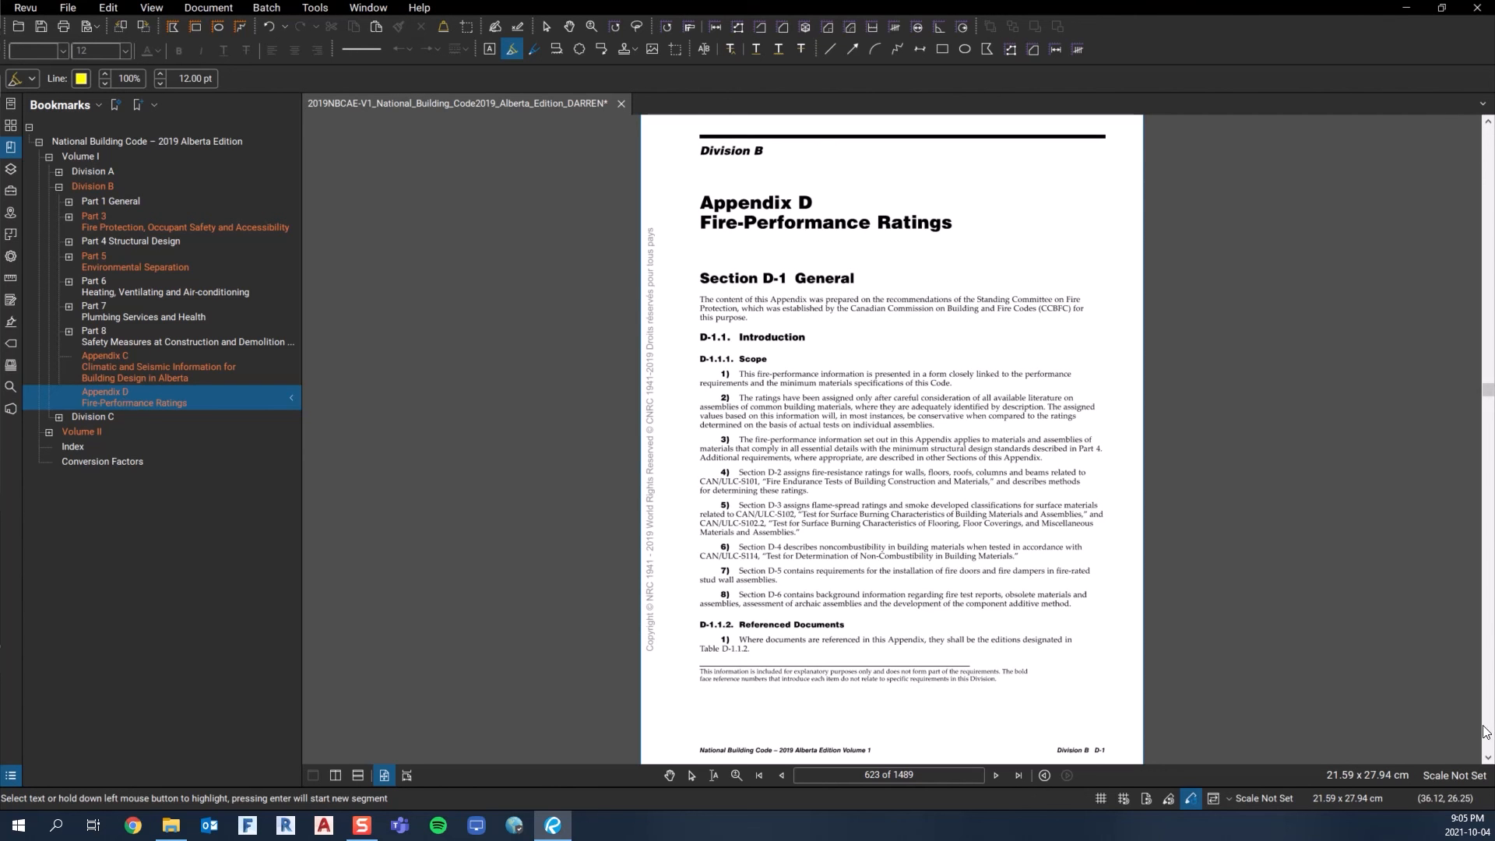
mouse_move(146, 412)
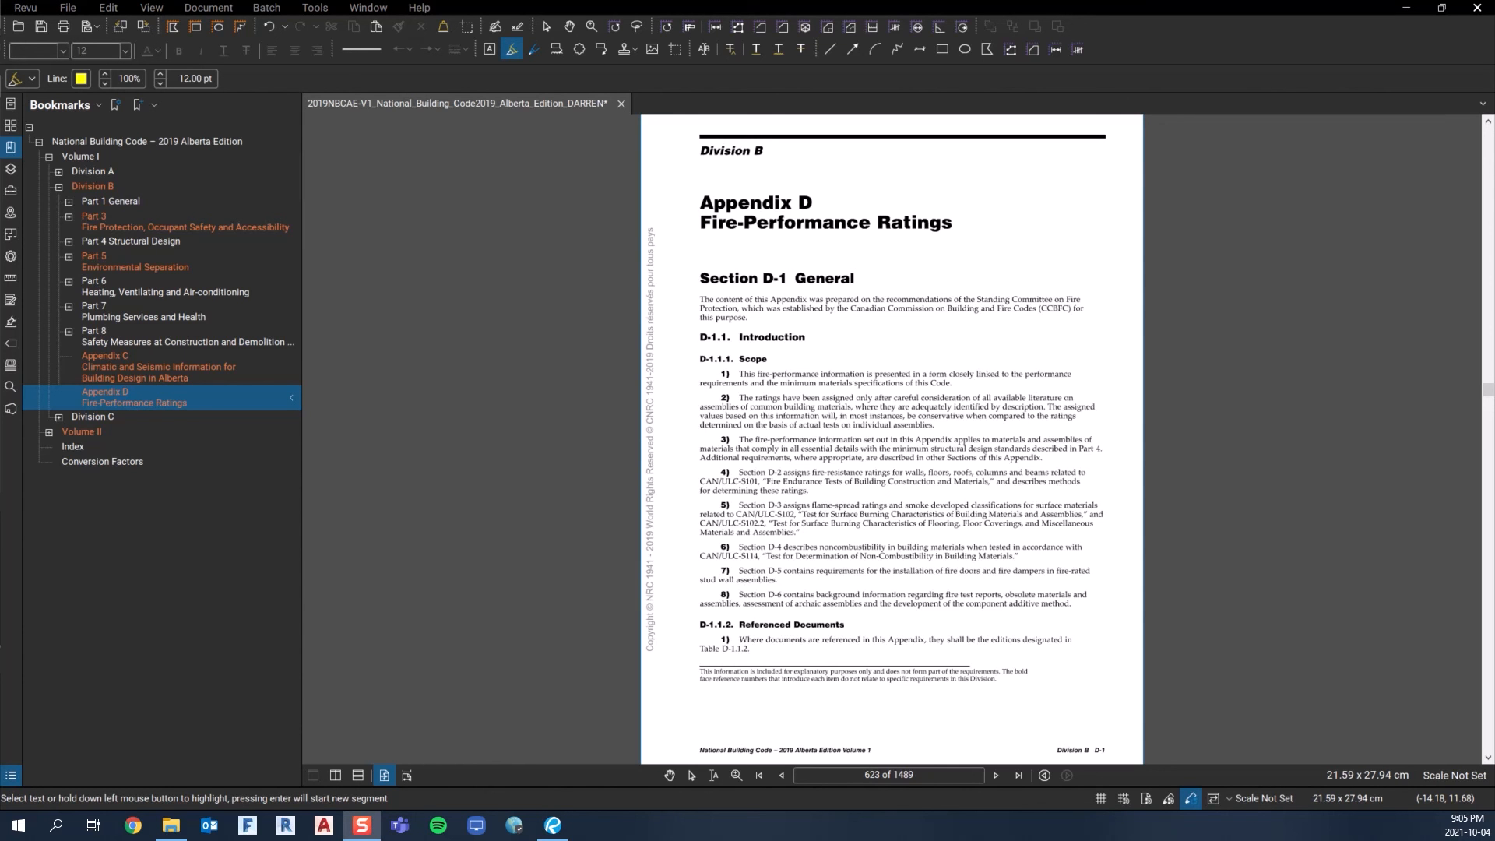
mouse_move(144, 402)
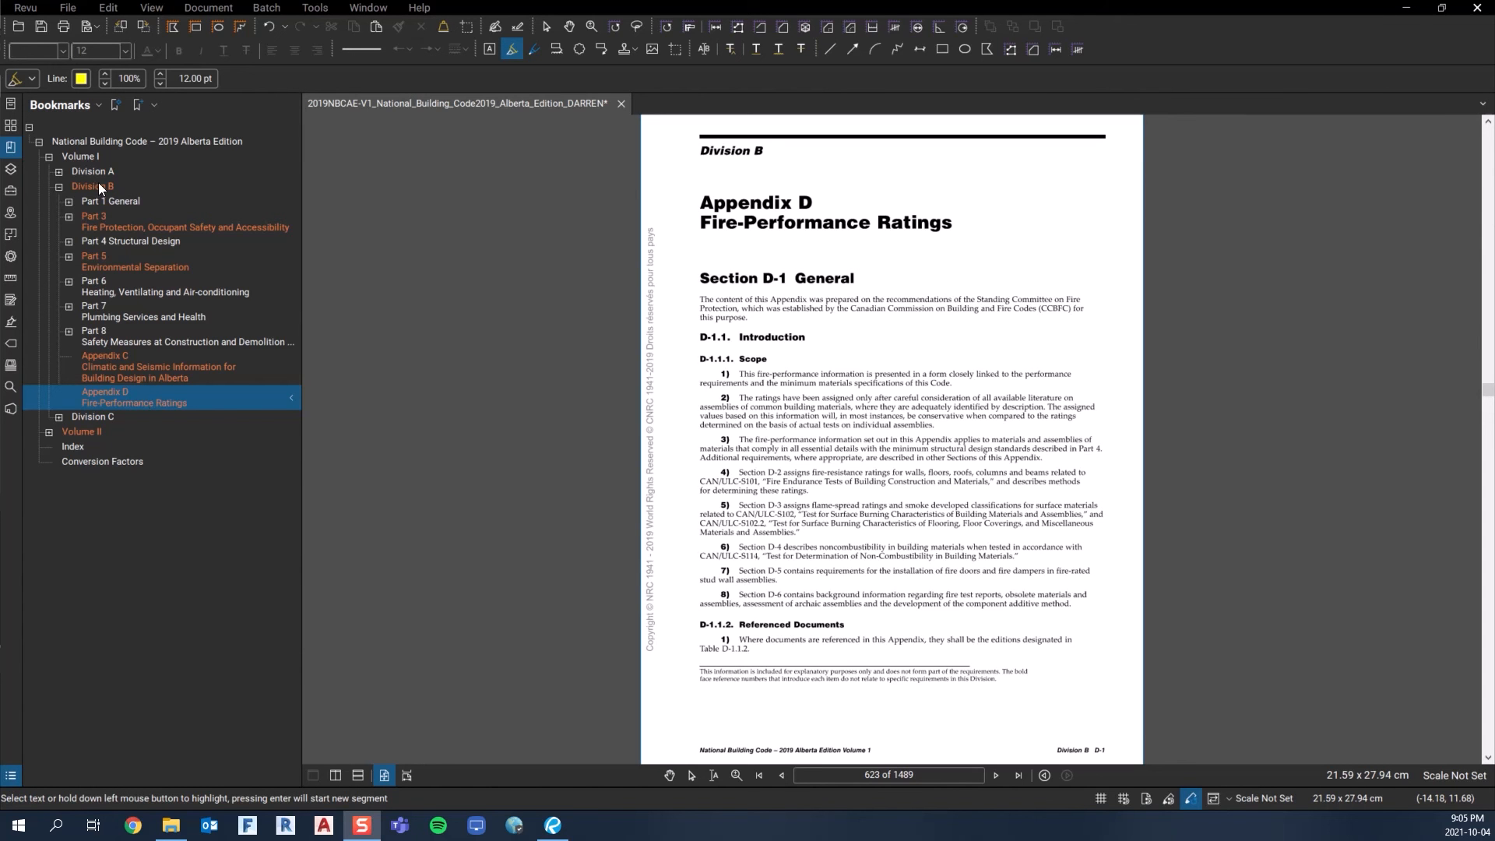
Fold away Volume I Division B and expand Volume II to list Parts 9, 10 and 11.
click(59, 185)
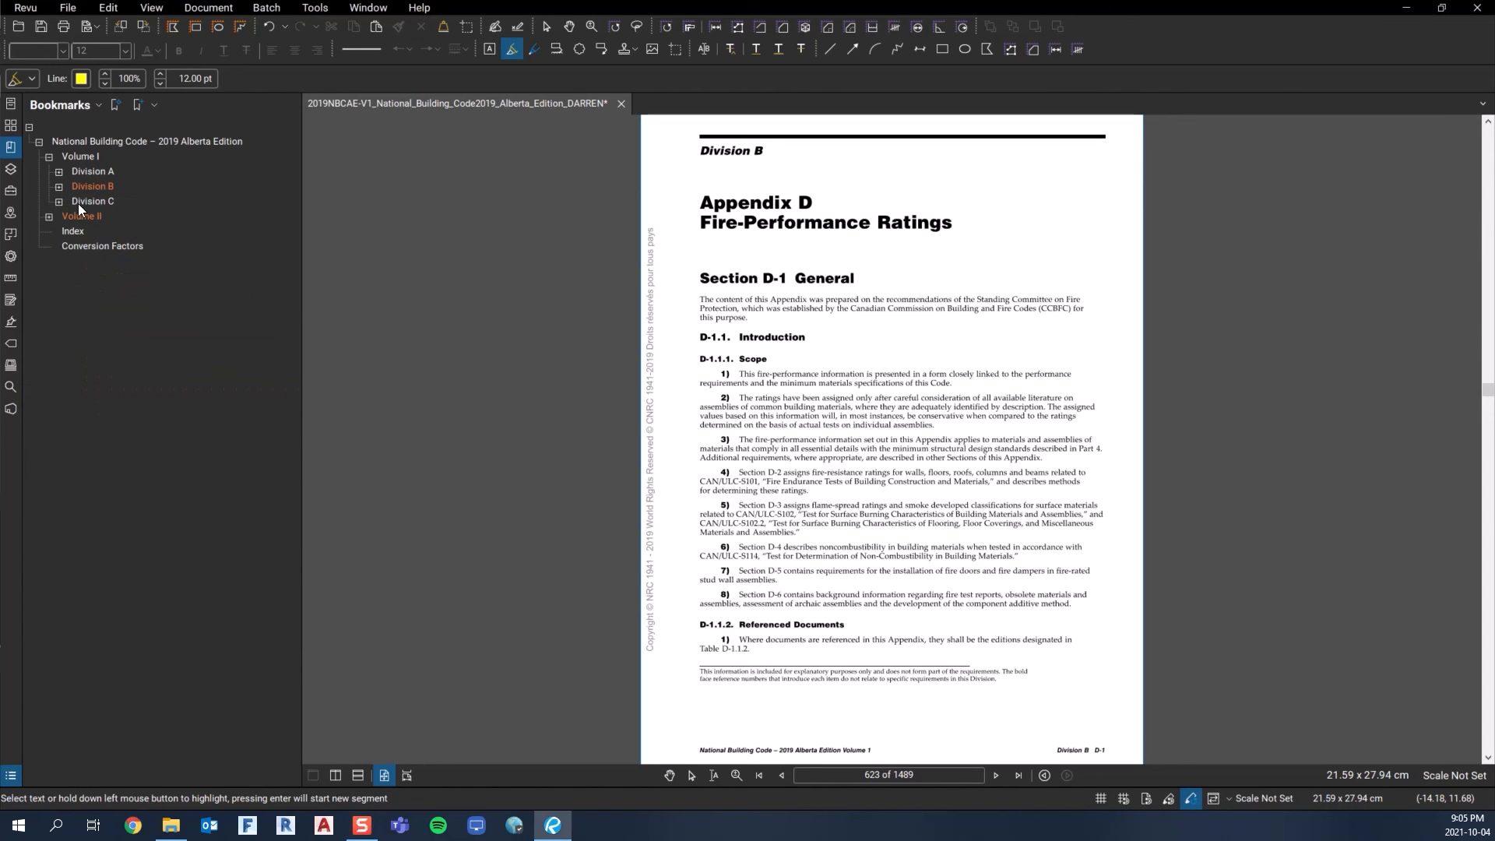
click(68, 201)
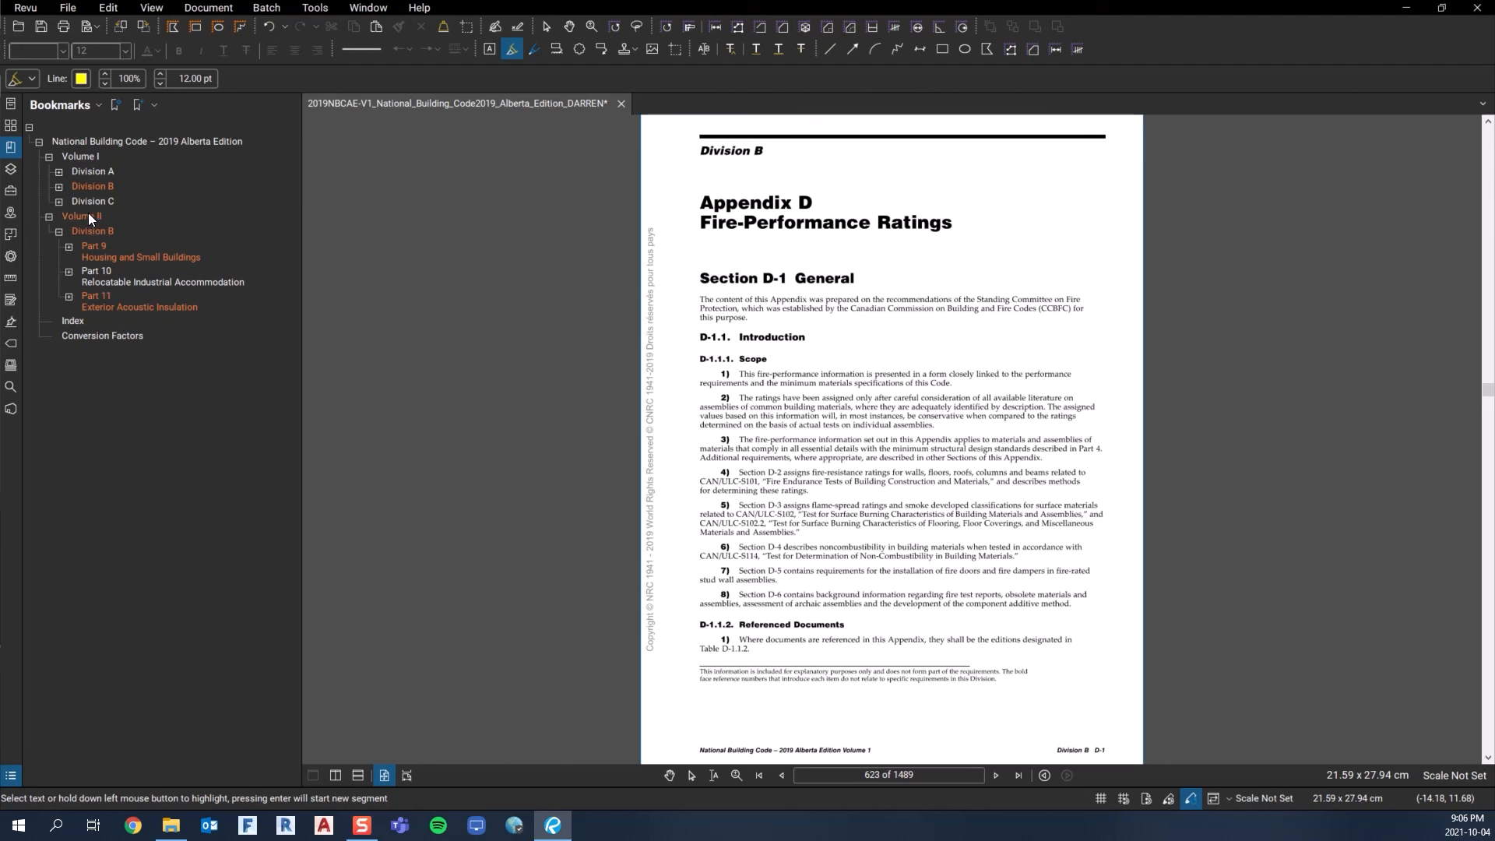
mouse_move(94, 216)
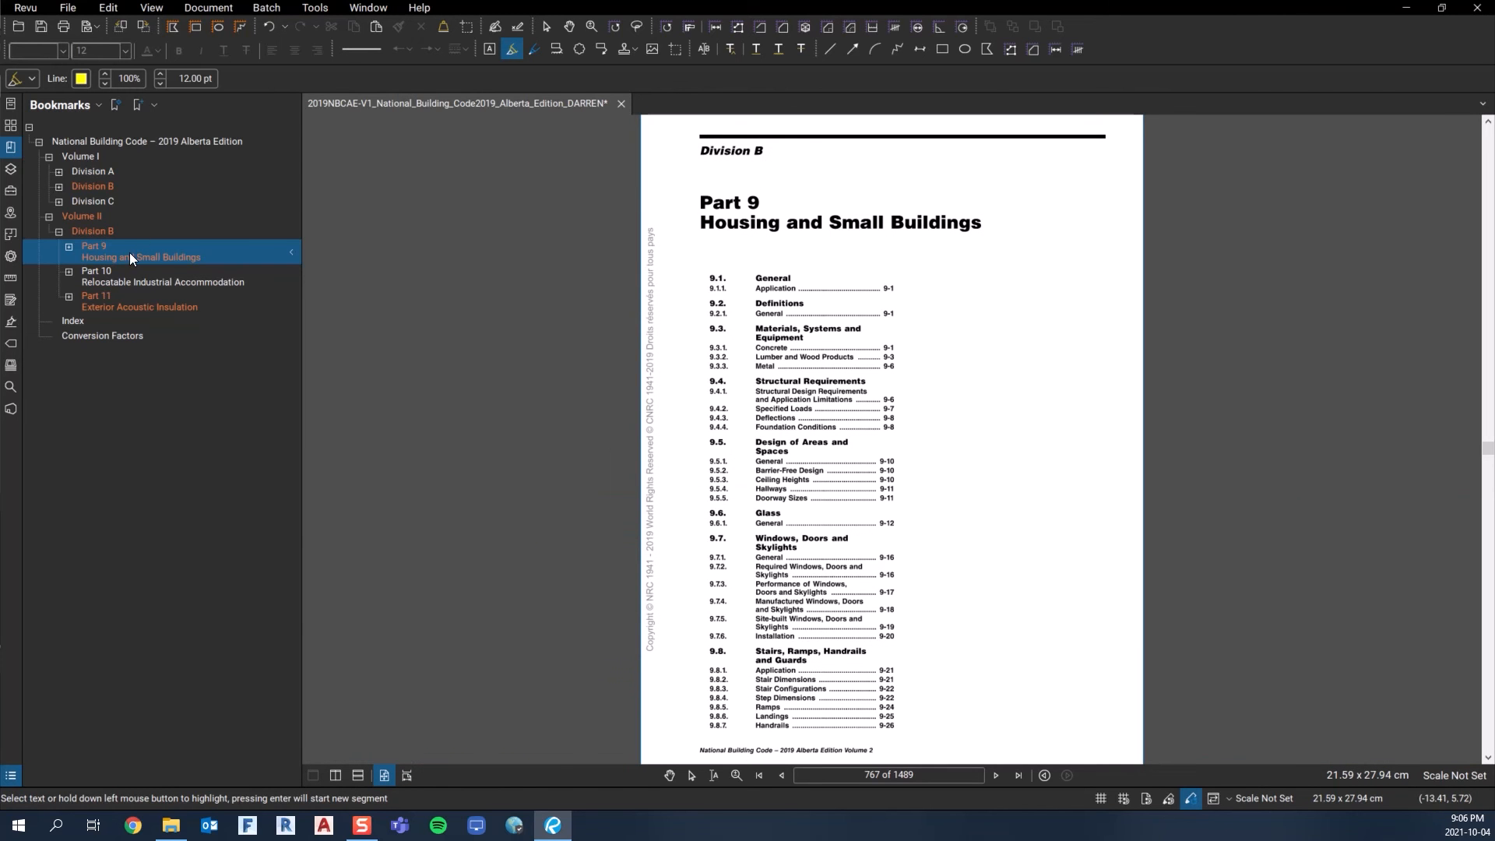
mouse_move(104, 260)
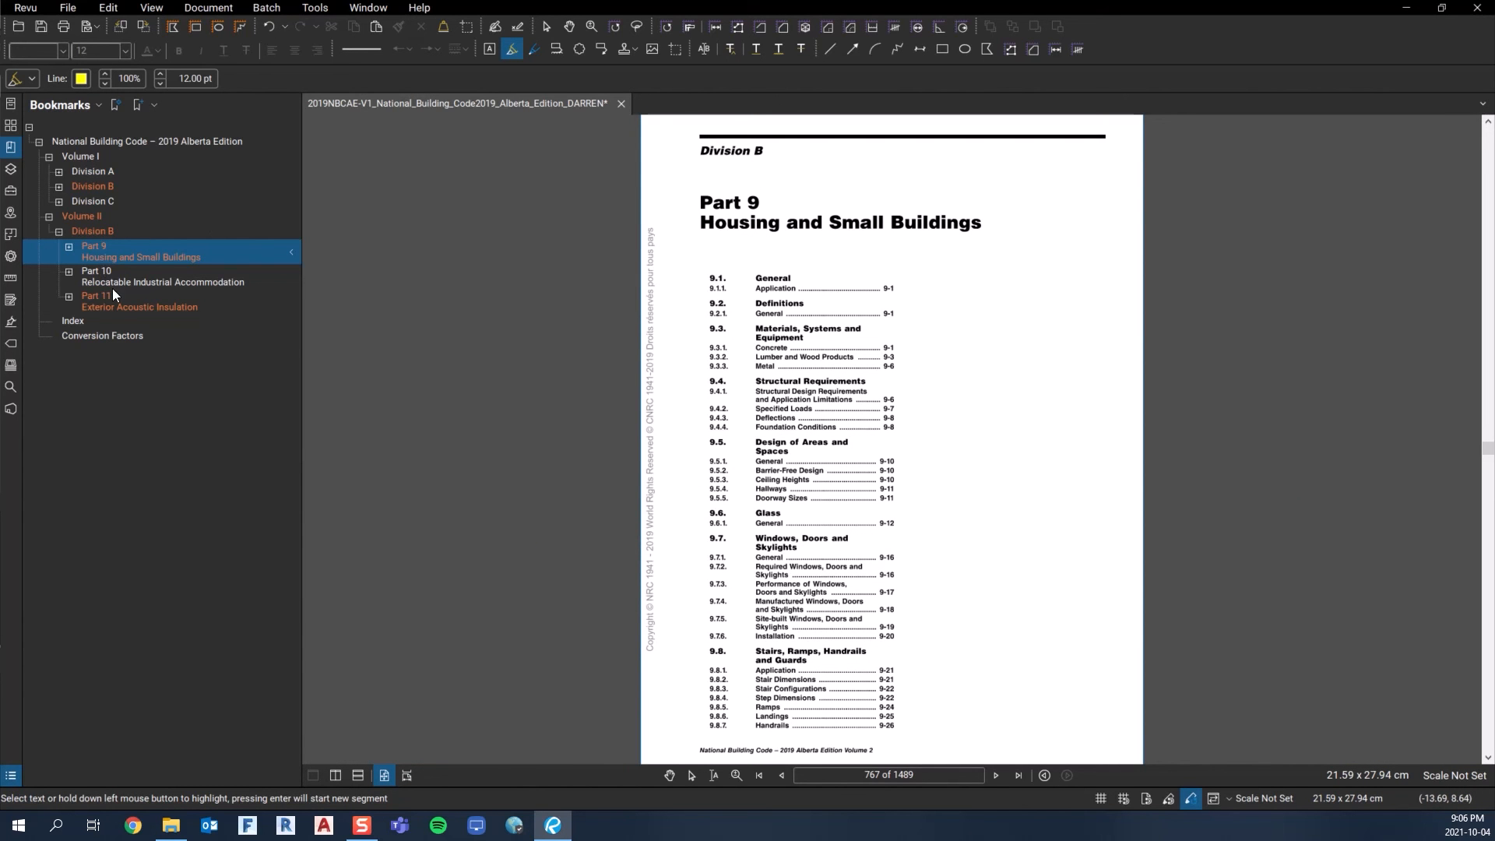
Jump to Part 11 Exterior Acoustic Insulation on page 1429 via its bookmark.
click(139, 300)
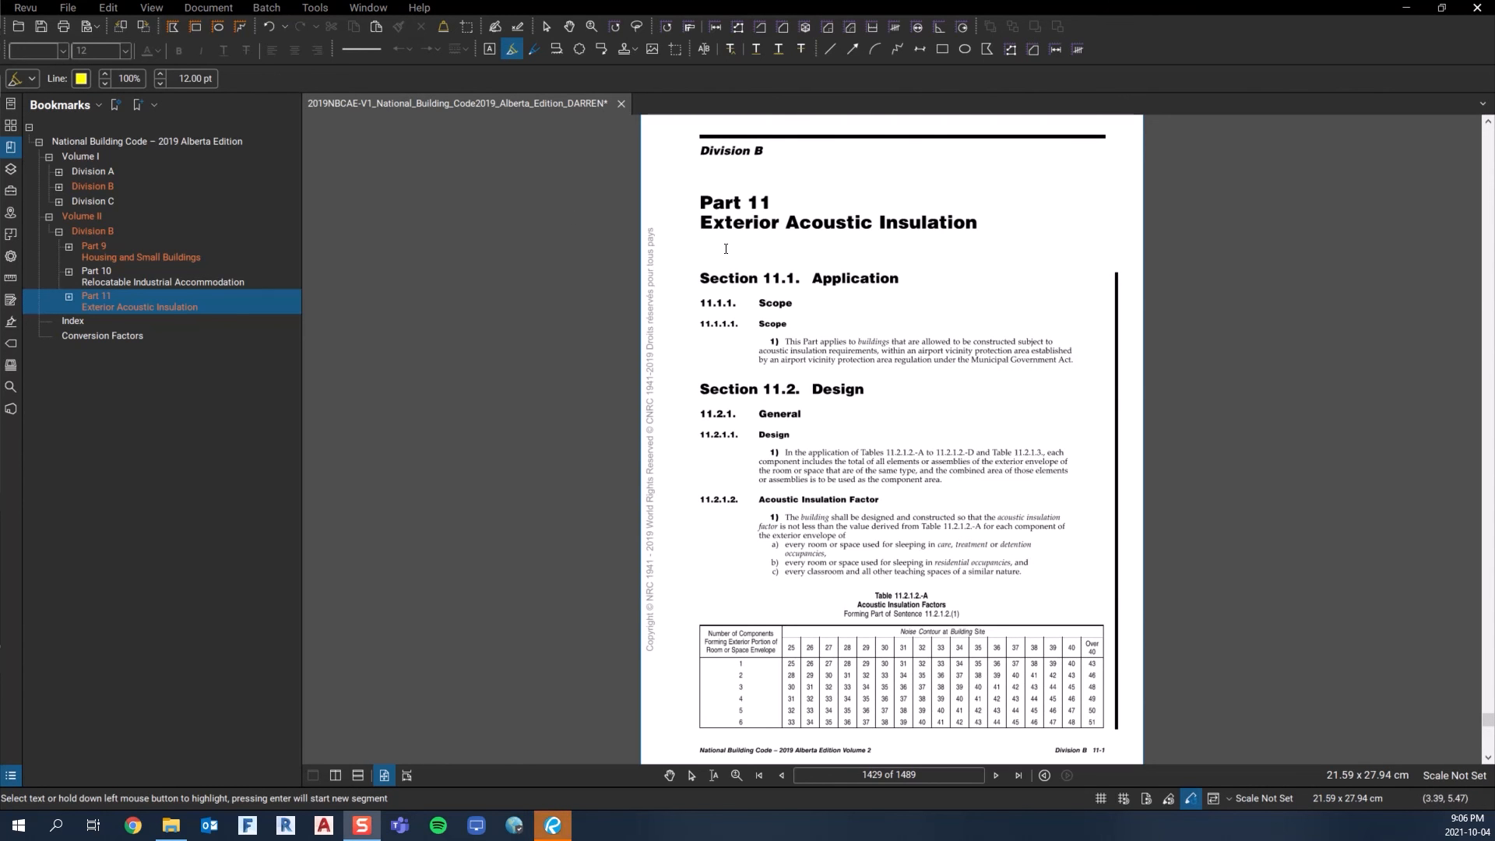
mouse_move(916, 331)
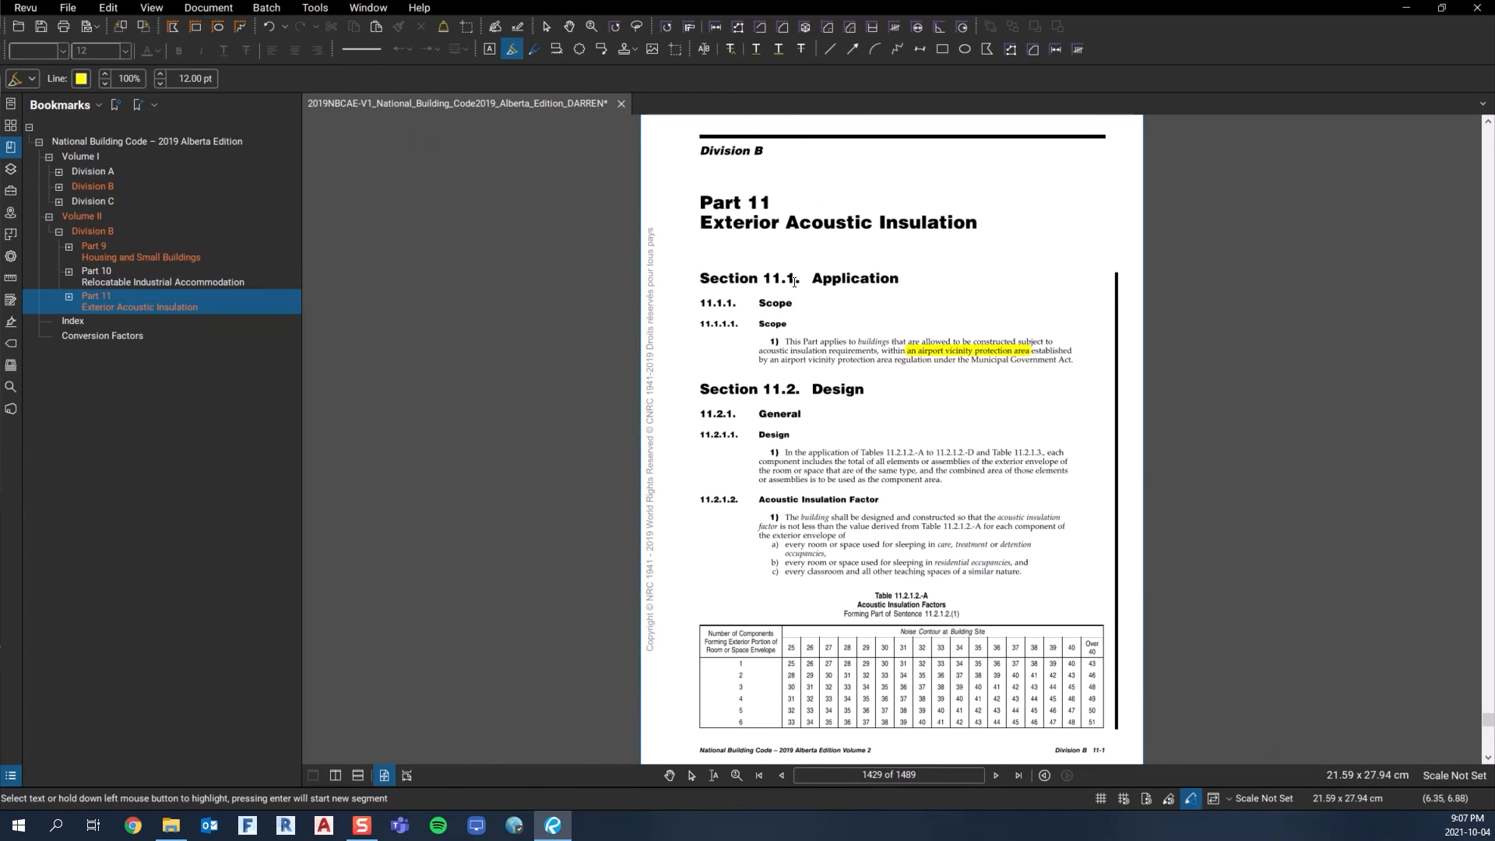
mouse_move(79, 280)
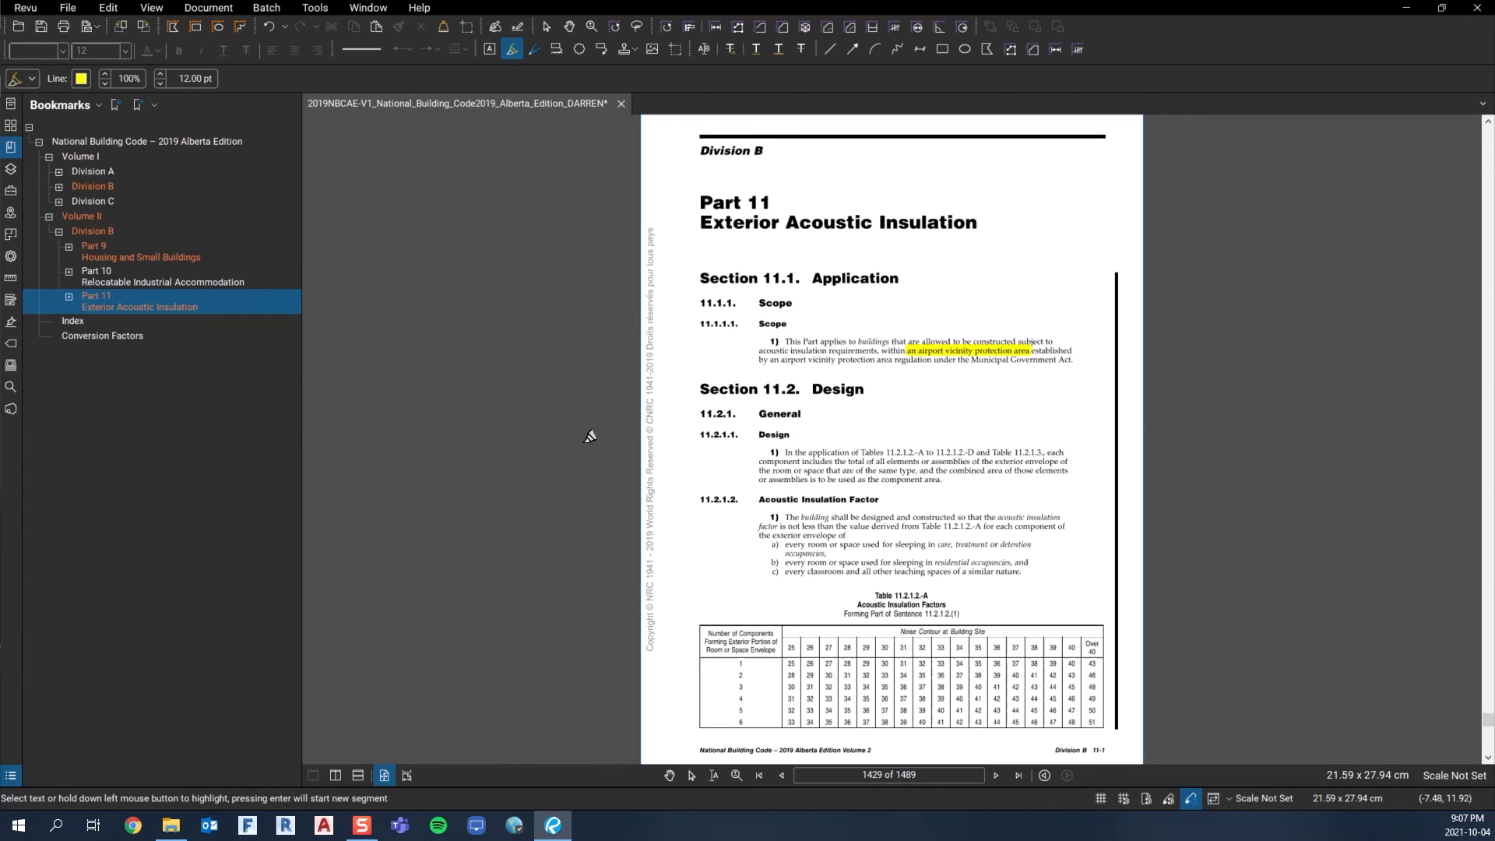
mouse_move(555, 522)
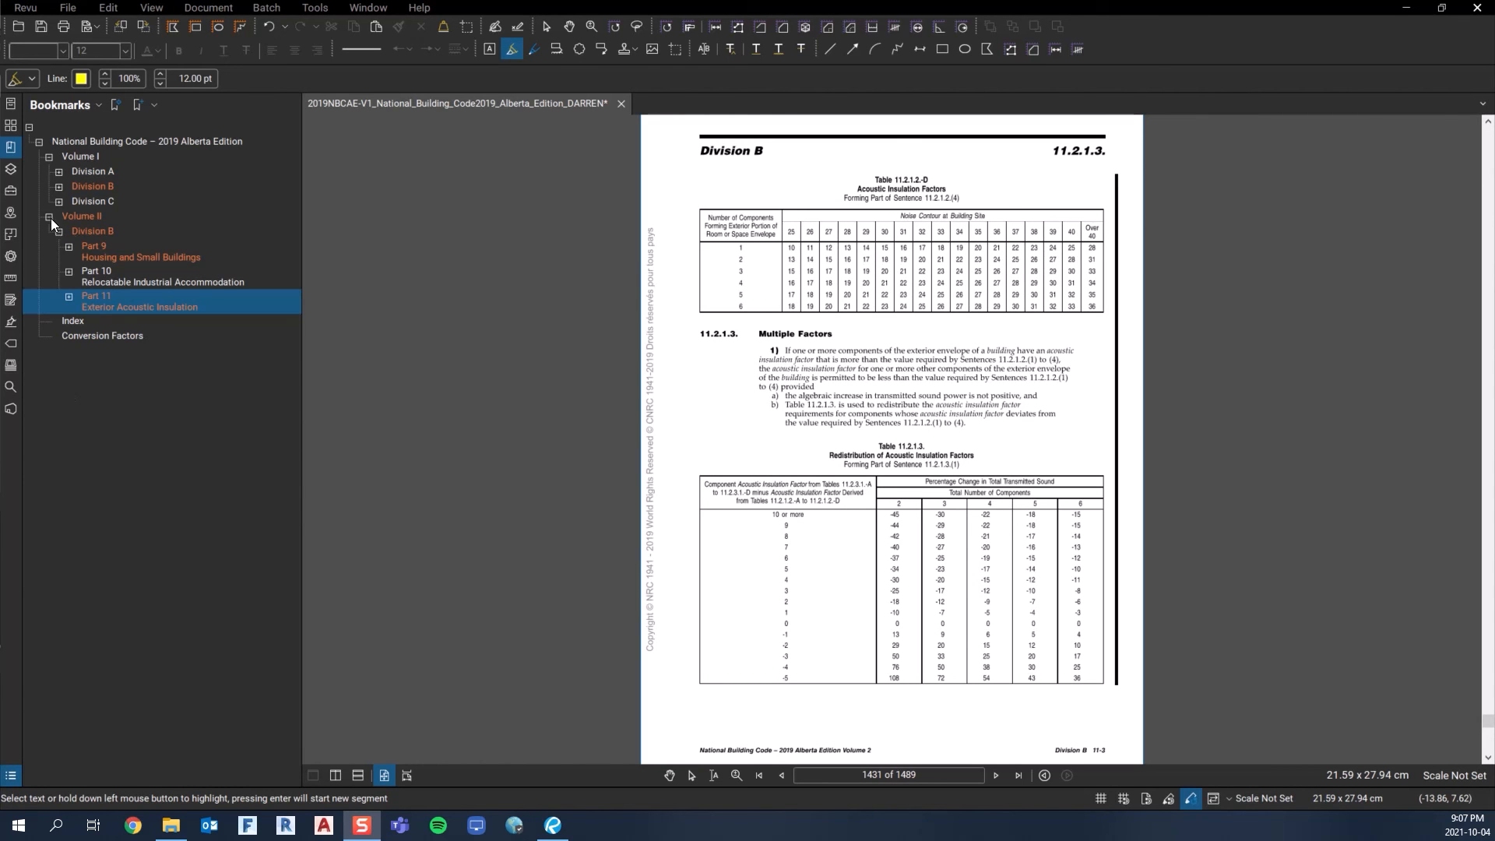
Rearrange the bookmark tree to list the Parts of Division A, Division B and Volume II Division B.
click(57, 215)
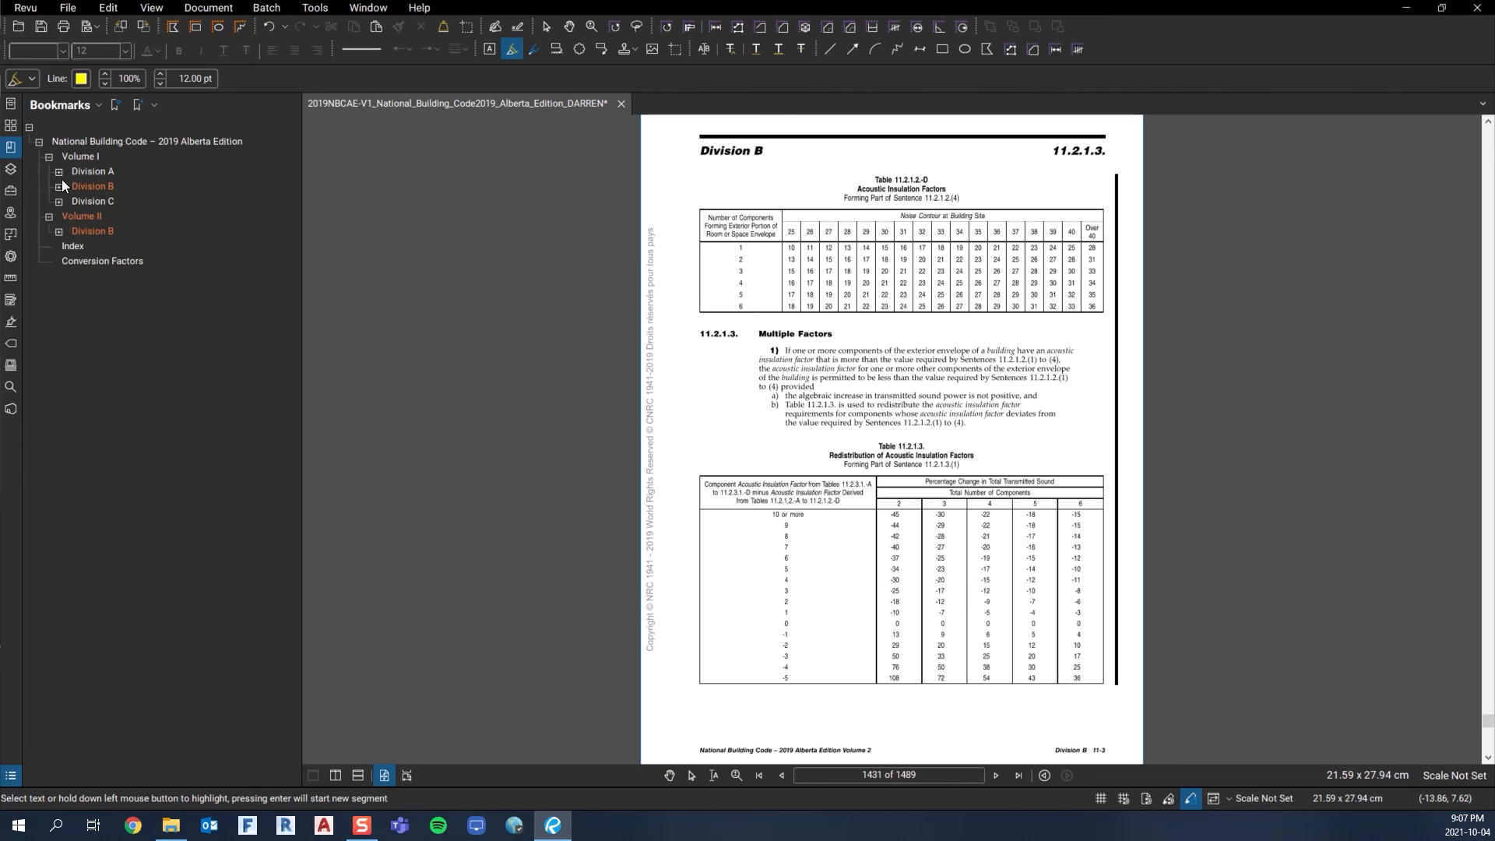
click(58, 187)
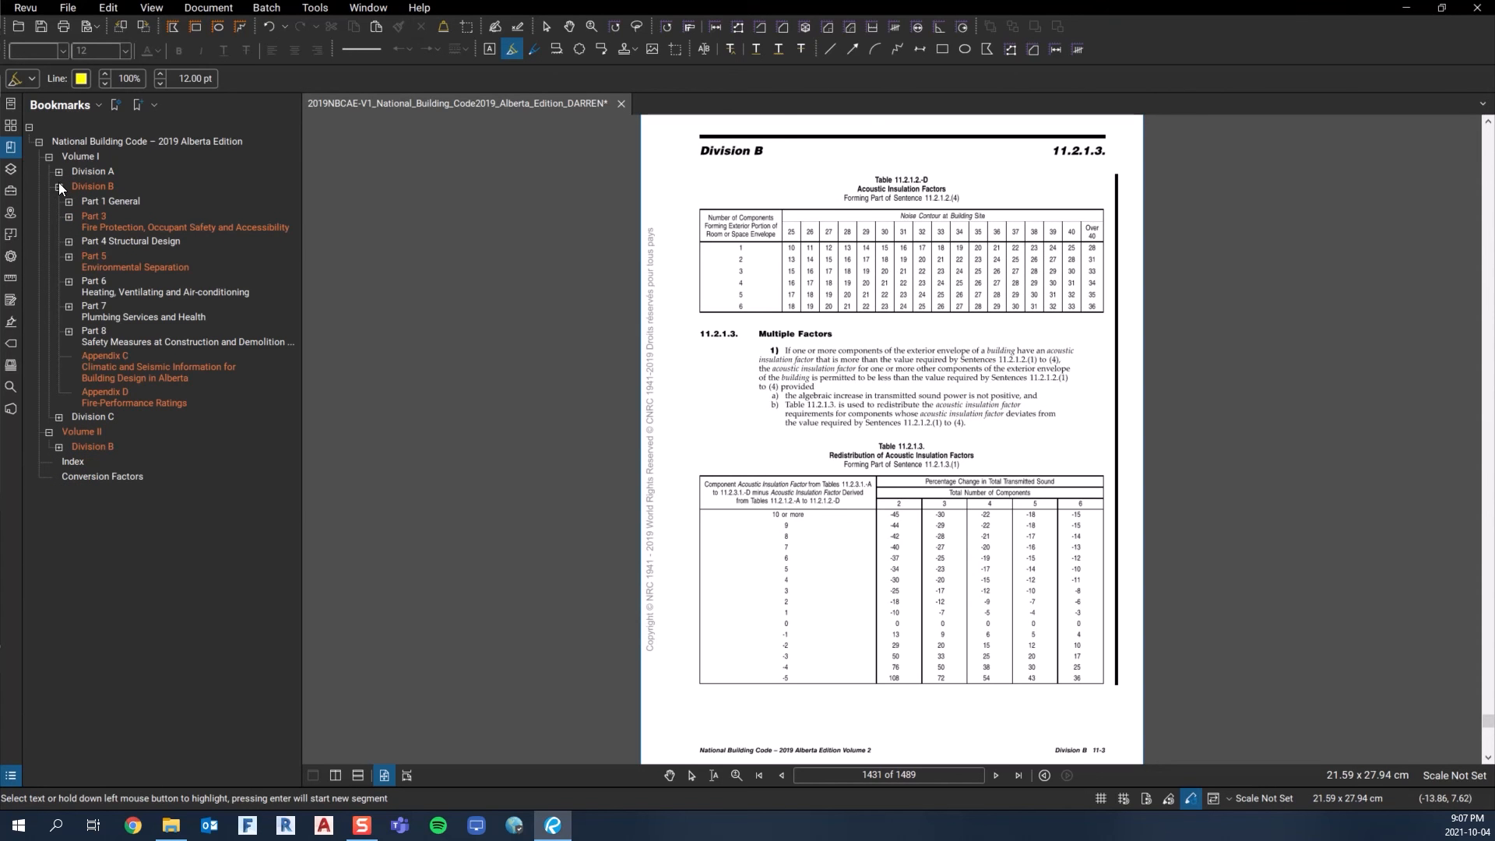
click(96, 223)
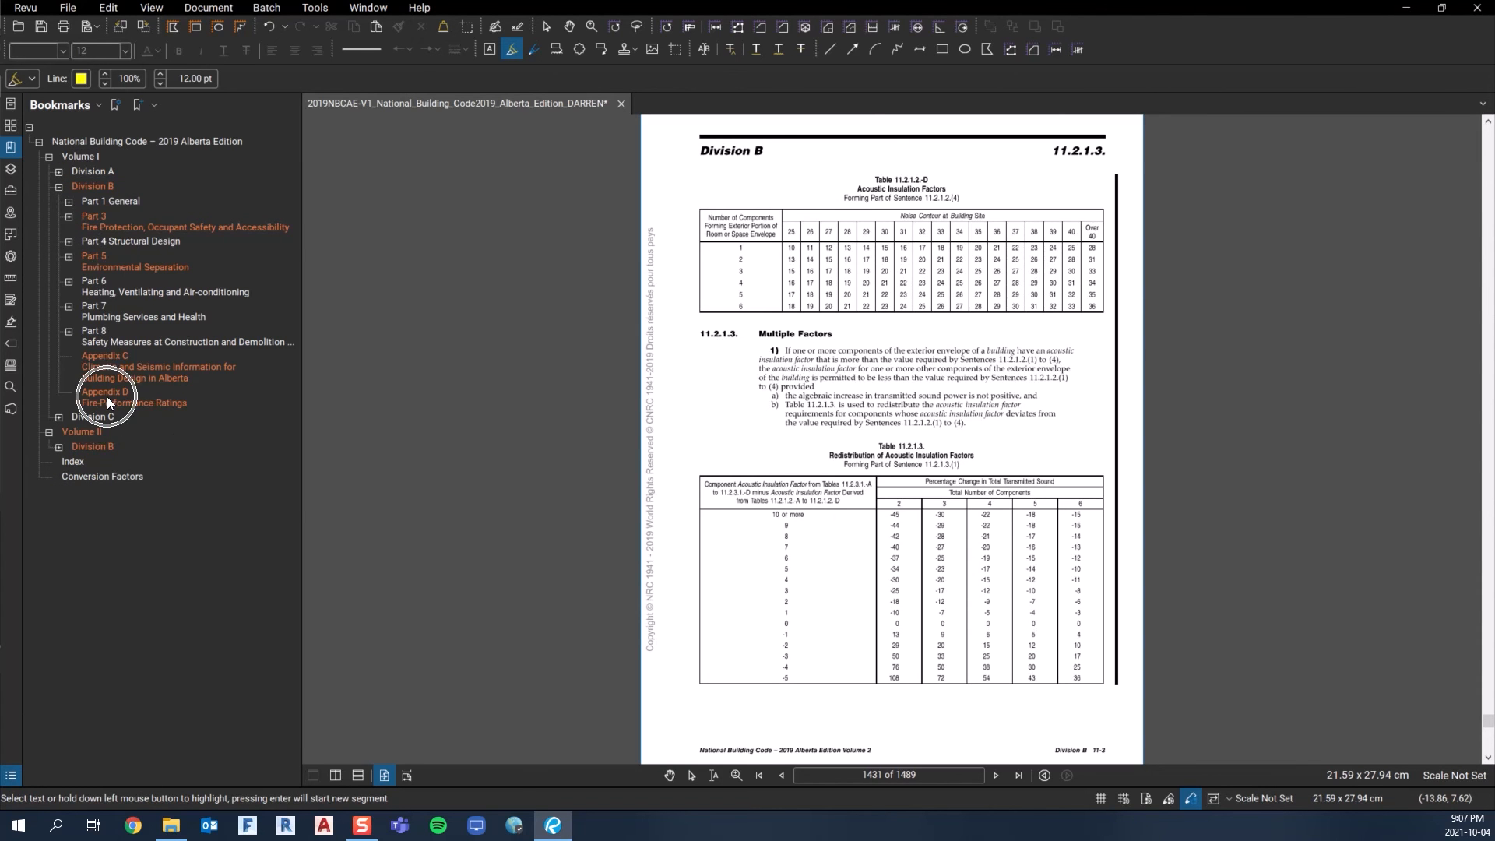
click(57, 173)
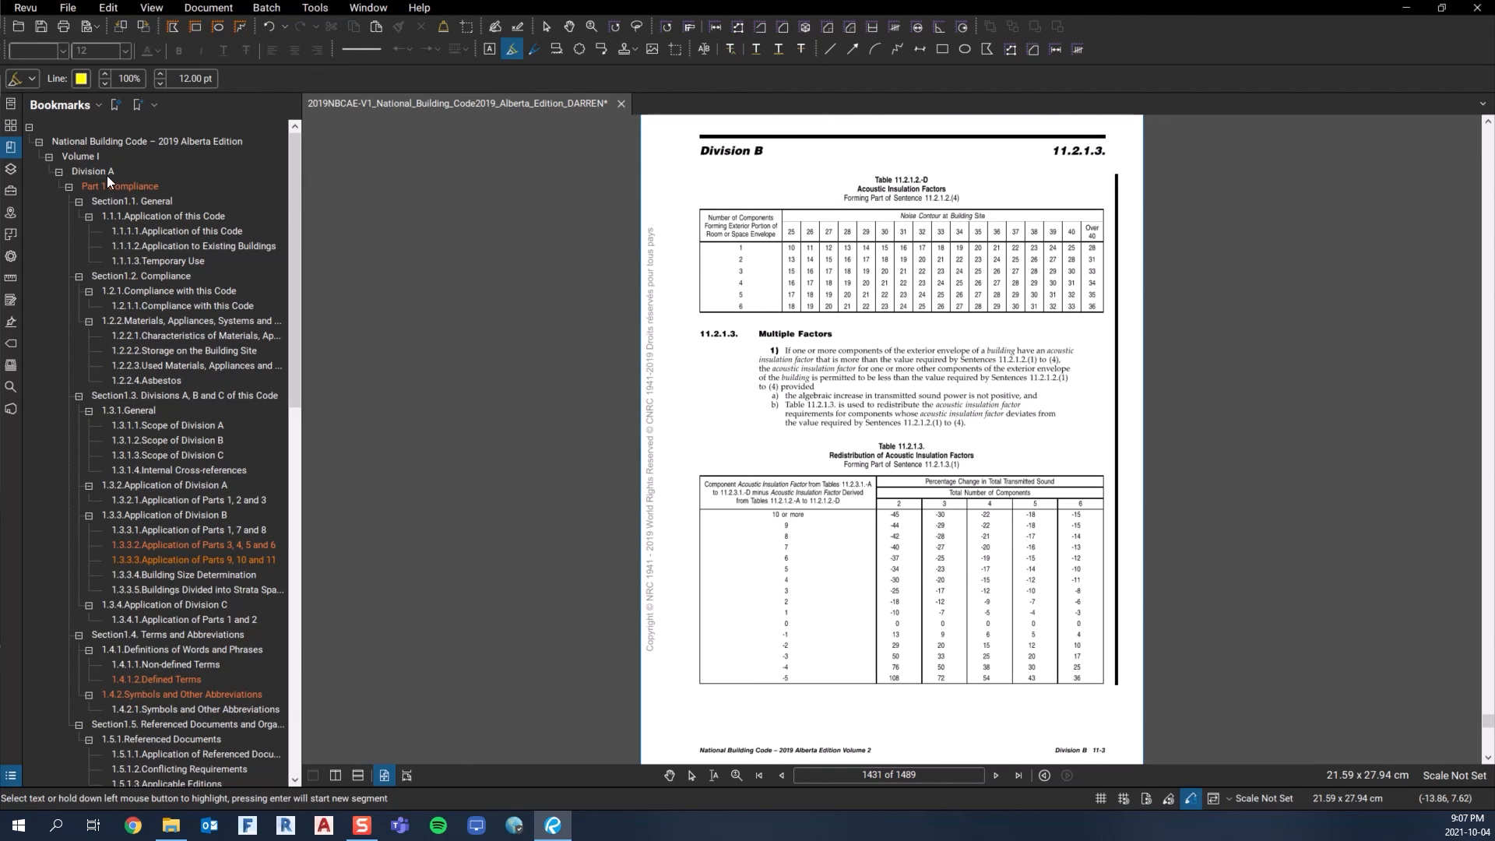
click(79, 185)
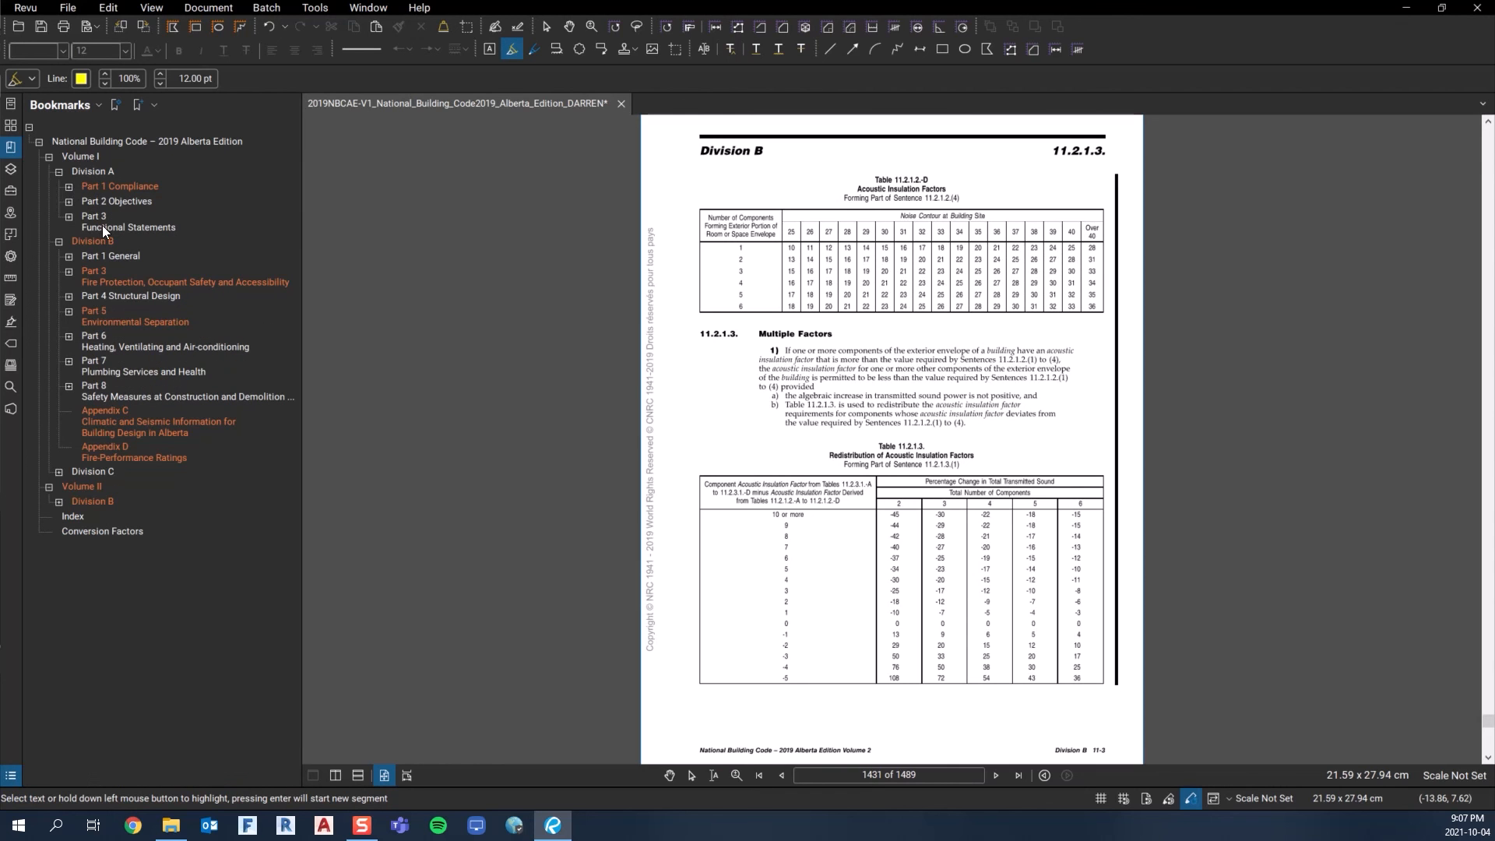
mouse_move(113, 325)
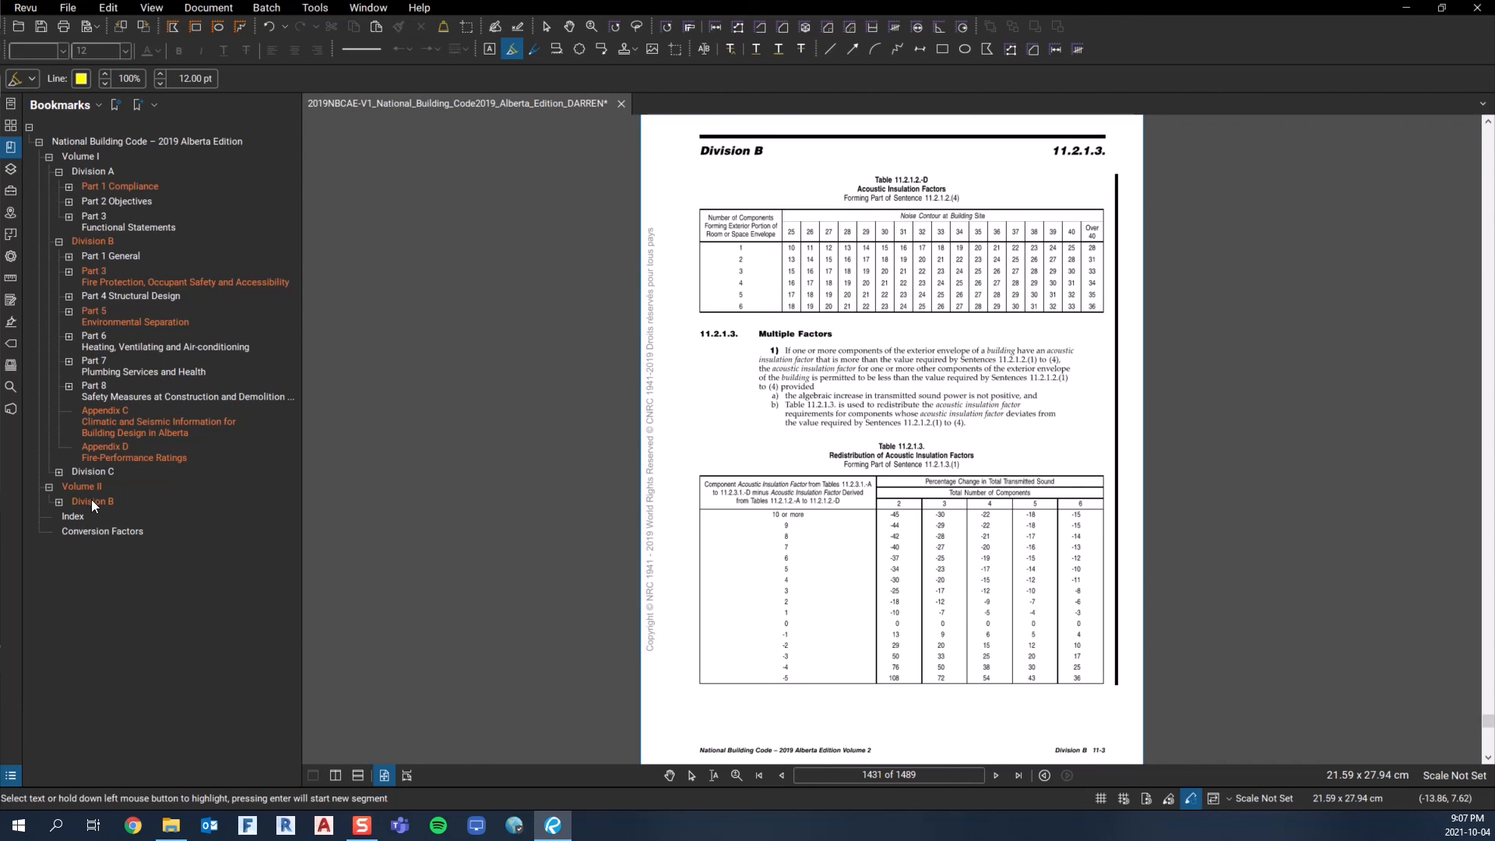
click(92, 500)
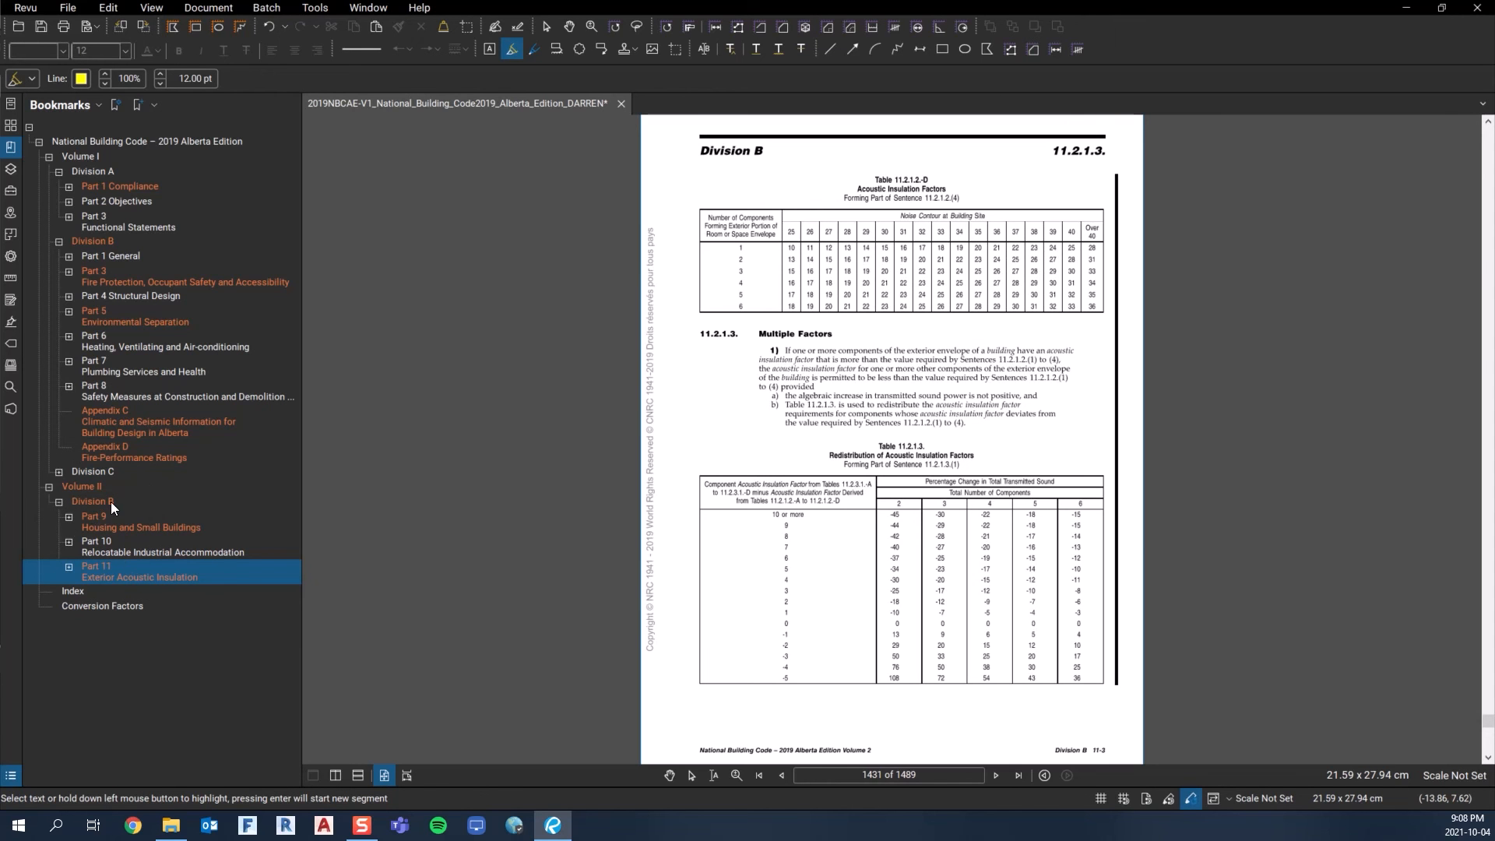
mouse_move(188, 394)
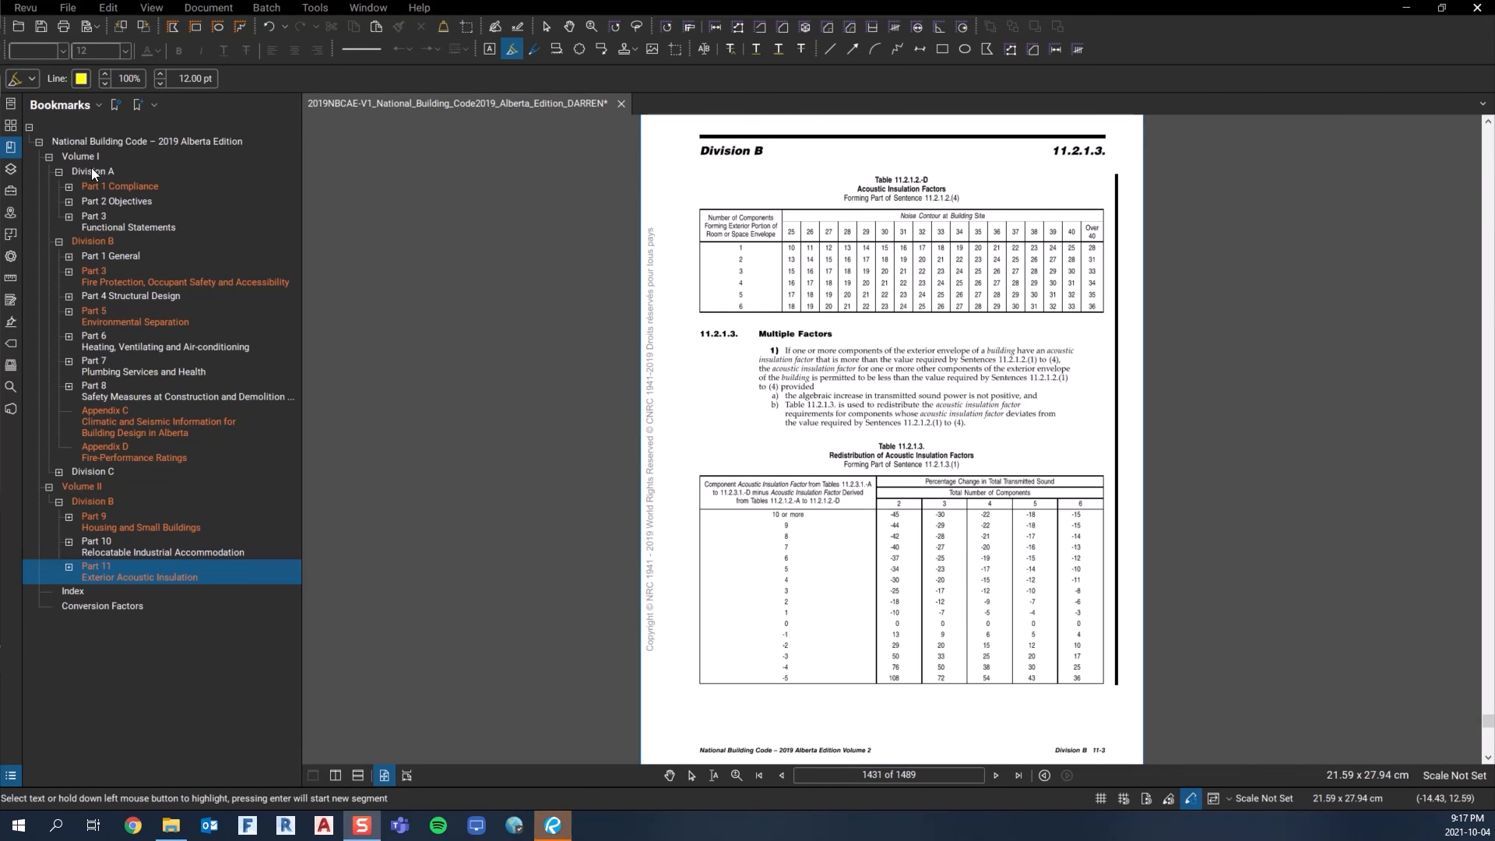
mouse_move(100, 207)
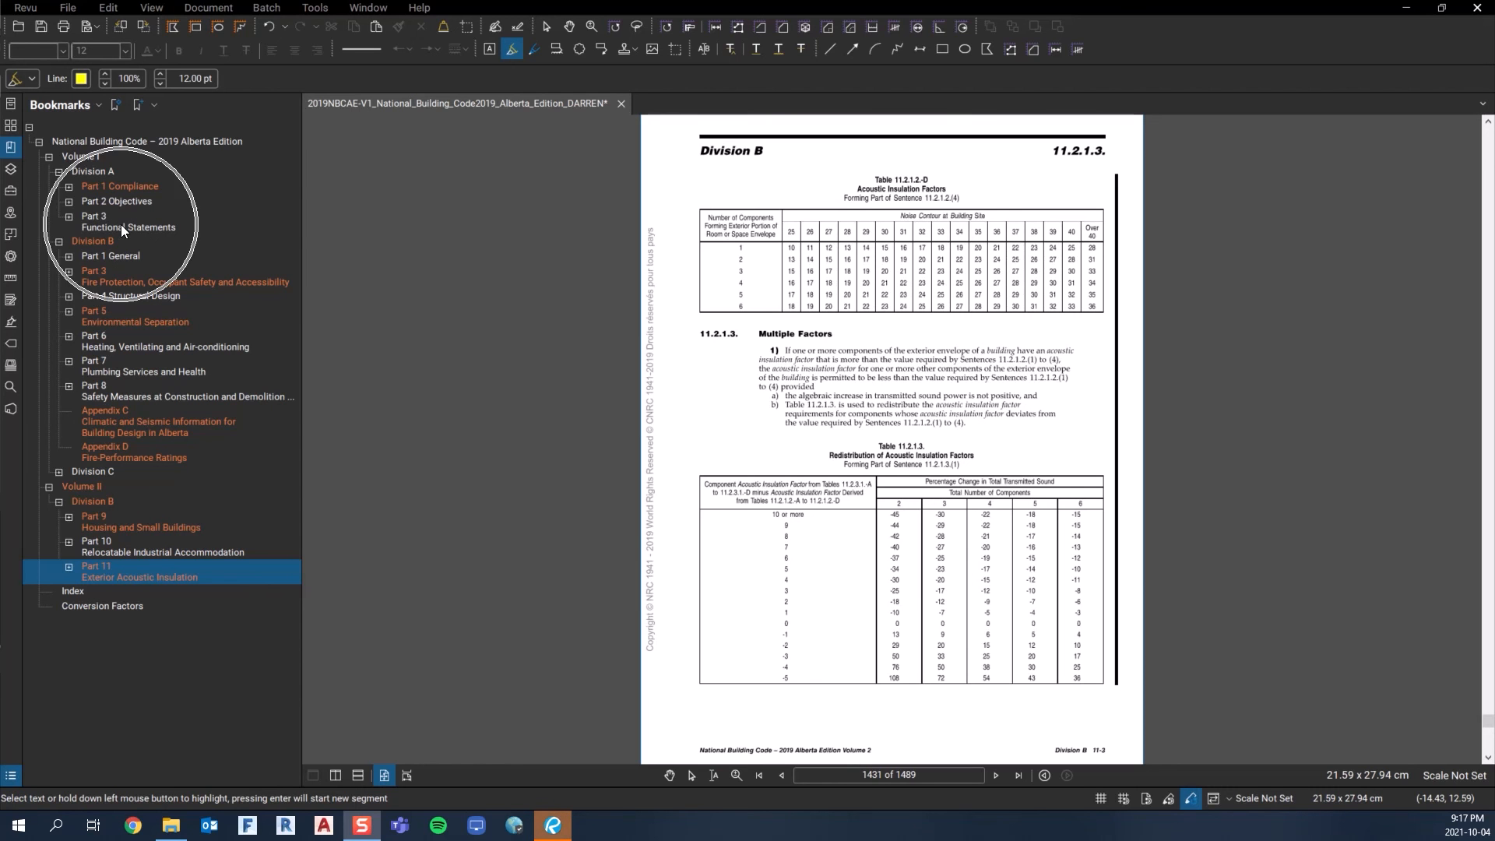
Go to Division A Part 3 Functional Statements on page 73 via its bookmark.
click(128, 221)
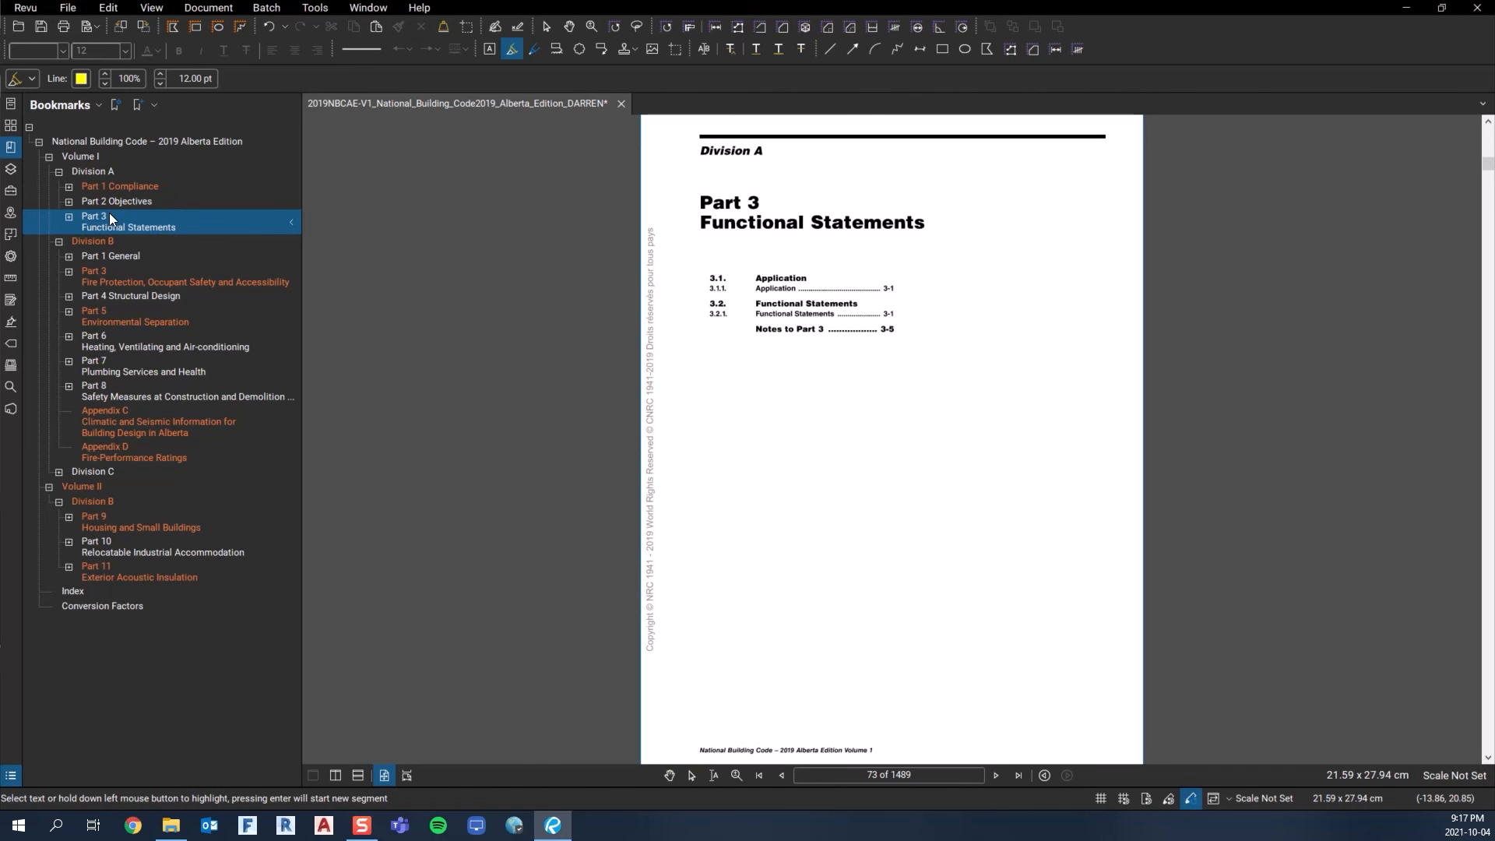
mouse_move(99, 247)
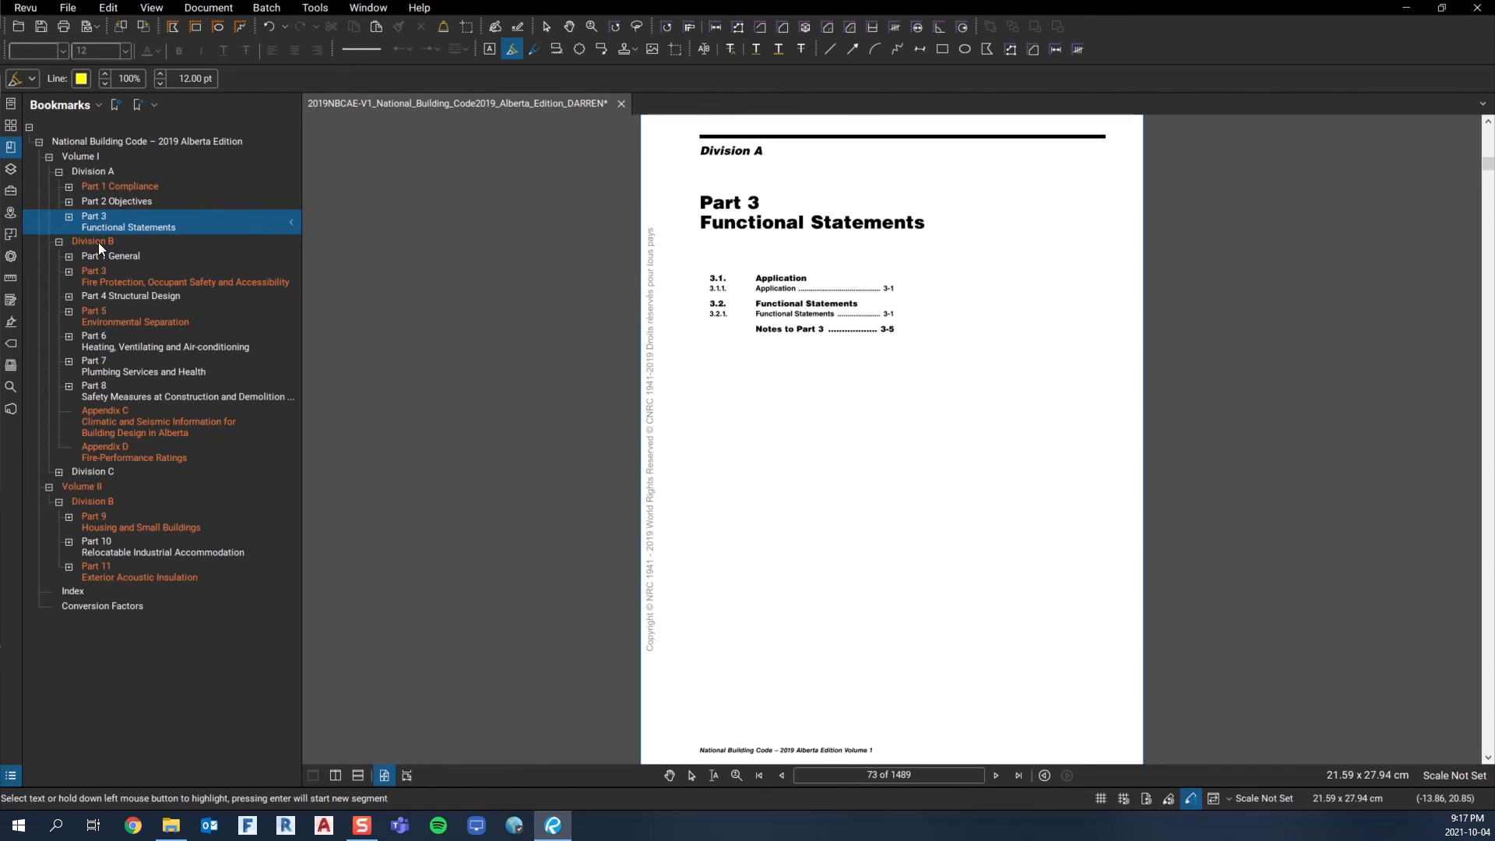
mouse_move(104, 279)
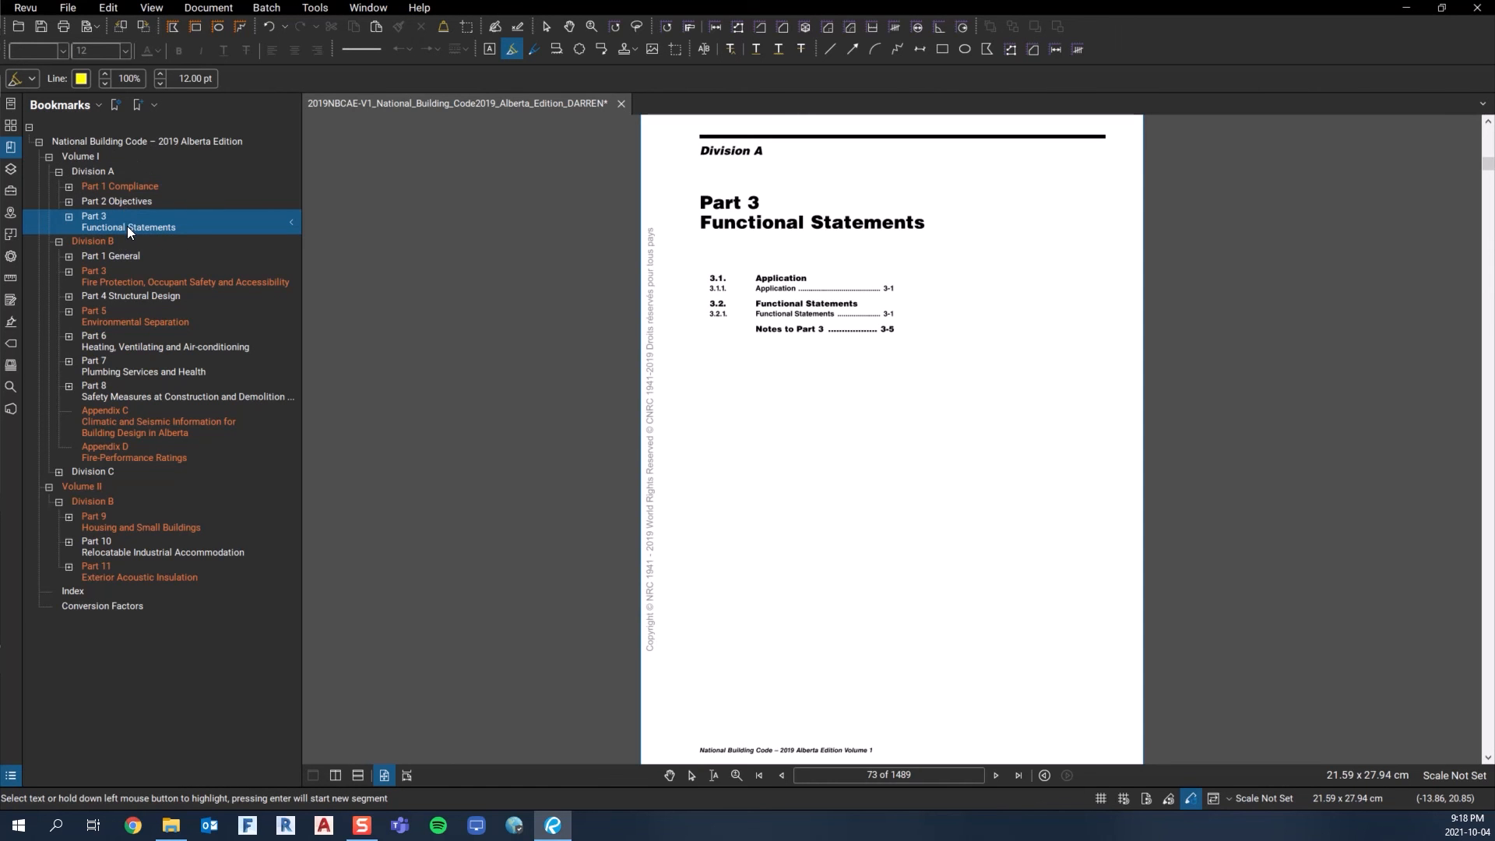
mouse_move(114, 250)
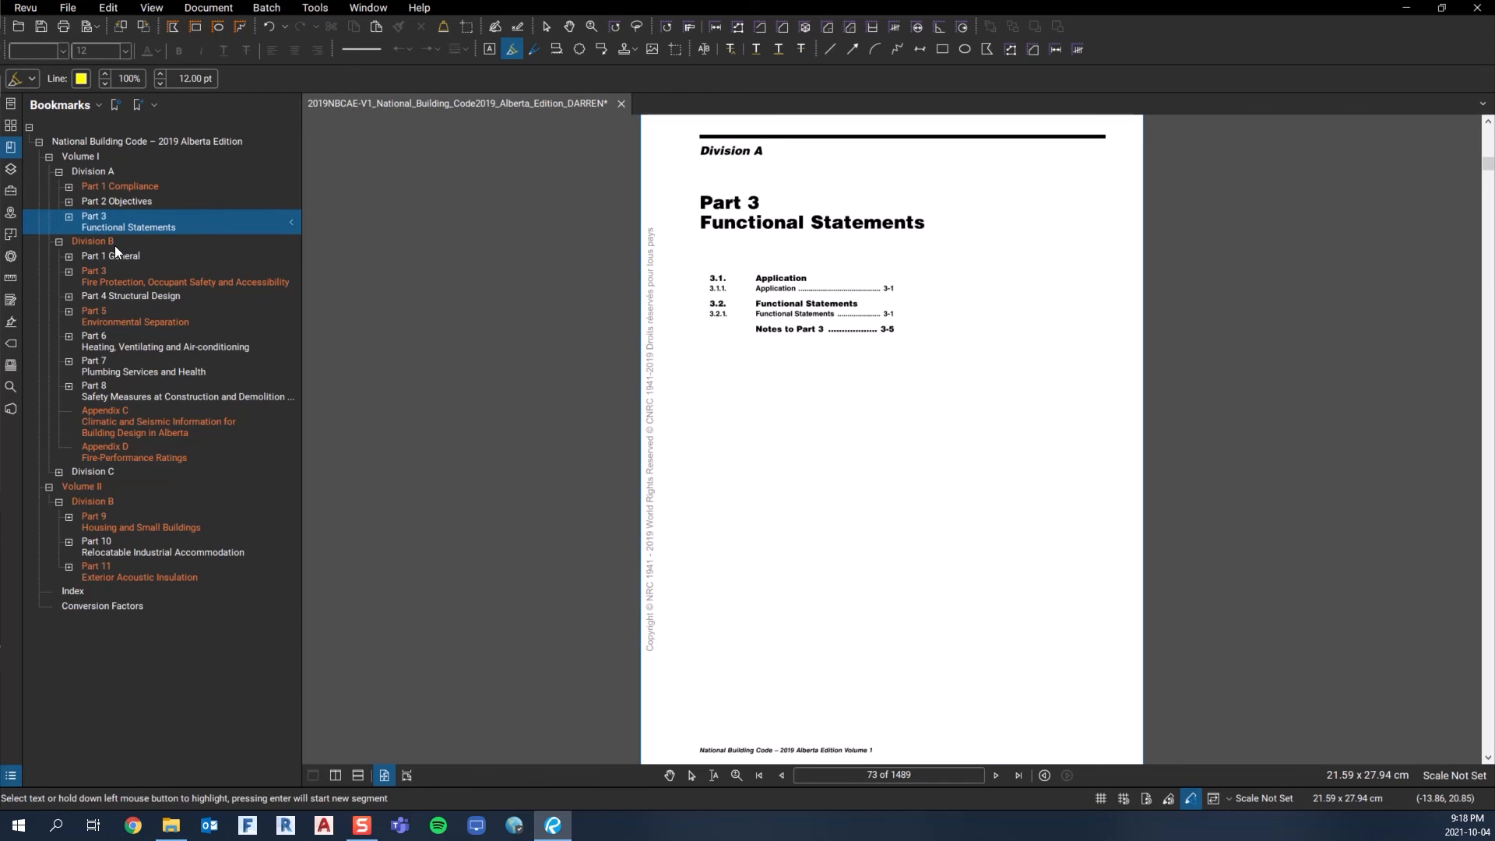
mouse_move(105, 272)
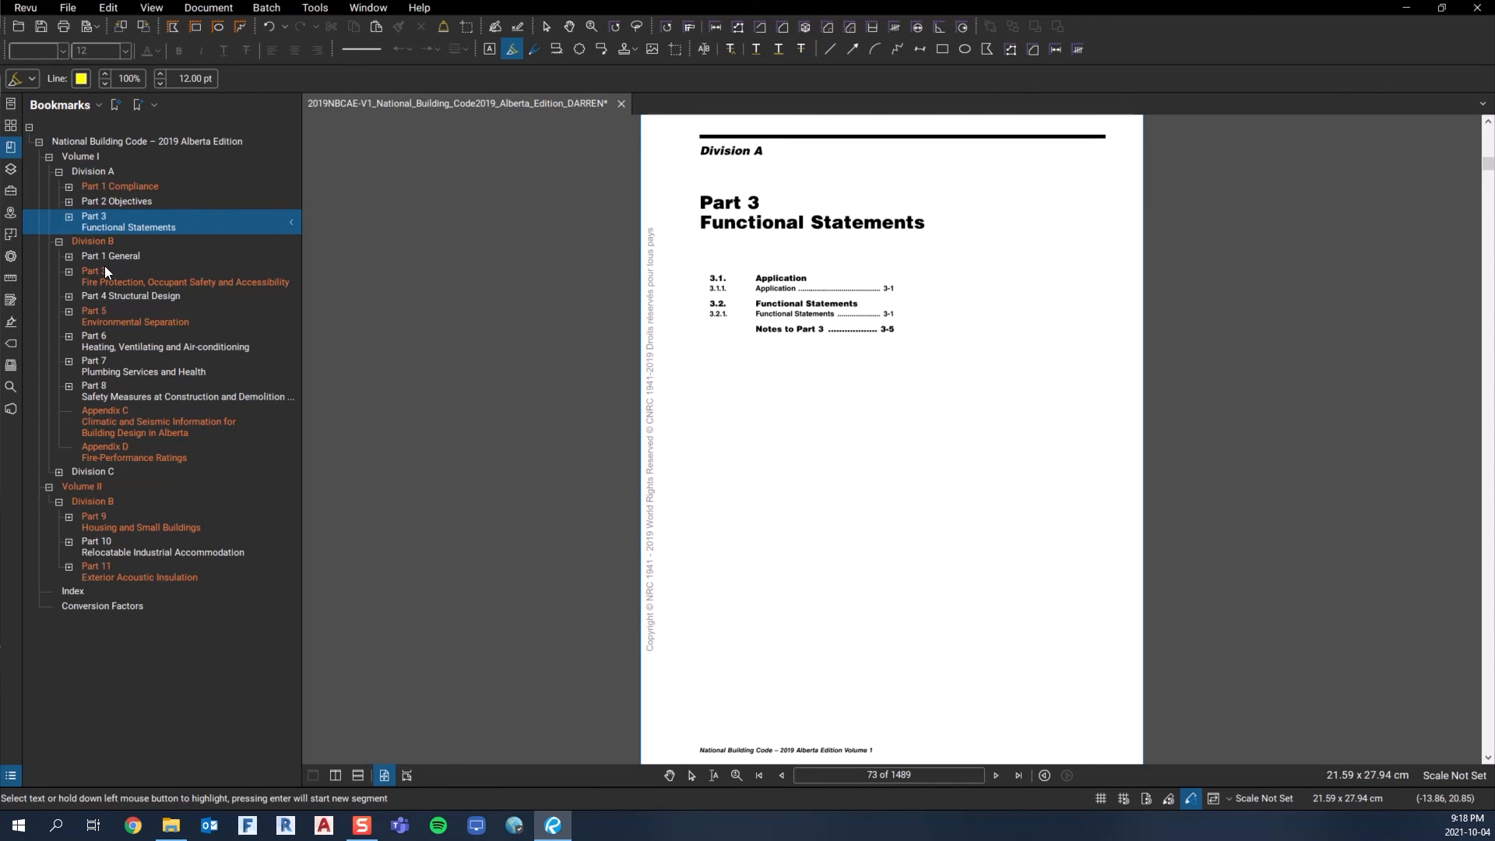
mouse_move(109, 227)
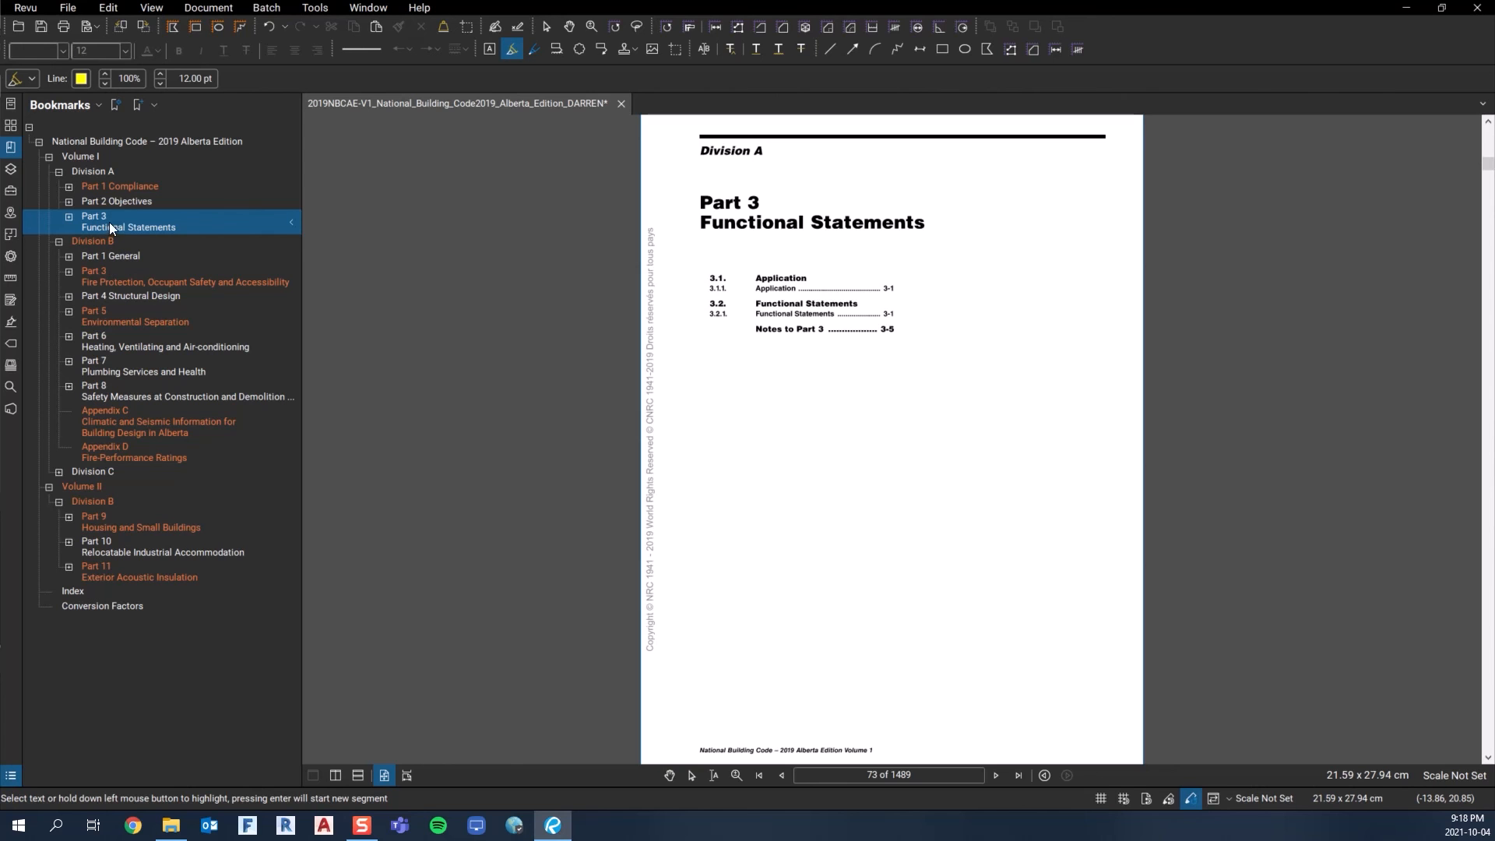
mouse_move(134, 235)
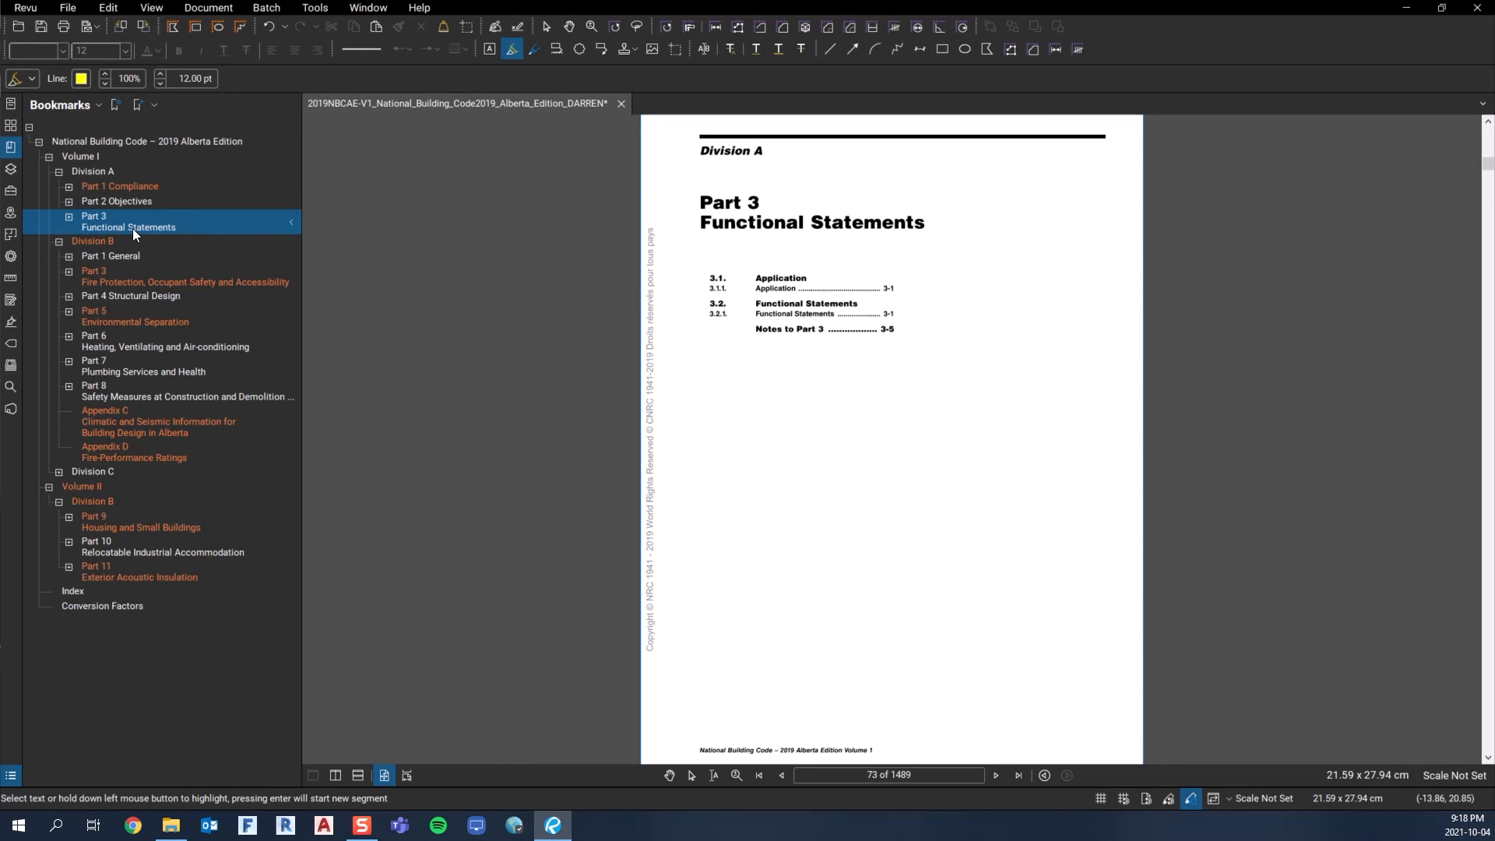
mouse_move(126, 202)
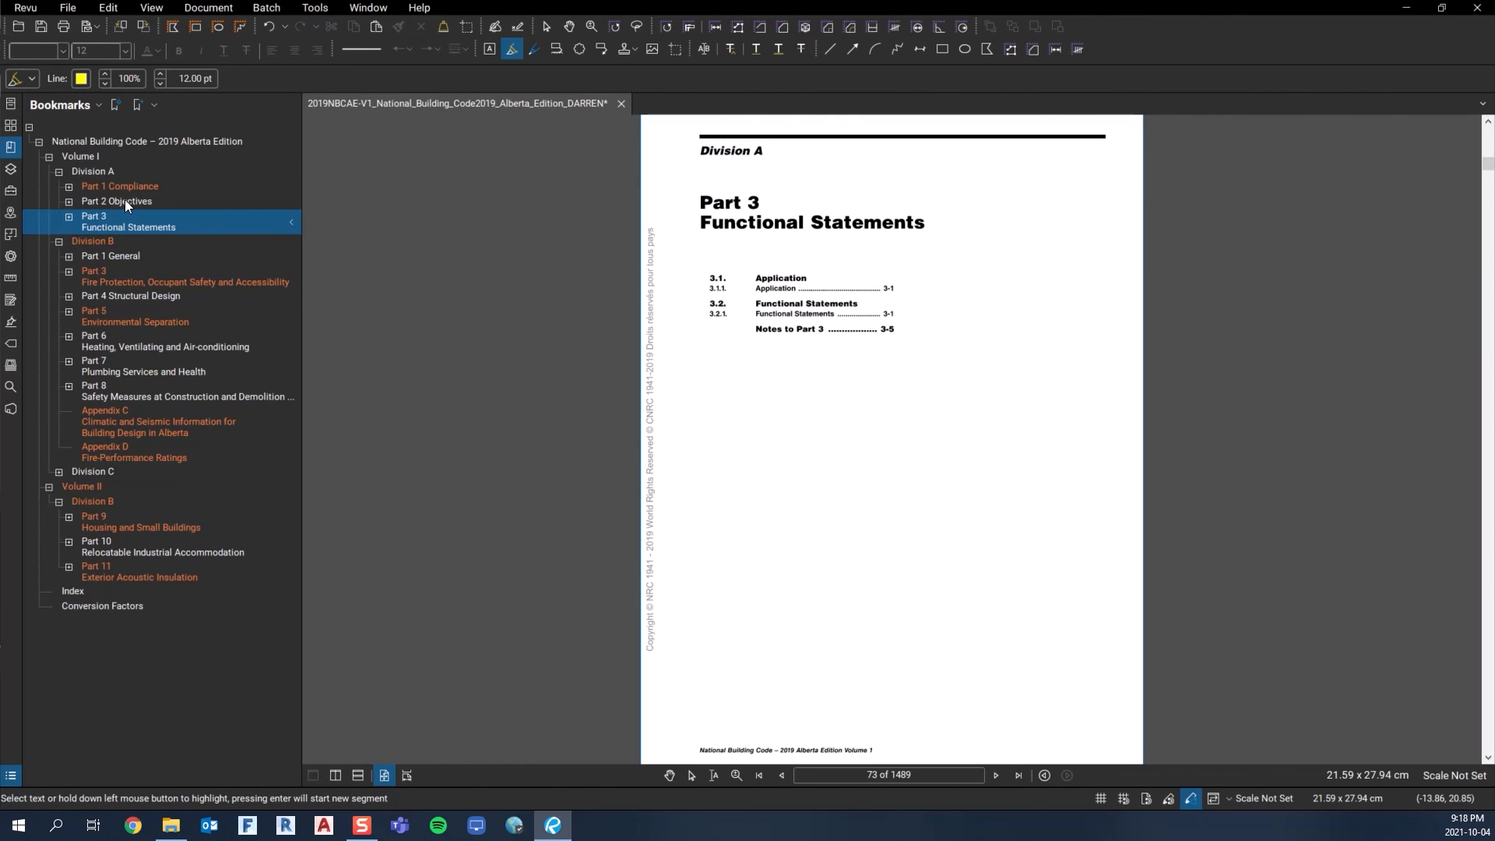
mouse_move(90, 213)
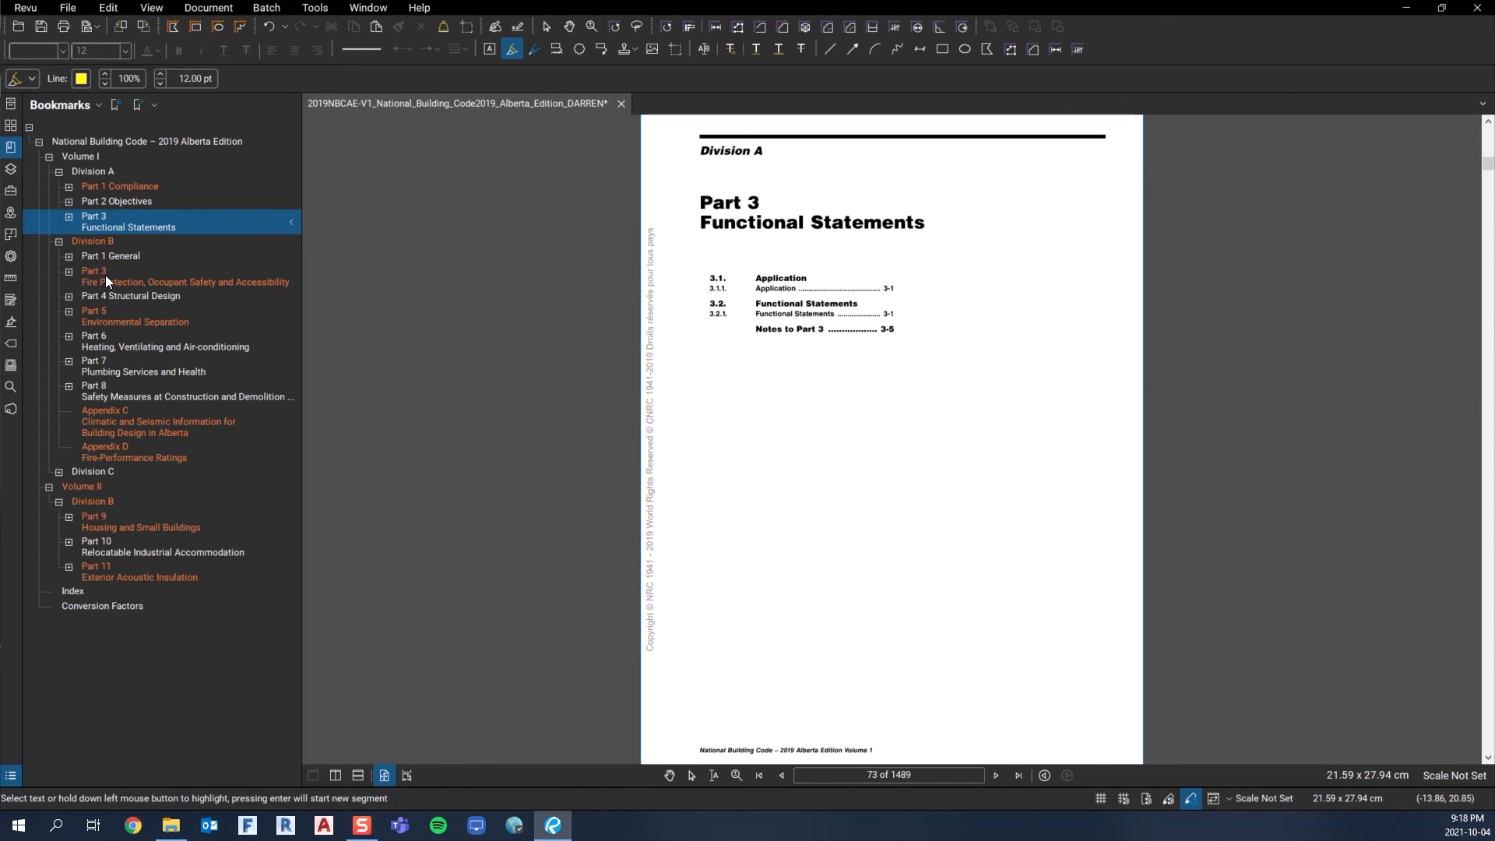
mouse_move(112, 207)
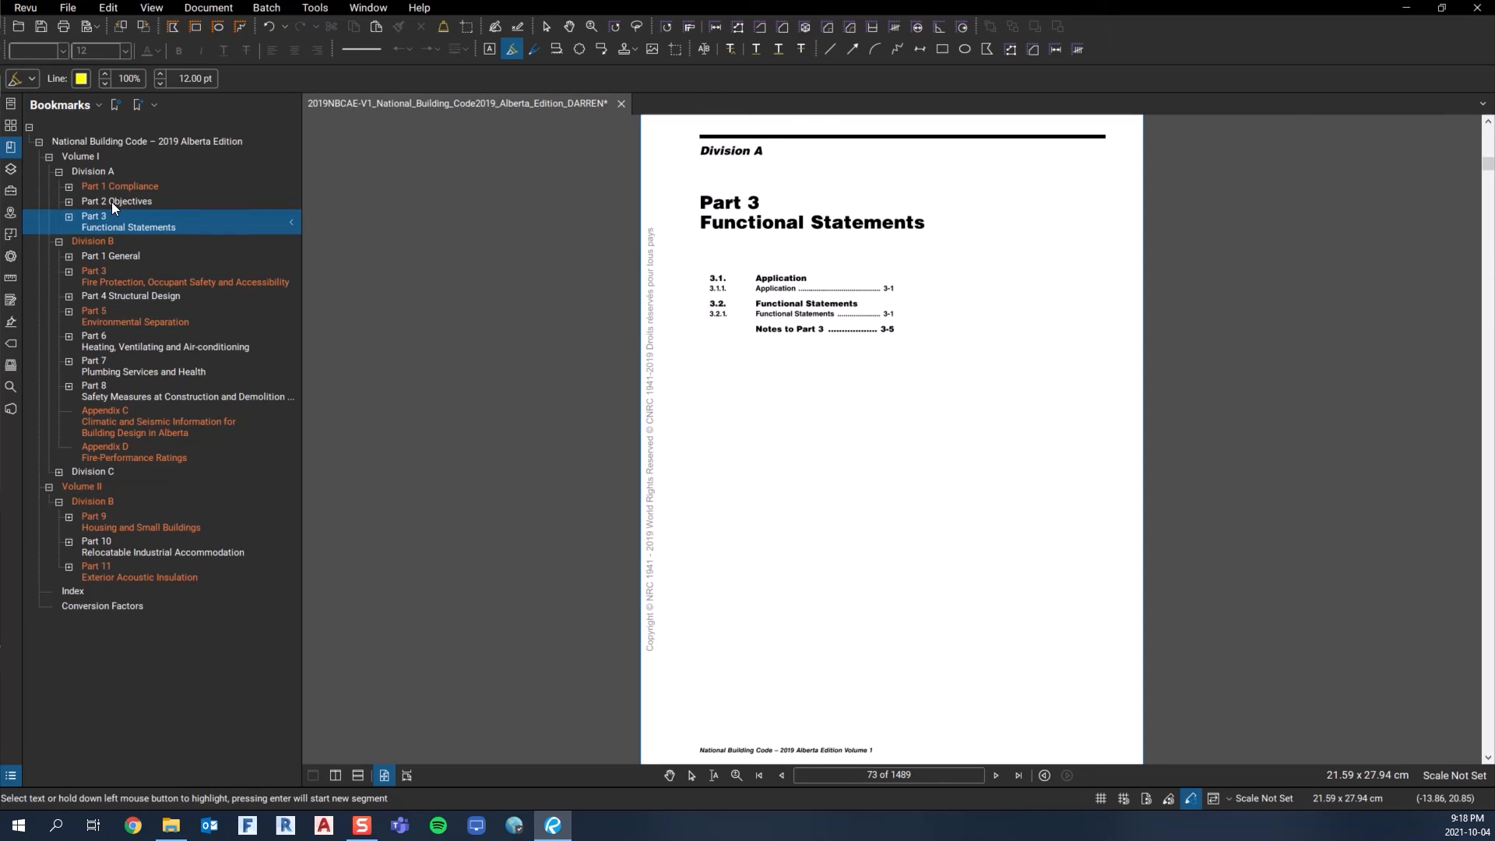
mouse_move(120, 274)
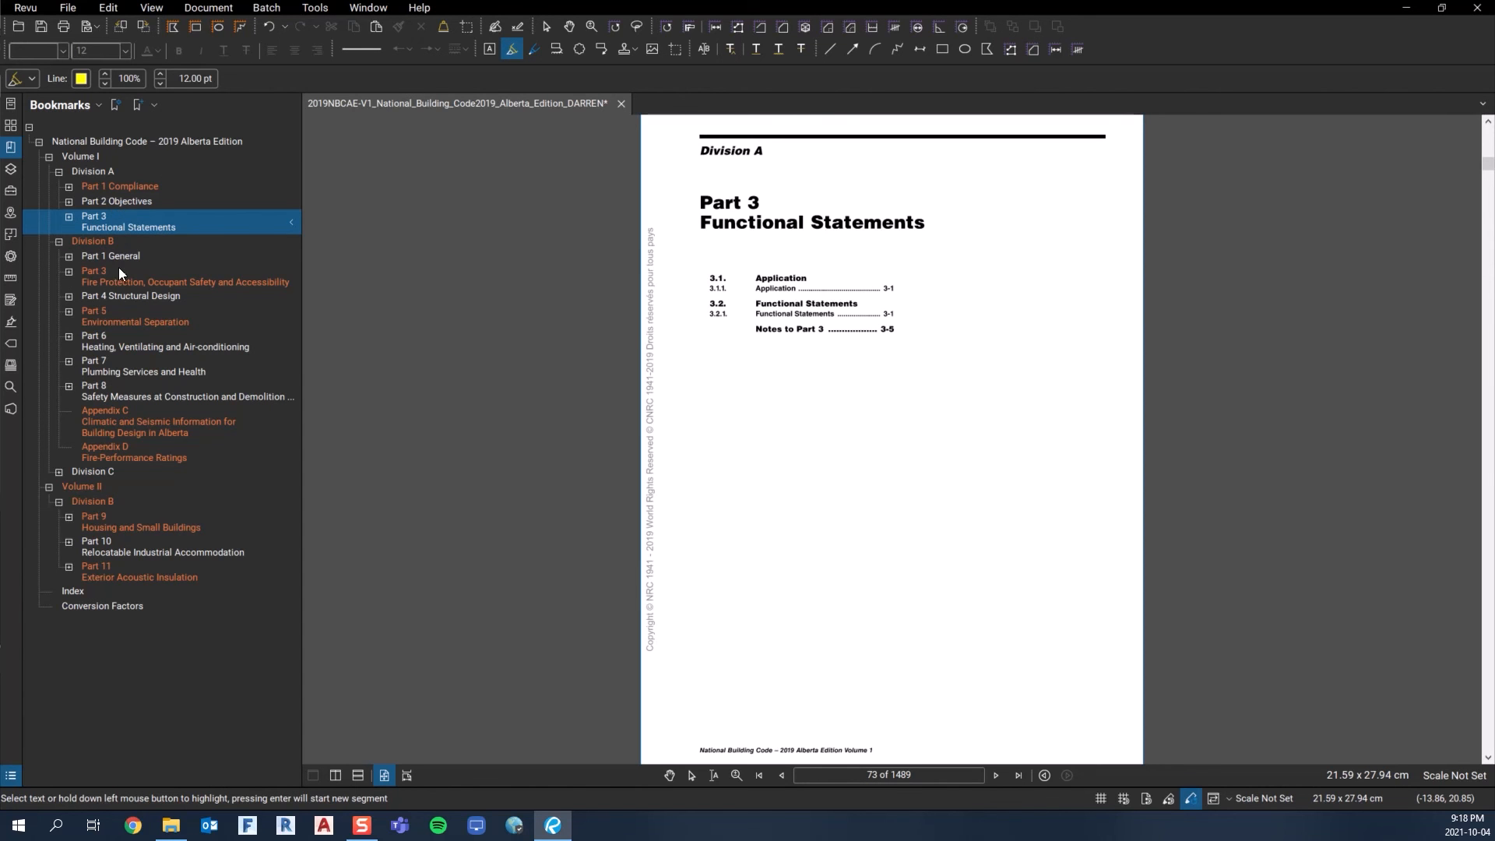
mouse_move(98, 283)
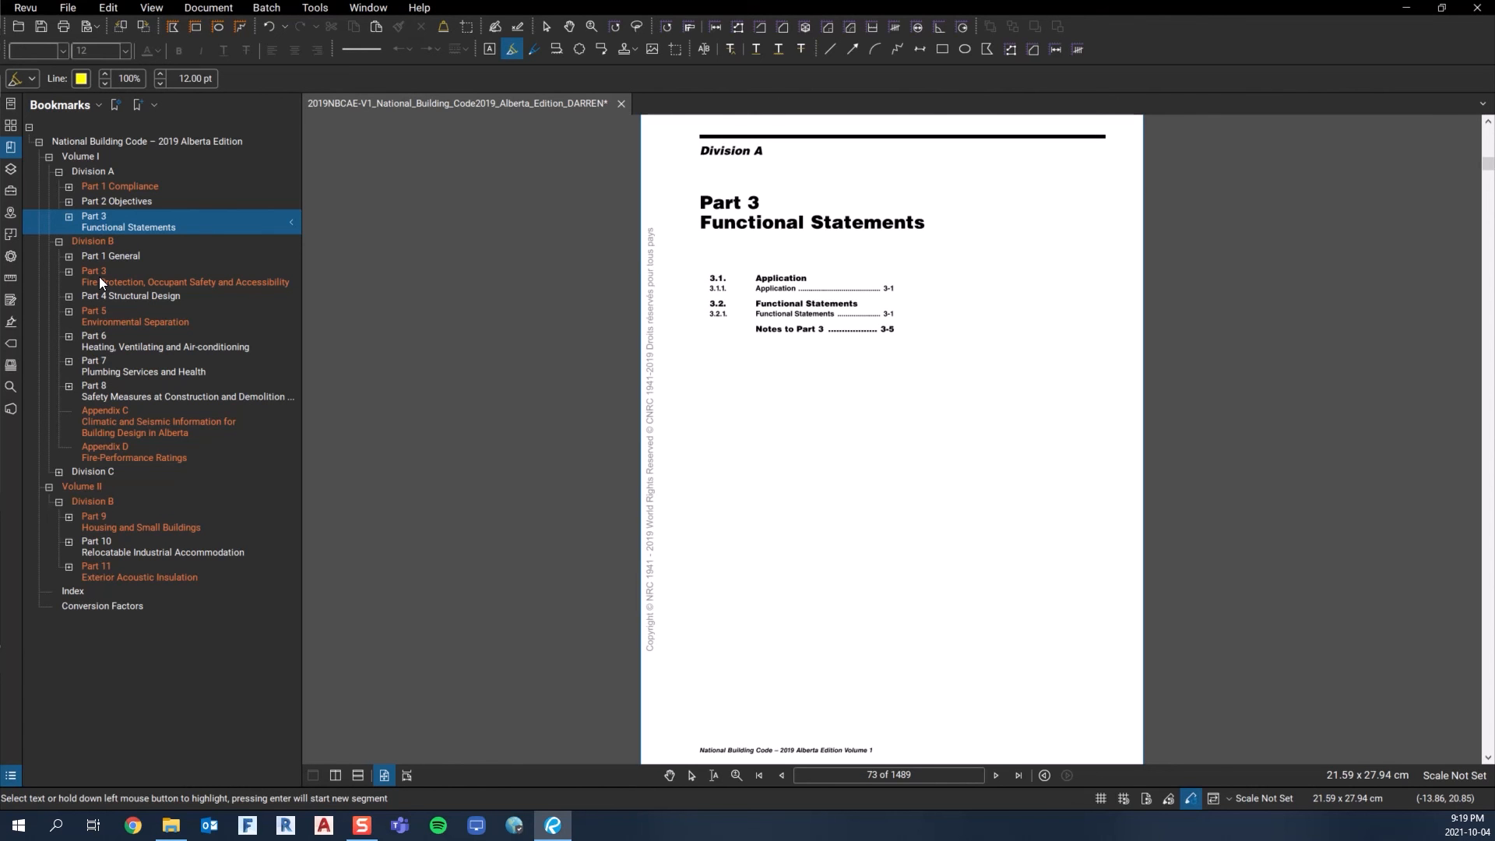
mouse_move(103, 283)
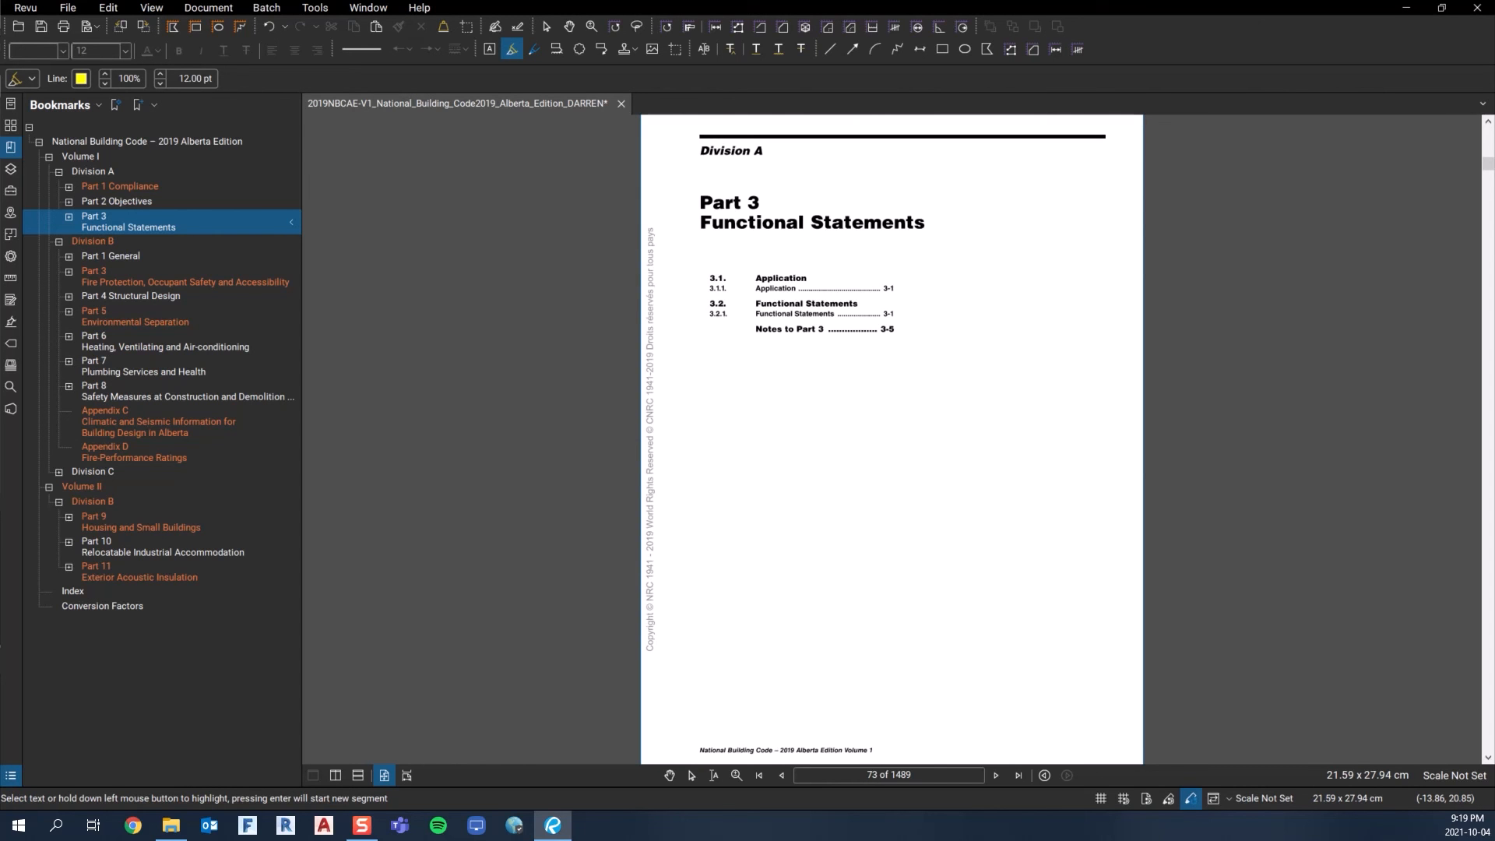
mouse_move(134, 282)
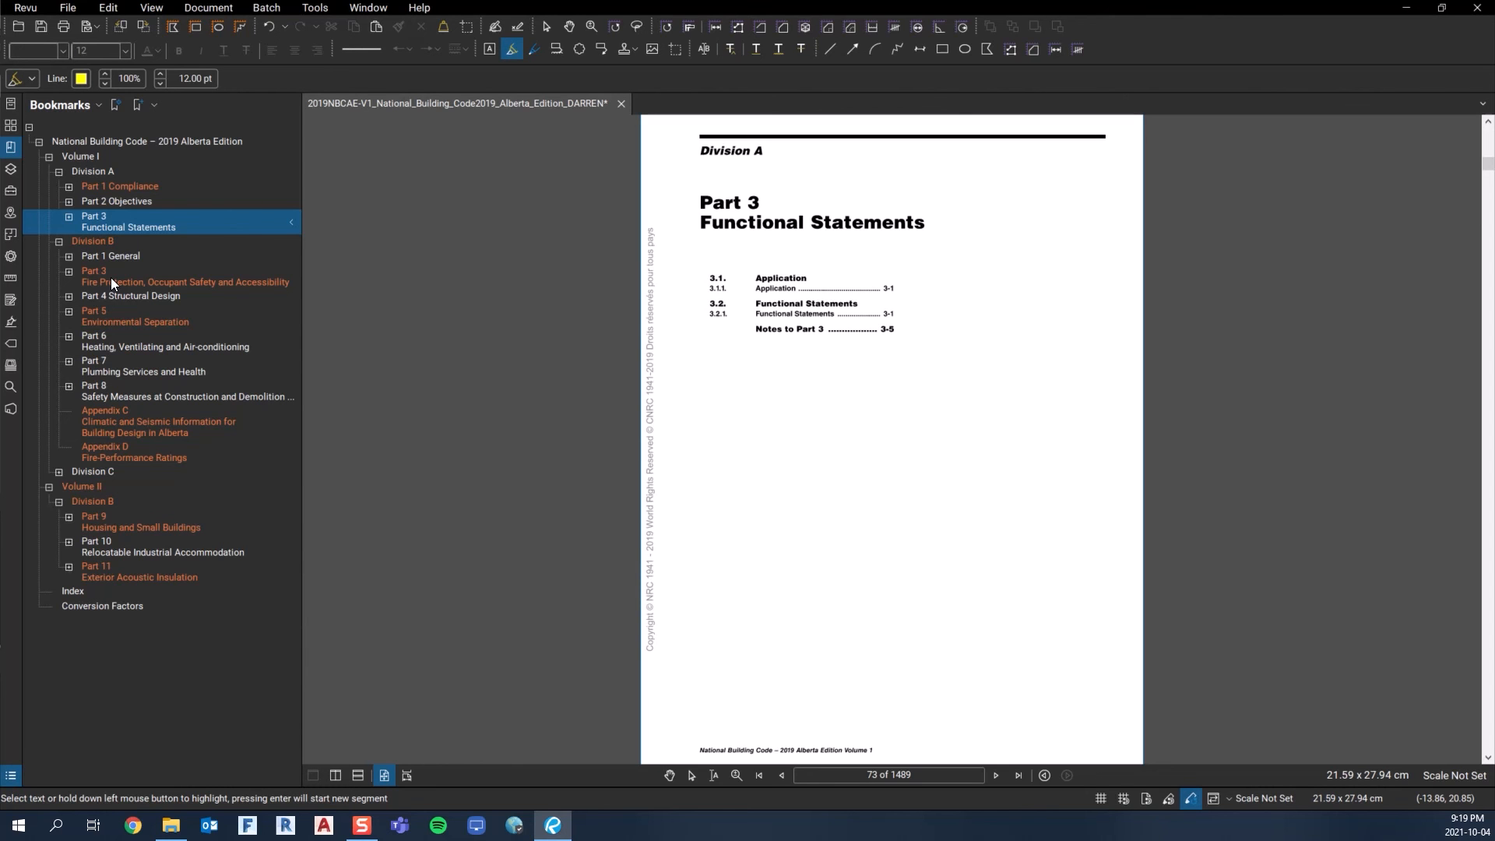
mouse_move(132, 286)
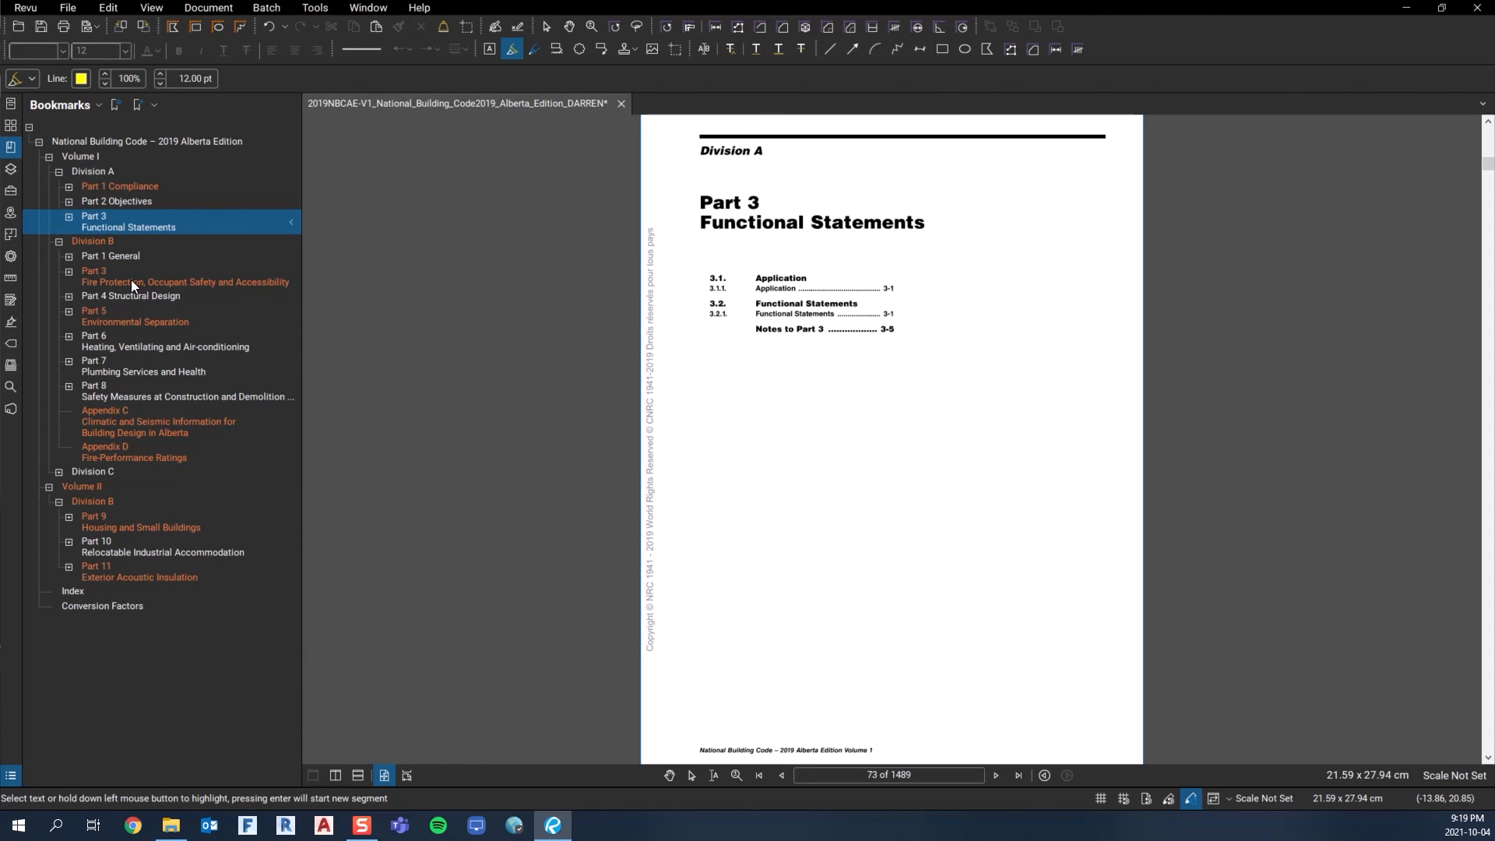